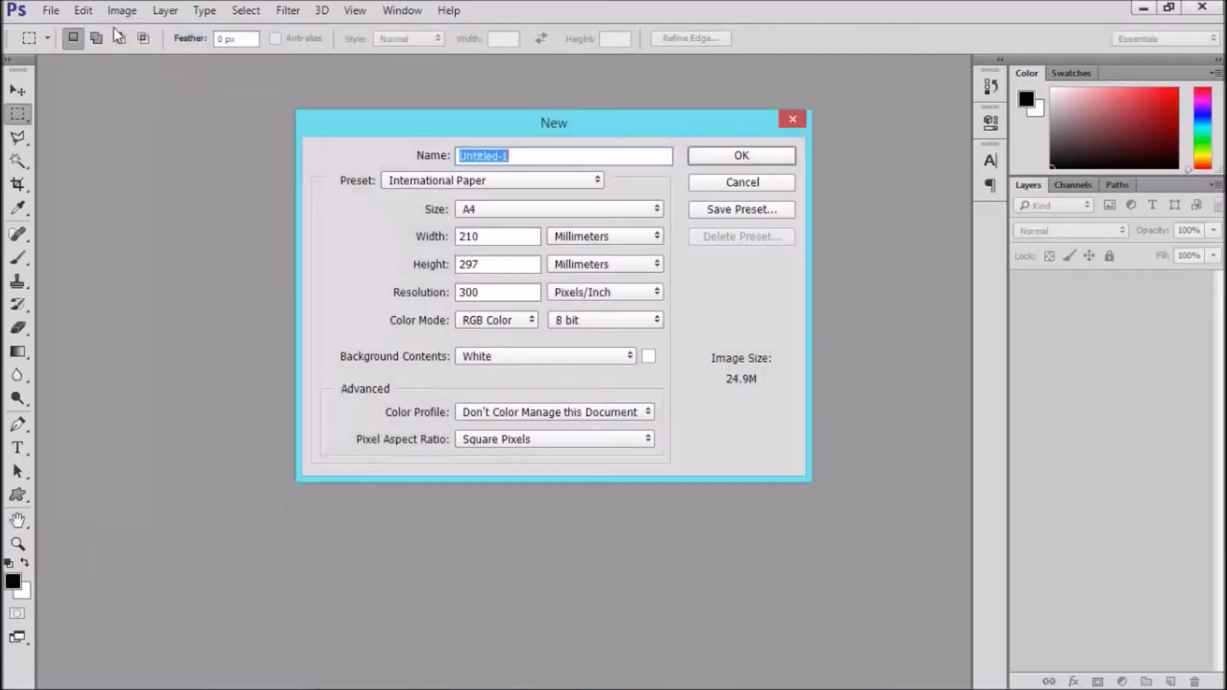
Create the A4 document, mark out the first label rectangle and check the ruler unit preferences
left_click(740, 155)
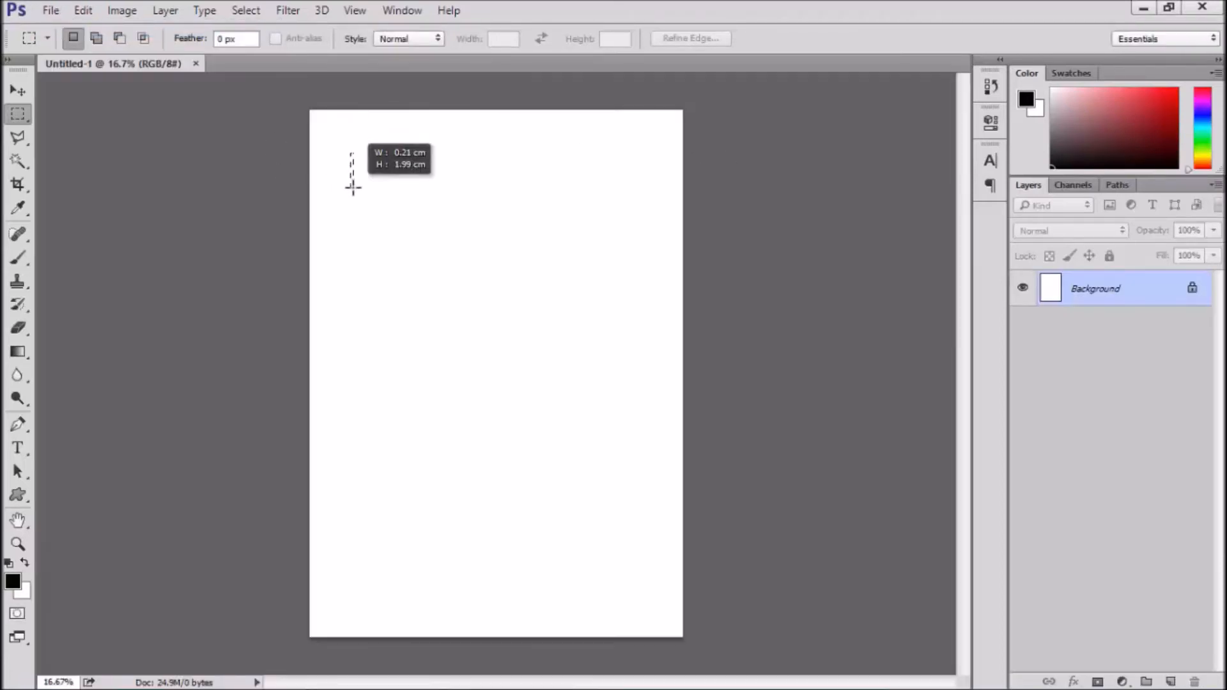
left_click_drag(351, 155, 421, 238)
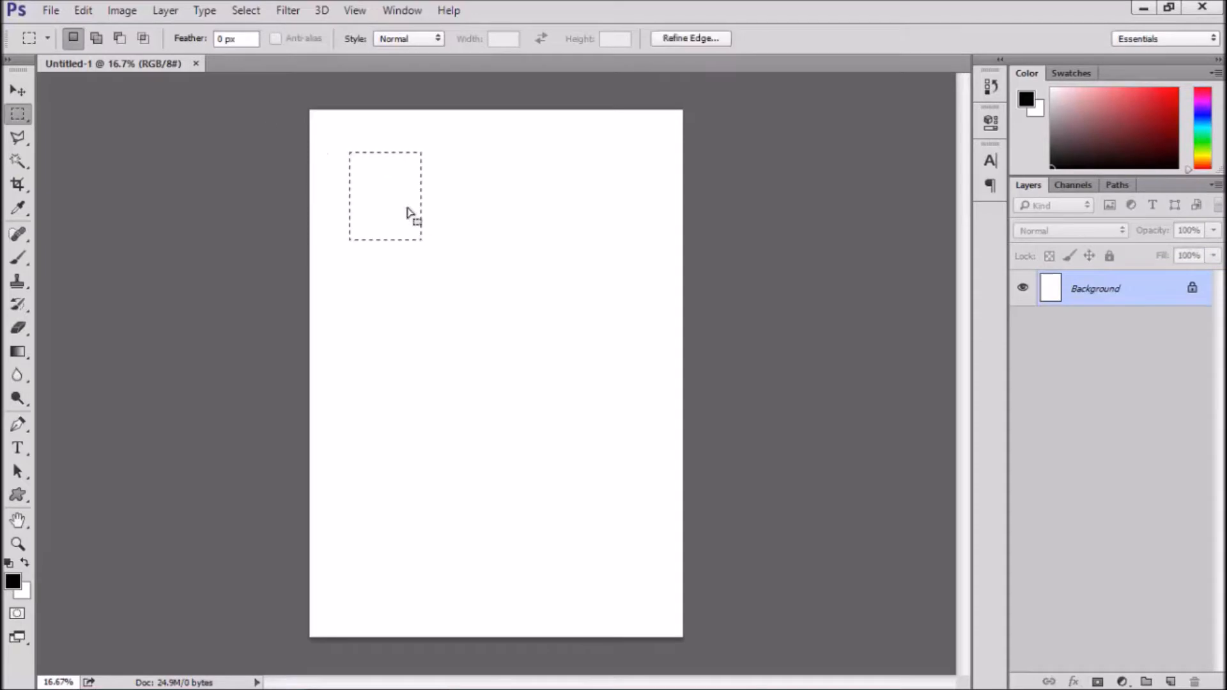
left_click(82, 10)
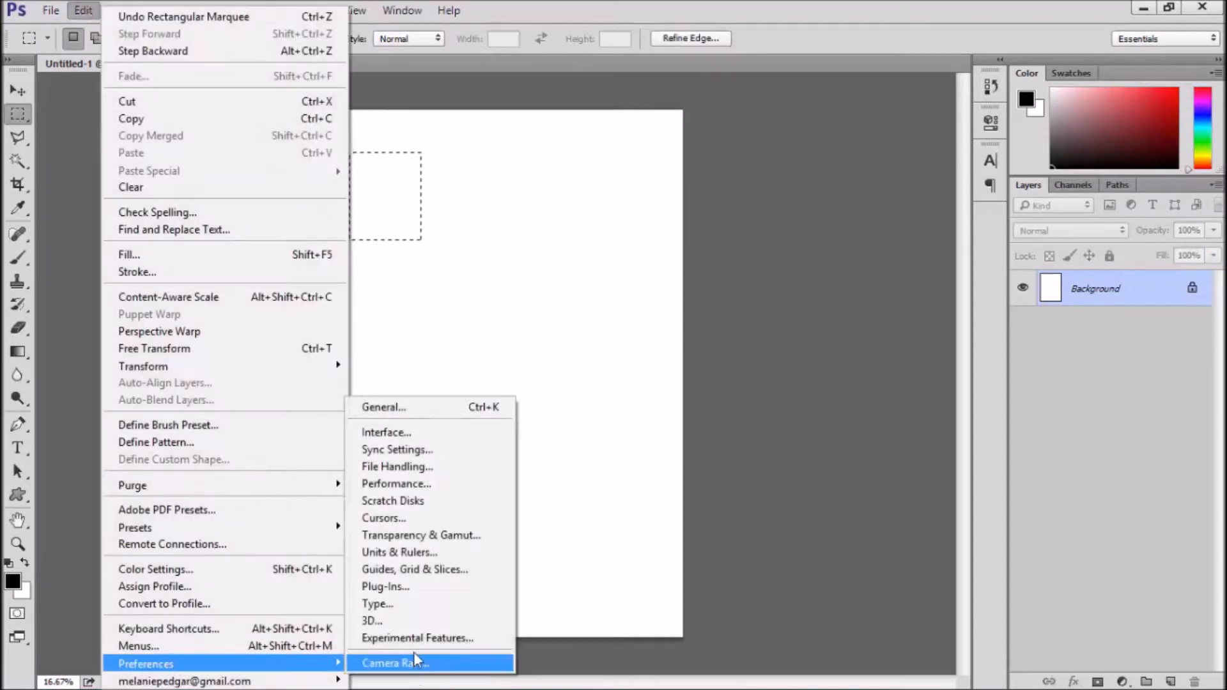
left_click(399, 552)
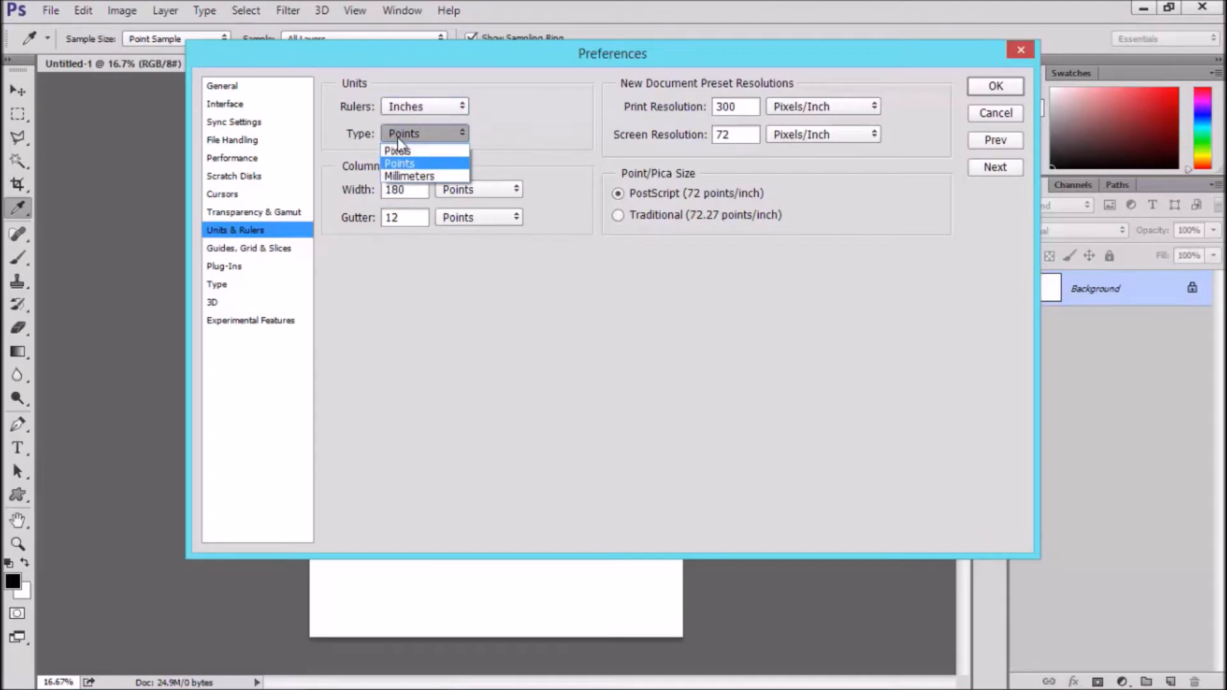
left_click(994, 112)
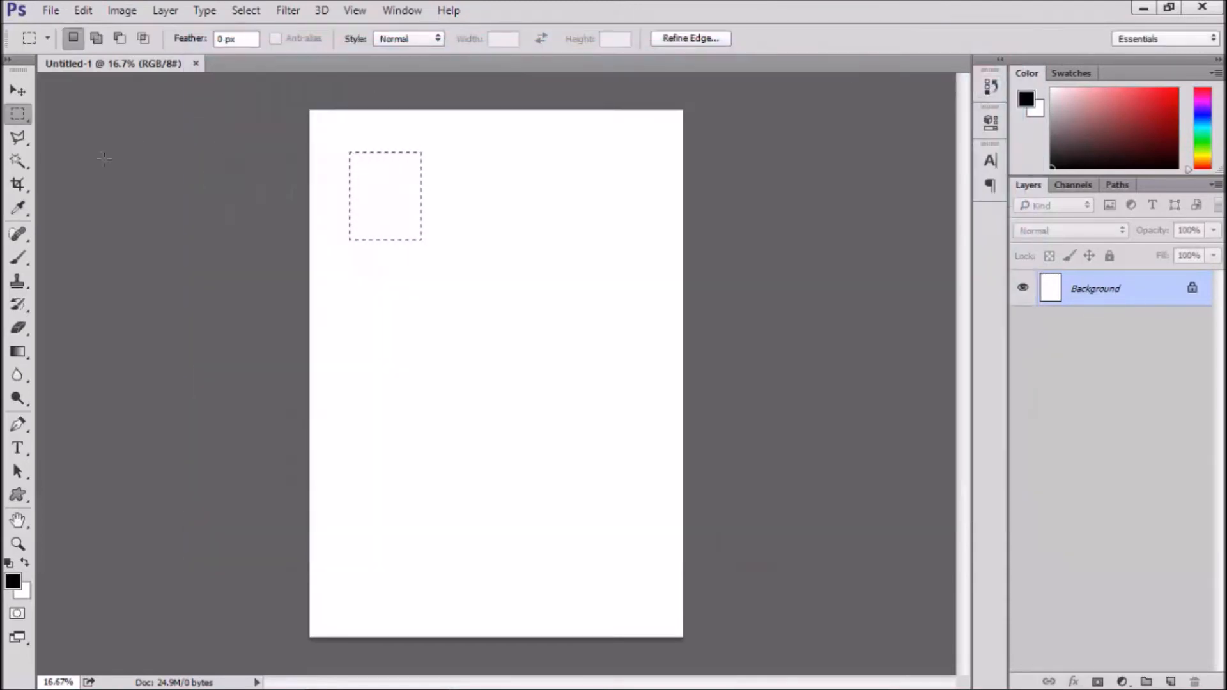
Add a new layer, fill the label selection with black, then bring up the Stroke settings
left_click(1172, 681)
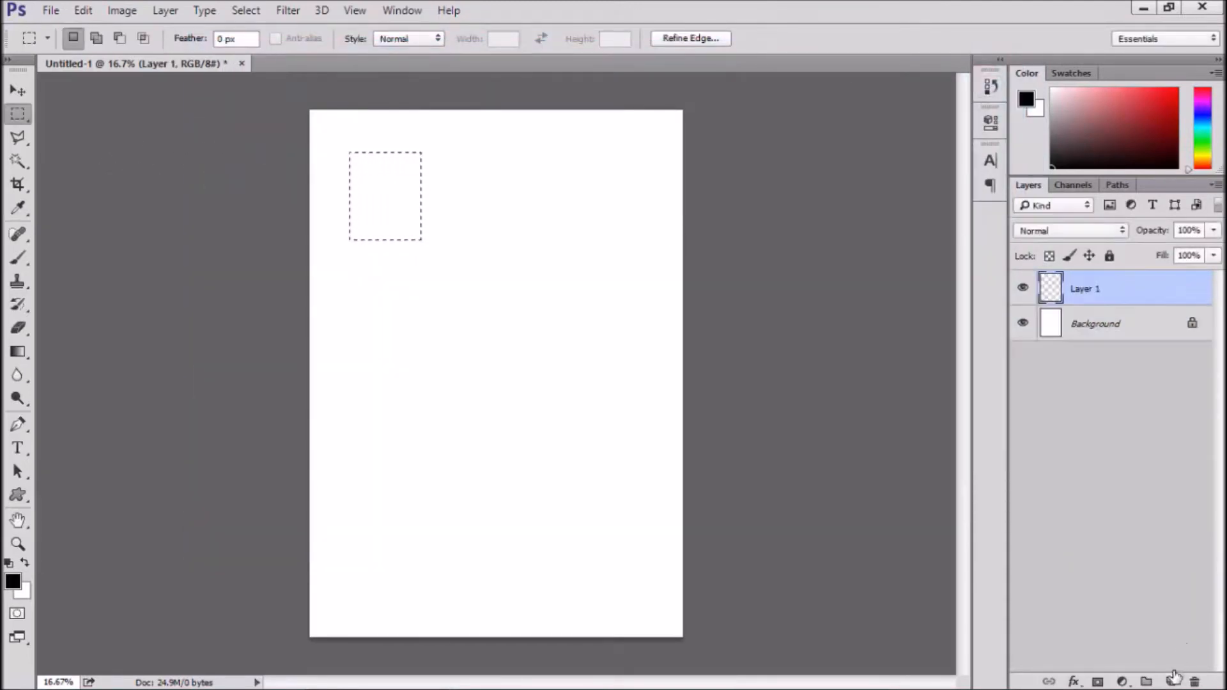
left_click(82, 10)
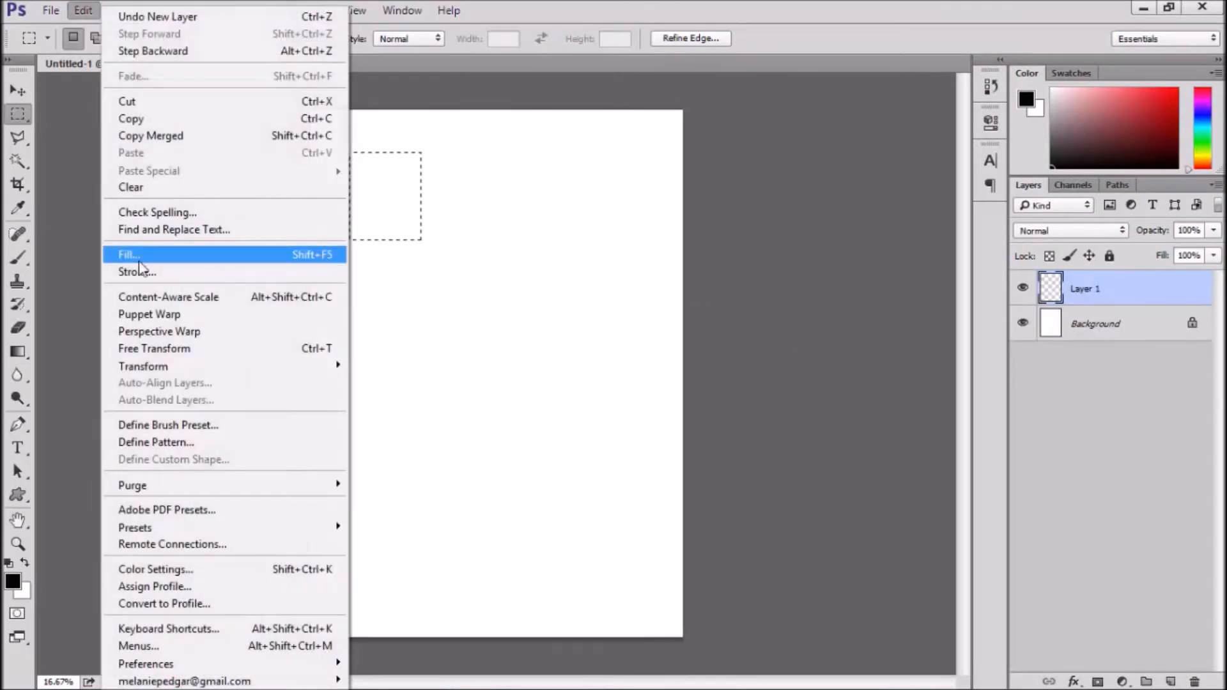
left_click(127, 254)
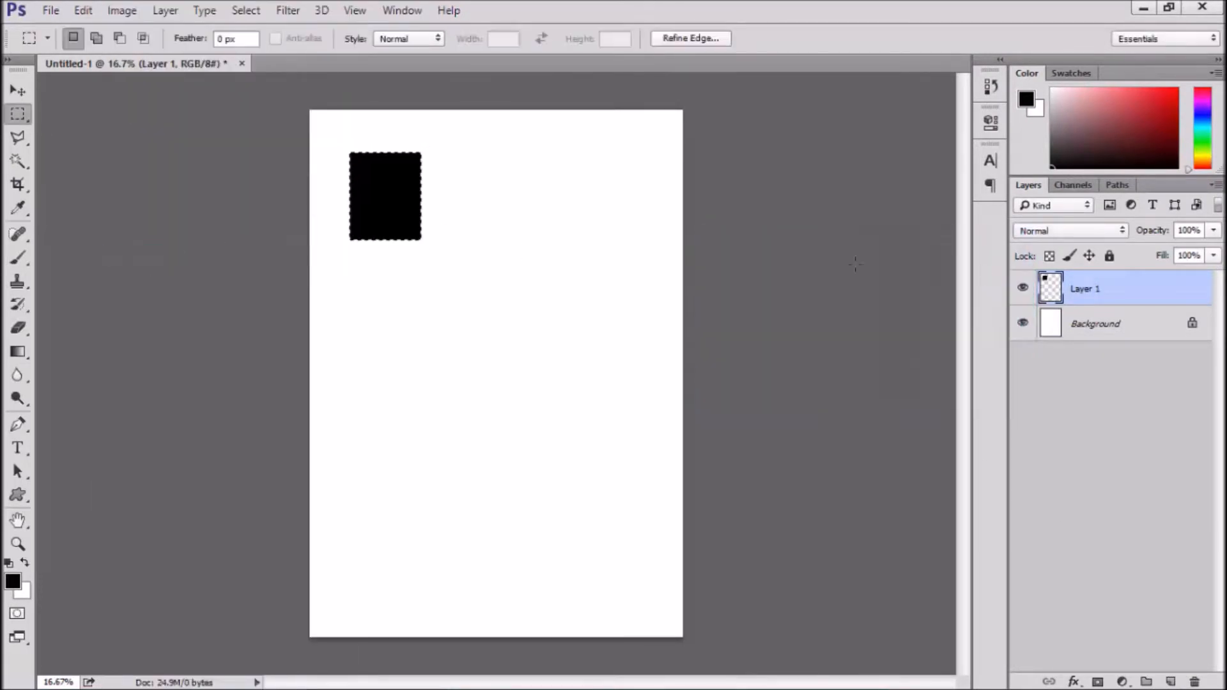
left_click(82, 10)
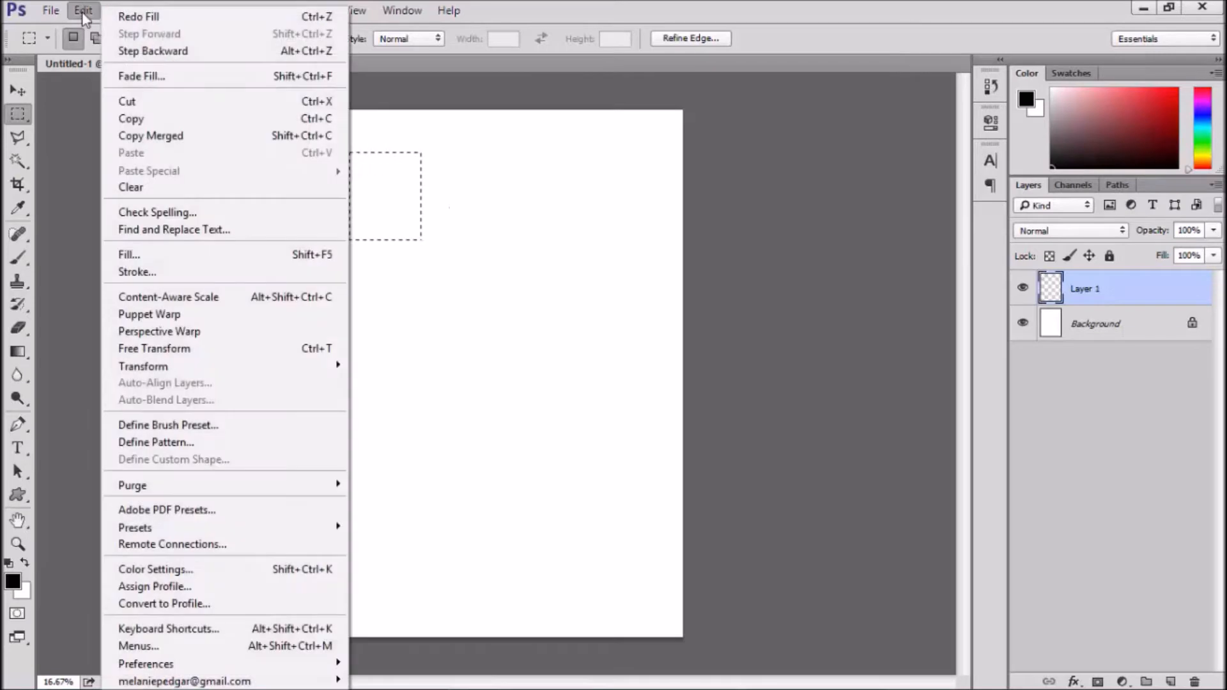
left_click(137, 271)
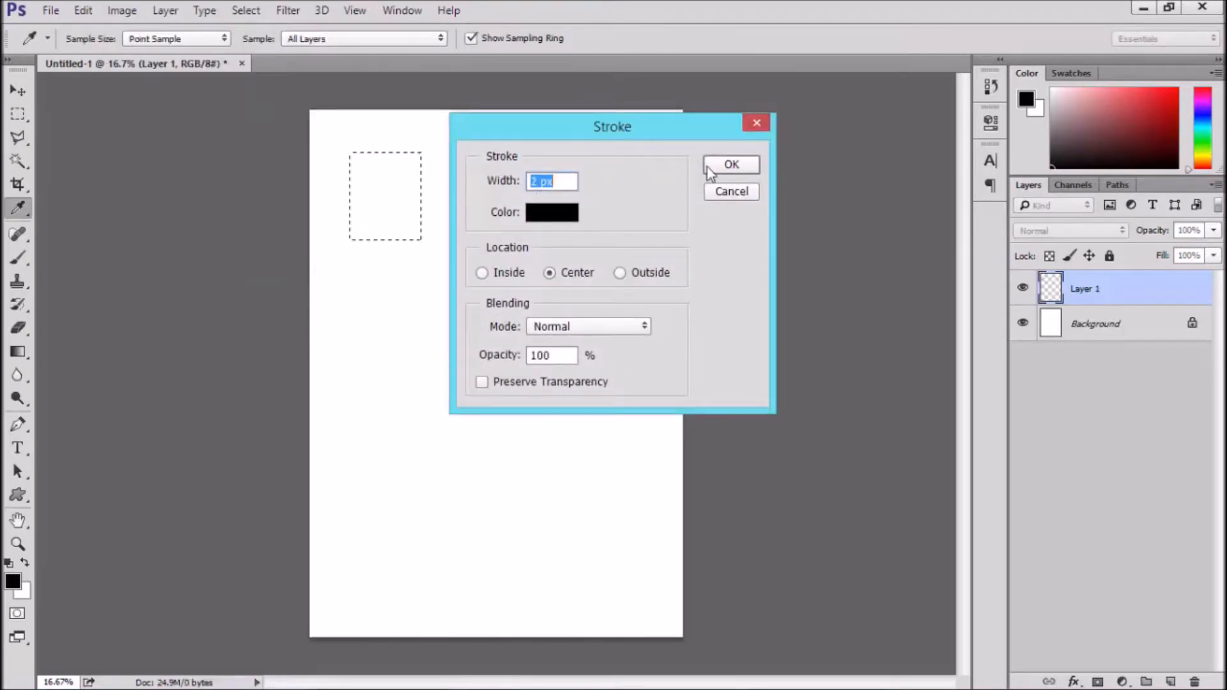
Apply the 2-px centered black outline to the label rectangle
left_click(730, 165)
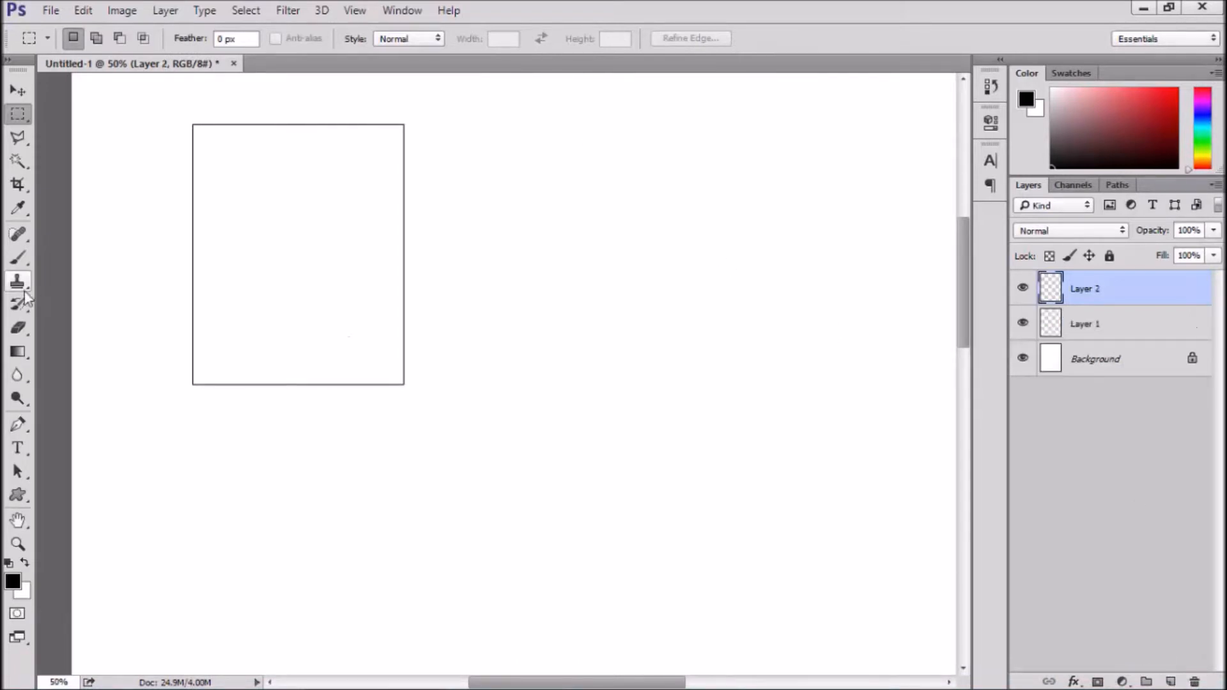
Draw a thin horizontal rule near the label's top with the Pencil tool
left_click(17, 258)
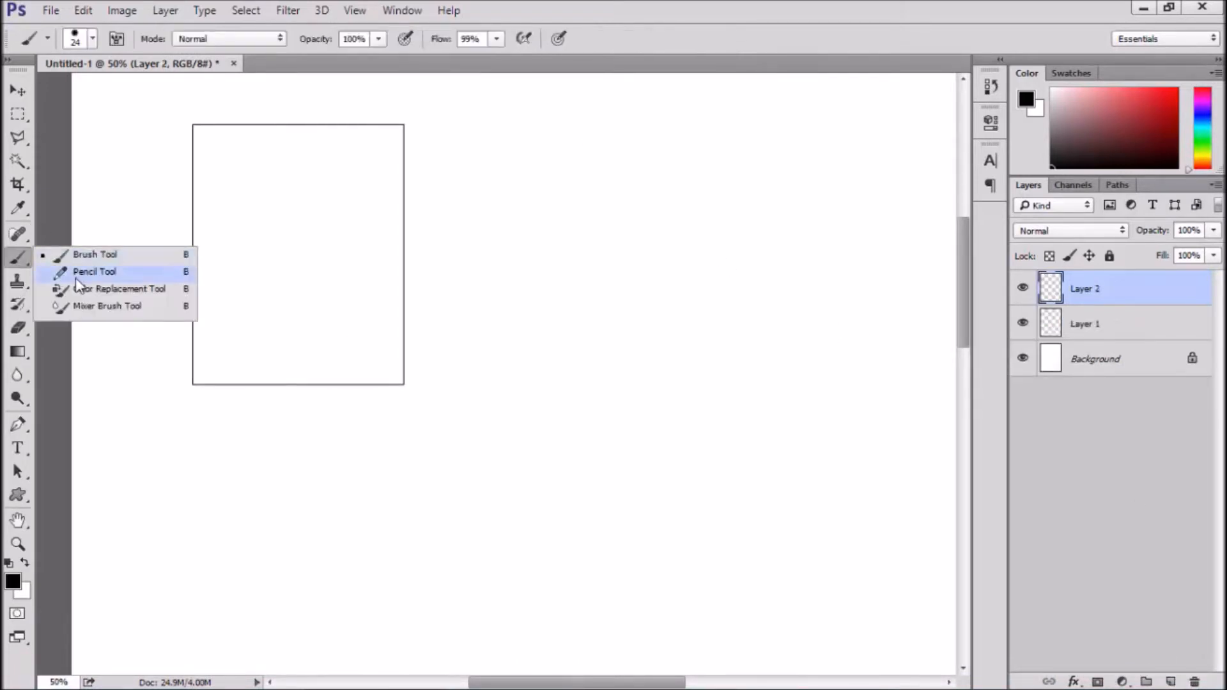
left_click(94, 272)
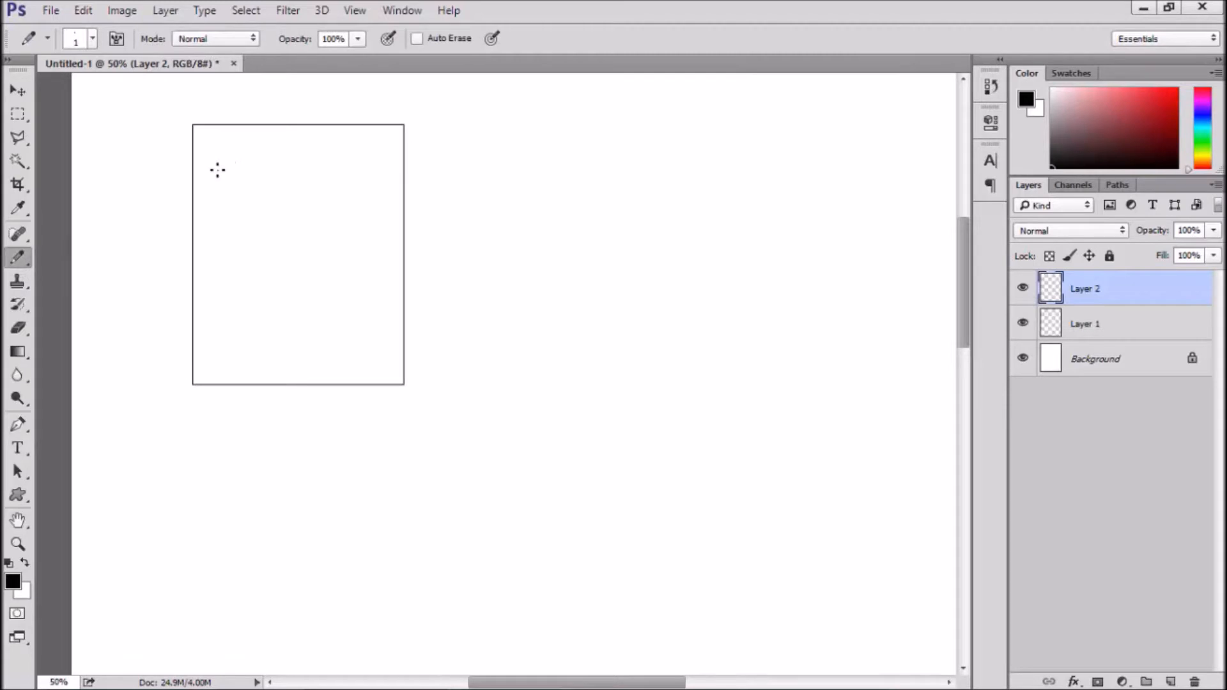
left_click_drag(217, 165, 376, 158)
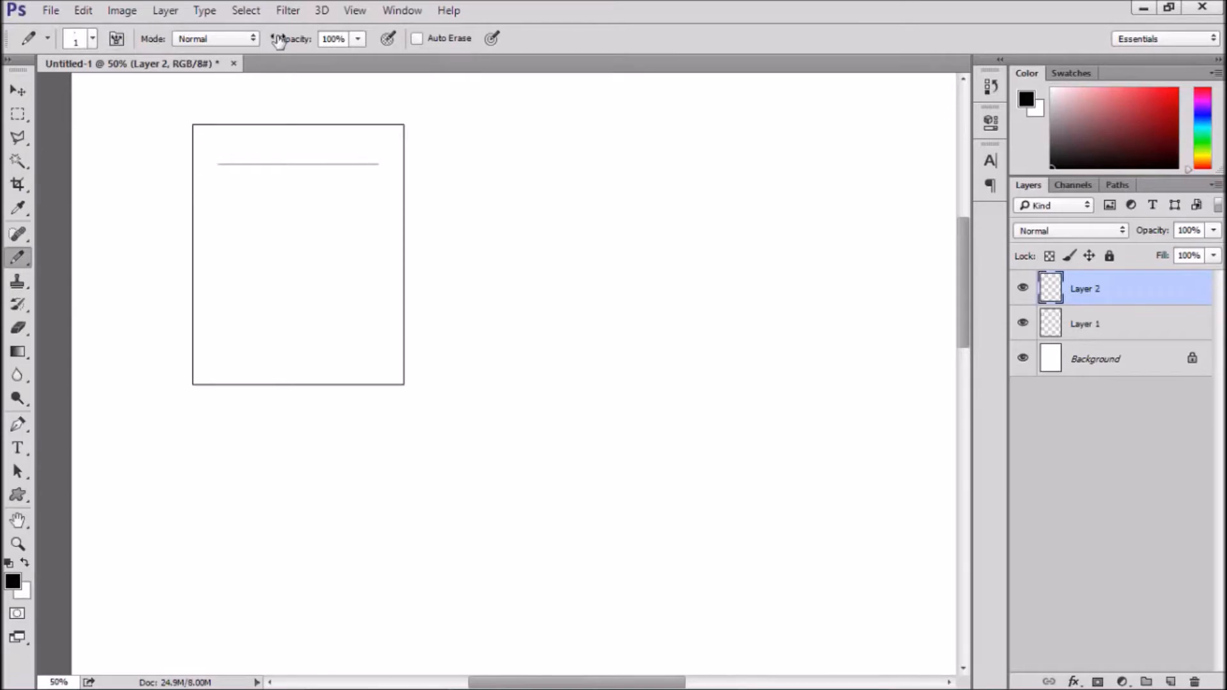
Explore the Fill dialog's blending and custom pattern options for the line
left_click(82, 10)
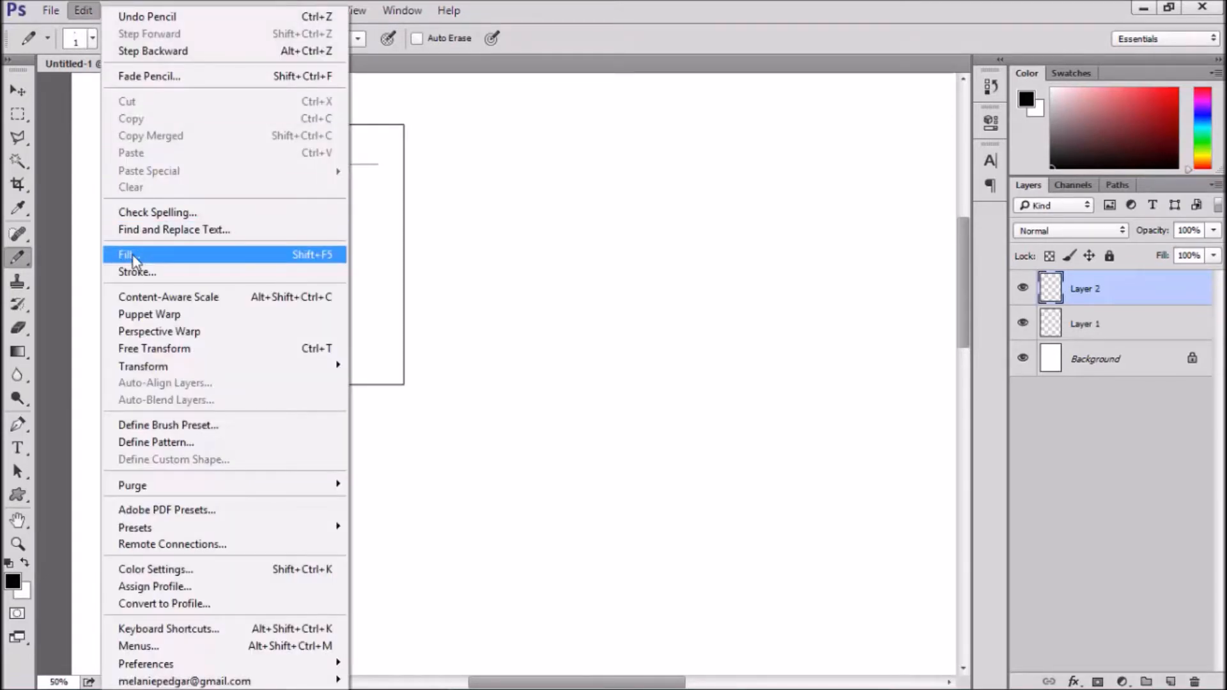
left_click(125, 254)
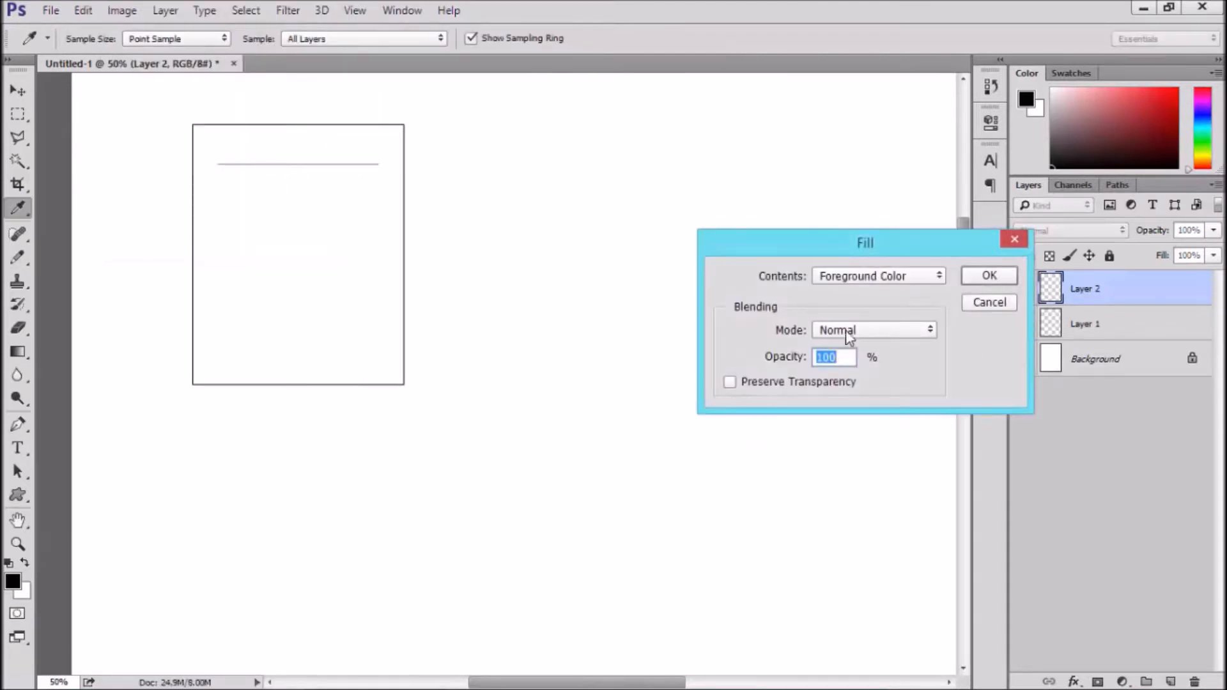
left_click(874, 330)
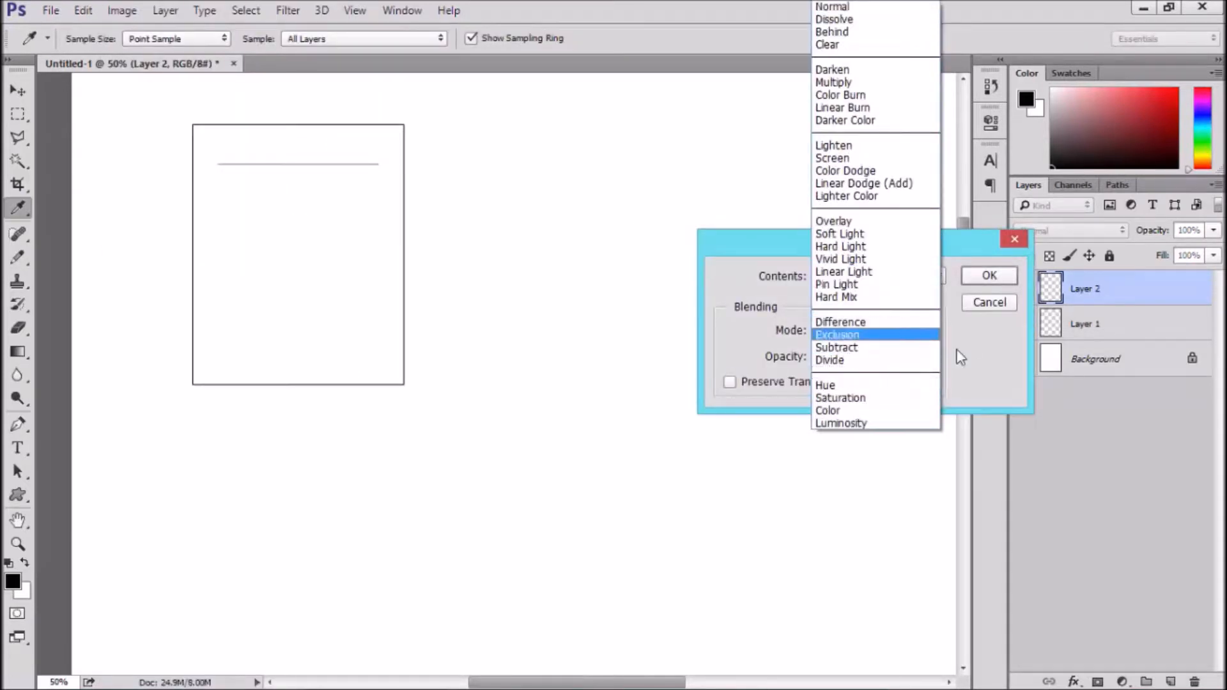
left_click(837, 334)
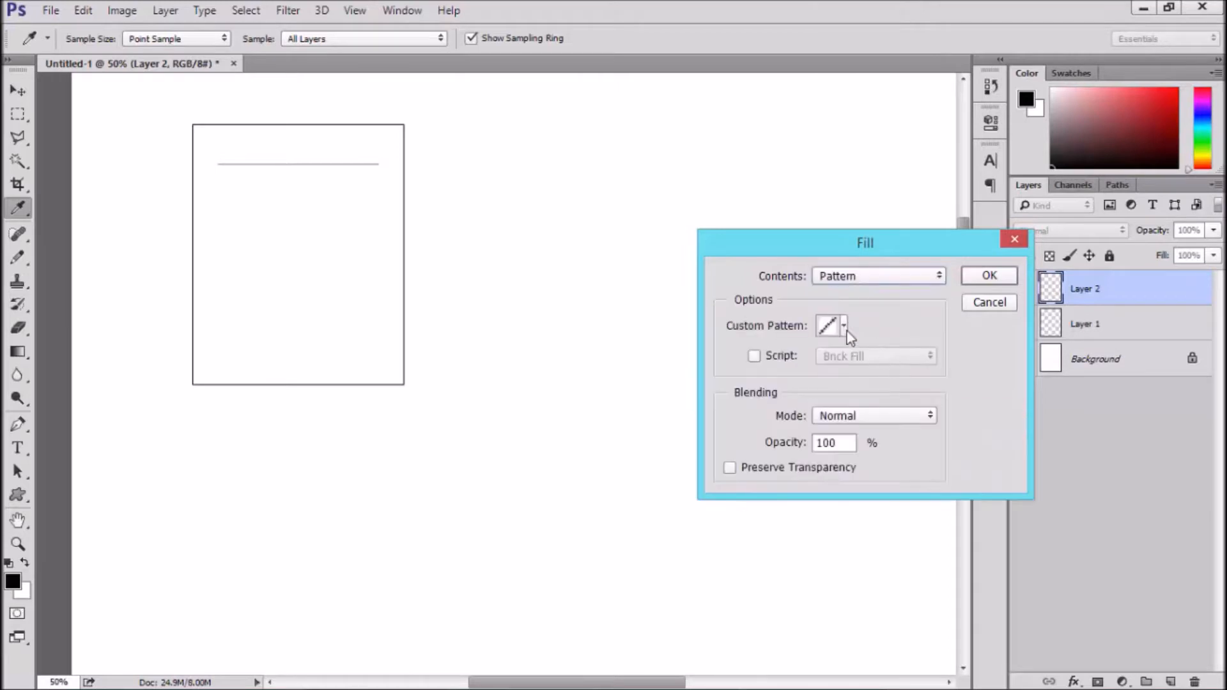
left_click(844, 326)
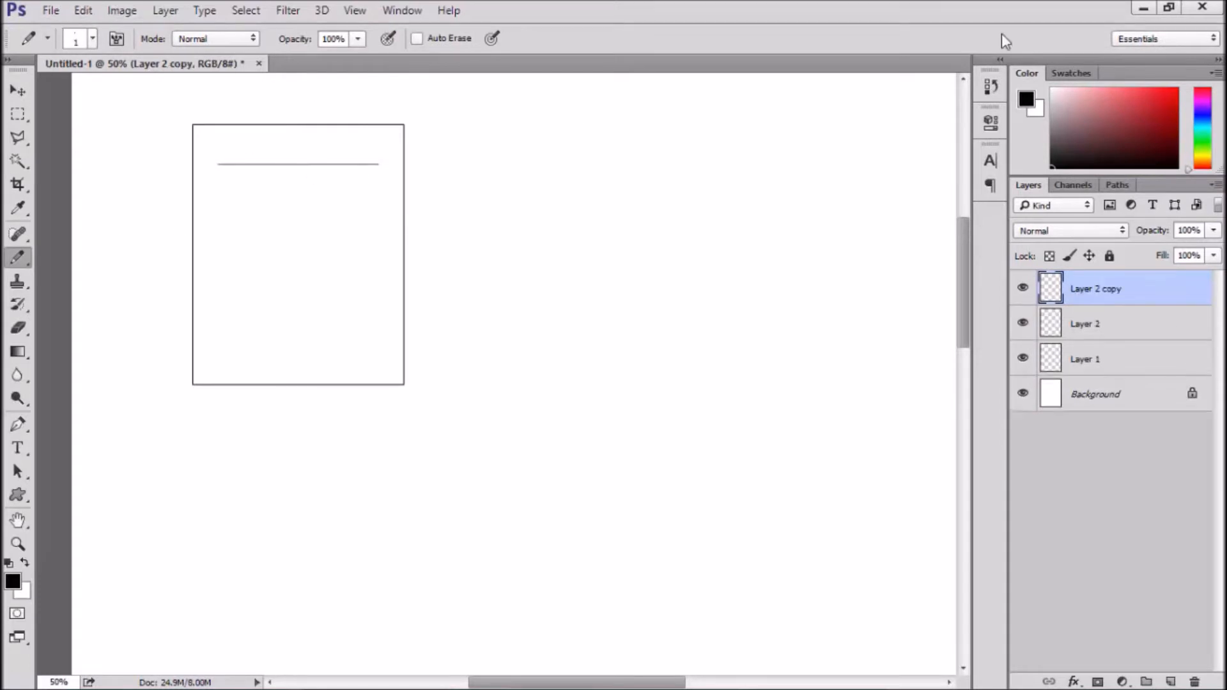
Duplicate the ruled line downward with the Move tool (Ctrl+J) to build the evenly spaced rules
left_click(16, 89)
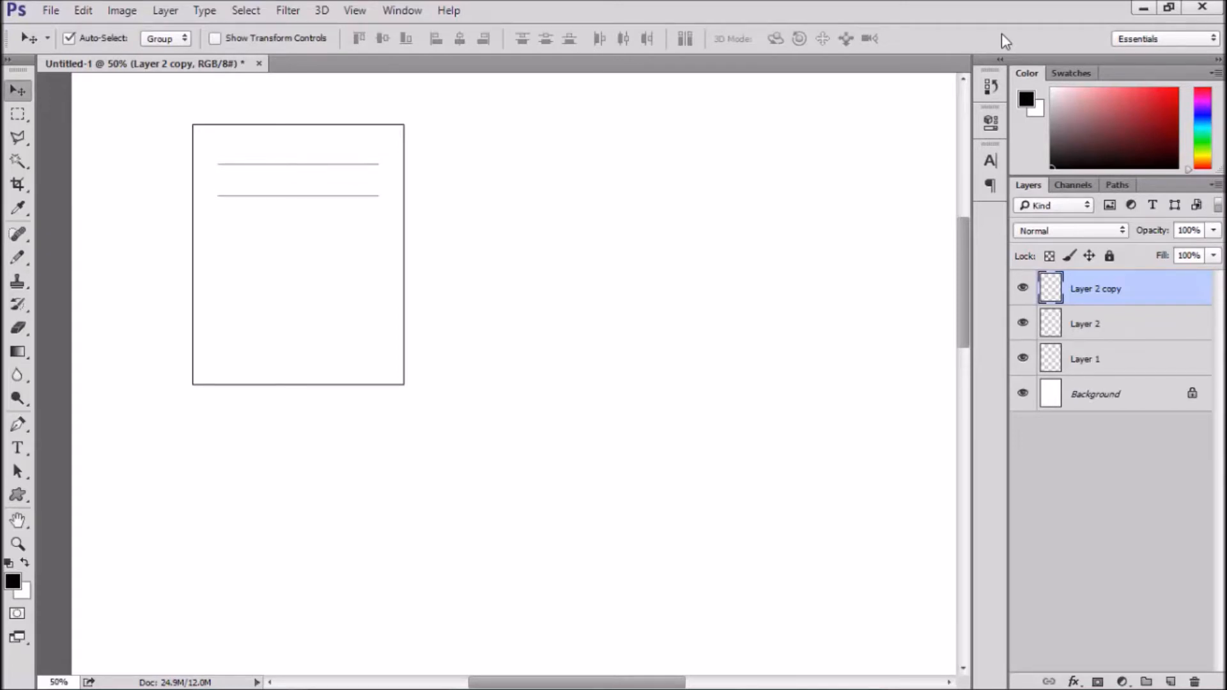
key("ctrl+j")
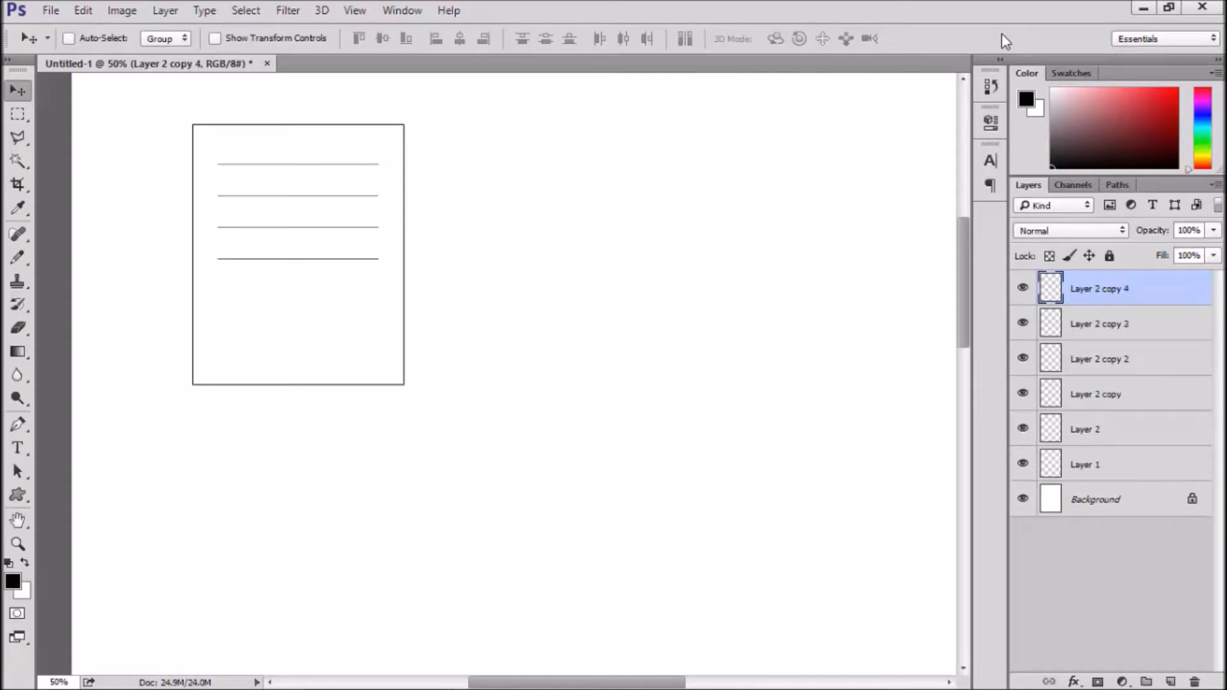
left_click(69, 37)
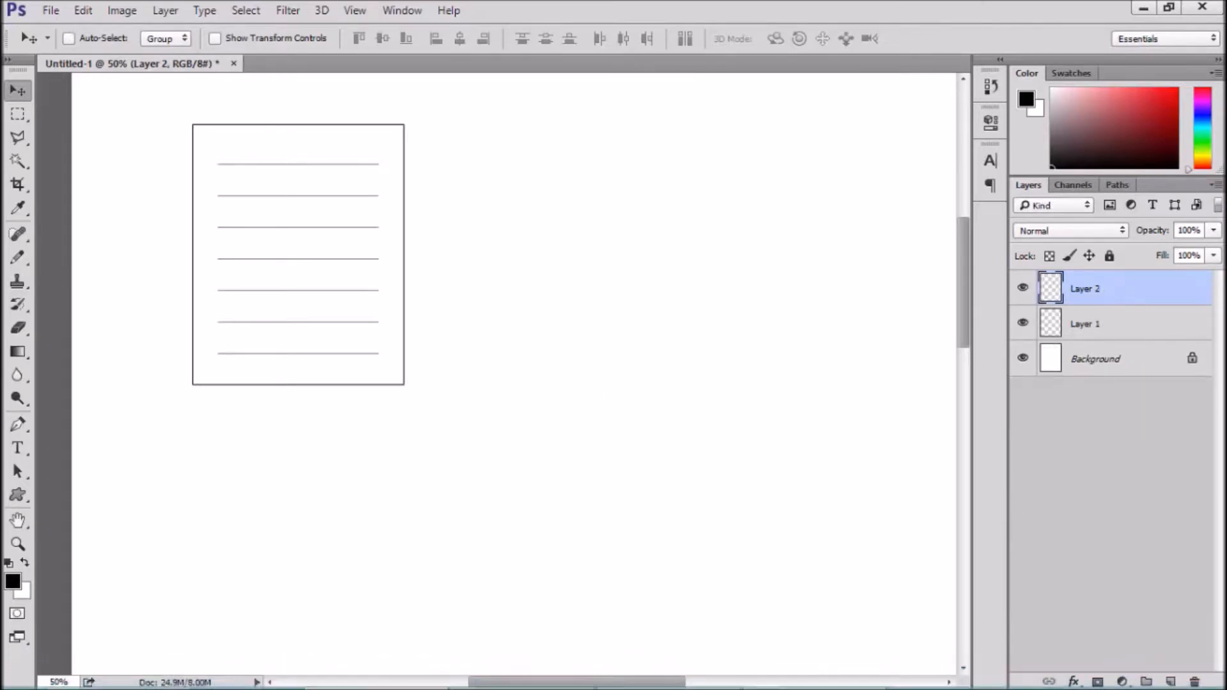
mouse_move(1115, 647)
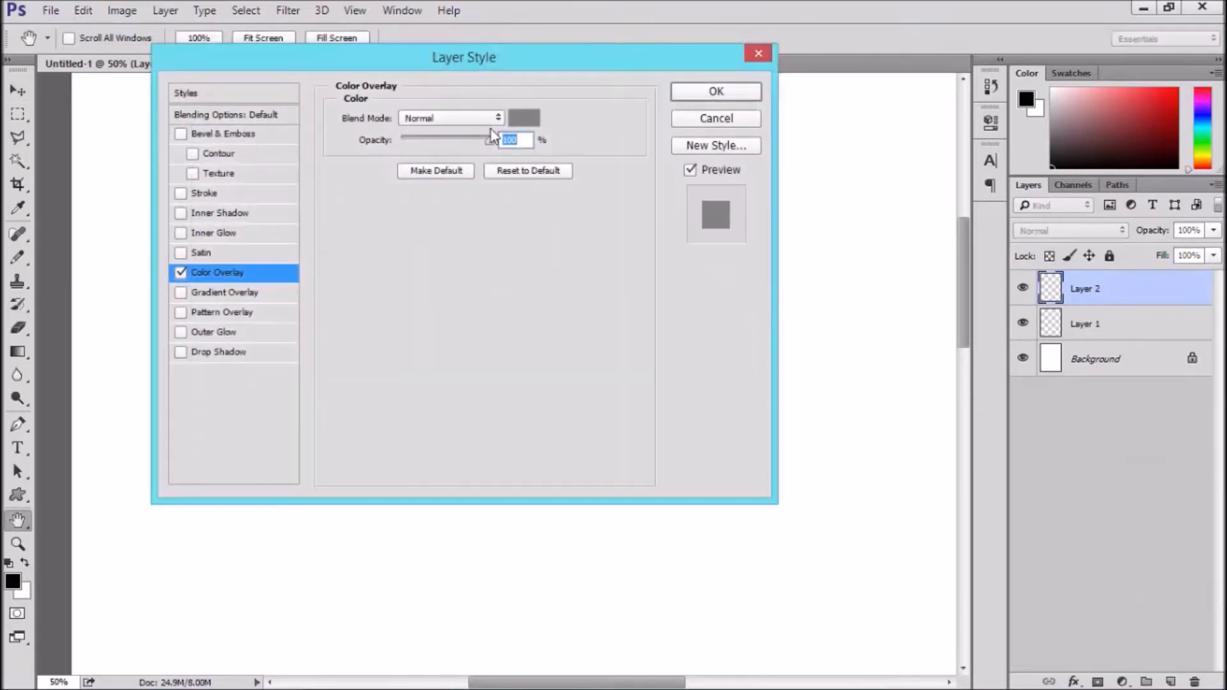
Set the Color Overlay to light grey #acacac and confirm it
left_click(525, 118)
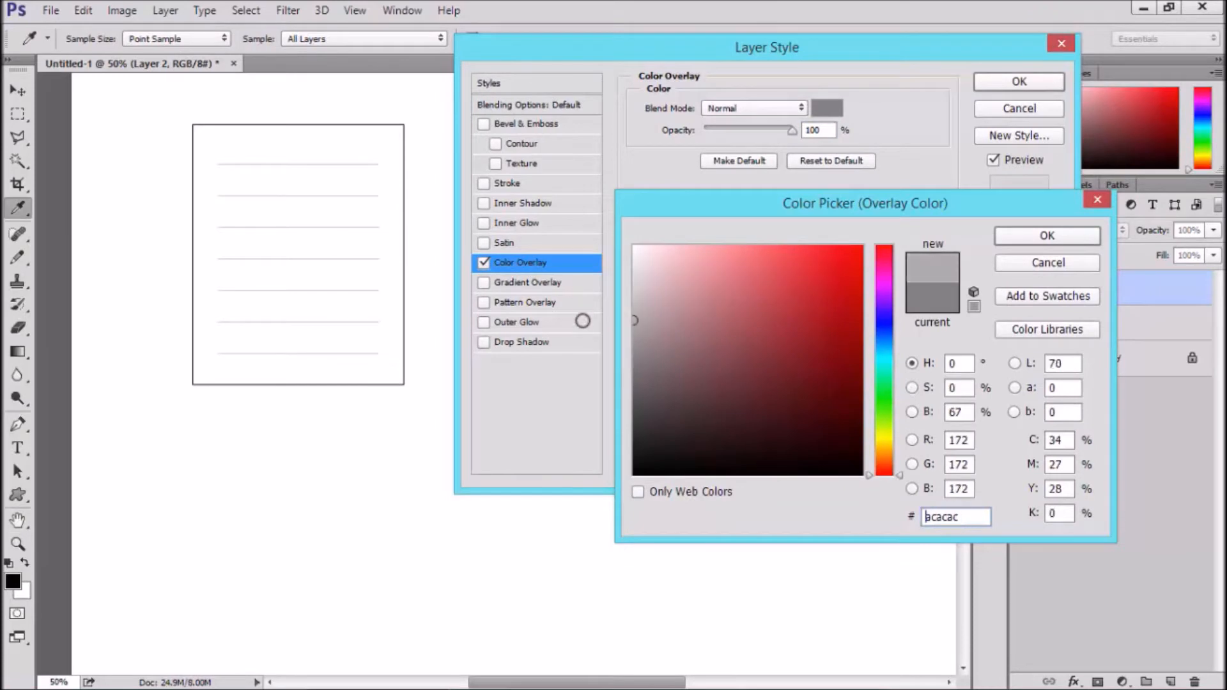
left_click(1047, 235)
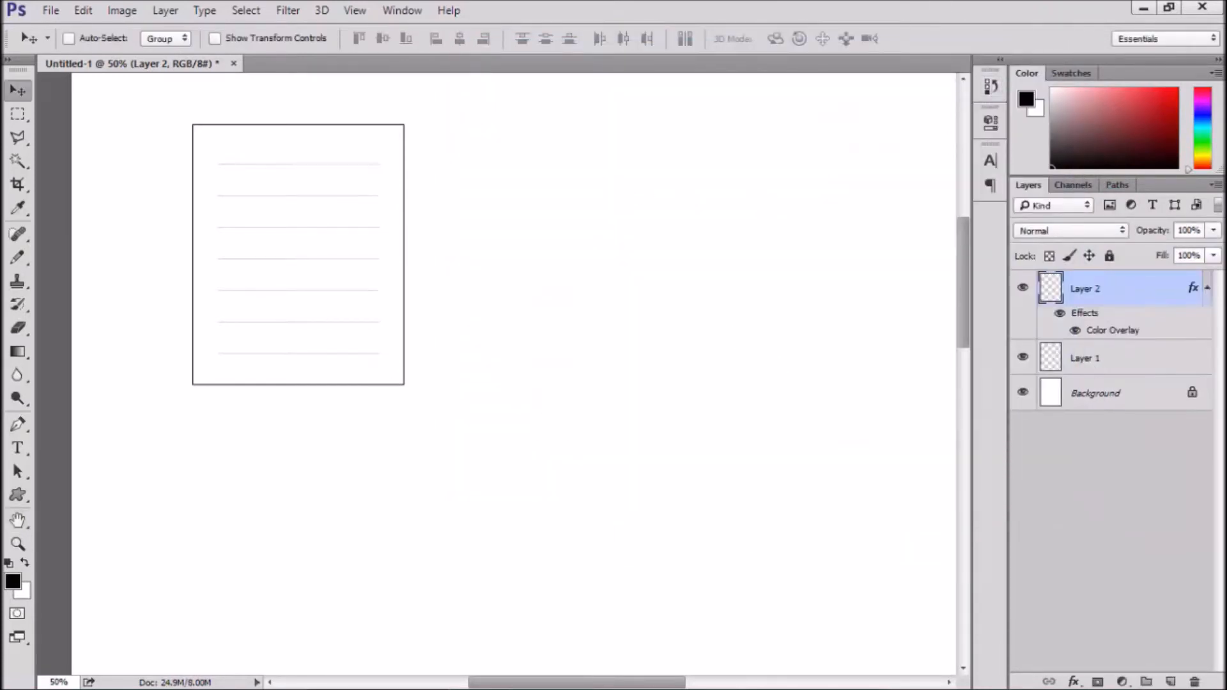
Mark out a second label area right of the first and round its corners via Select > Smooth
left_click_drag(472, 121, 657, 394)
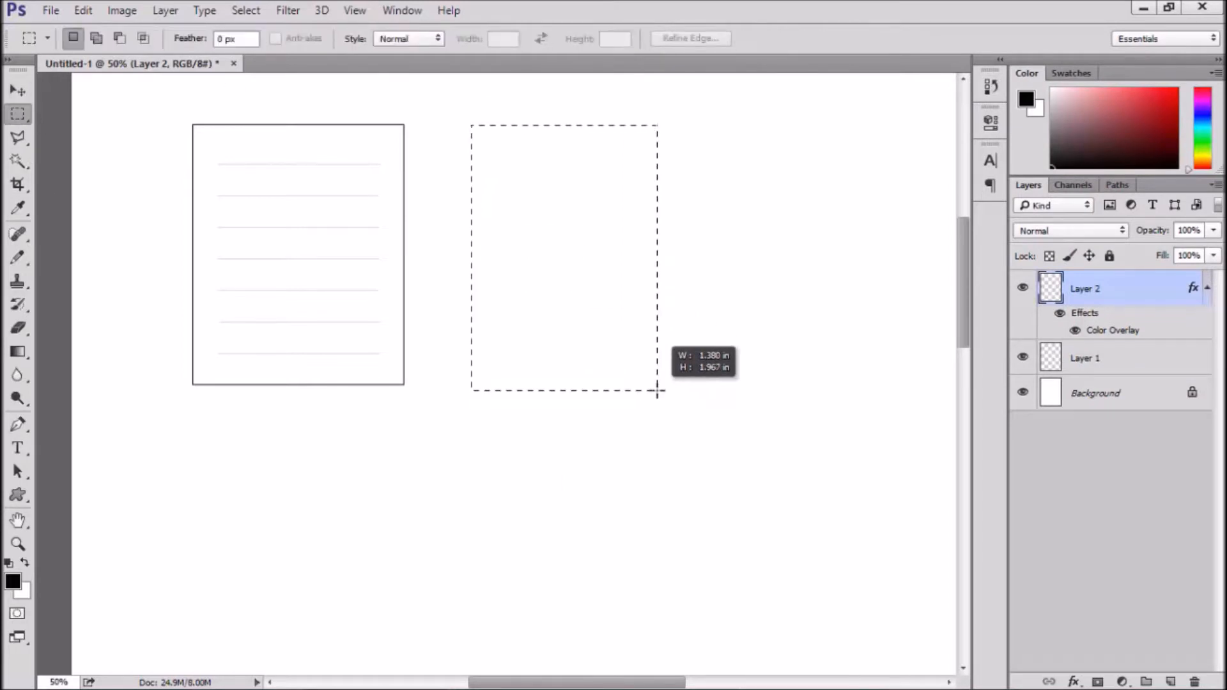
left_click_drag(658, 391, 669, 391)
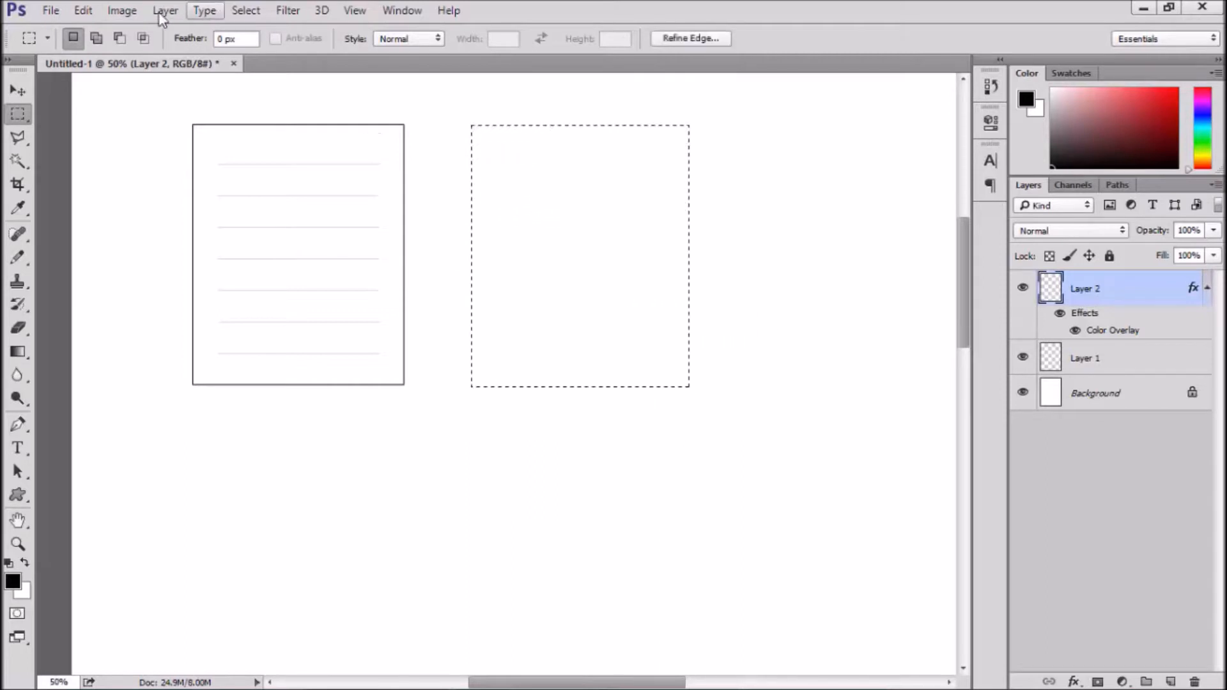
left_click(246, 10)
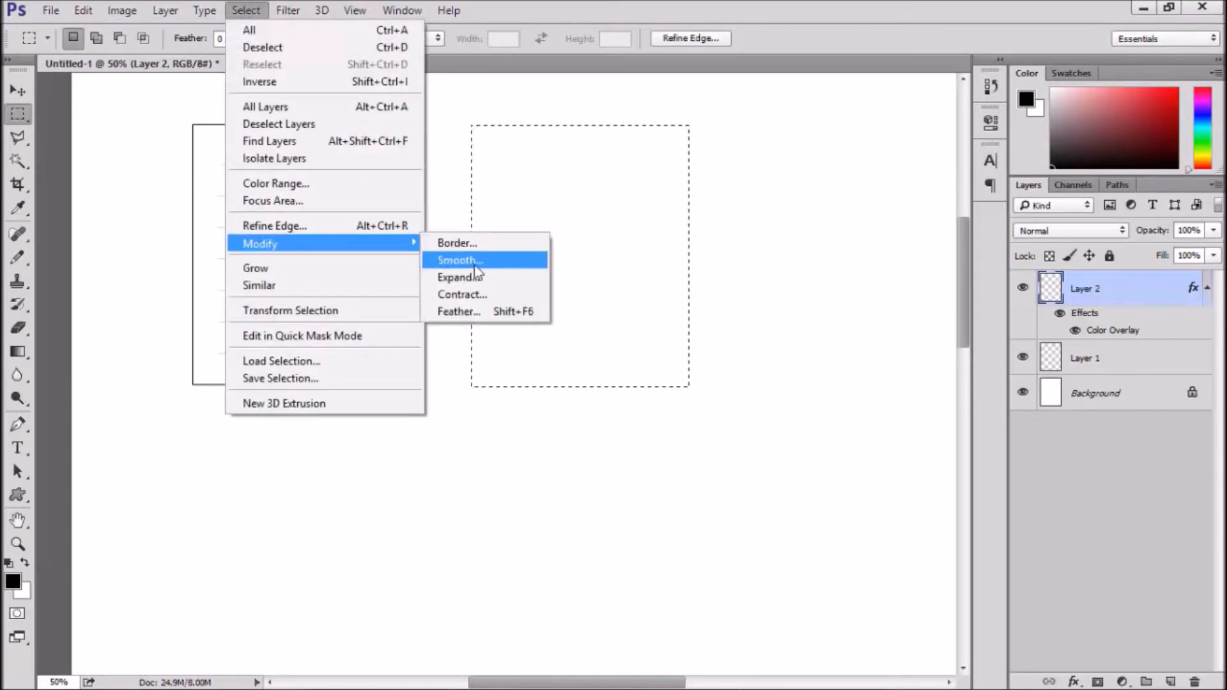
left_click(458, 259)
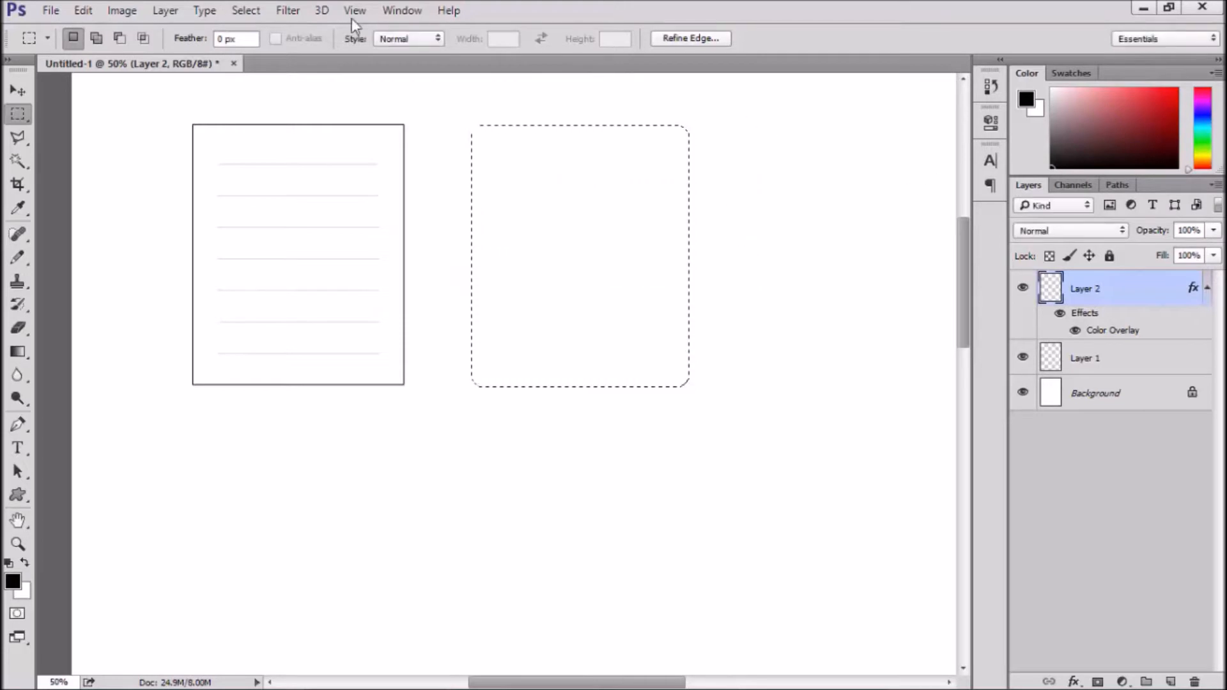
Apply a thin centered black stroke to the rounded label on Layer 3
left_click(82, 10)
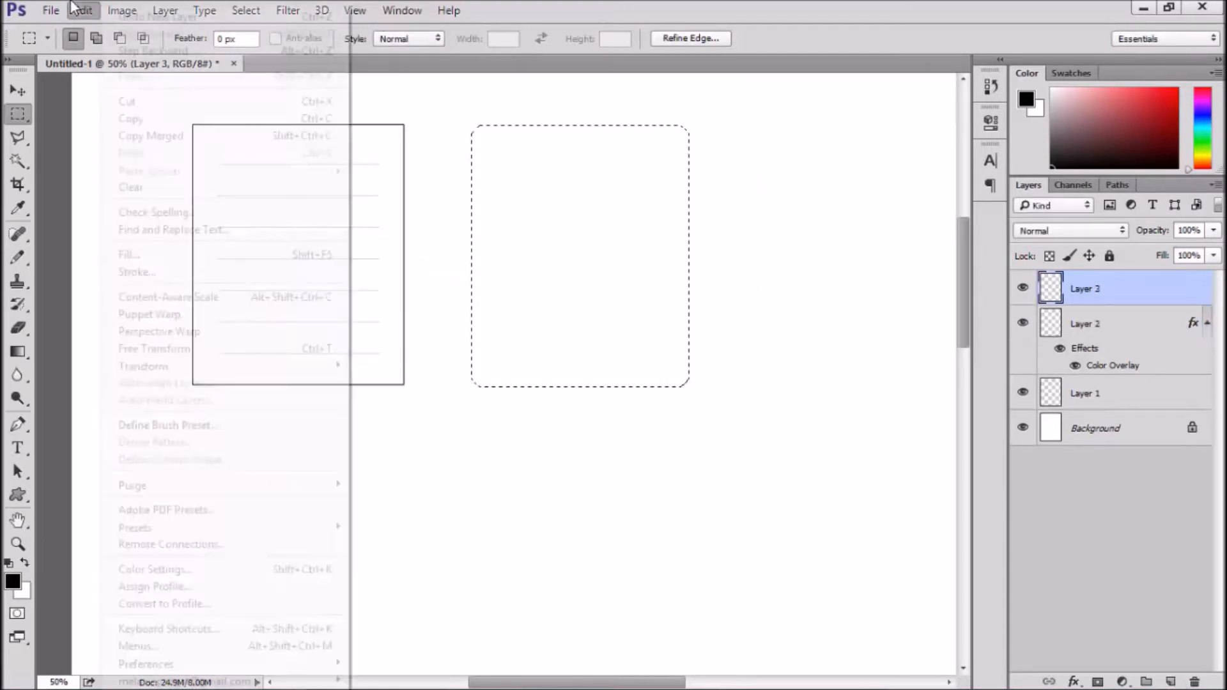
left_click(137, 272)
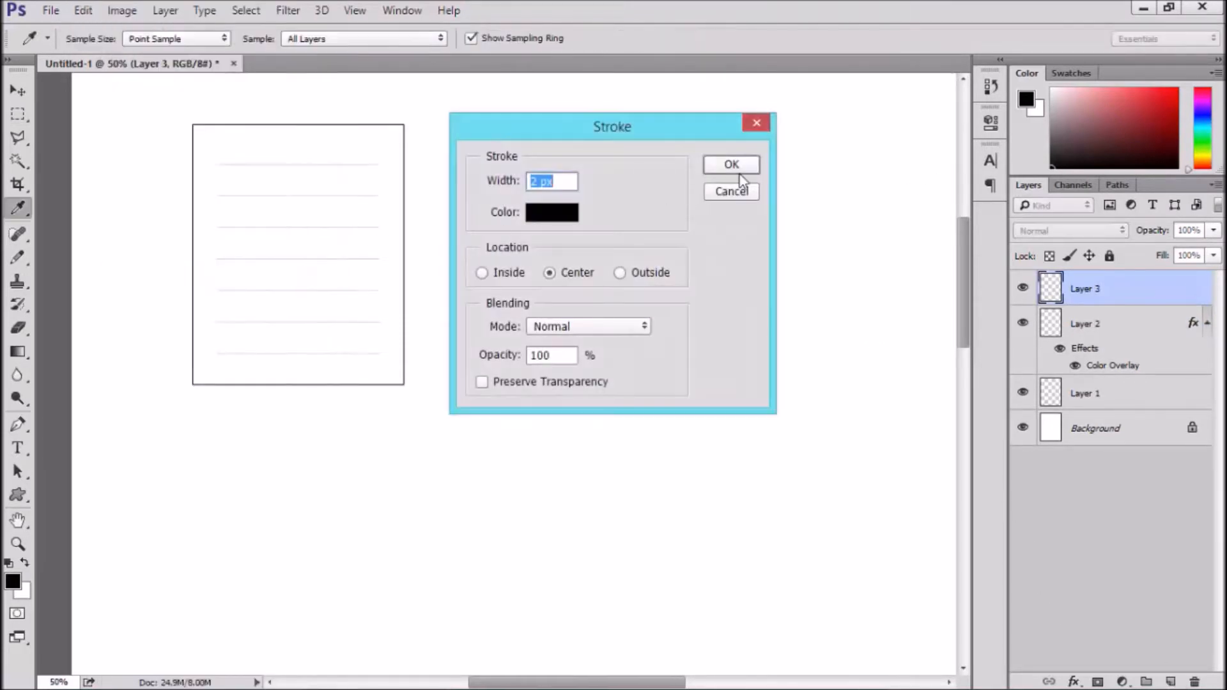
left_click(731, 165)
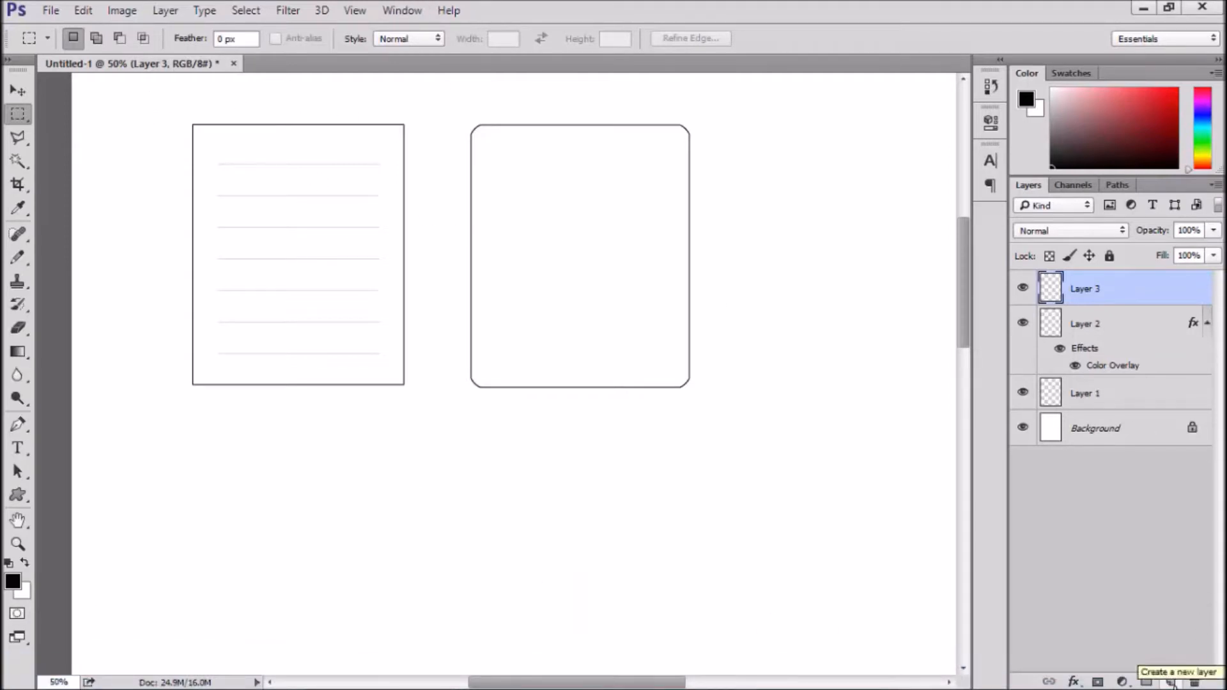
Duplicate the ruled lines layer, move the copy into the rounded label and hide Layer 3
left_click(1086, 323)
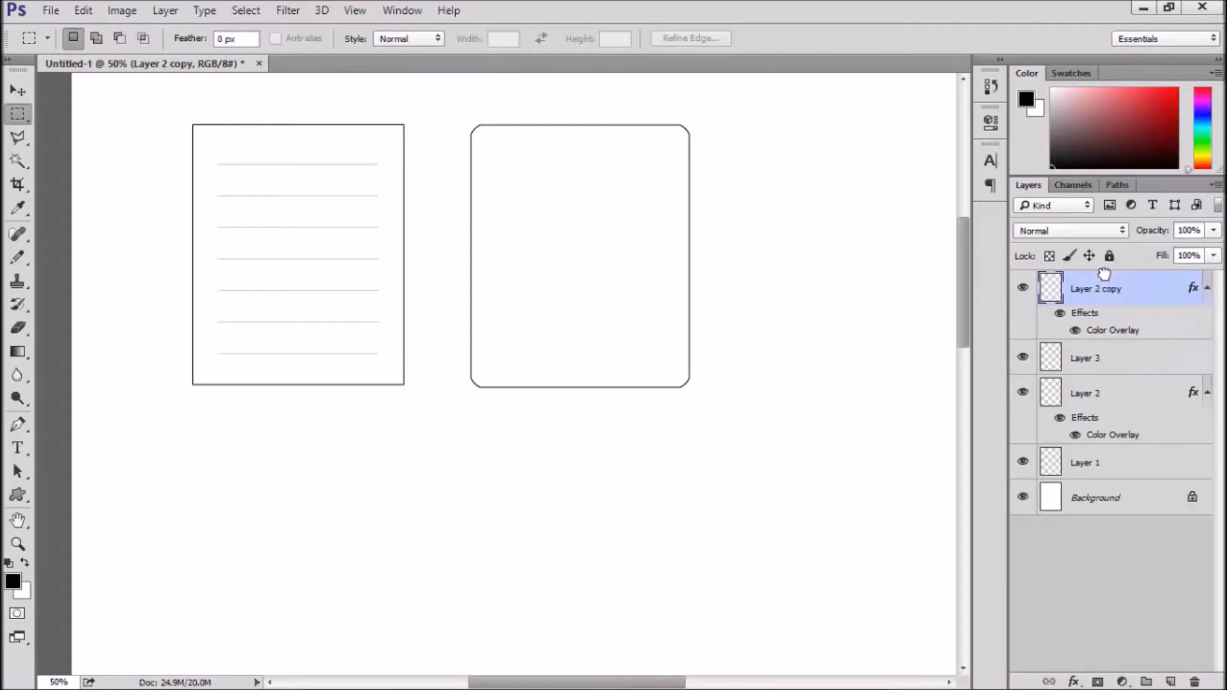
left_click(17, 89)
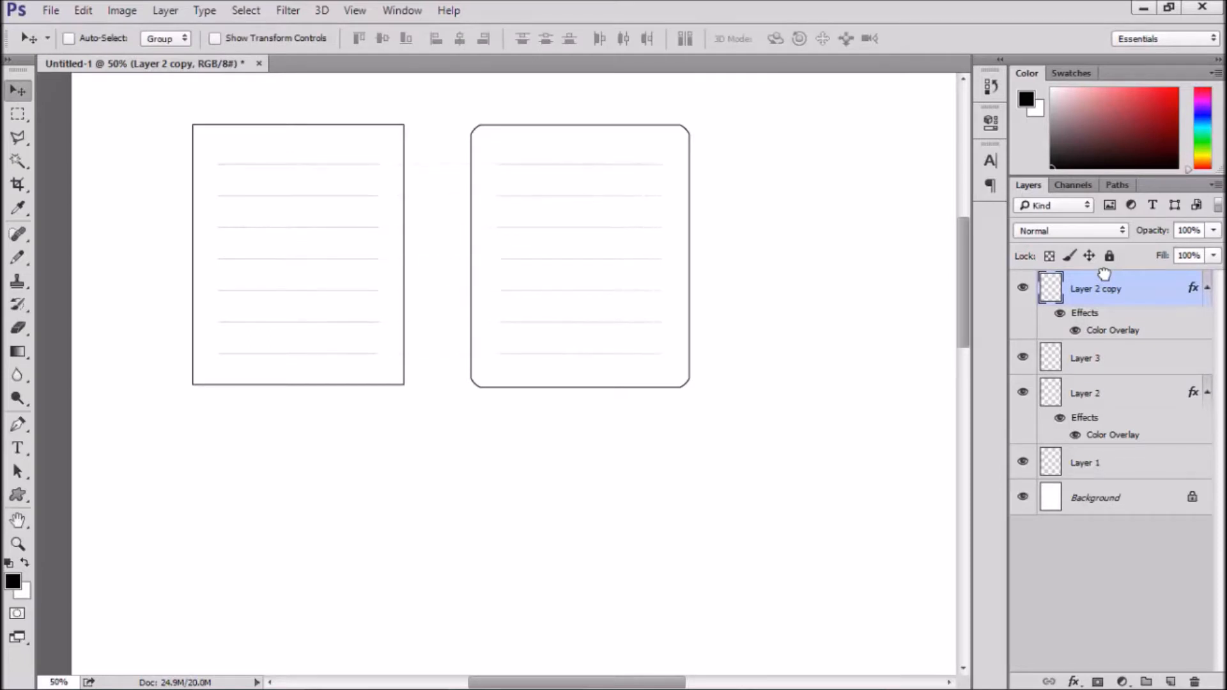
mouse_move(1106, 308)
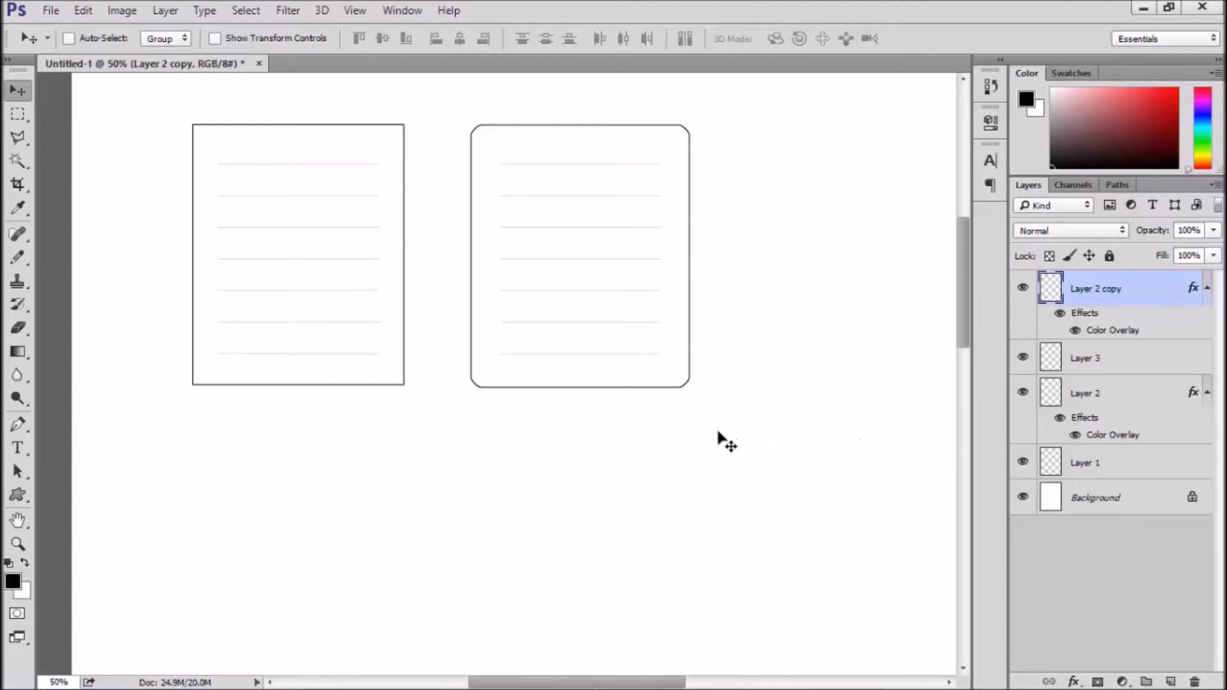
left_click(1085, 358)
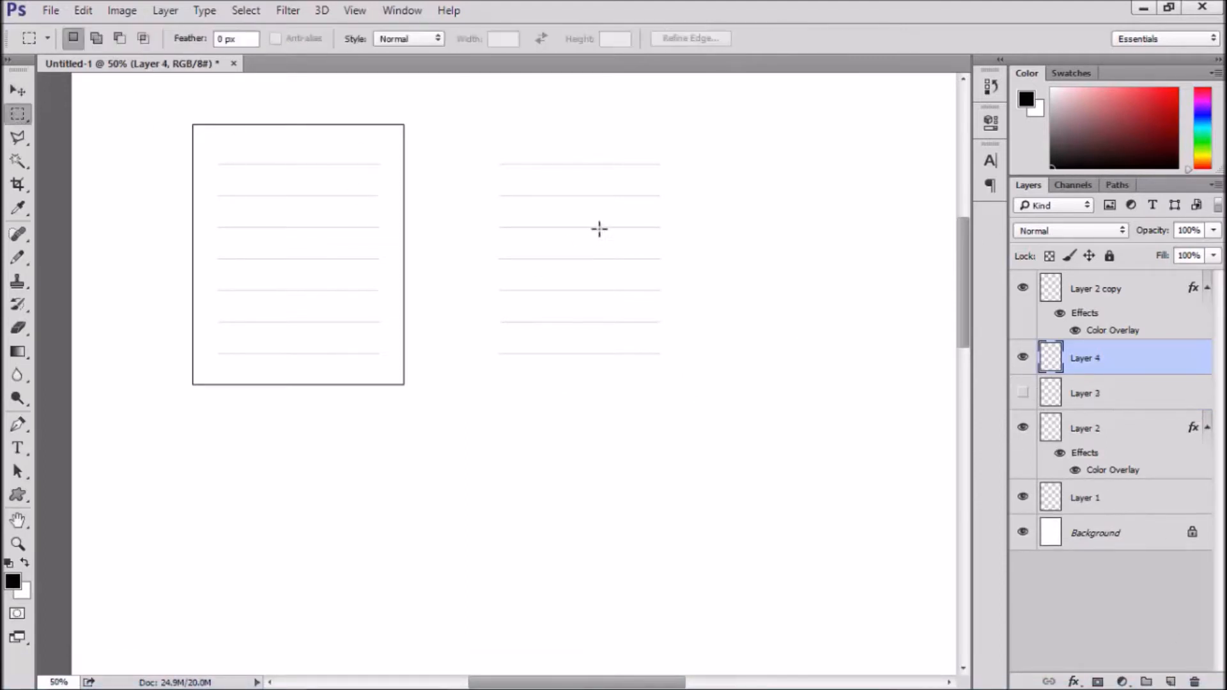
Reselect the rounded label, smooth its corners and apply a thicker inside black stroke on Layer 4
left_click_drag(469, 123, 668, 259)
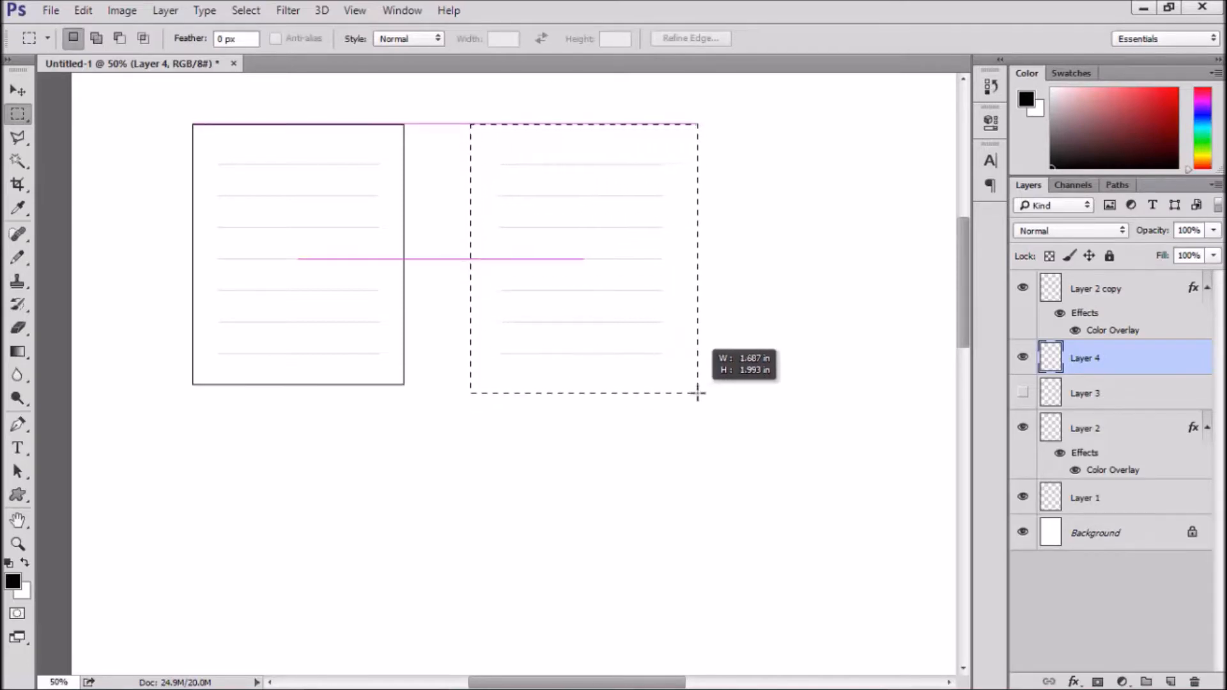
left_click_drag(697, 395, 693, 389)
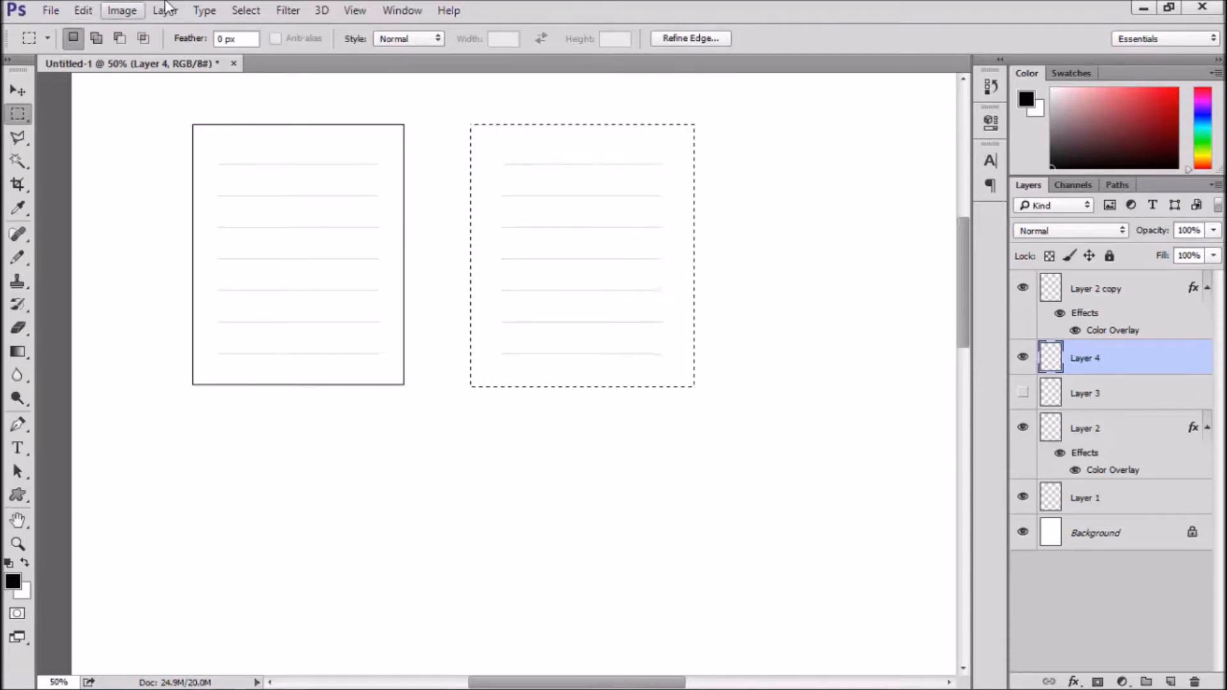
left_click(246, 10)
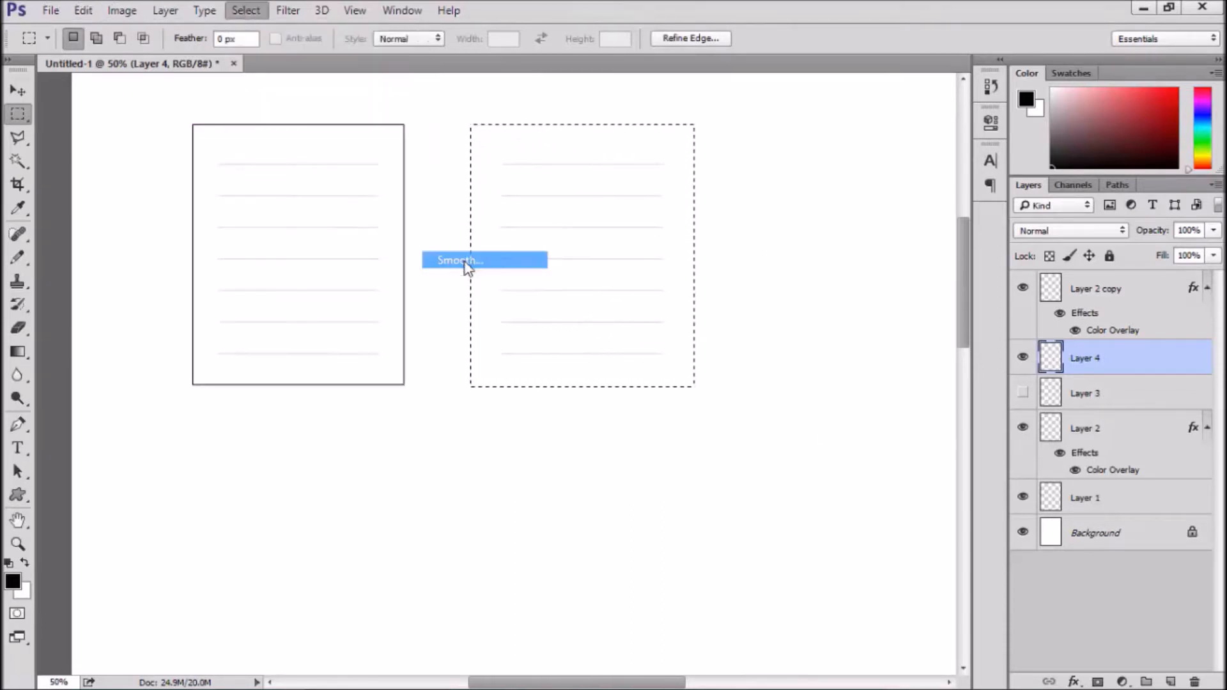
left_click(83, 10)
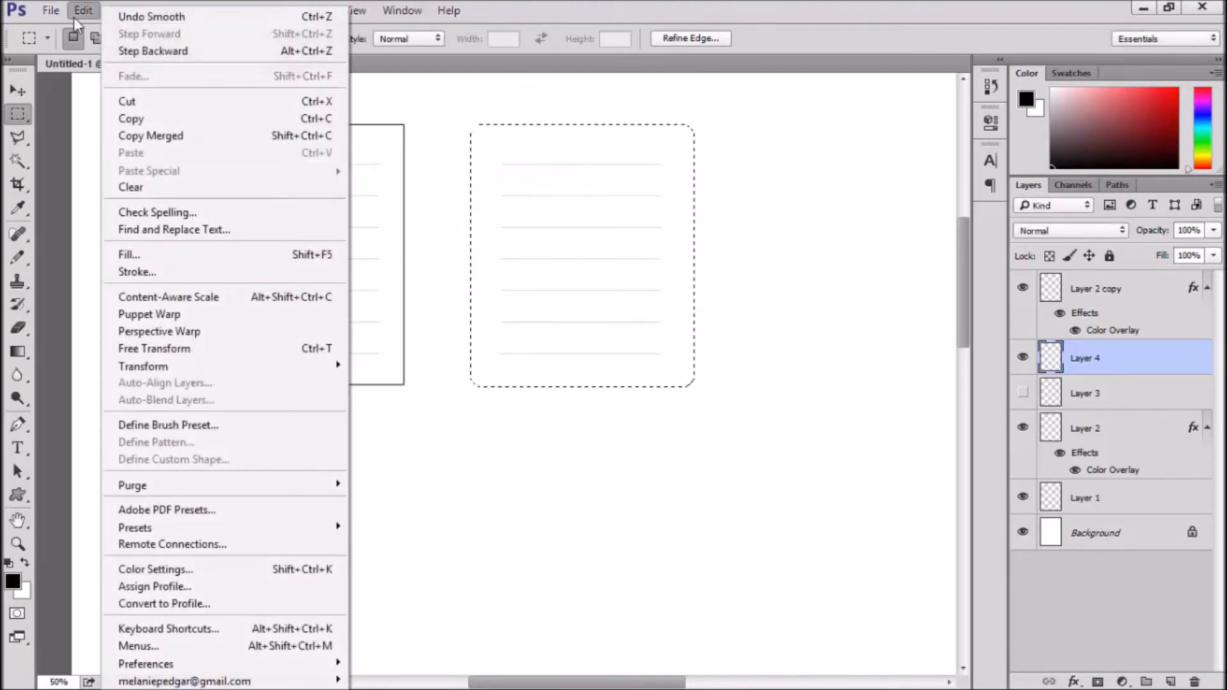
left_click(137, 271)
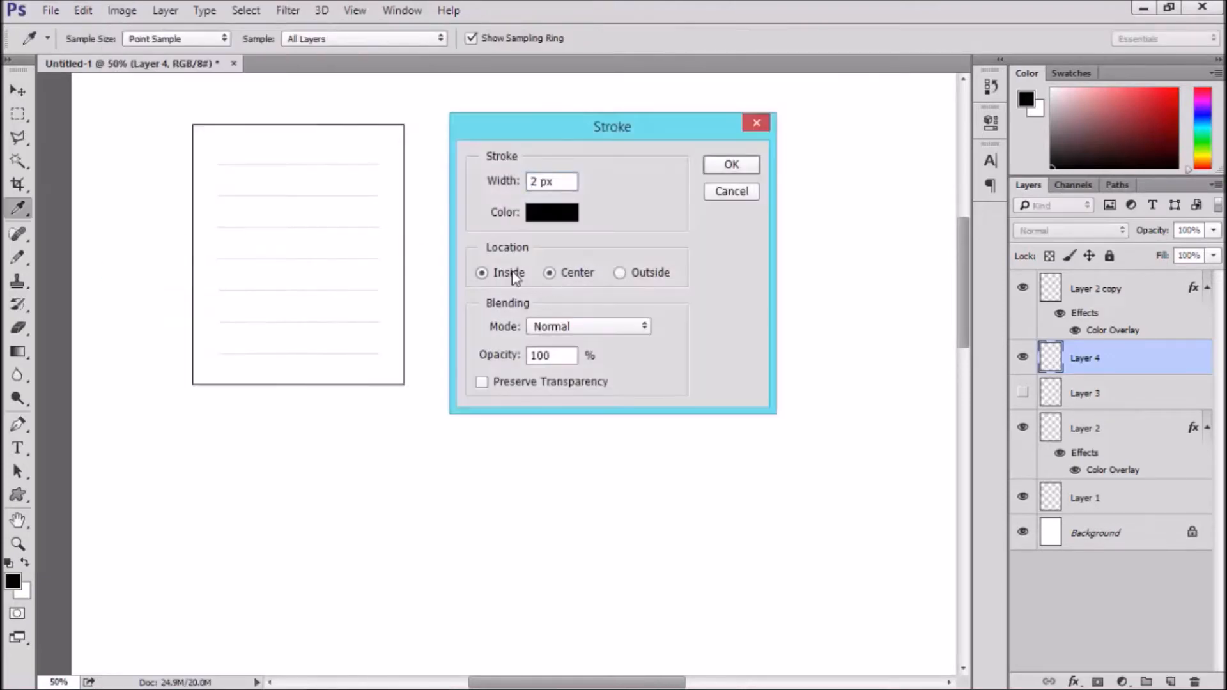
left_click(730, 164)
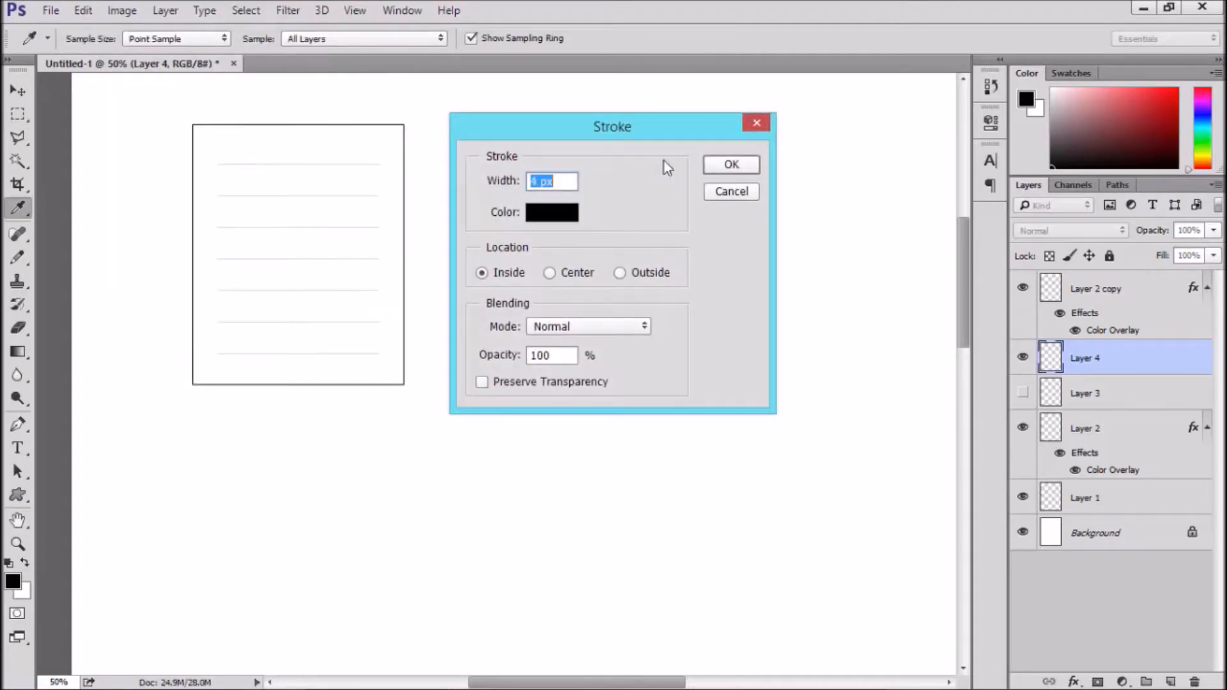
left_click(731, 165)
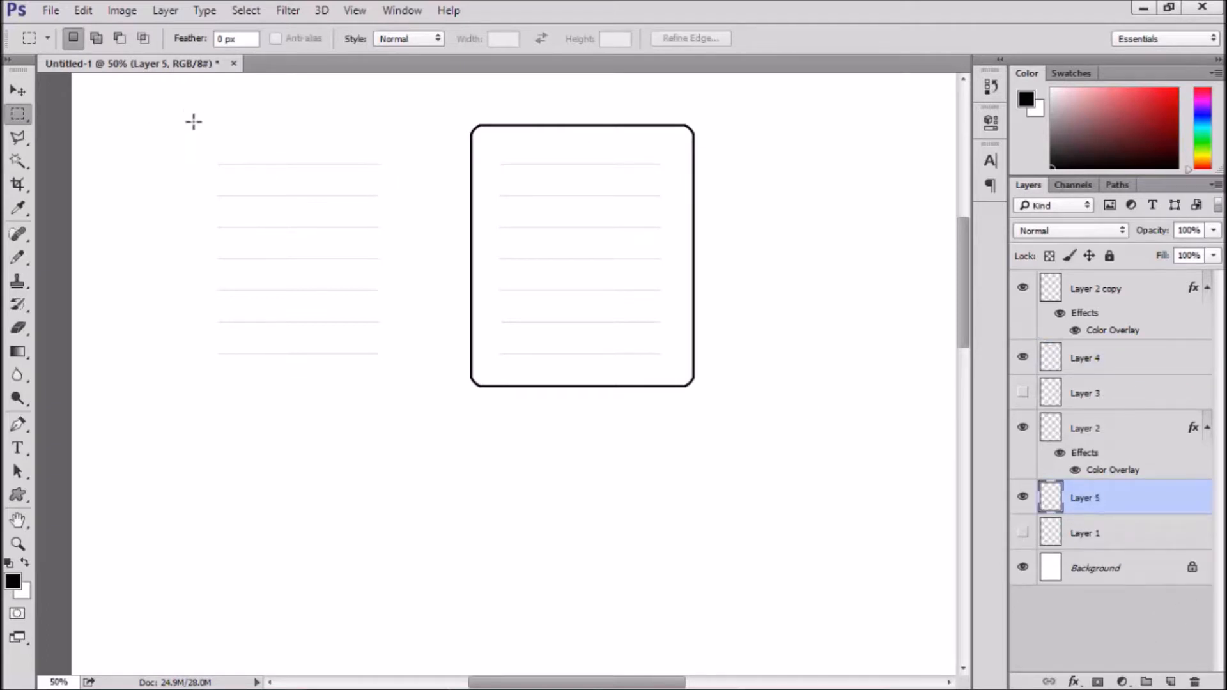
Mark out the rectangular label's area for its thicker border on a new layer
left_click_drag(195, 119, 401, 388)
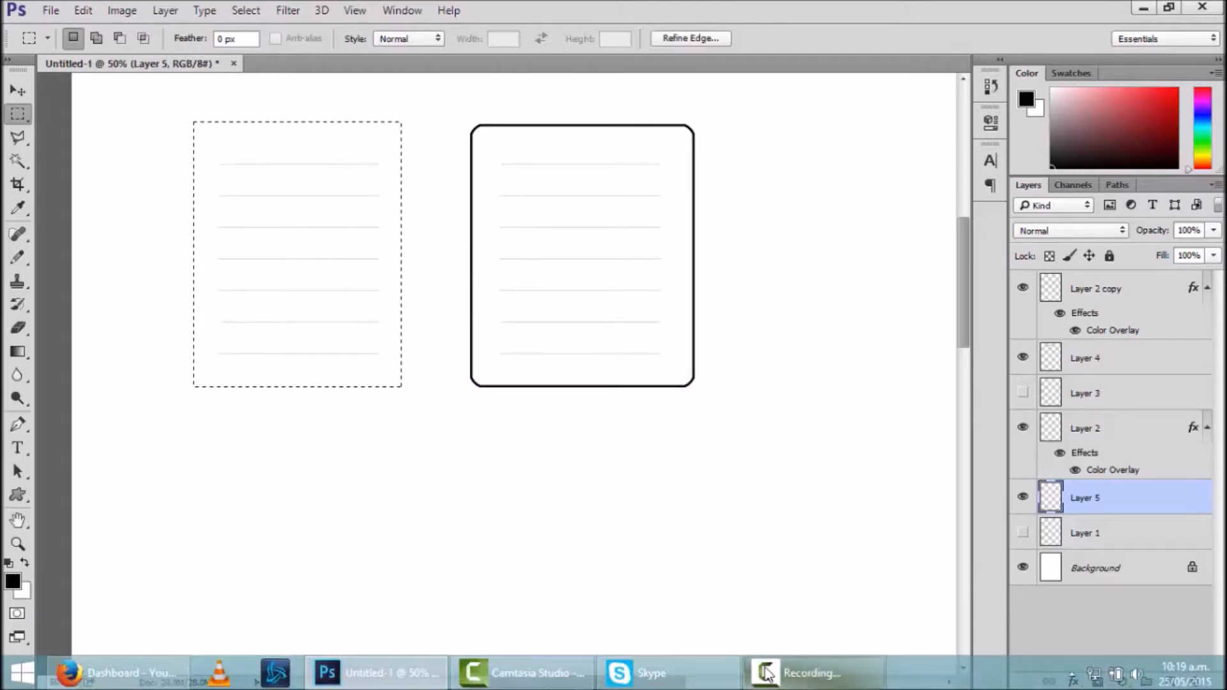
left_click(82, 10)
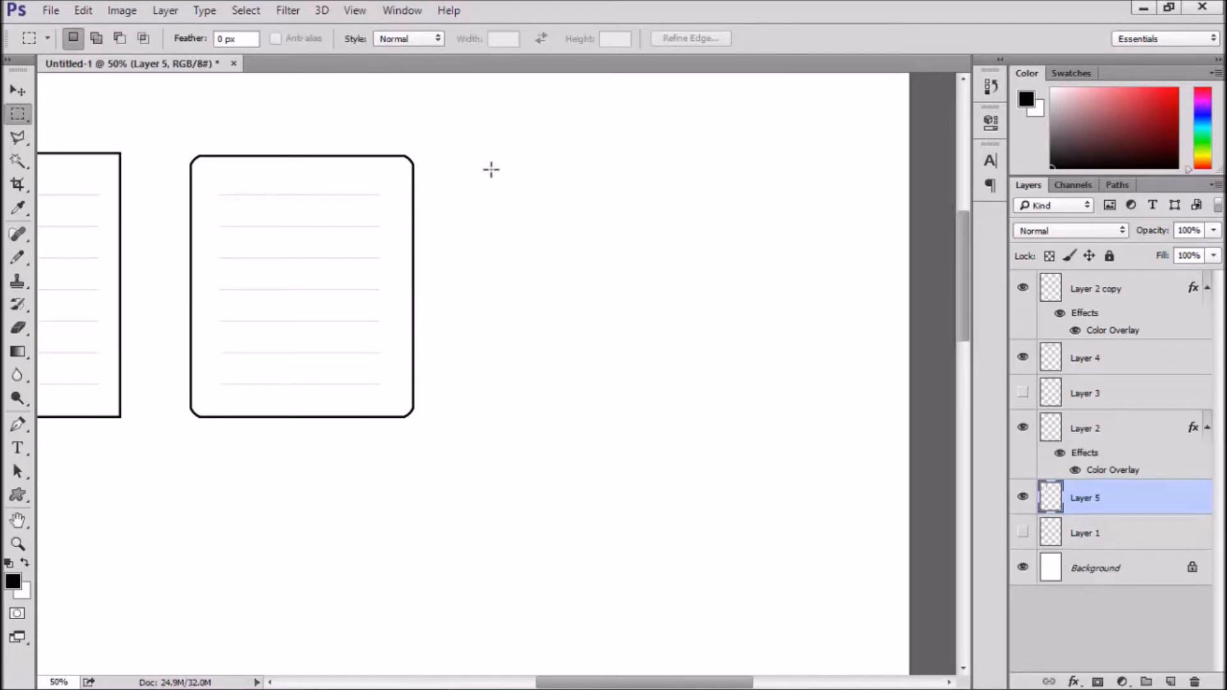
Mark out a third label area to the right and switch the Polygonal Lasso to subtract mode
left_click_drag(491, 169, 712, 434)
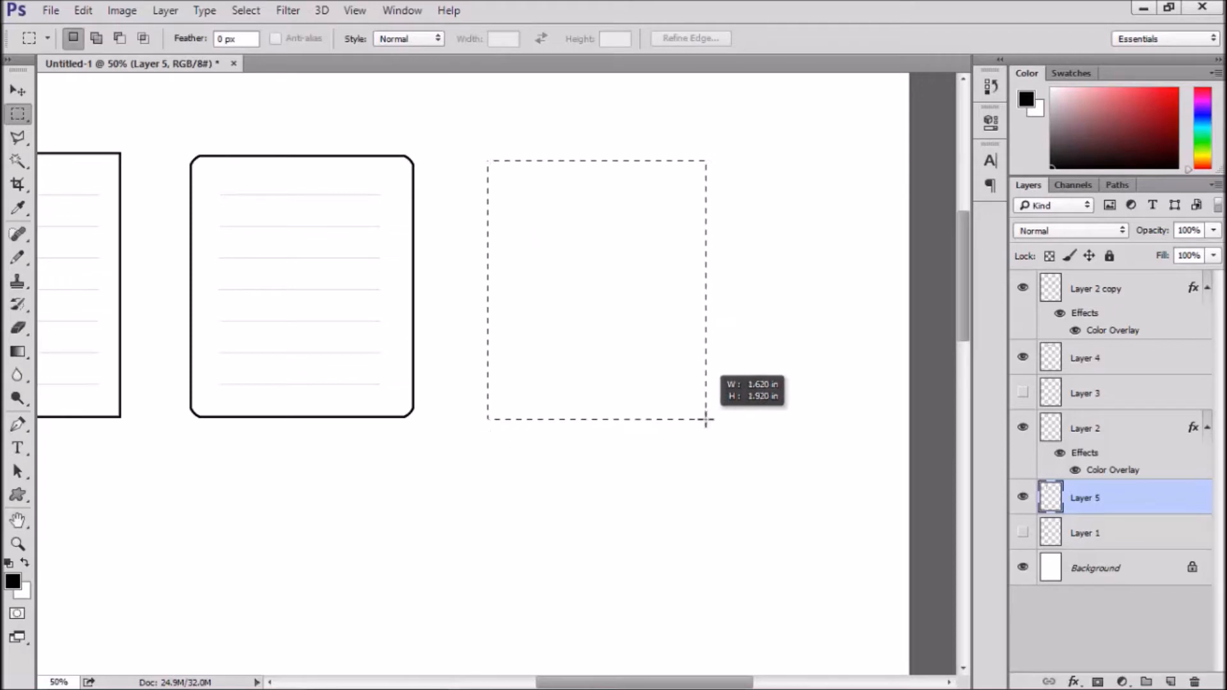
left_click_drag(486, 161, 705, 423)
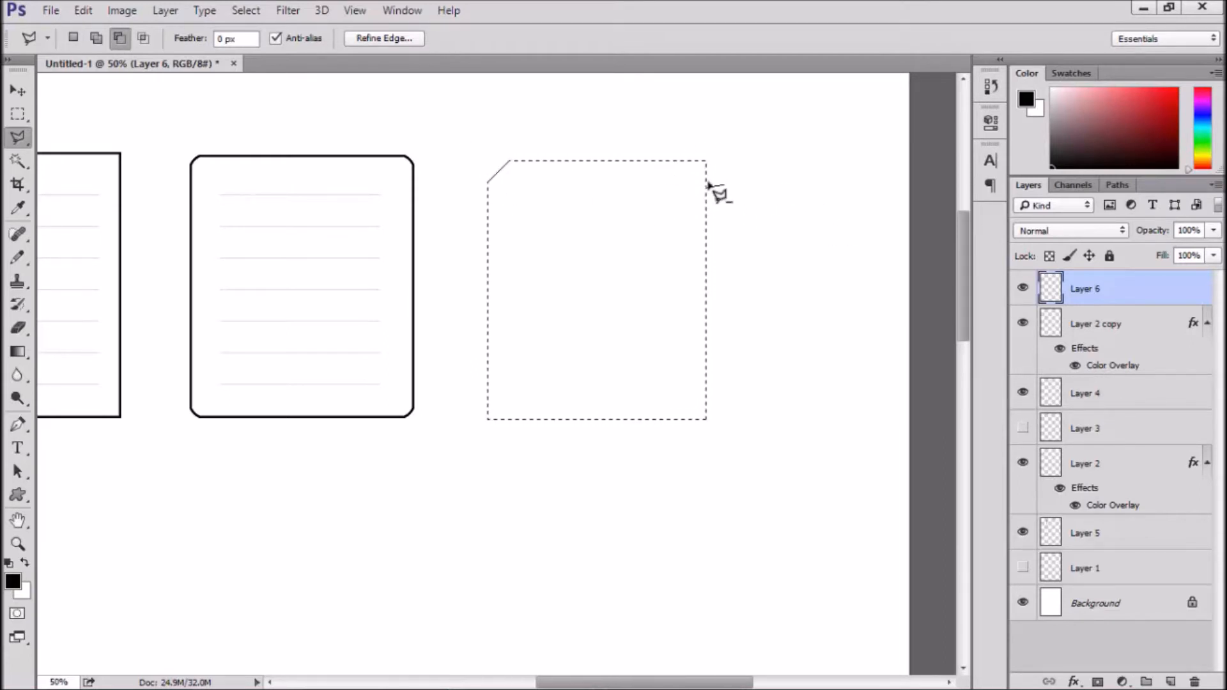
left_click(701, 165)
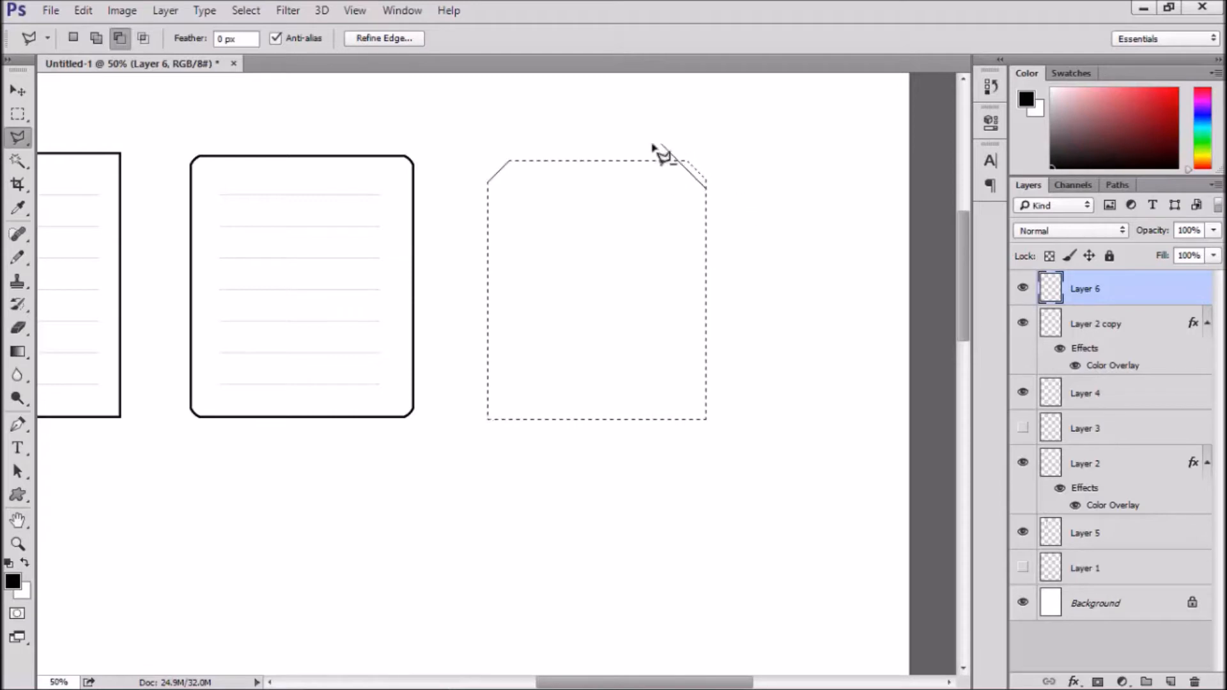
Clip all four corners of the selection diagonally
left_click_drag(663, 155, 705, 191)
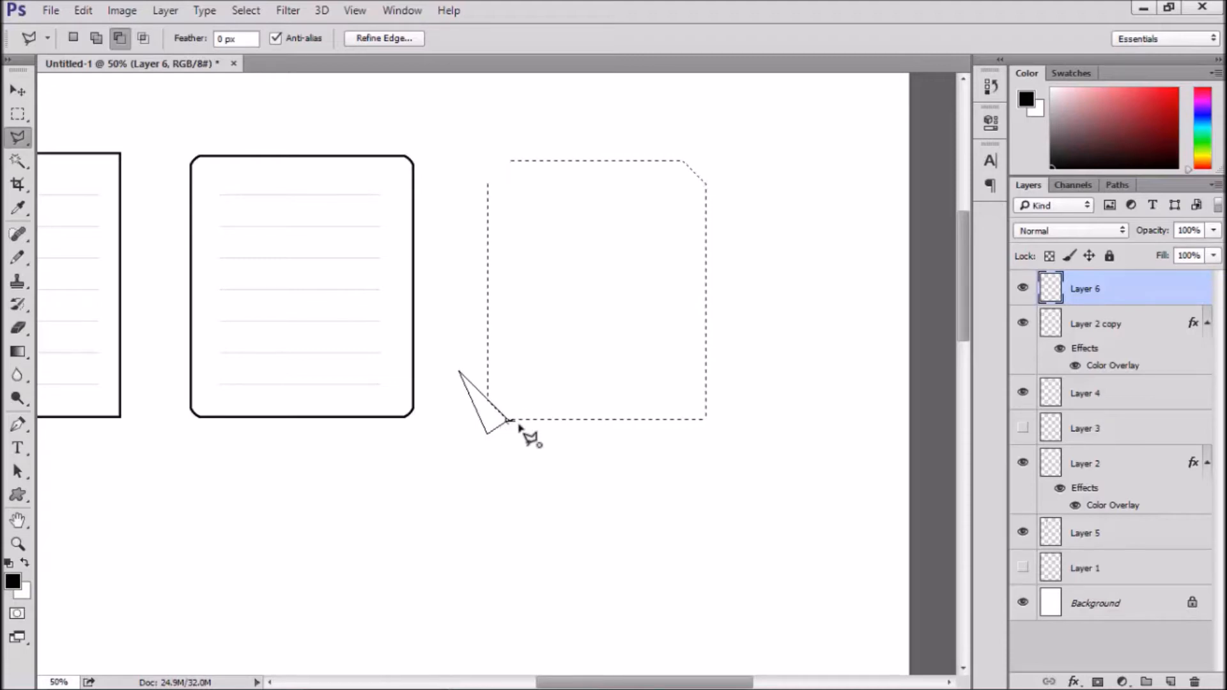
left_click(512, 421)
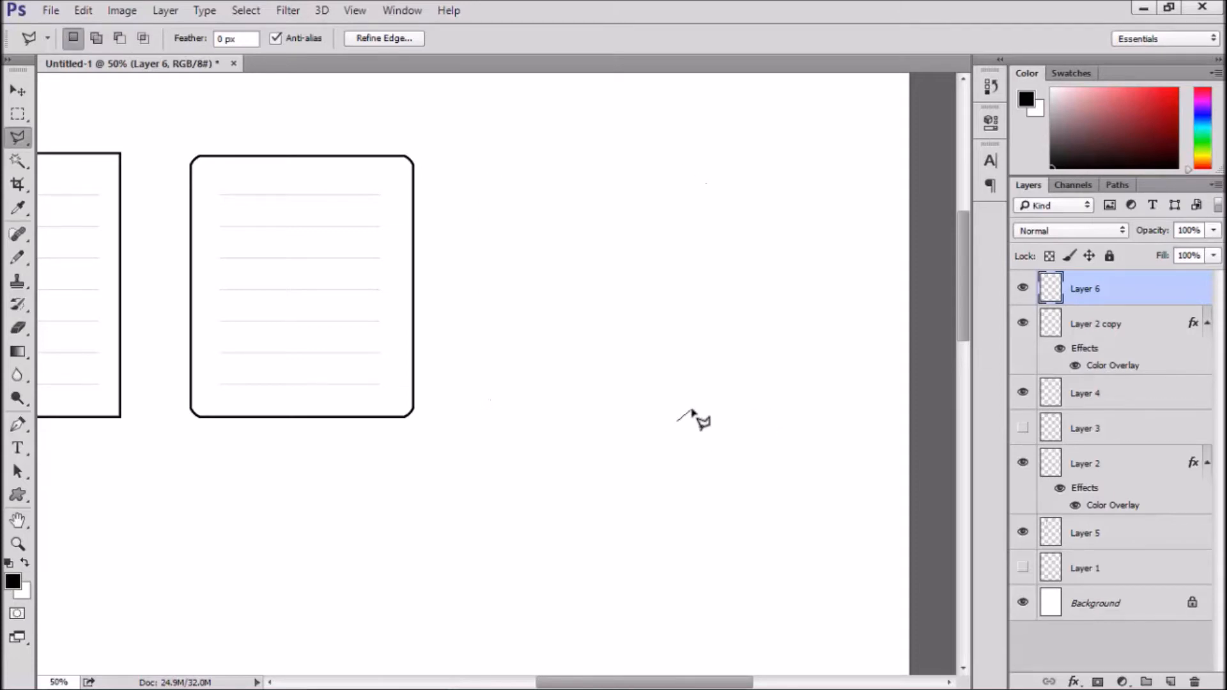
left_click_drag(501, 165, 681, 423)
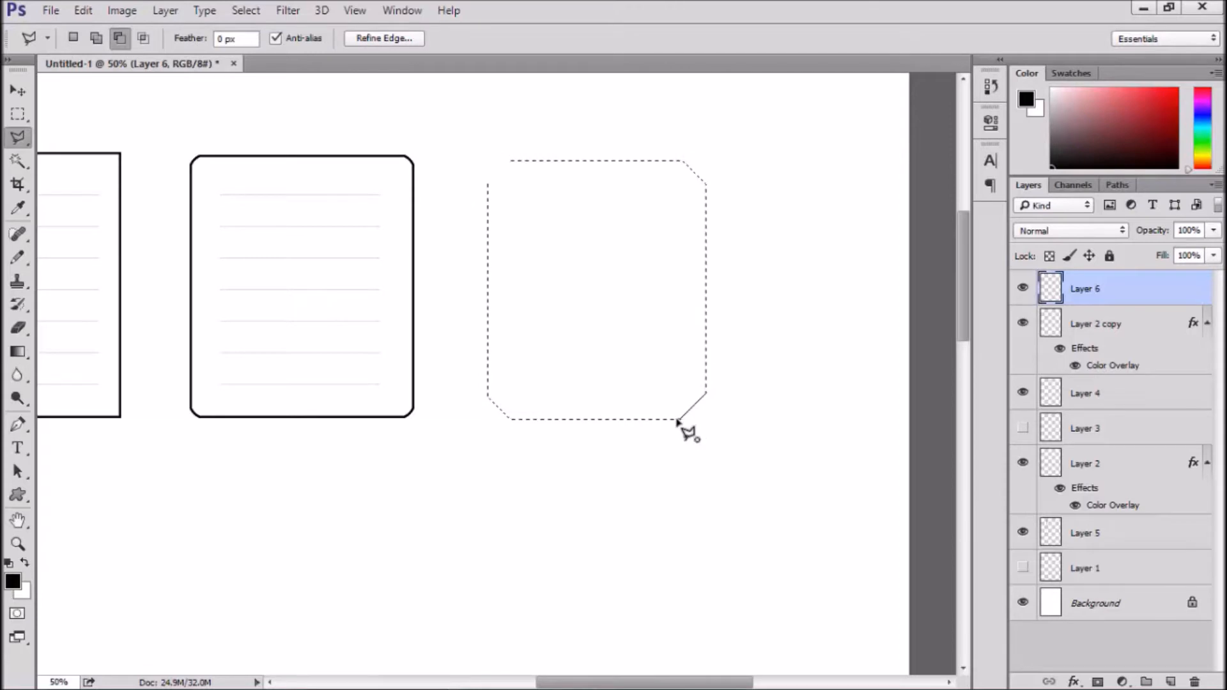
left_click(122, 10)
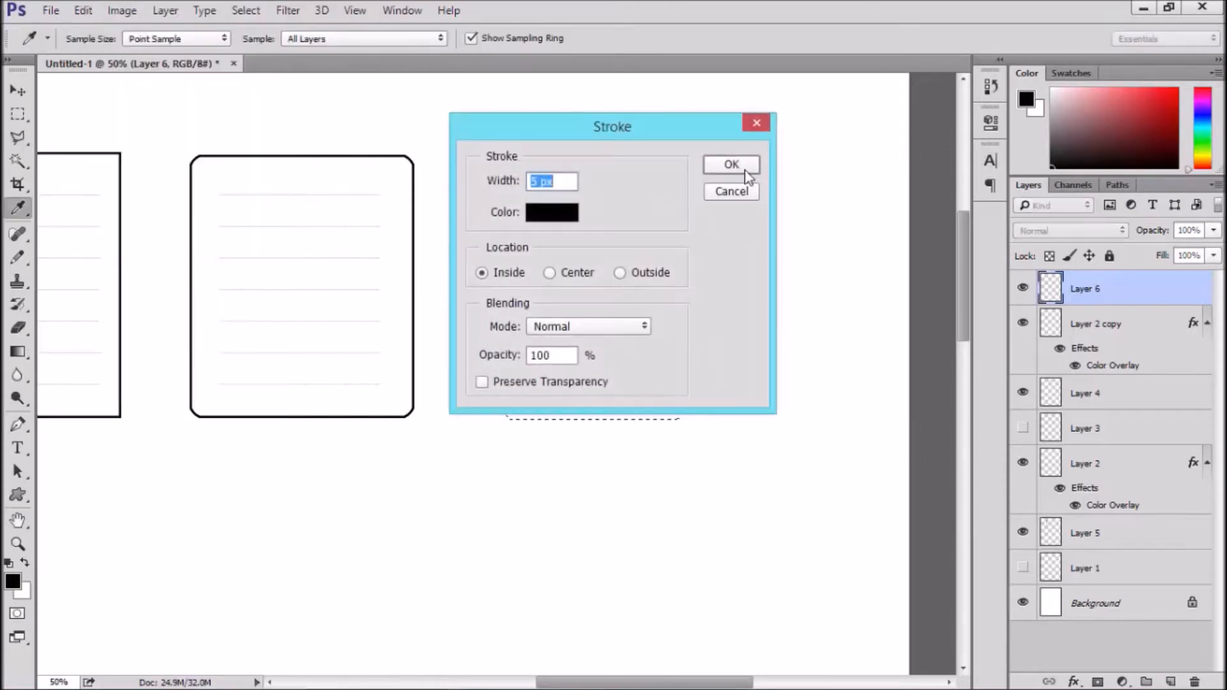
Set the stroke width, keep Inside location, and apply the black border to the cut-corner label
left_click(730, 165)
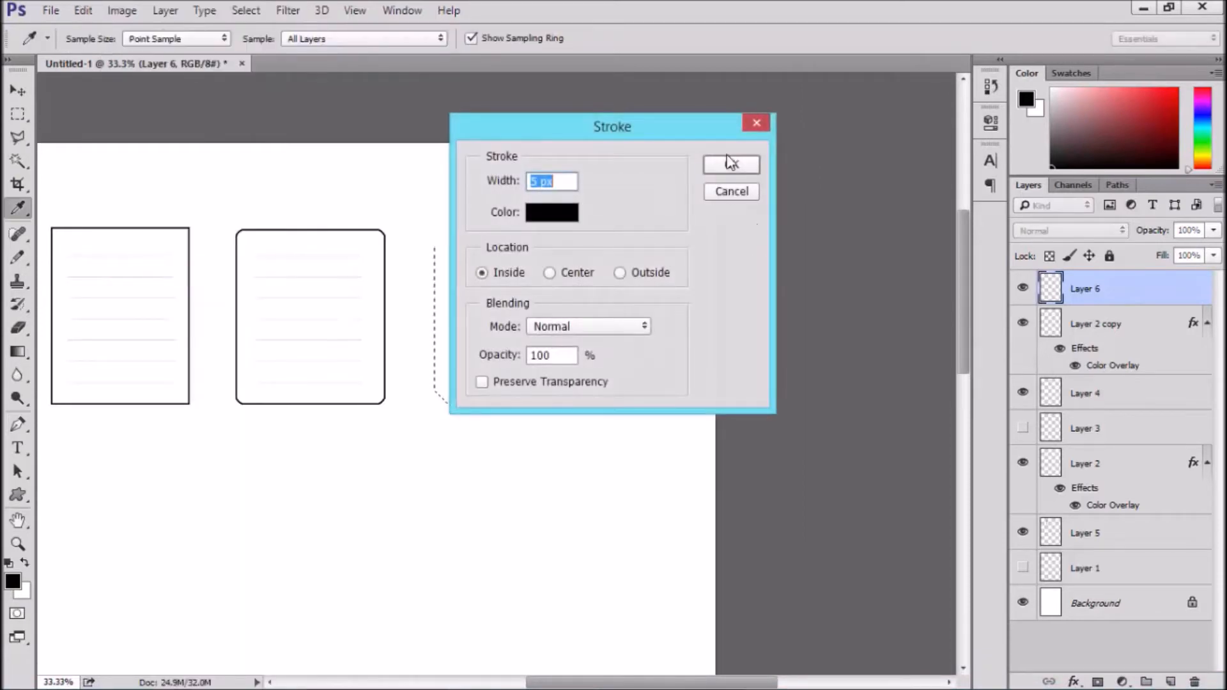
left_click(730, 163)
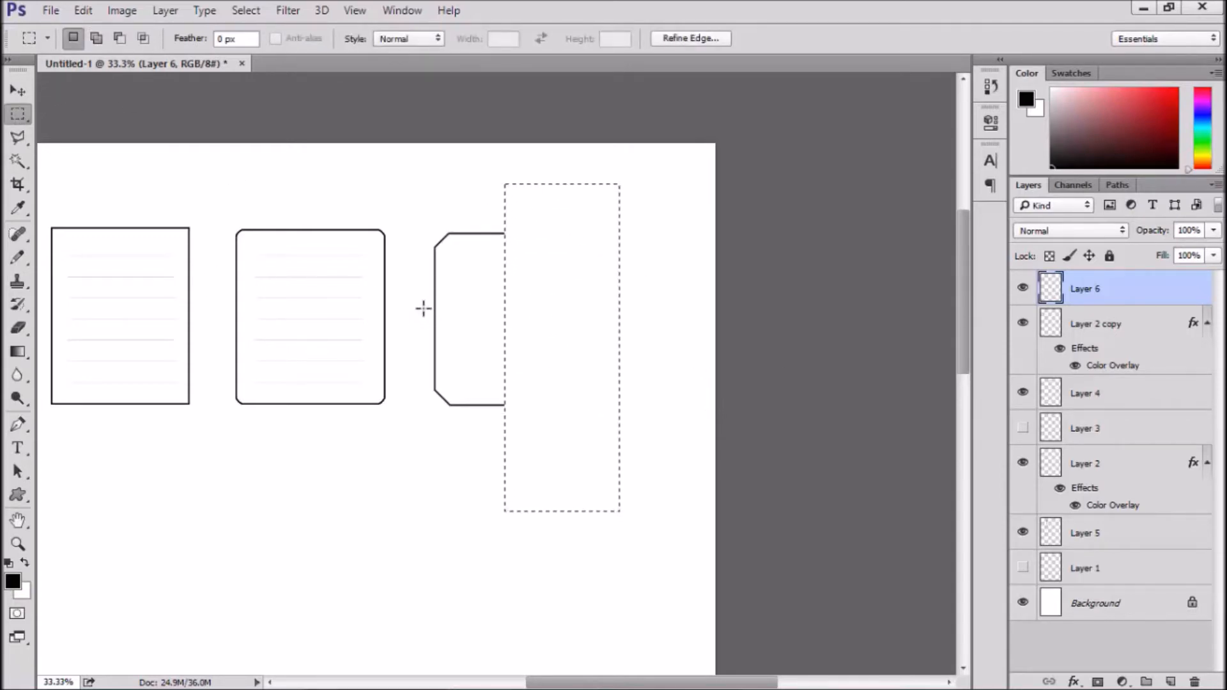
Select the lower half of the clipped-corner outline and move it down to full label height
left_click_drag(423, 308, 583, 431)
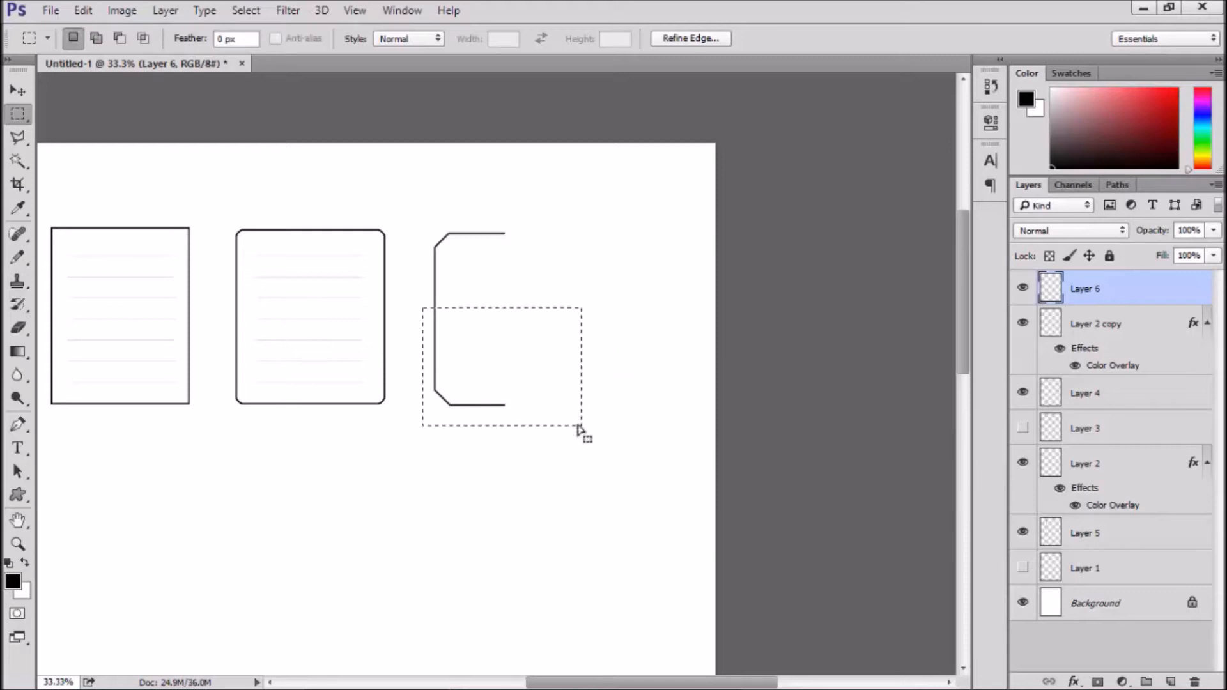
left_click_drag(581, 433, 527, 450)
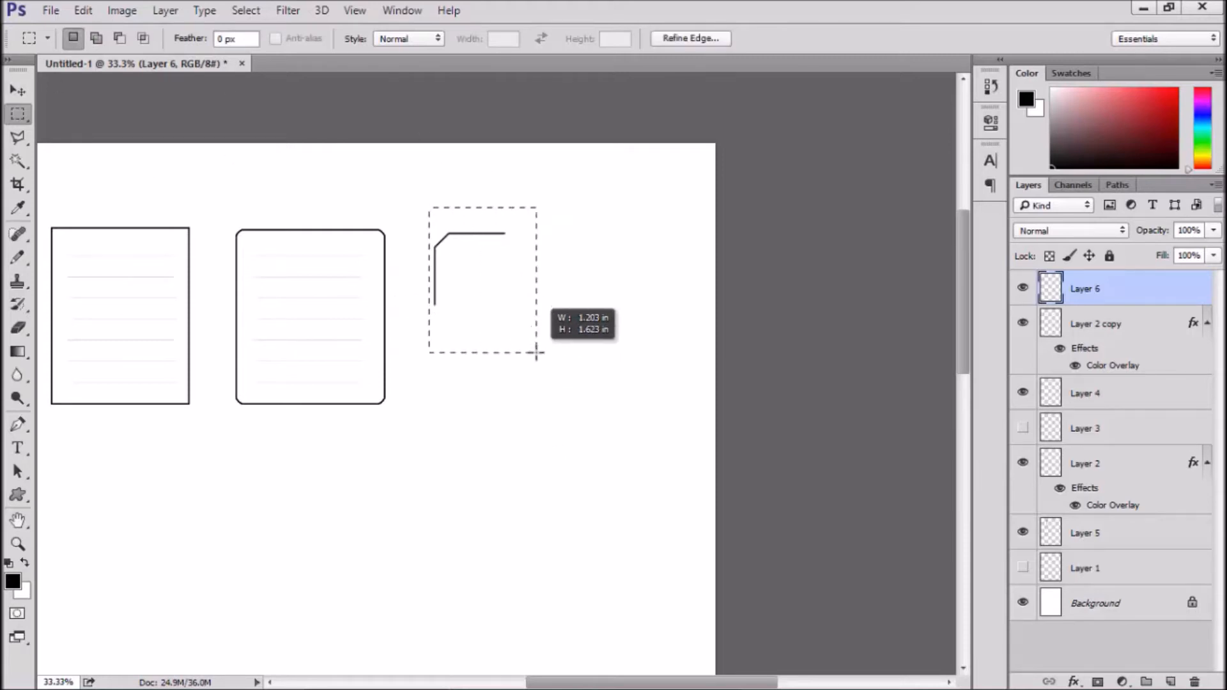
left_click(81, 10)
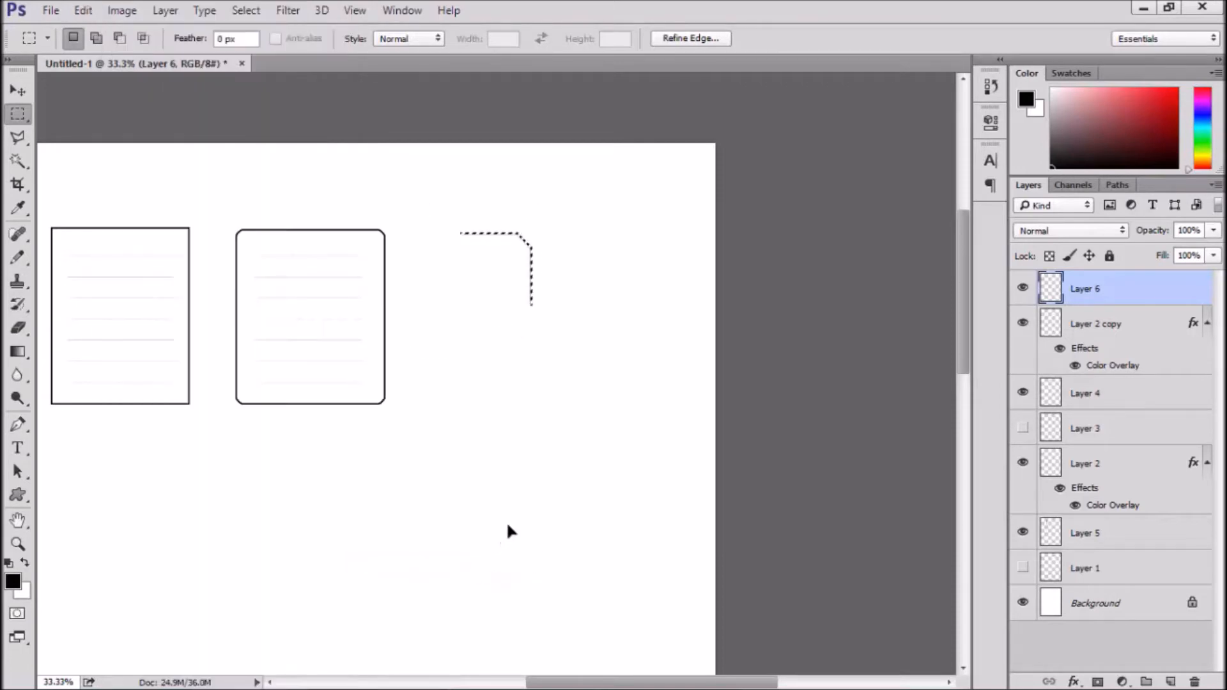
left_click(82, 10)
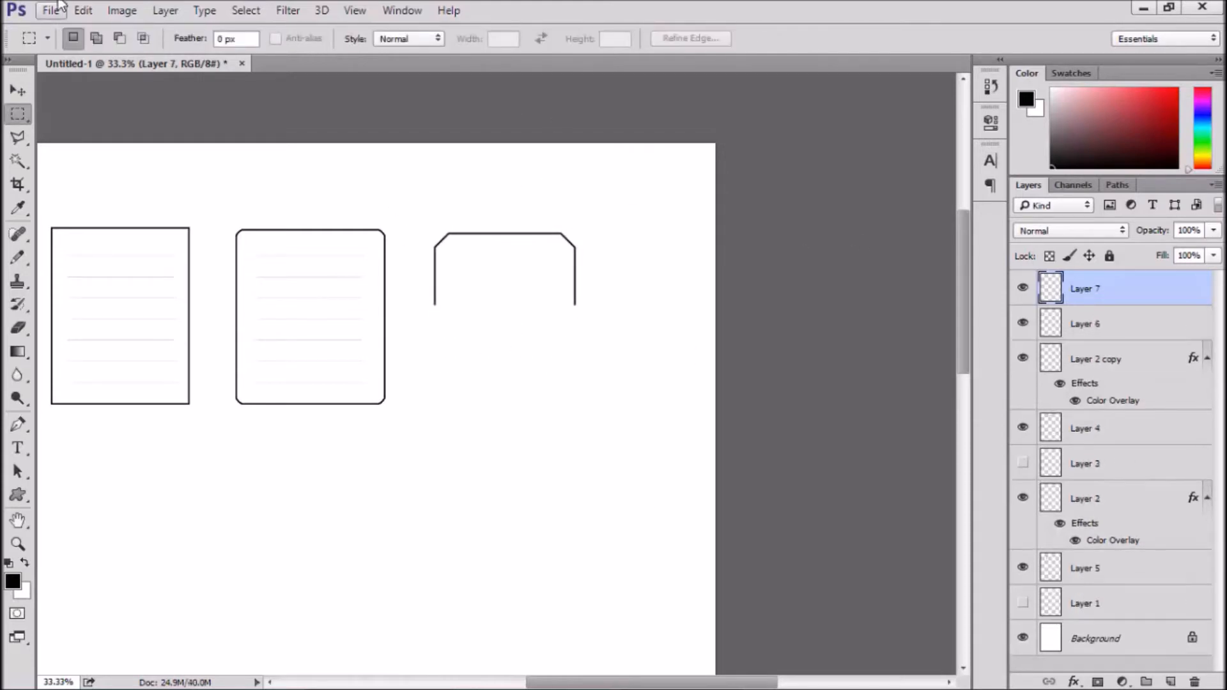
left_click(82, 11)
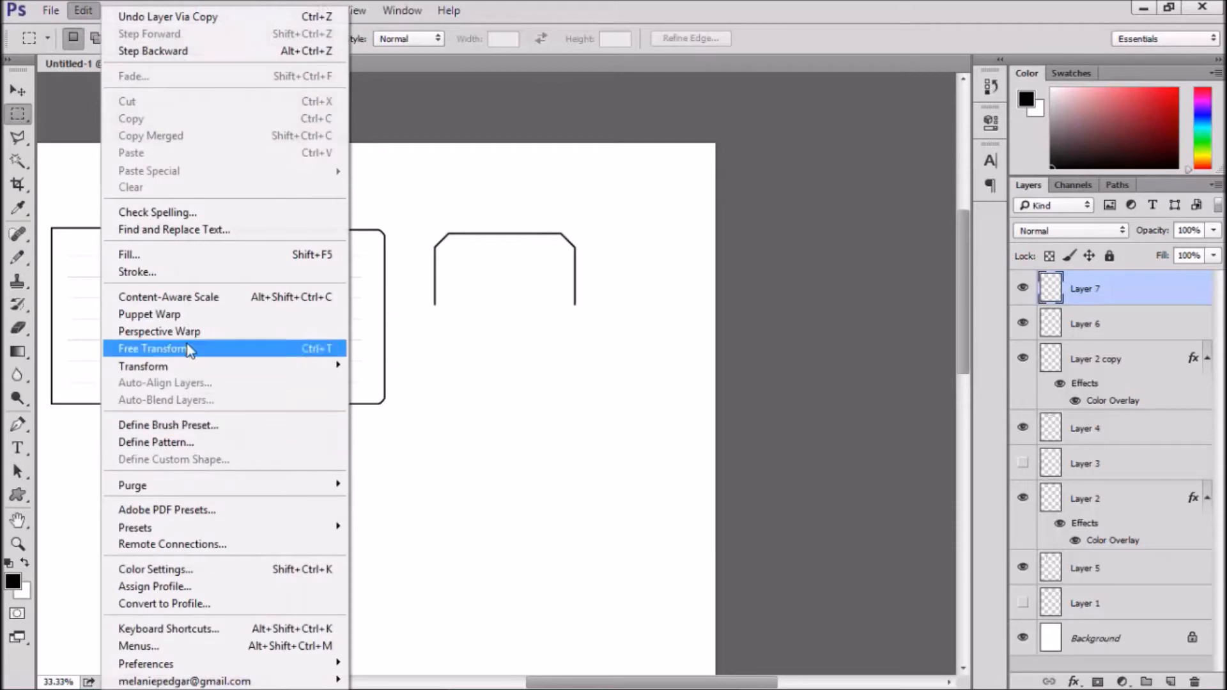
left_click(154, 348)
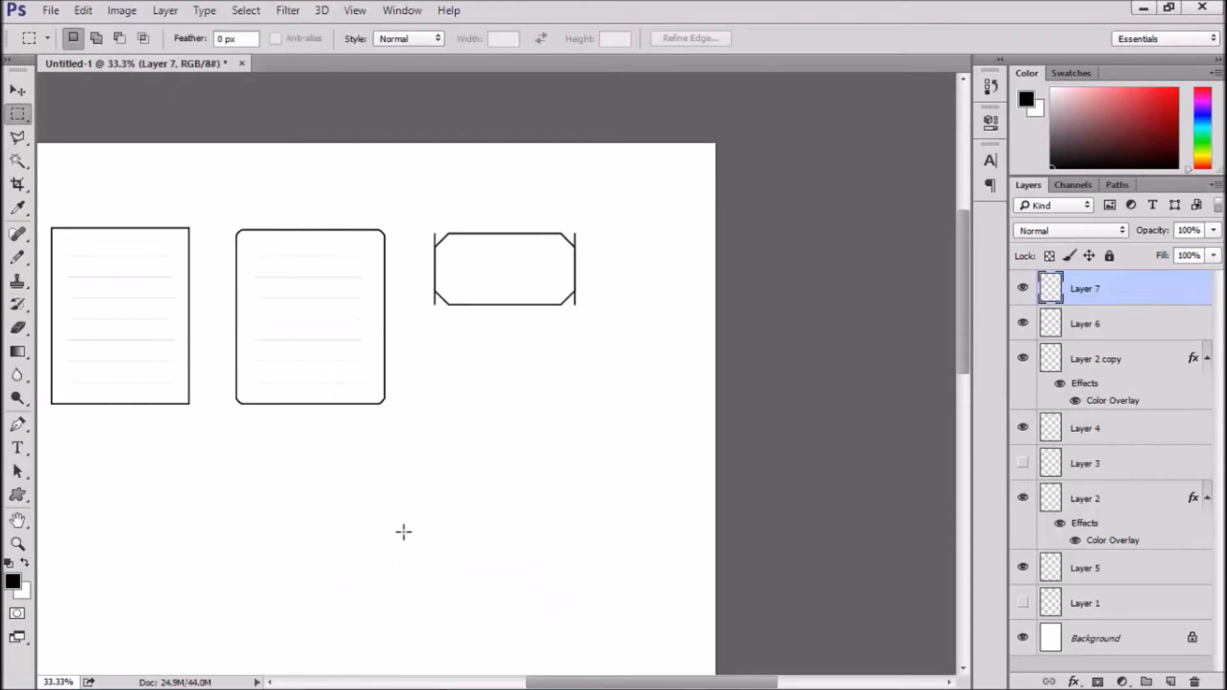
left_click(18, 92)
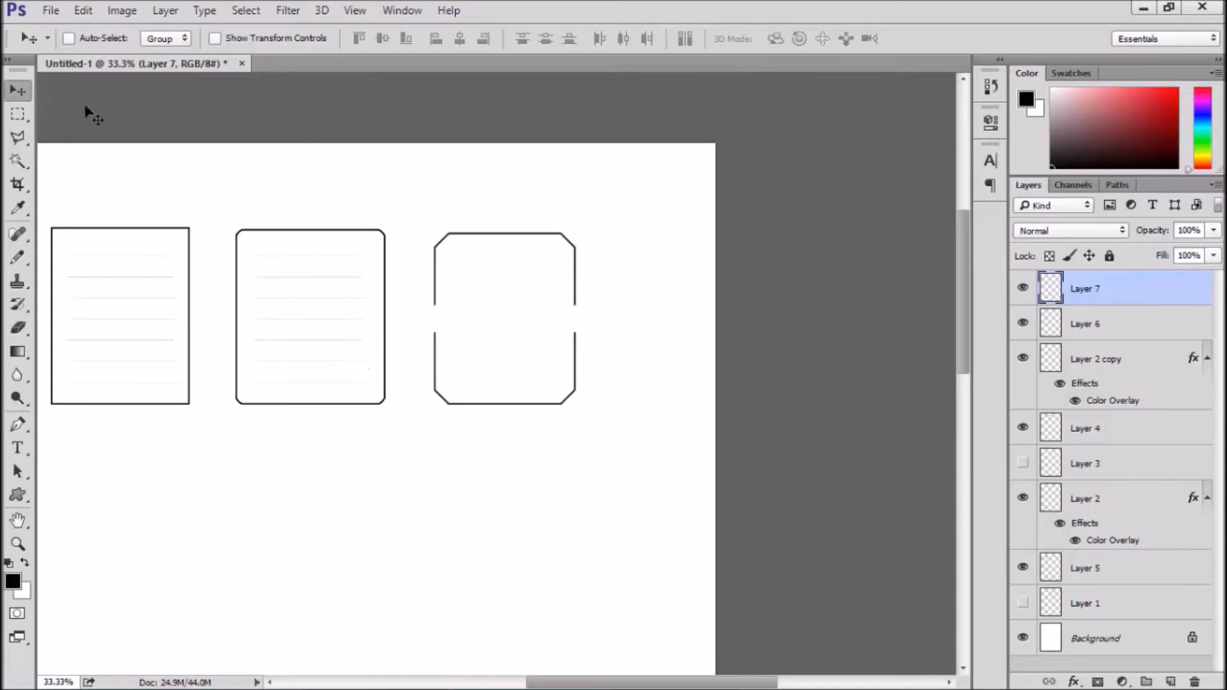
Stretch the broken side strip with Free Transform to close the outline, then merge and deselect
left_click_drag(430, 350, 609, 368)
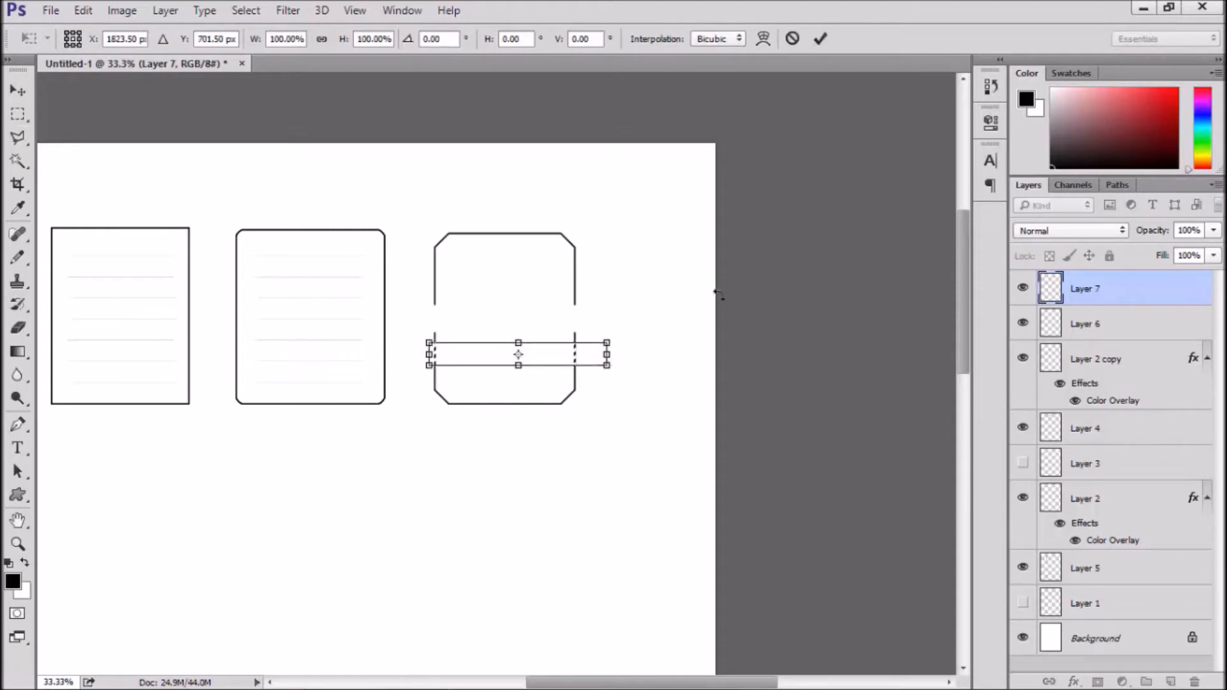
left_click_drag(518, 344, 518, 306)
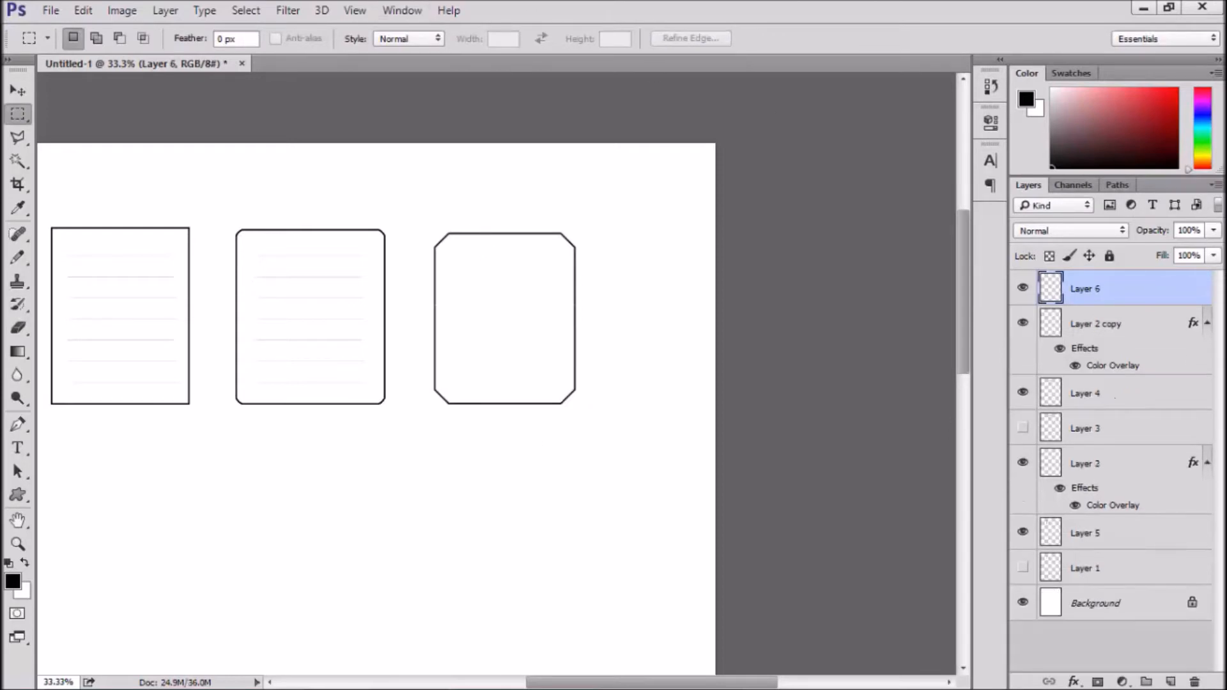
key("Ctrl+J")
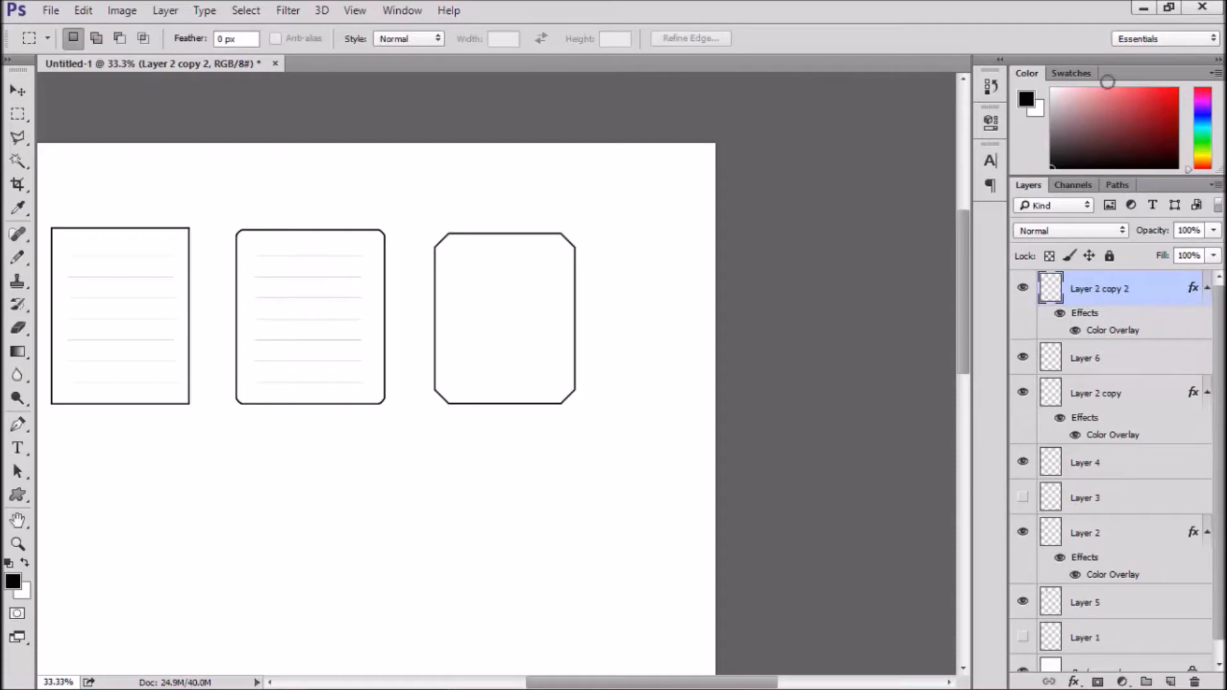
Copy the ruled lines into the third label and repeat the row into a 3×3 grid of merged labels
left_click(17, 90)
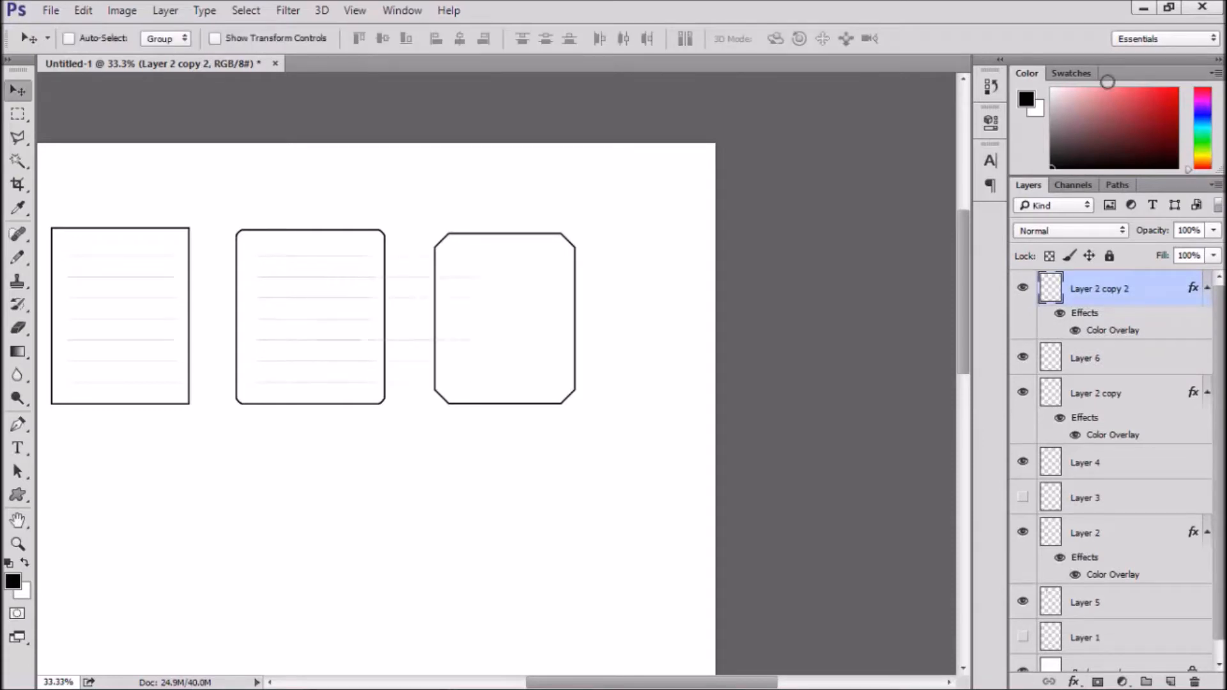
left_click(69, 37)
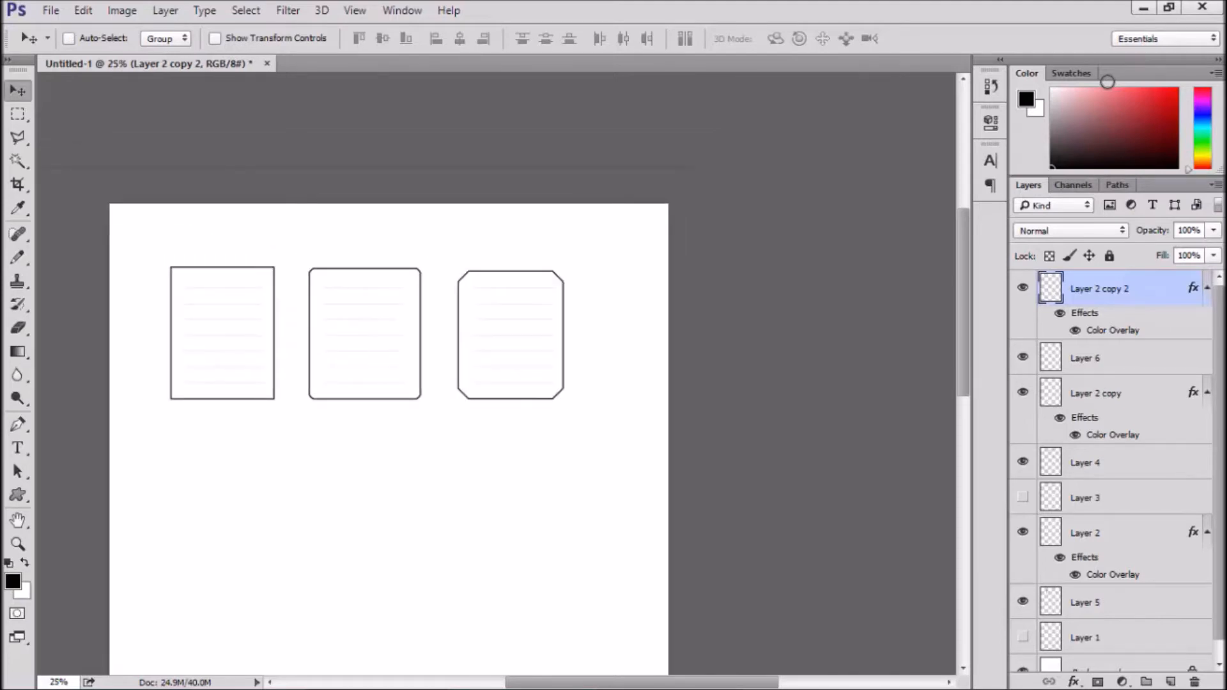
mouse_move(1127, 394)
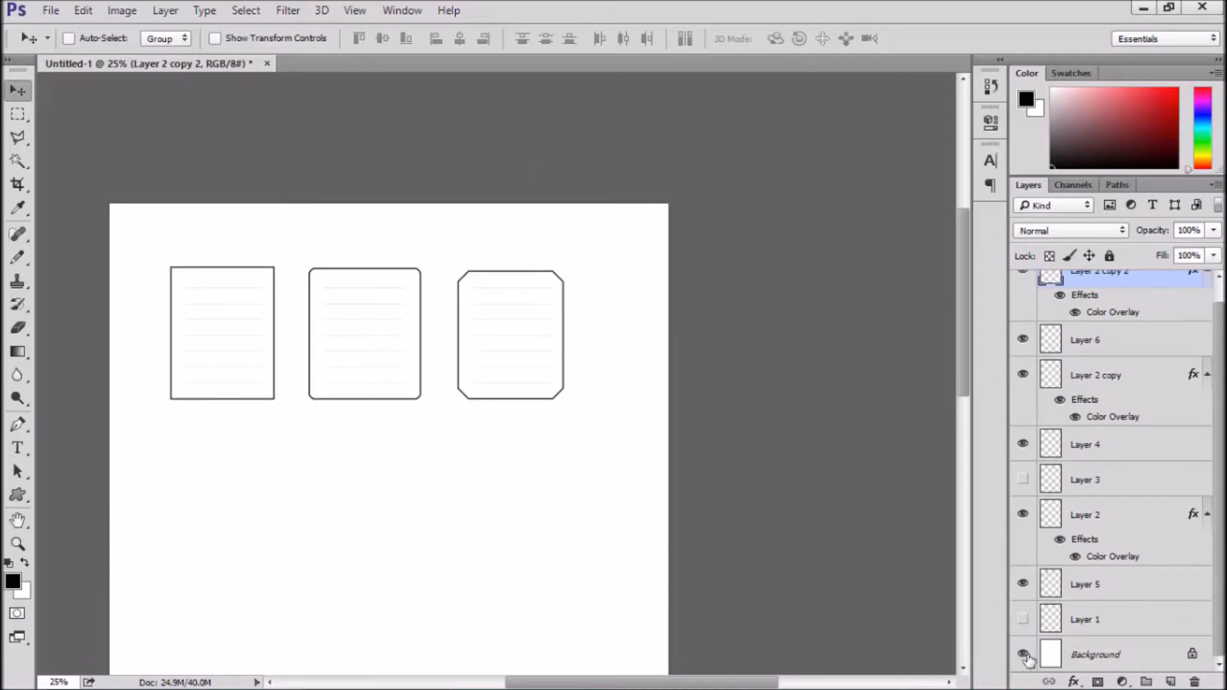
left_click(165, 10)
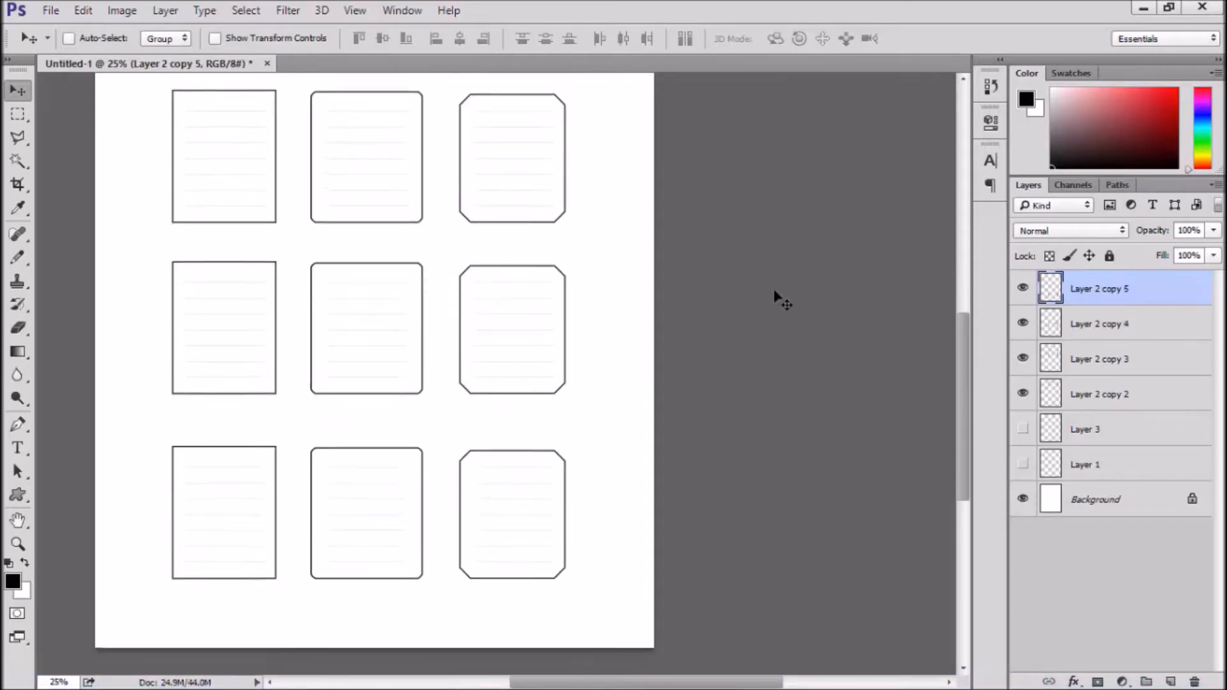
left_click(50, 10)
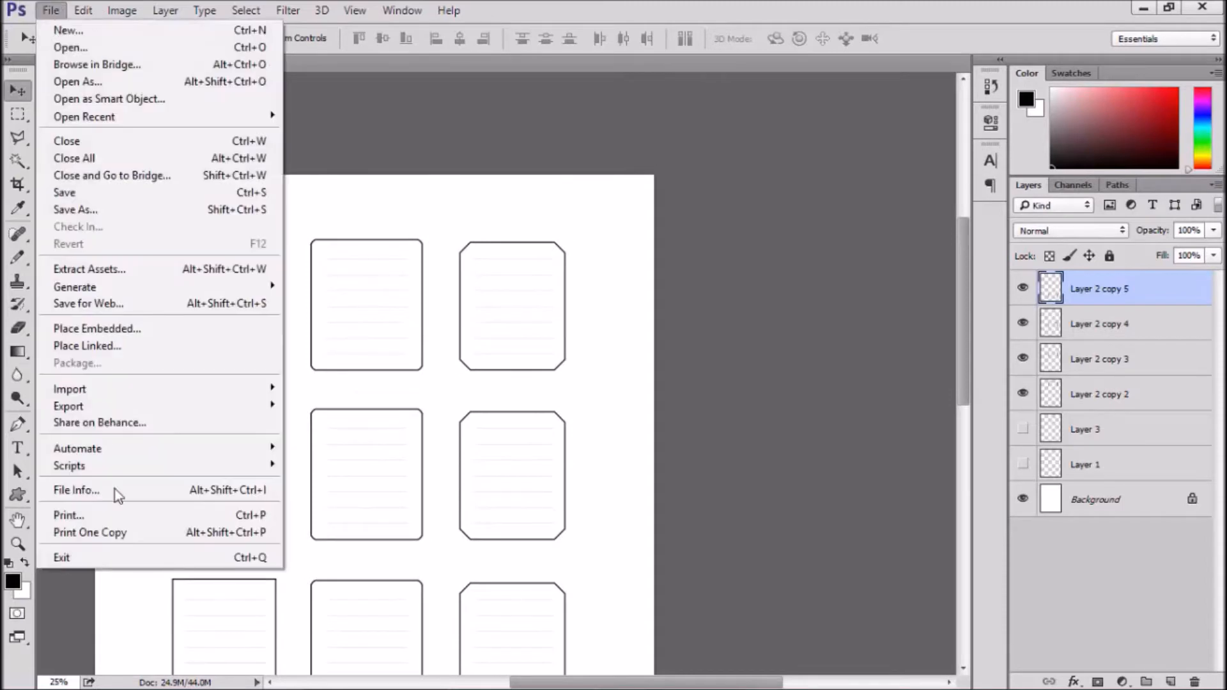
Print the Untitled-1 label sheet on the Canon printer
left_click(67, 515)
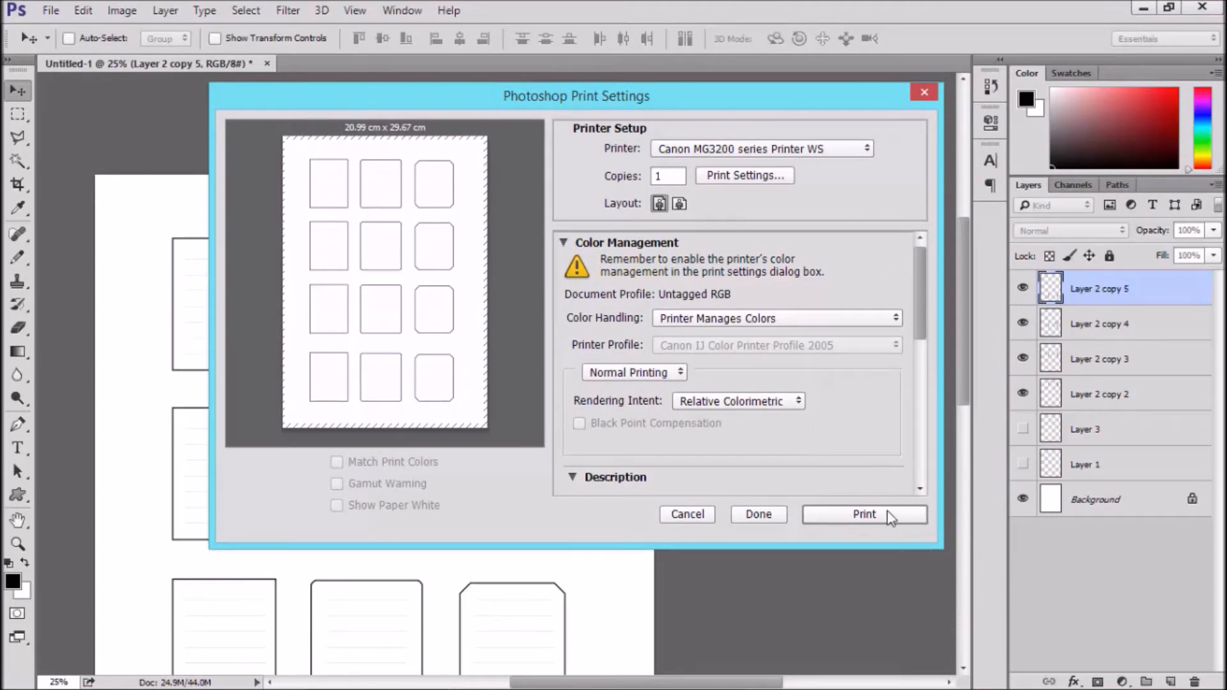
left_click(864, 514)
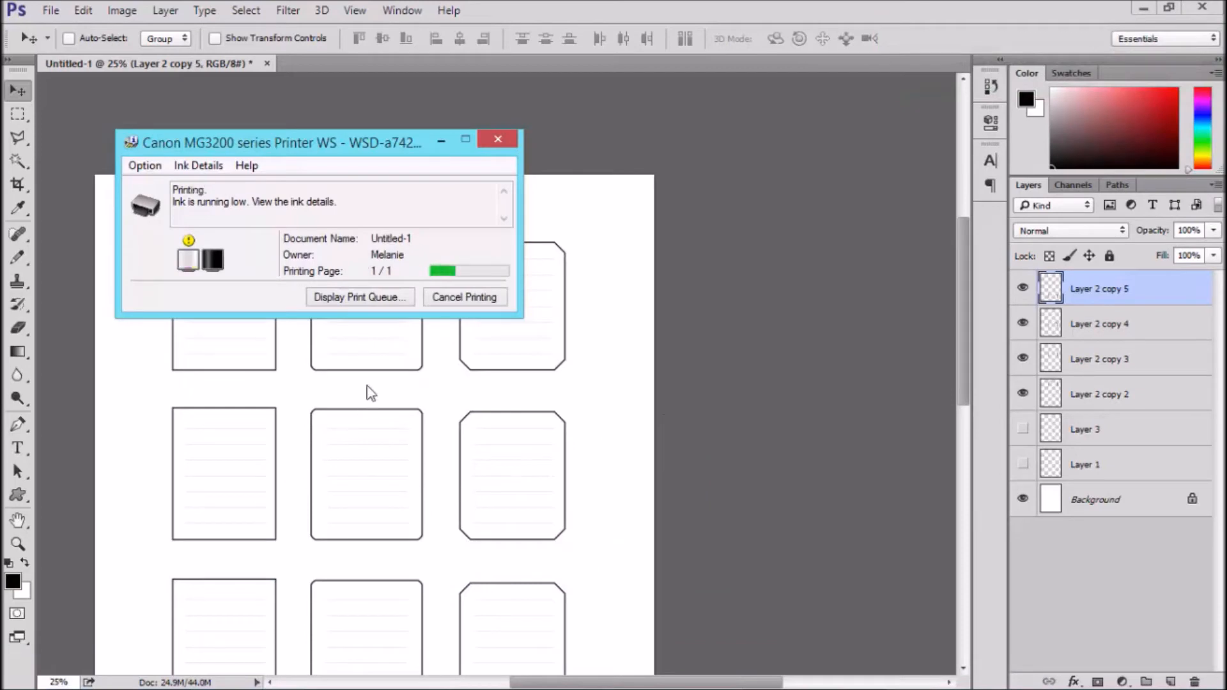
mouse_move(986, 170)
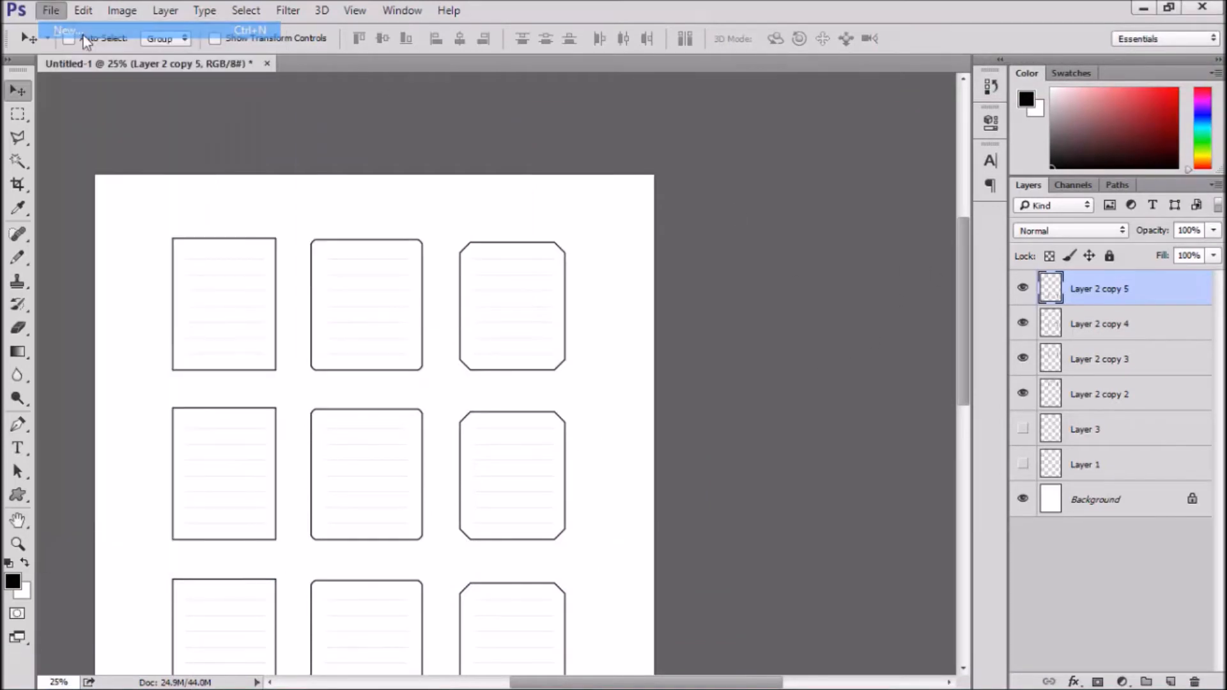
Create a new blank document and set the Elliptical Marquee to a fixed 1.25 in size
left_click(65, 31)
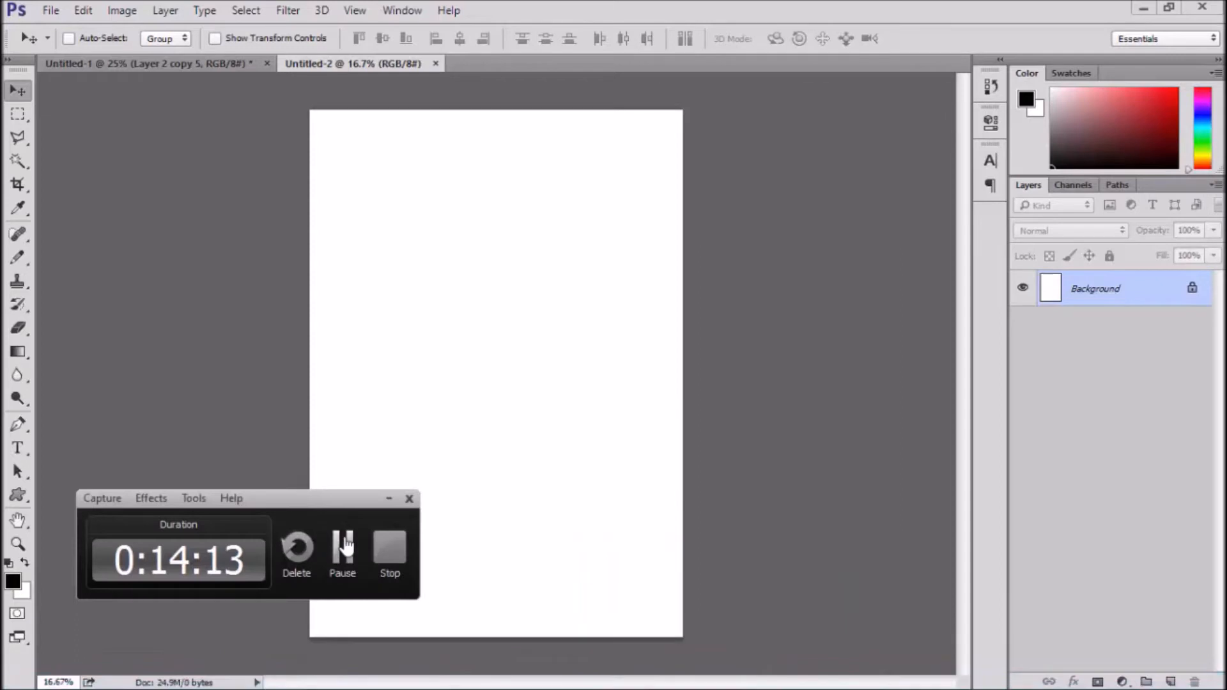
left_click(17, 114)
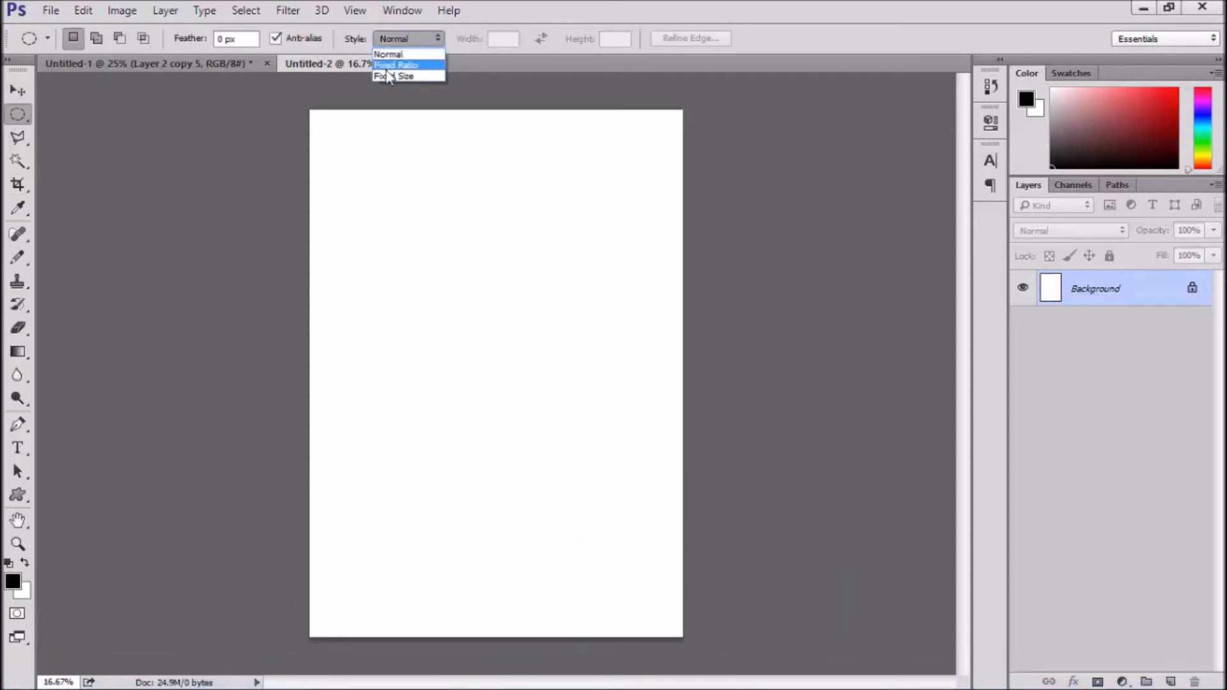
left_click(405, 77)
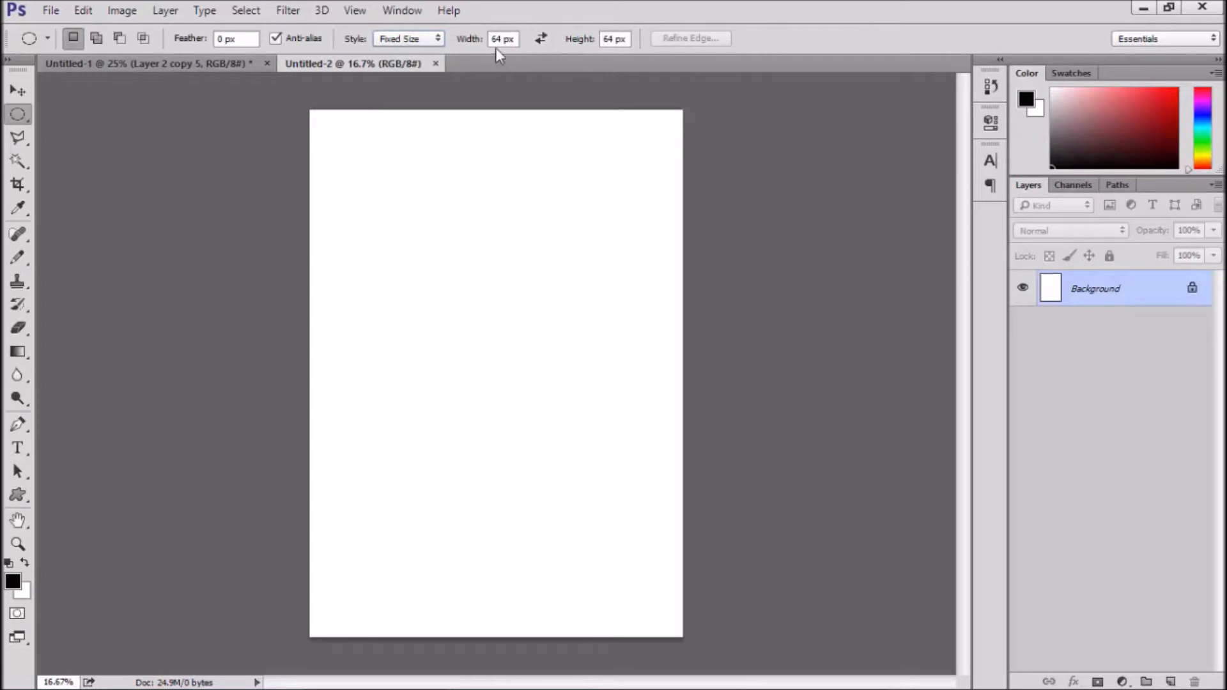
mouse_move(503, 38)
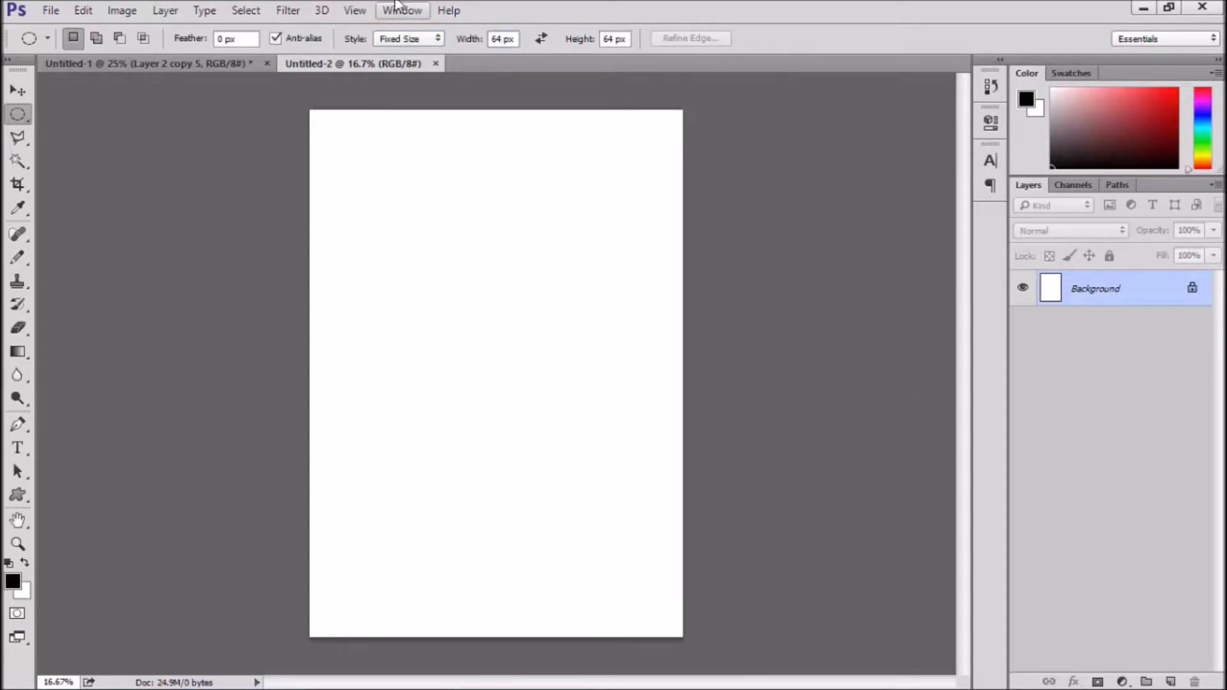
left_click(504, 38)
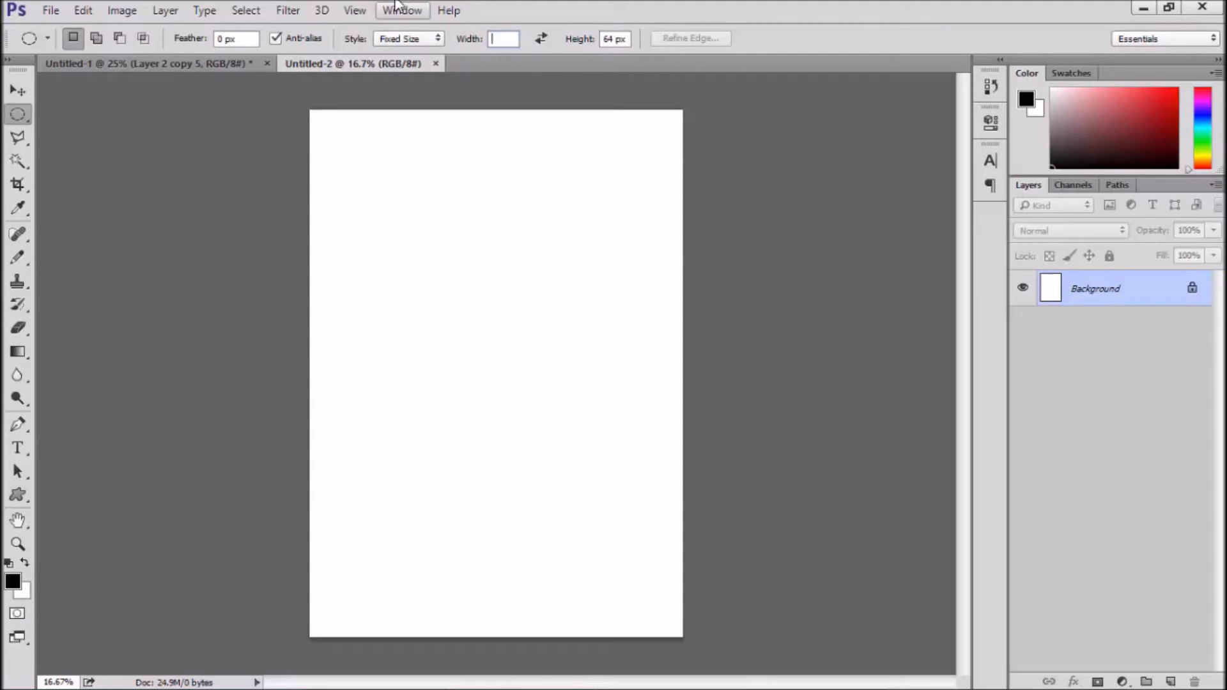
type("1.25 in")
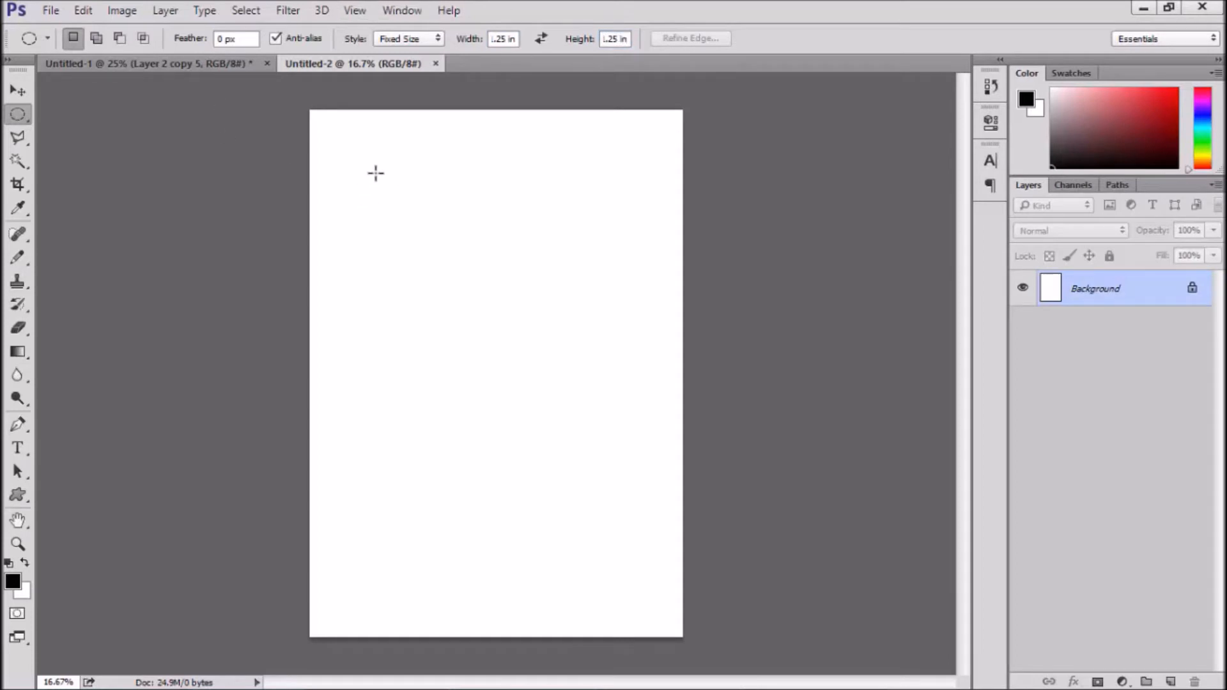
Place the circular selection near the page's top-left and add a new layer for its outline
left_click_drag(376, 165, 420, 223)
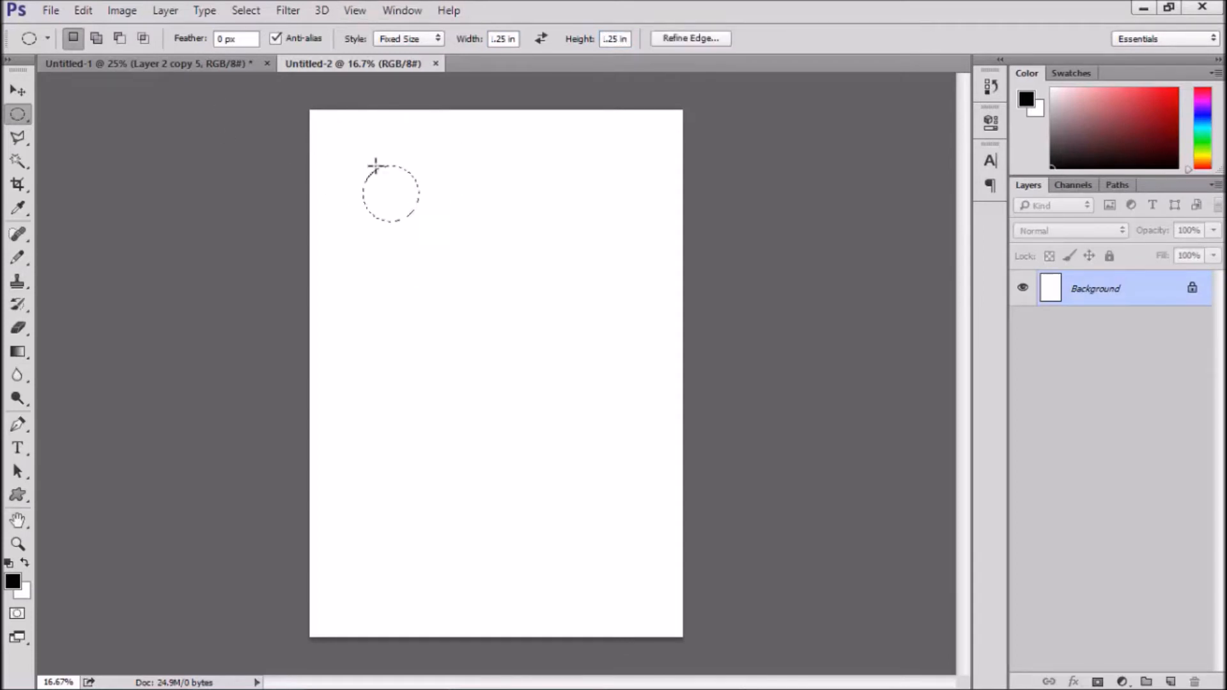
left_click(81, 10)
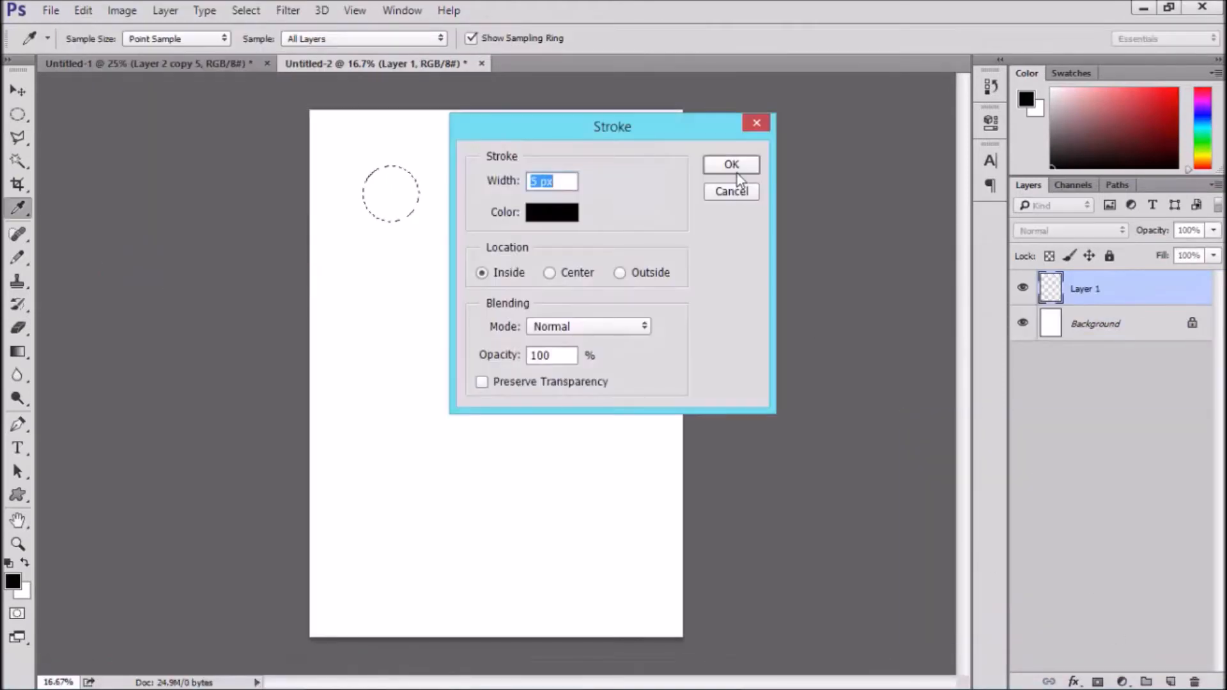
Stroke the circular selection with a thin black Inside outline on Layer 1
left_click(731, 164)
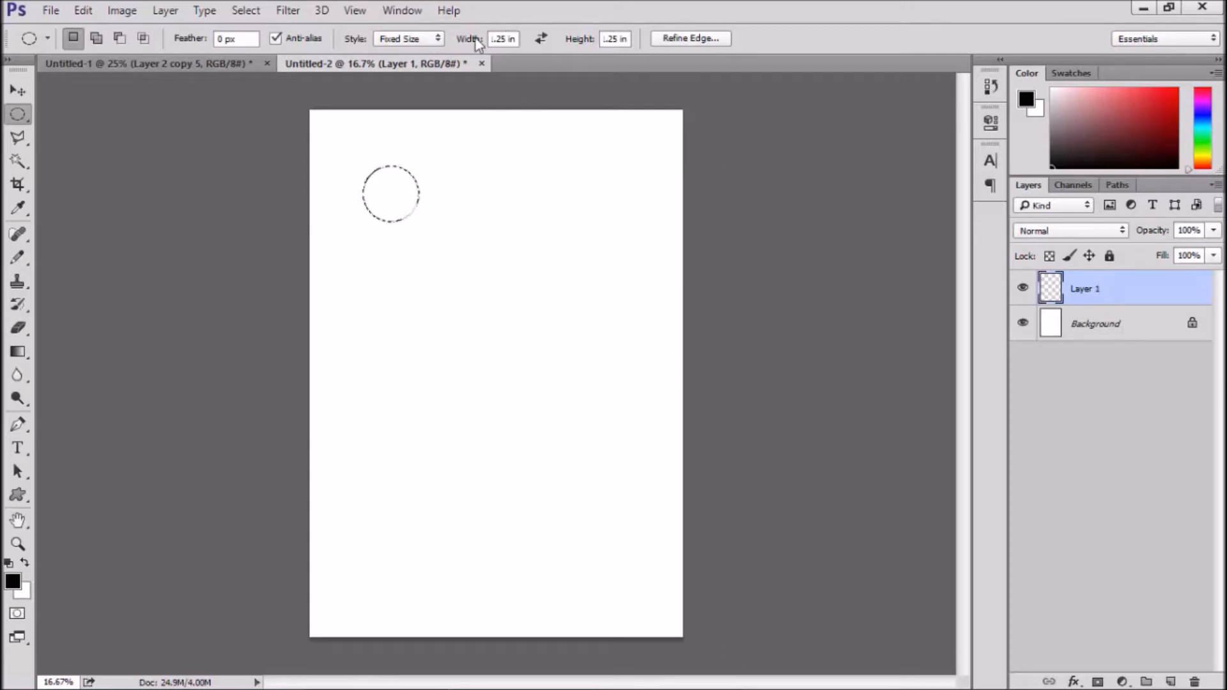
mouse_move(178, 139)
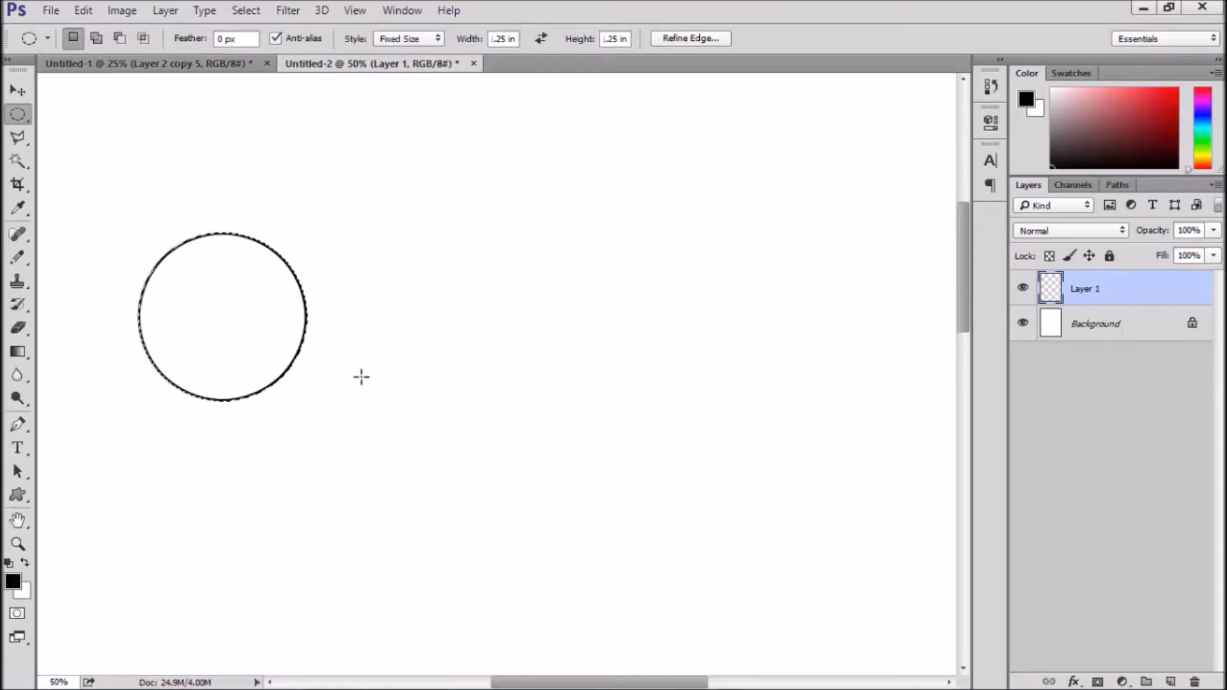
mouse_move(344, 151)
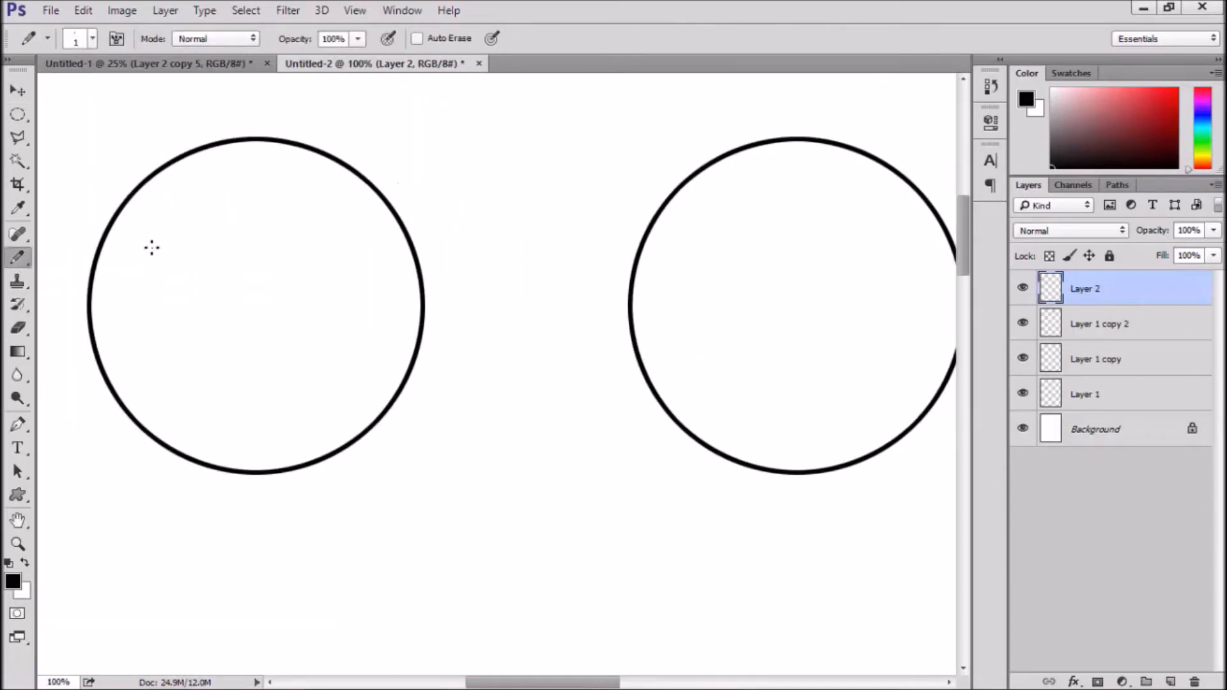
mouse_move(161, 248)
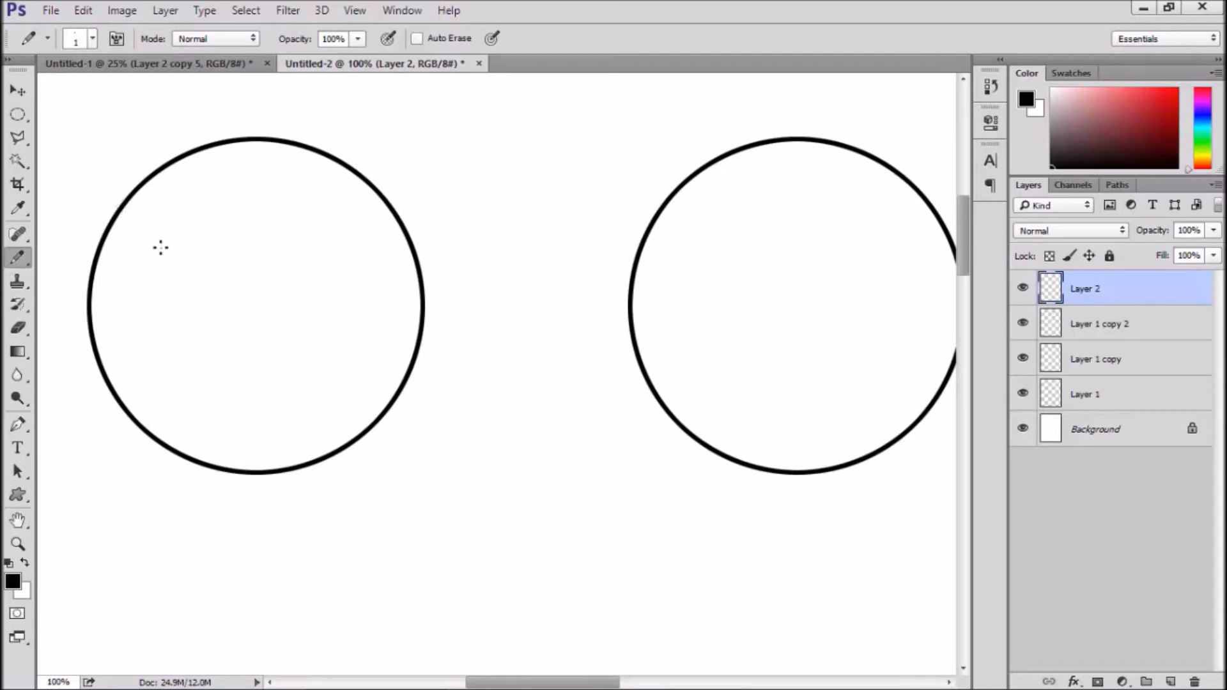
Shift-draw horizontal 1 px ruling lines across the first circle on Layer 2
left_click_drag(147, 221, 361, 222)
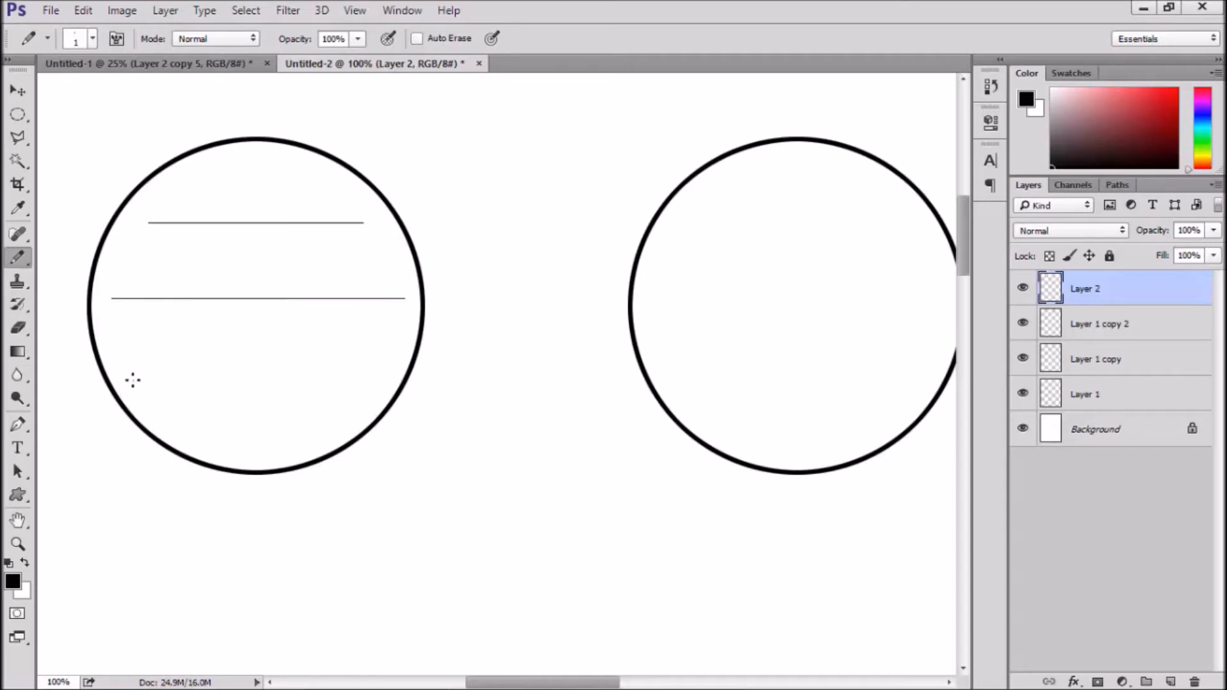
mouse_move(145, 388)
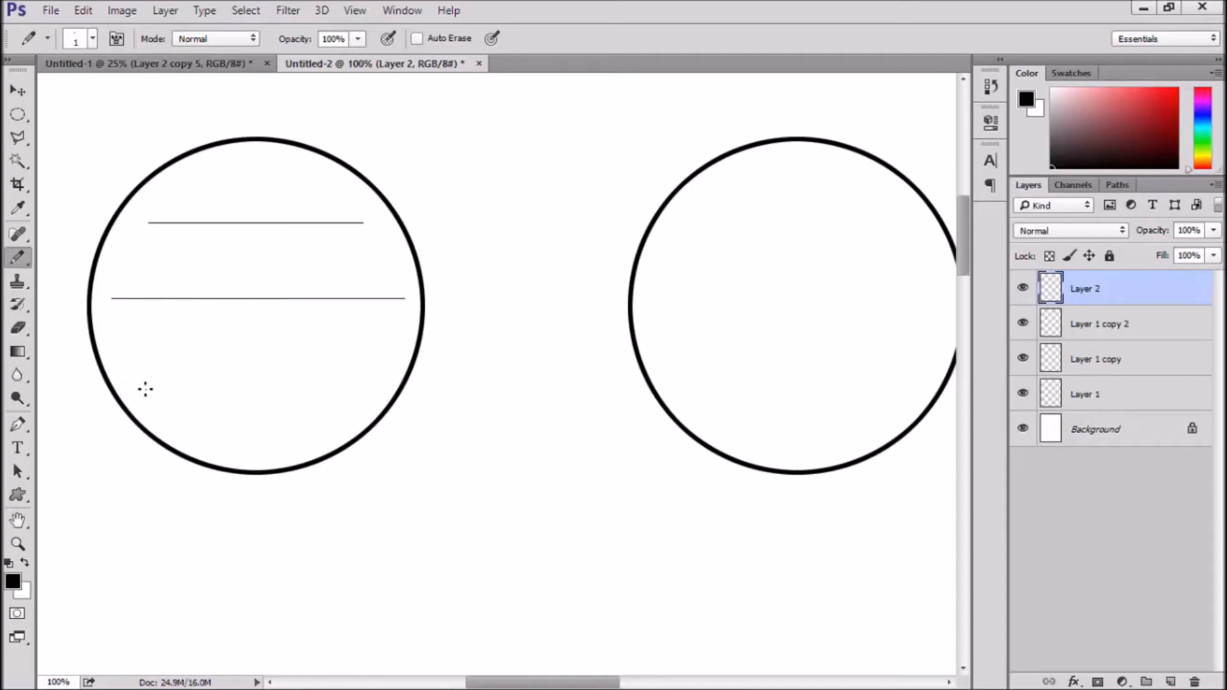
left_click_drag(145, 389, 383, 388)
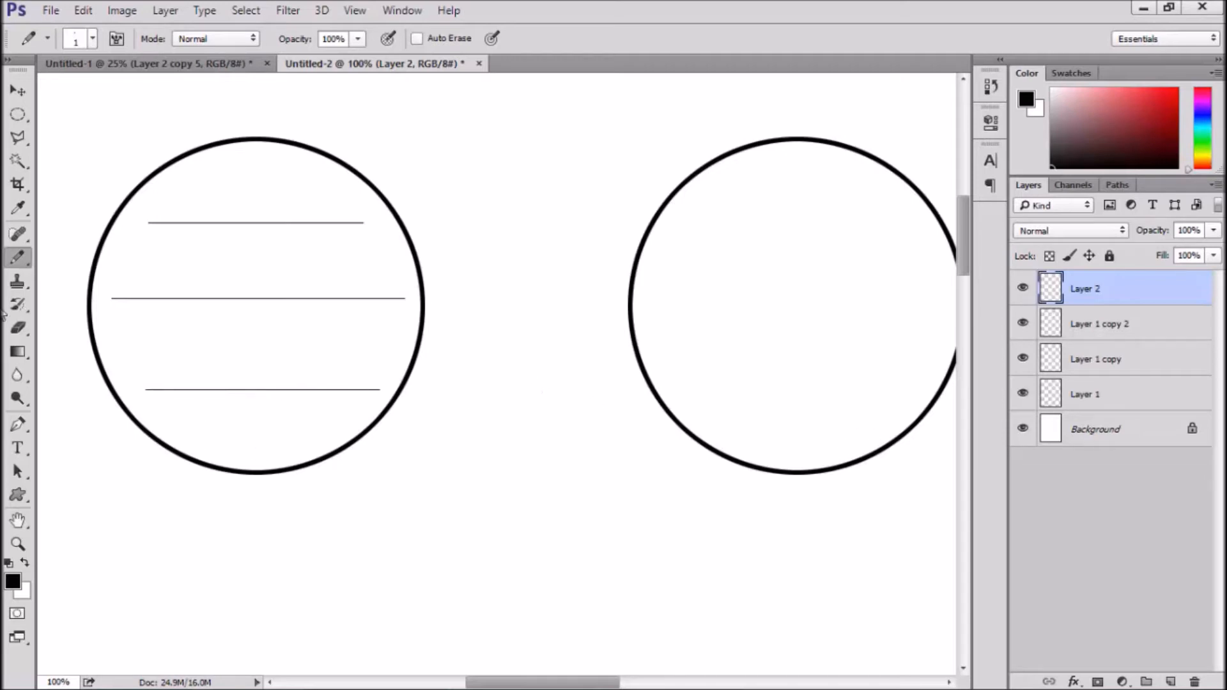
left_click(16, 327)
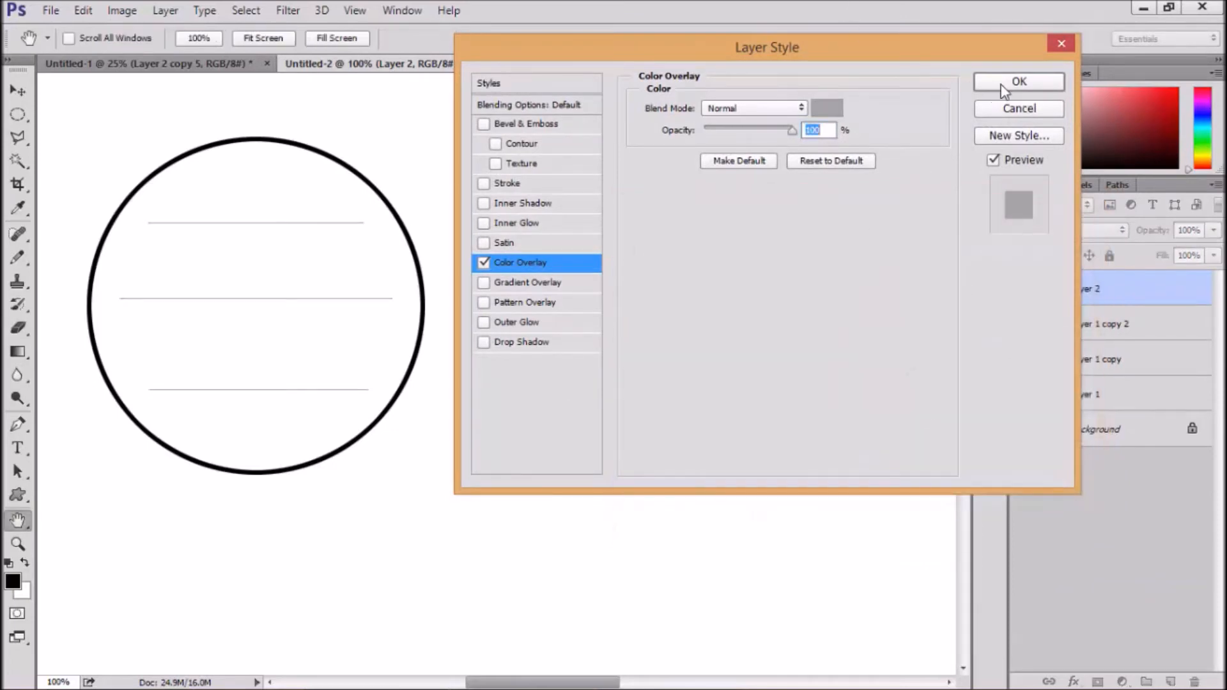
Apply a light grey Color Overlay to the ruling lines
left_click(1019, 82)
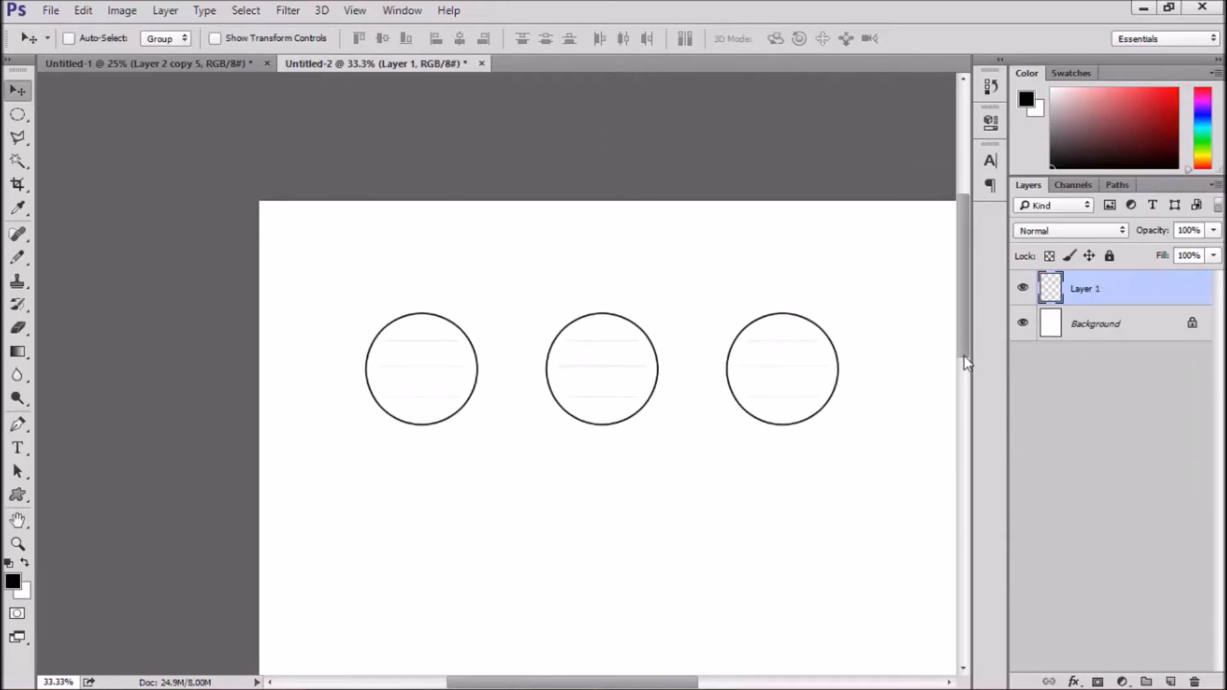
Duplicate the circle labels layer and add a new empty layer for the next circle
left_click(69, 37)
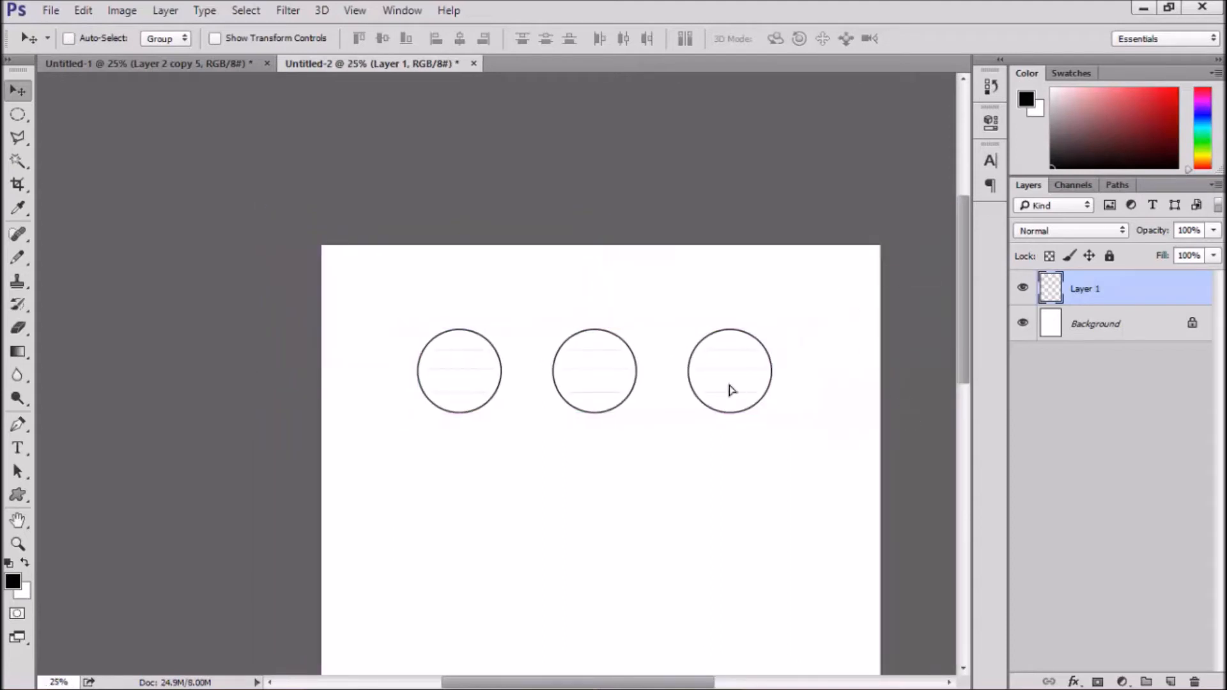
left_click(69, 38)
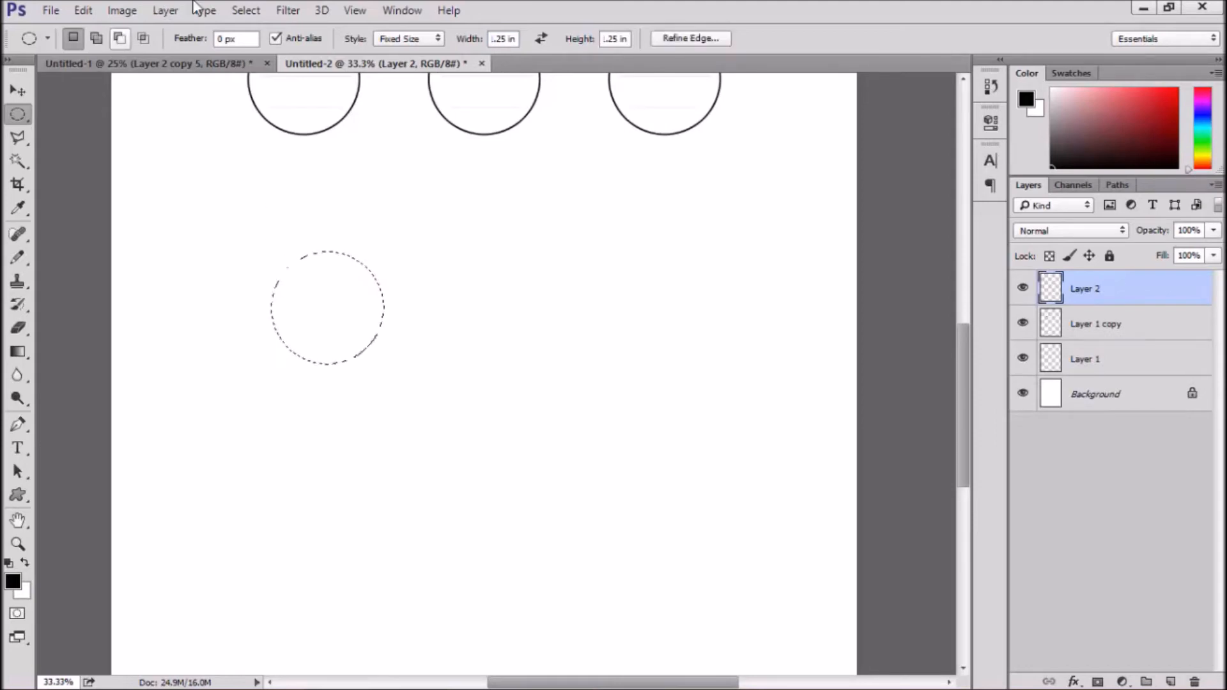
Browse Filter > Distort and preview the Wave distortion on the new circle
left_click(288, 10)
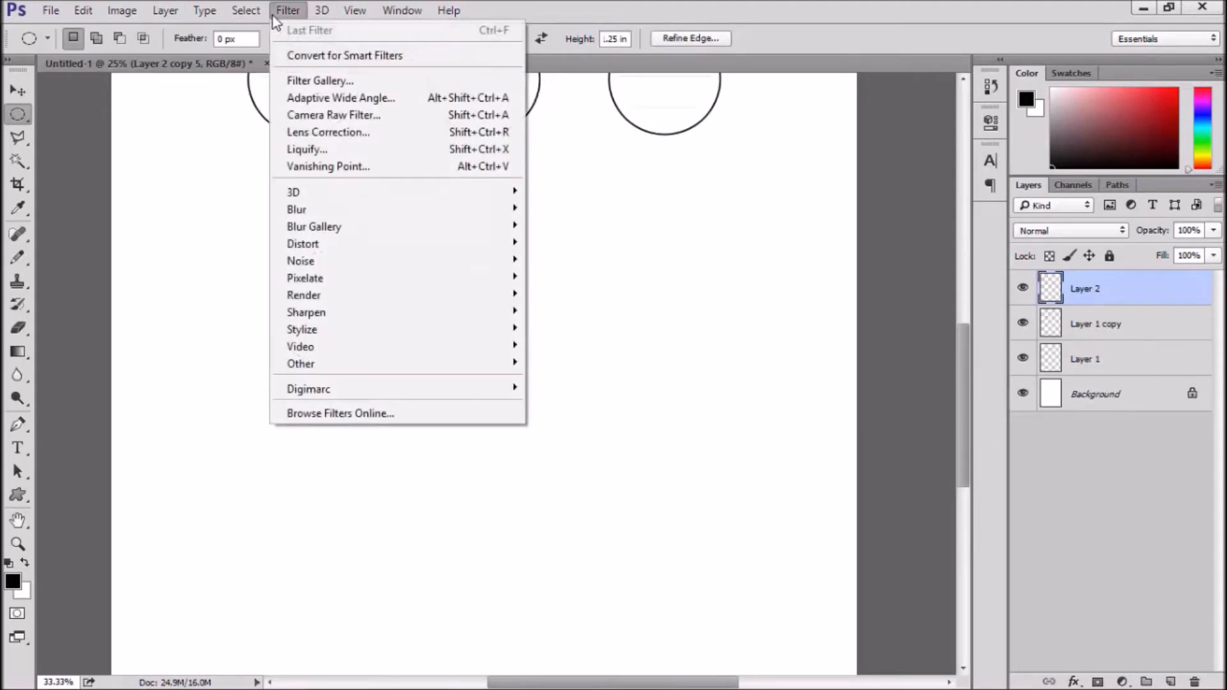
mouse_move(384, 209)
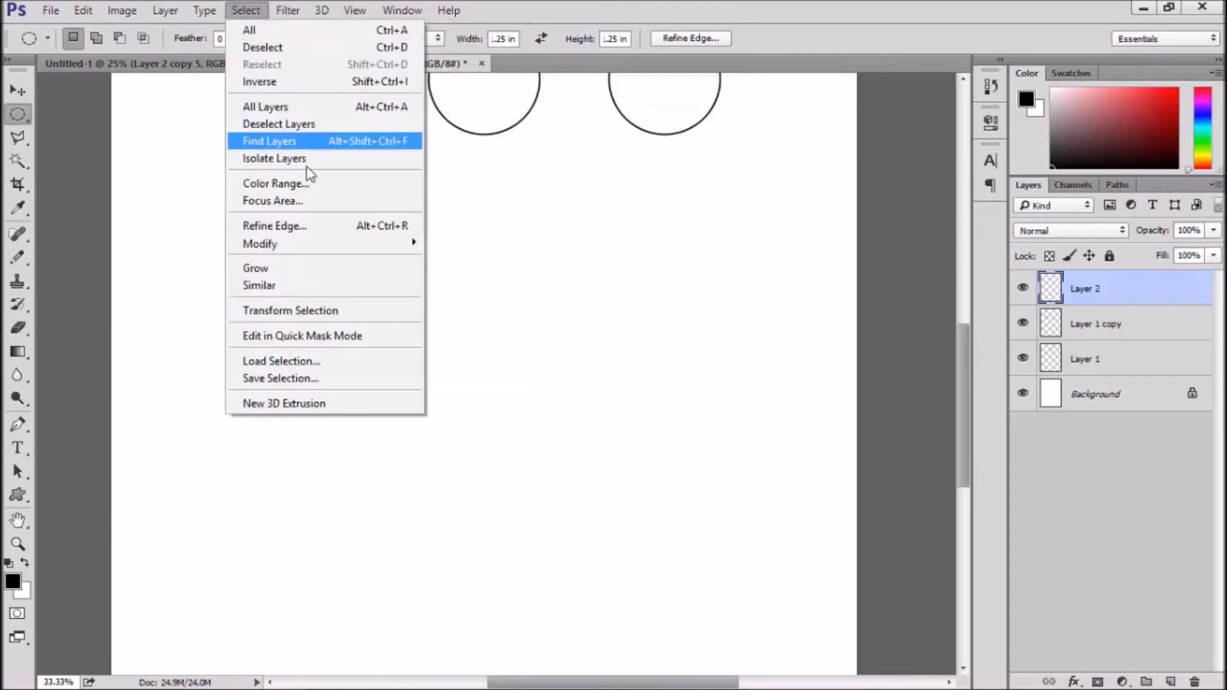
left_click(288, 11)
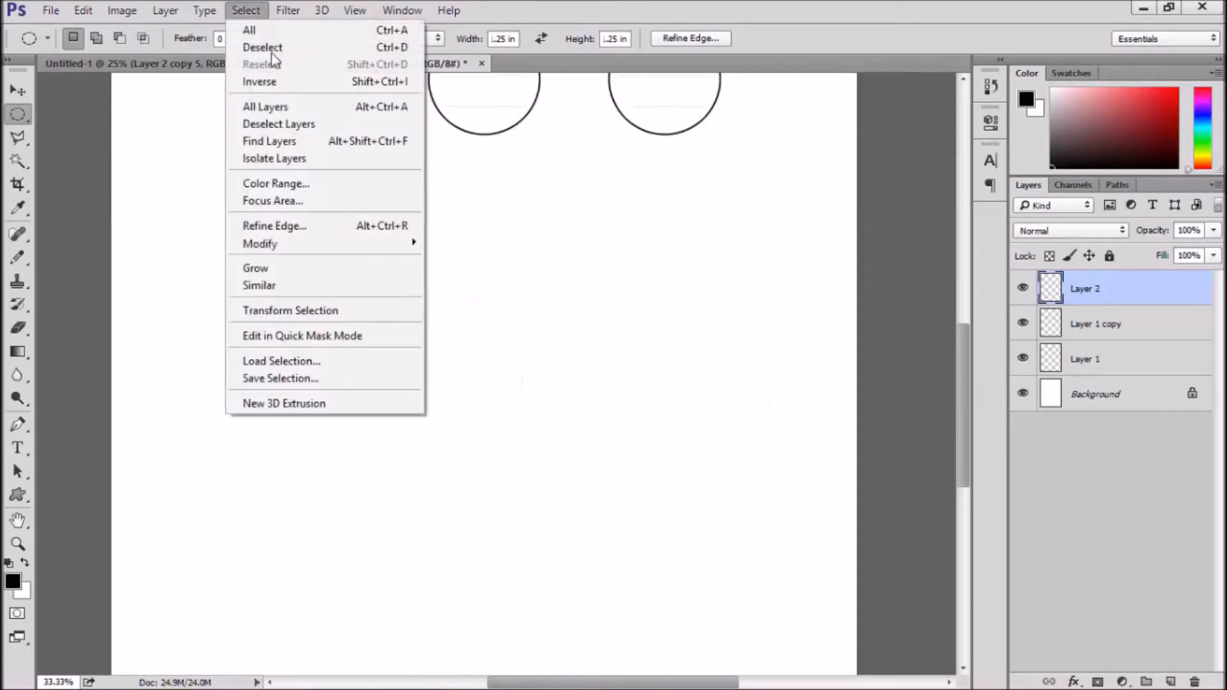
left_click(288, 11)
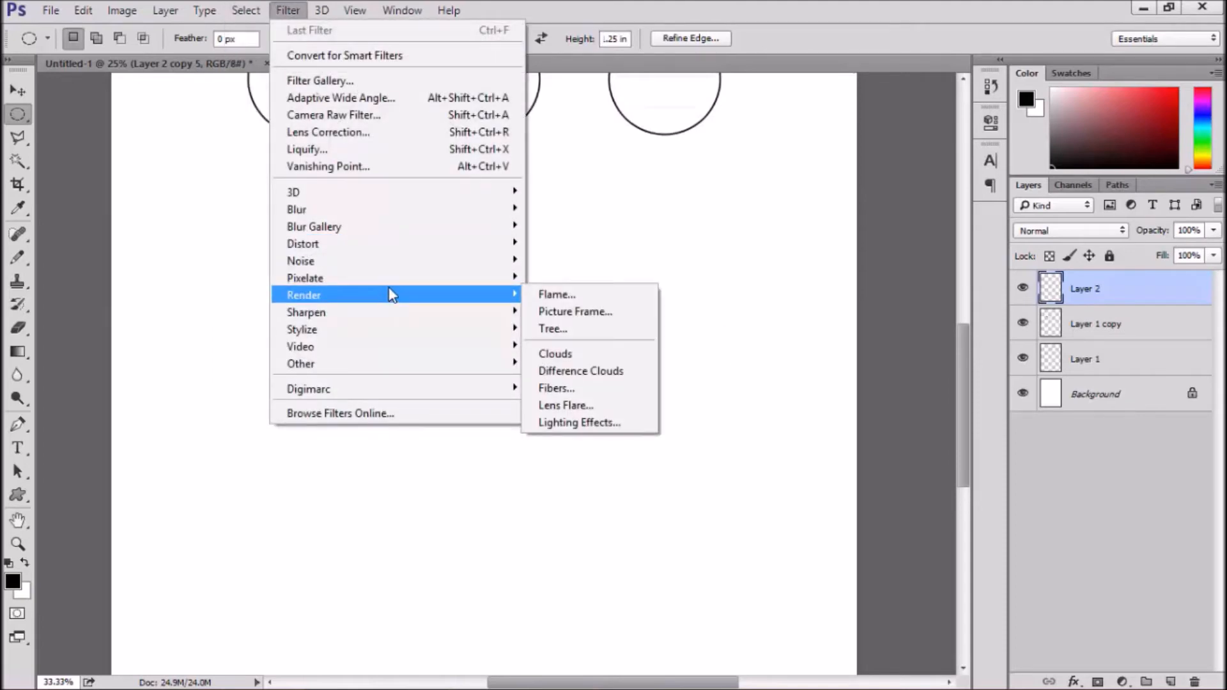
mouse_move(303, 243)
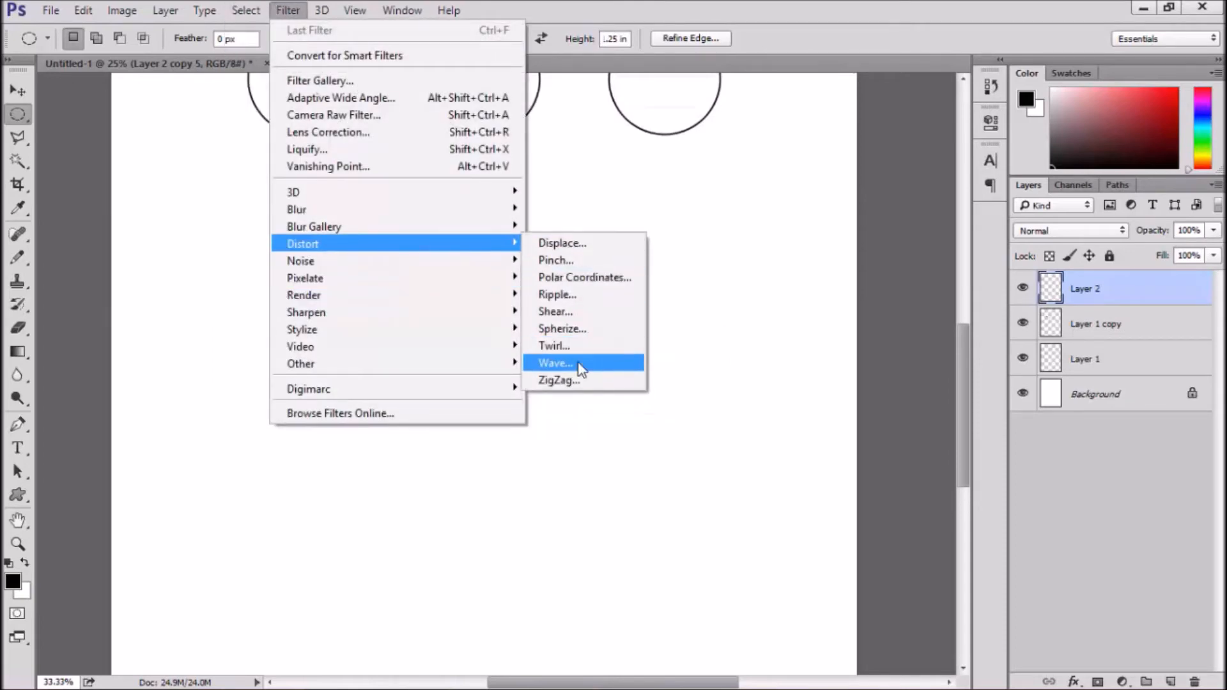
left_click(553, 361)
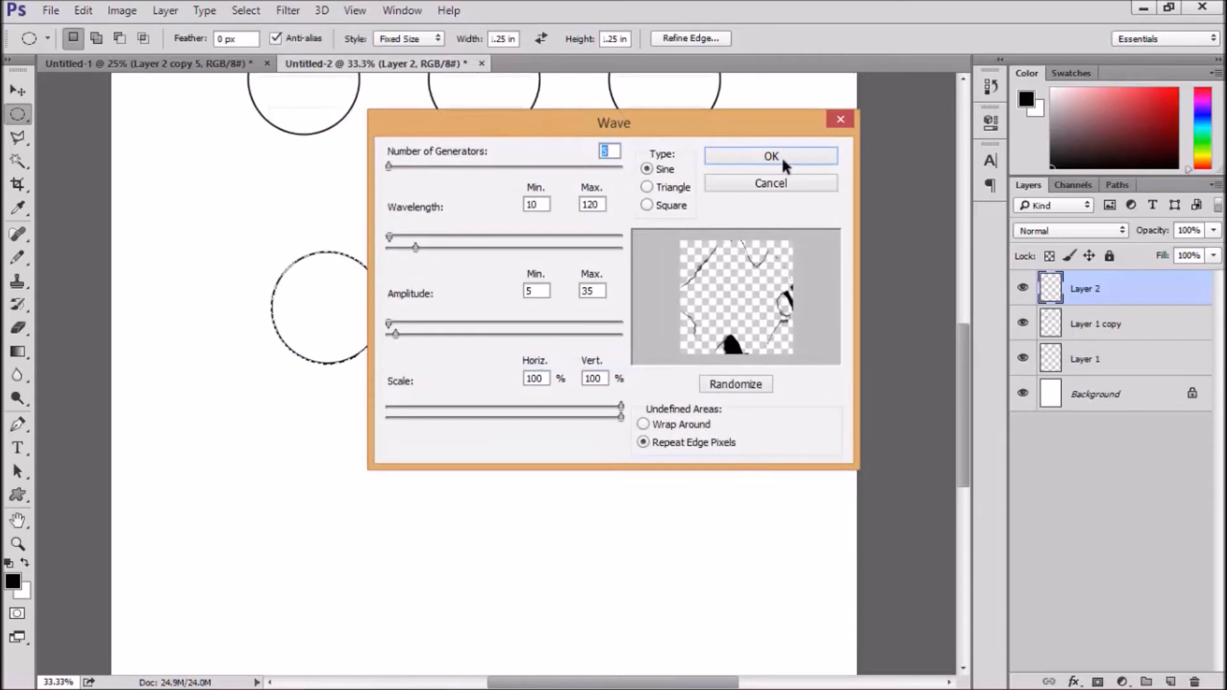
mouse_move(770, 183)
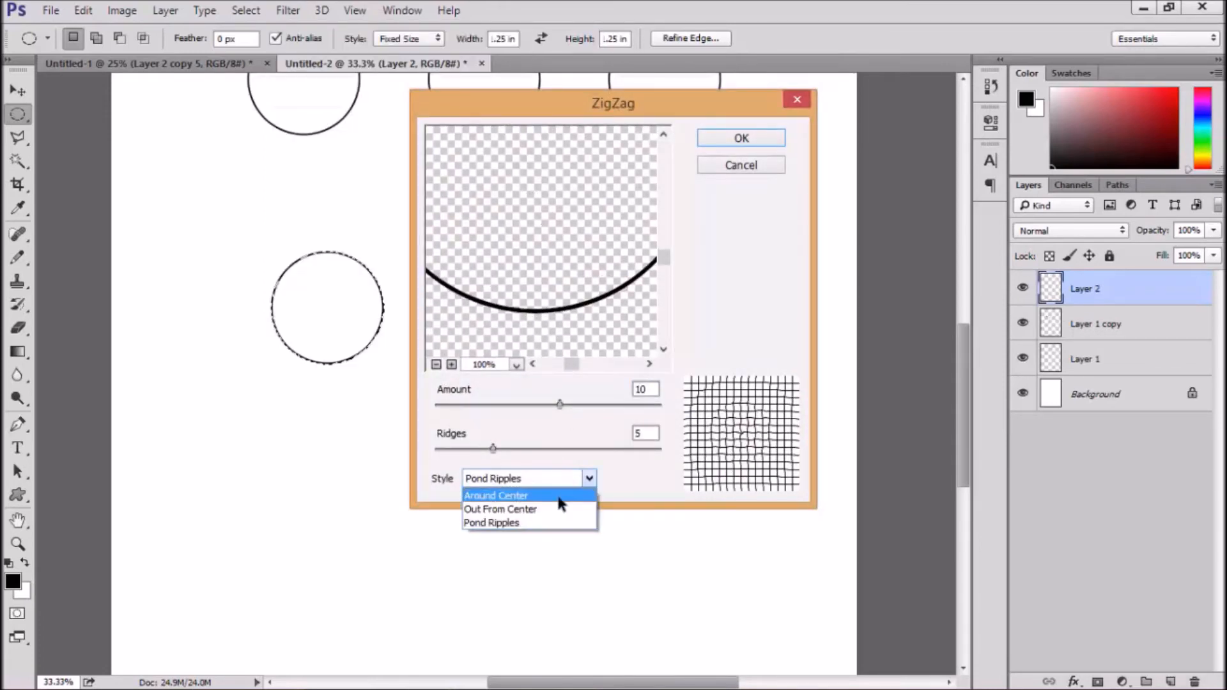
Apply ZigZag with Amount 55, Ridges 11, style Out From Center
left_click(500, 509)
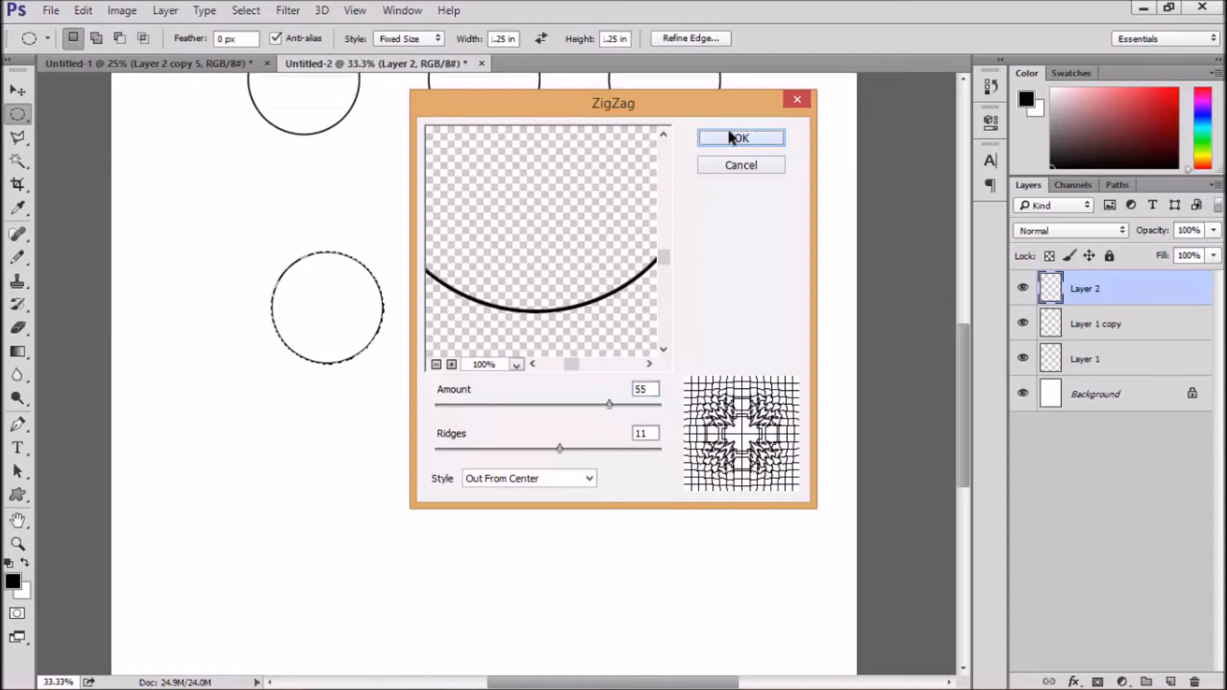
left_click(741, 138)
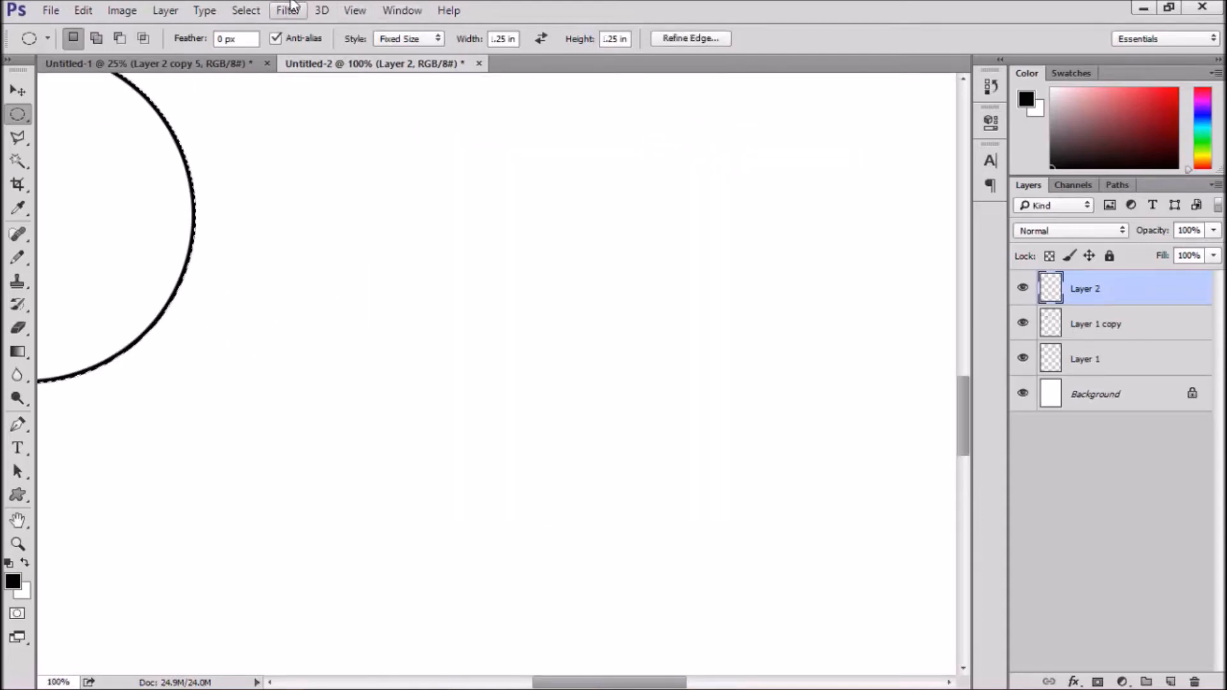
Apply an Around Center ZigZag with fewer ridges, then a Pinch distortion to the circle outline
left_click(288, 10)
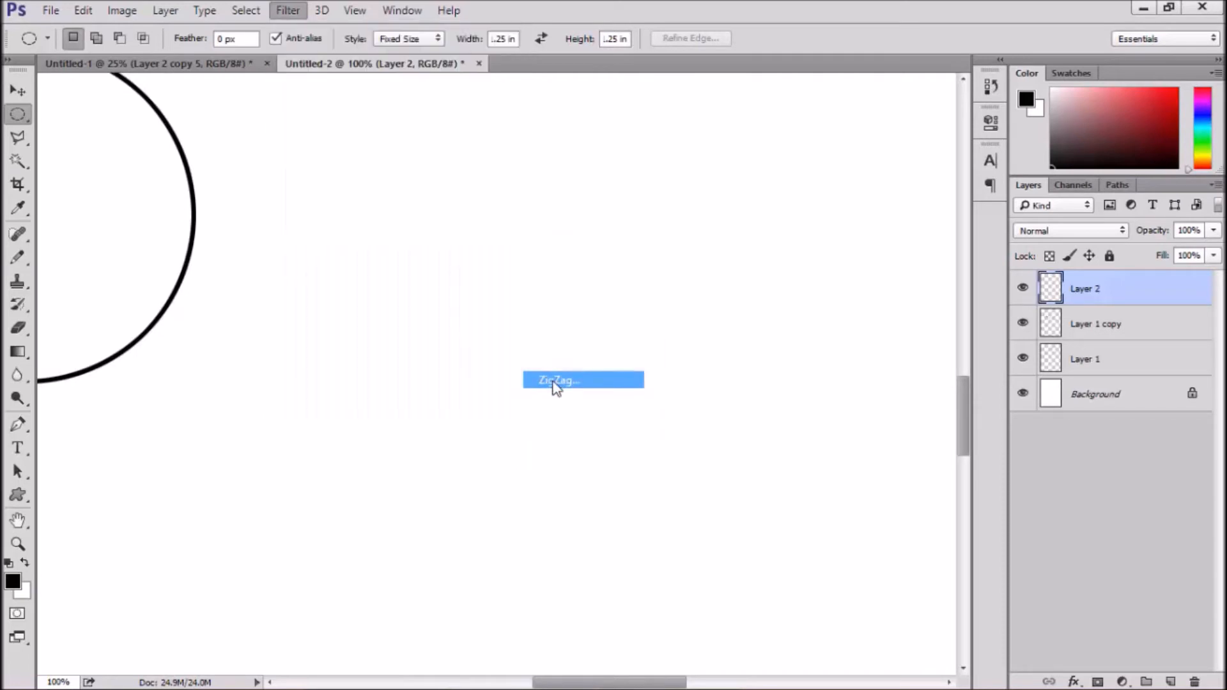
left_click(556, 381)
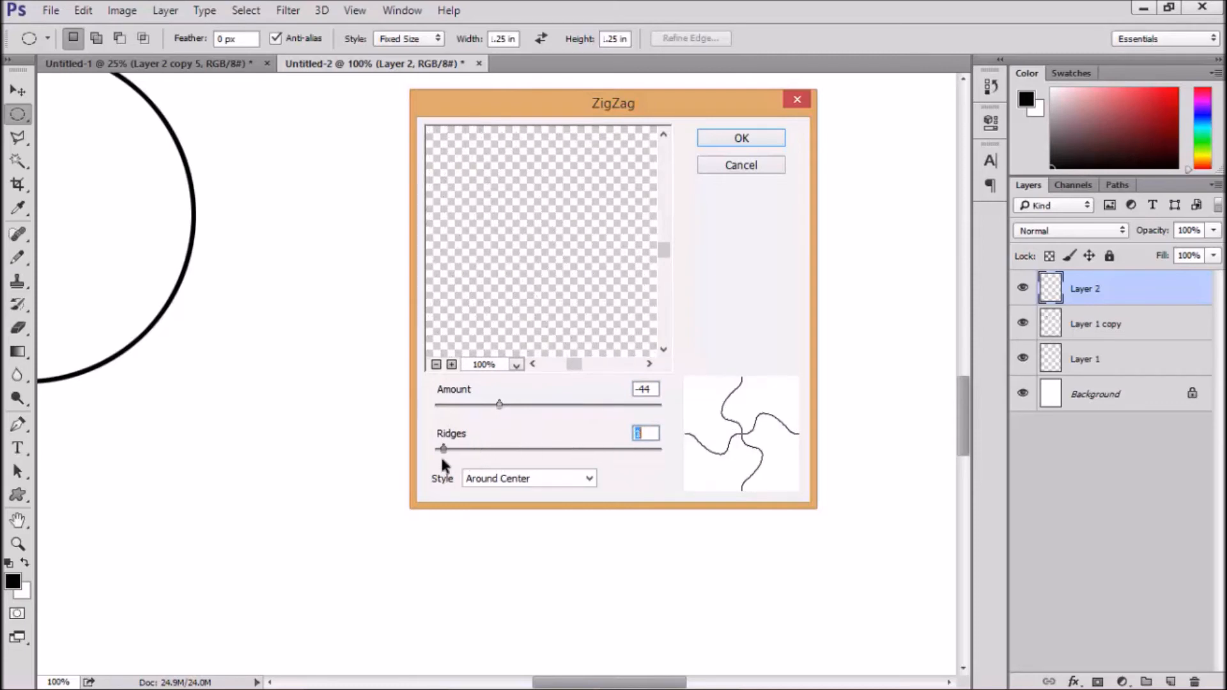
left_click(528, 478)
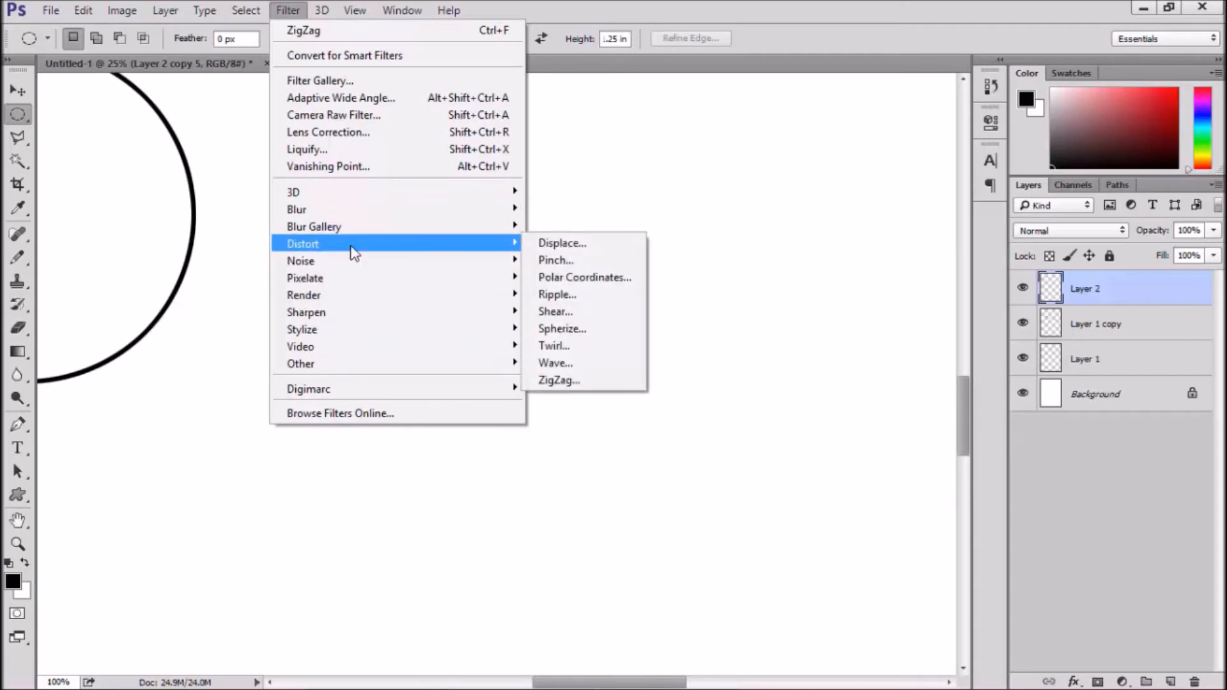
left_click(556, 260)
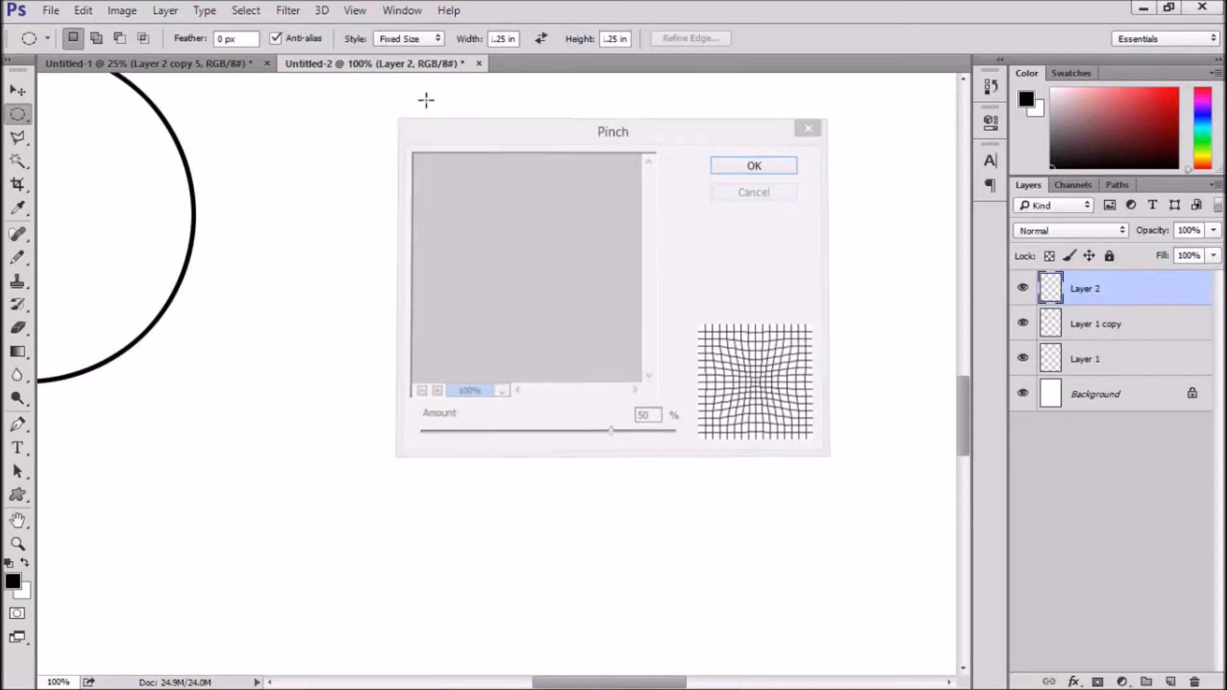
left_click(245, 10)
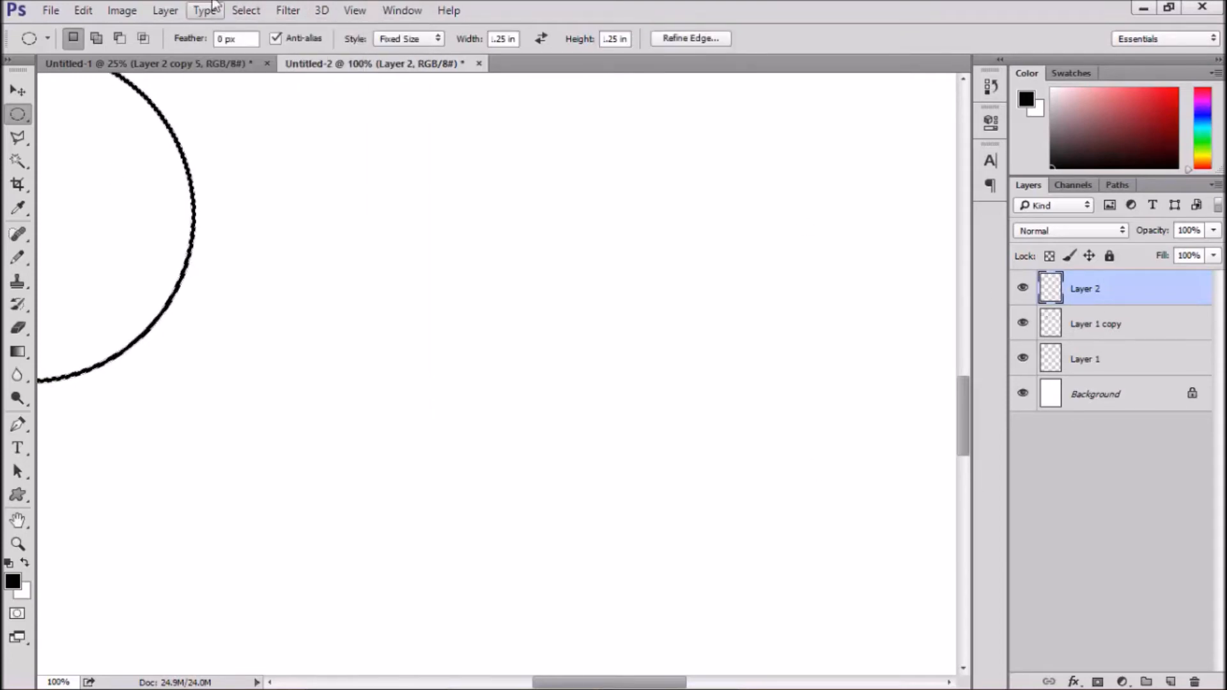
Contract the circular selection by 10 pixels, cancelling a brief look at Border
left_click(246, 11)
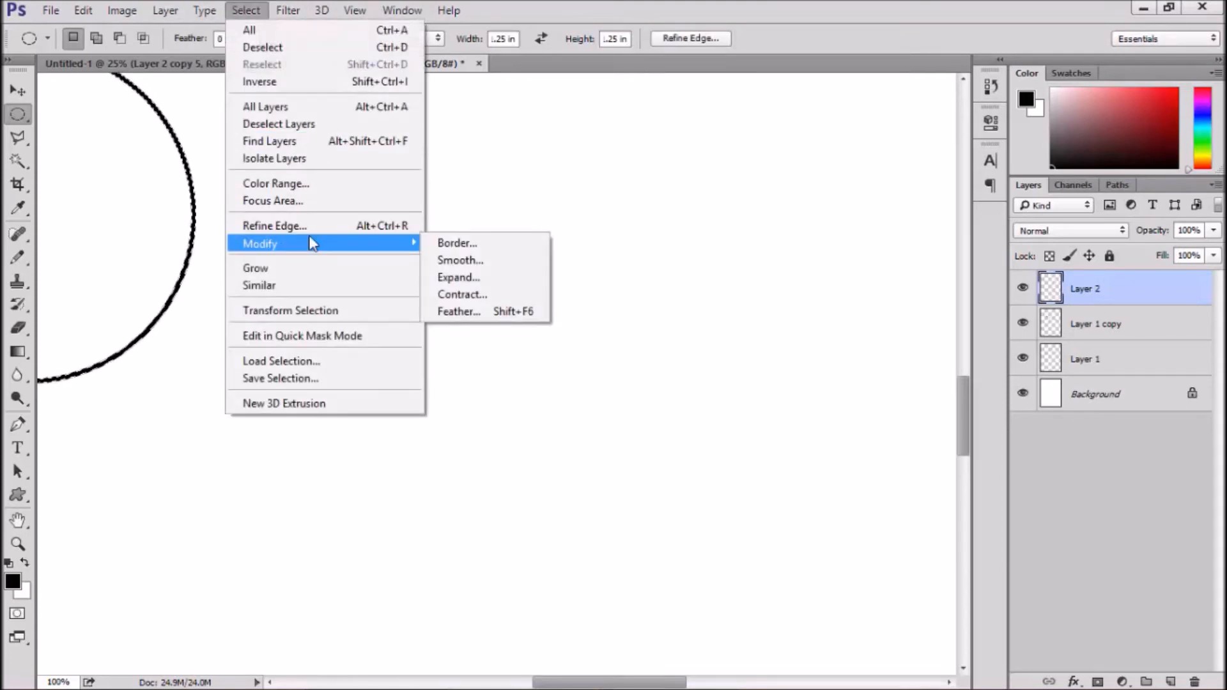
mouse_move(315, 245)
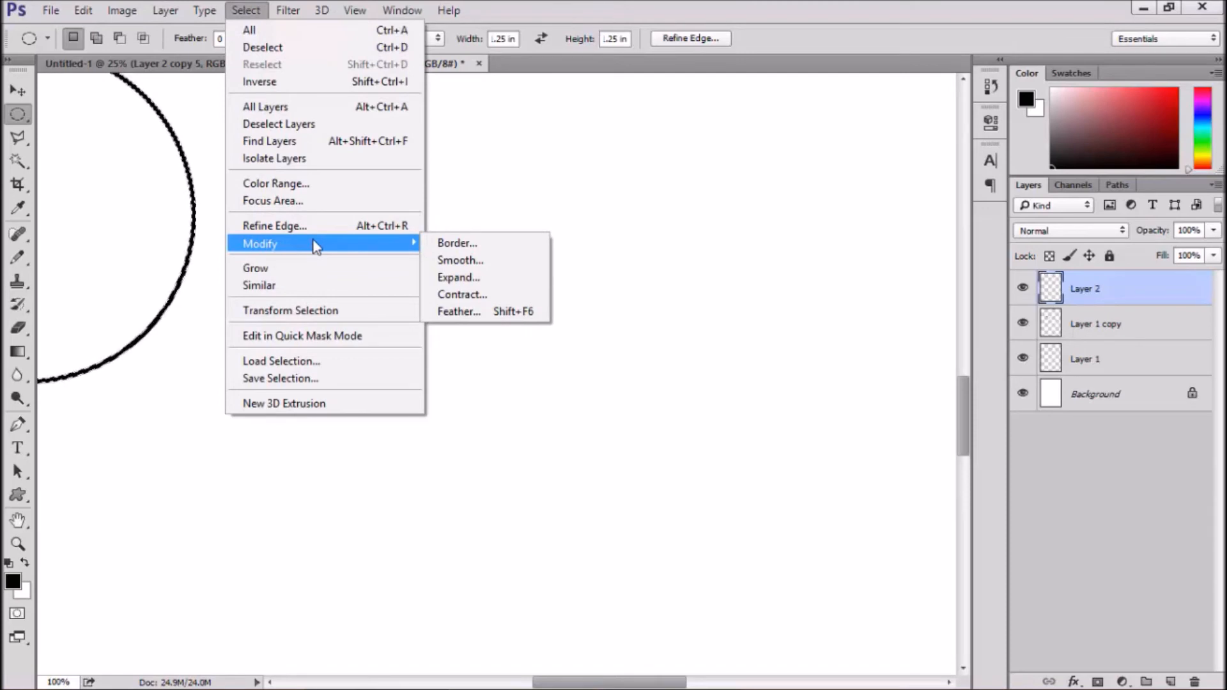
left_click(462, 294)
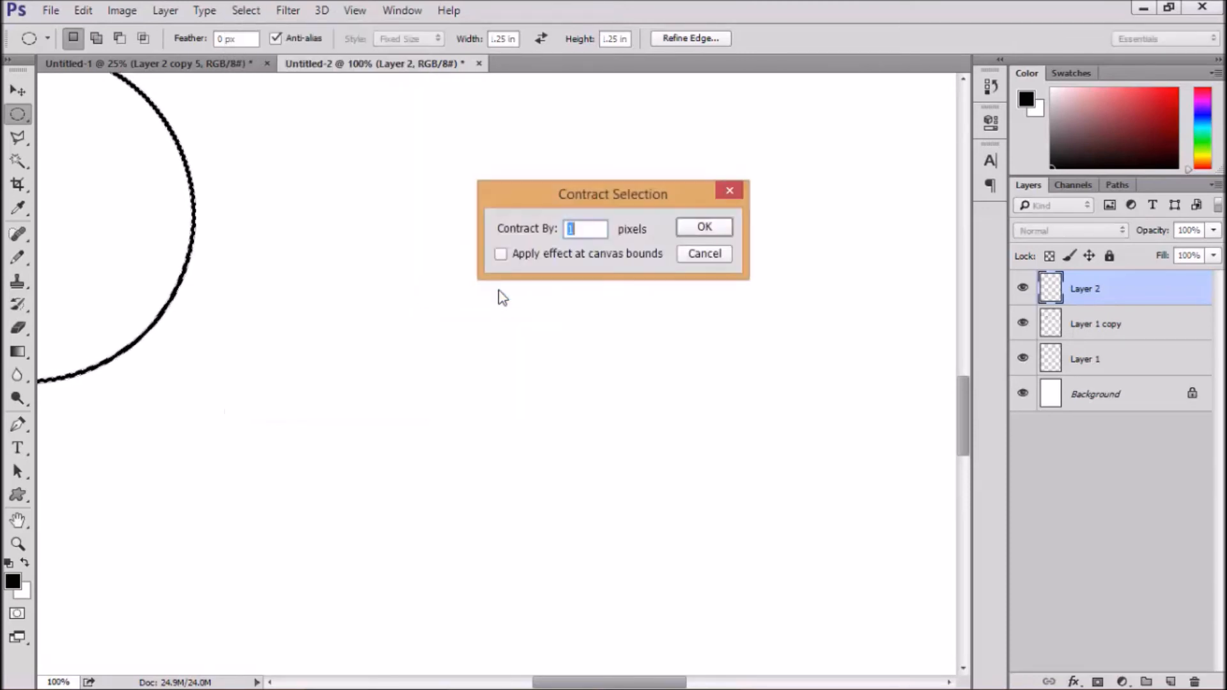
type("10")
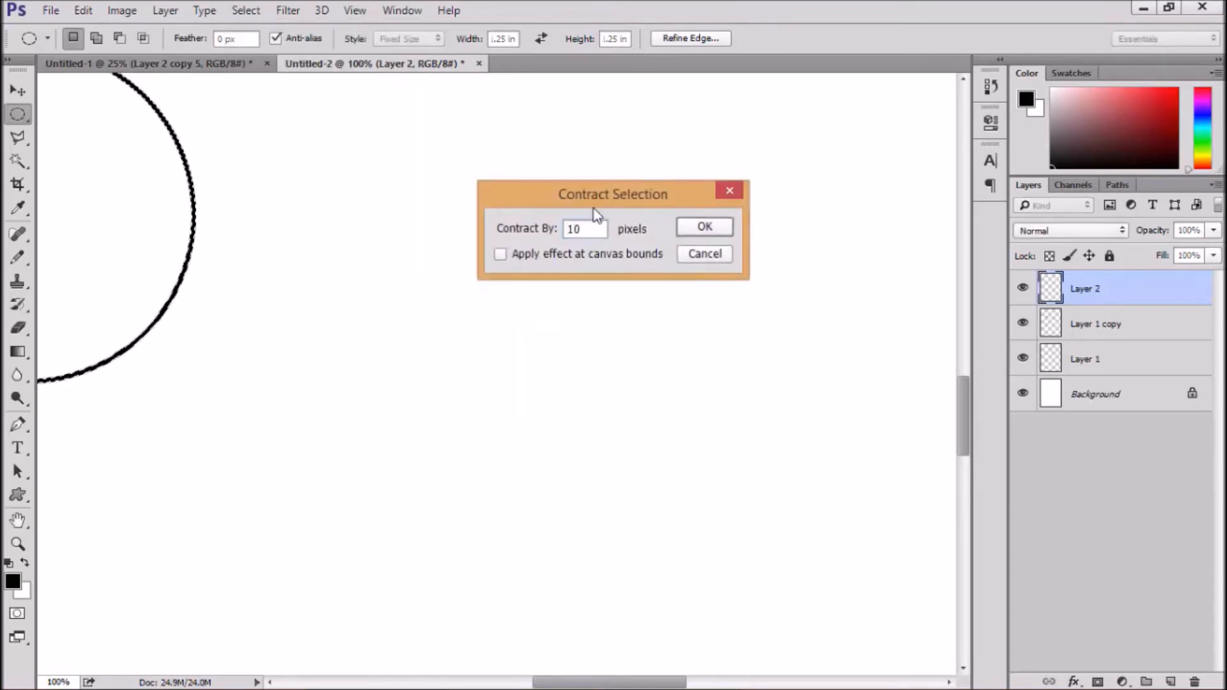
left_click(703, 227)
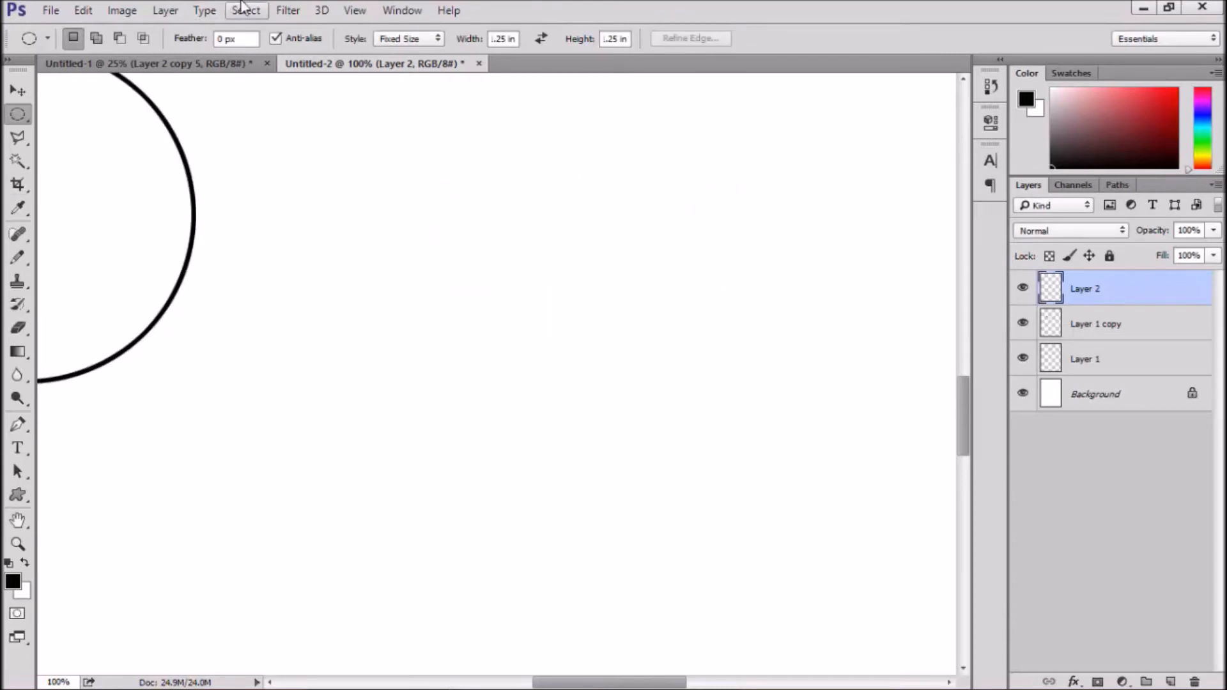
left_click(245, 10)
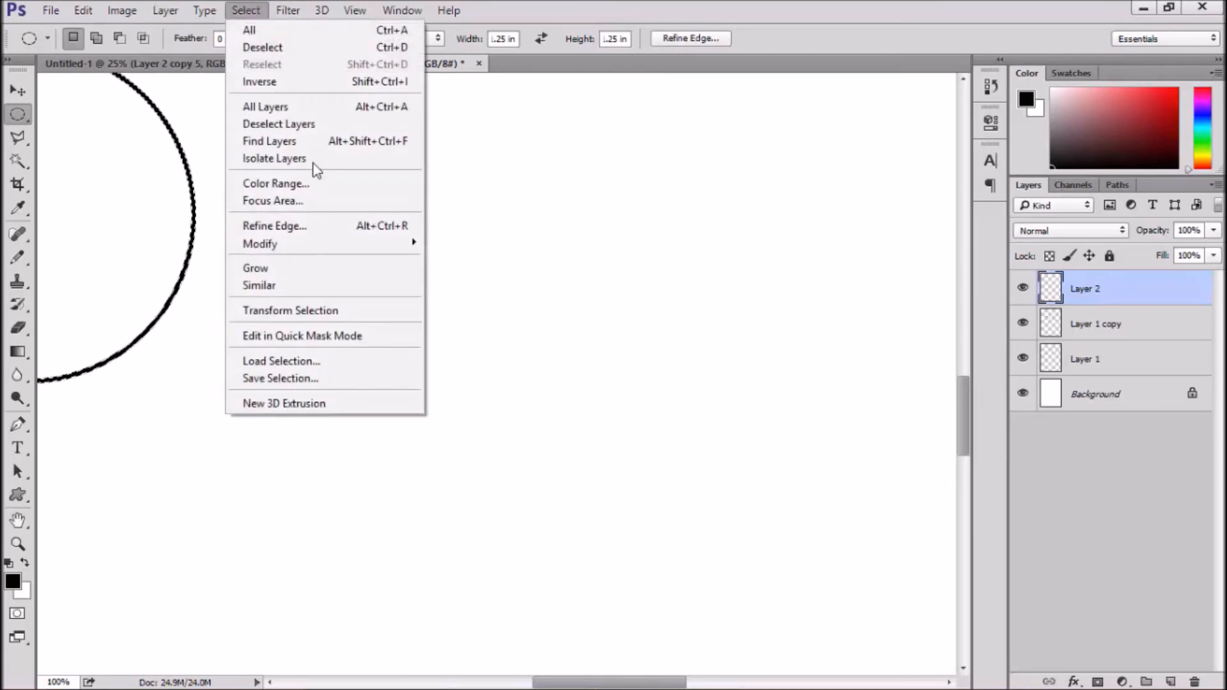
mouse_move(259, 243)
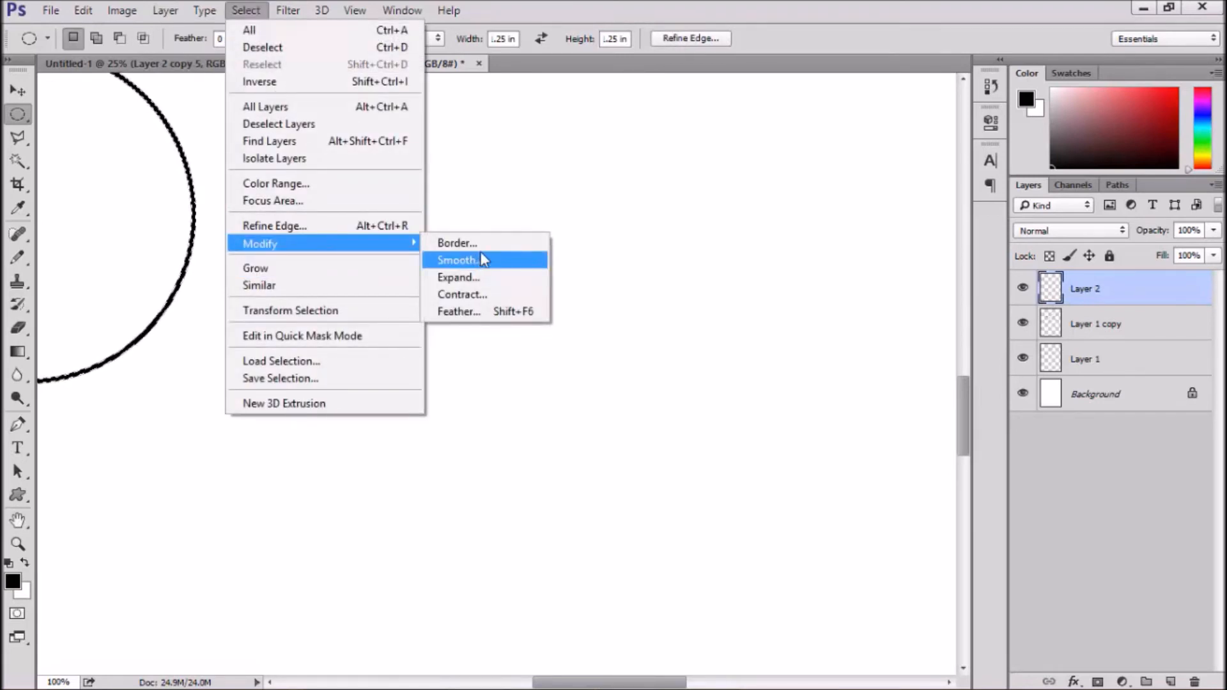
left_click(457, 243)
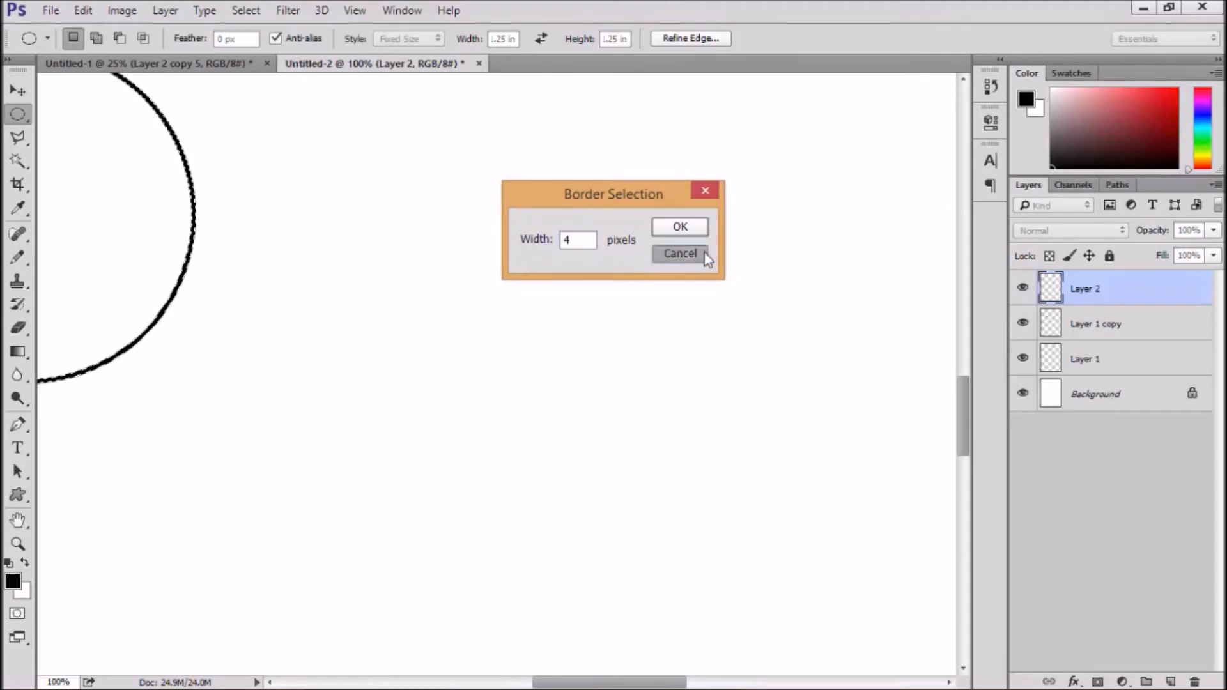
left_click(678, 253)
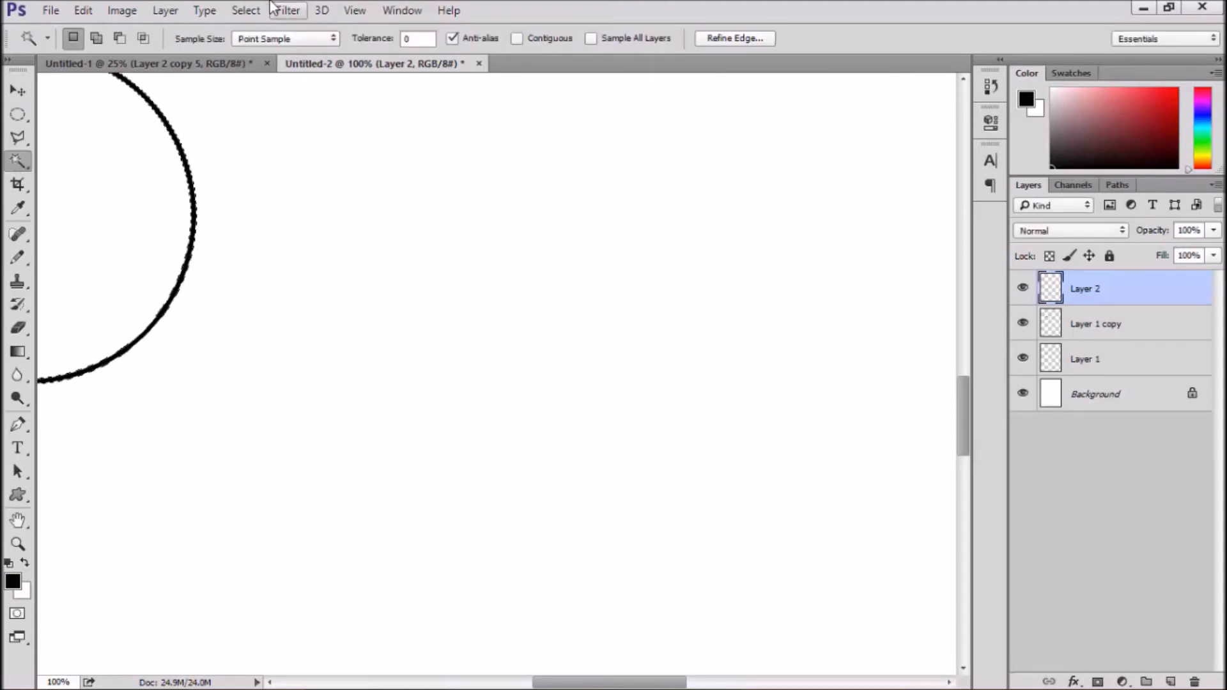
Contract the selection again and stroke a thin 1 px black inner ring inside the circle
left_click(246, 10)
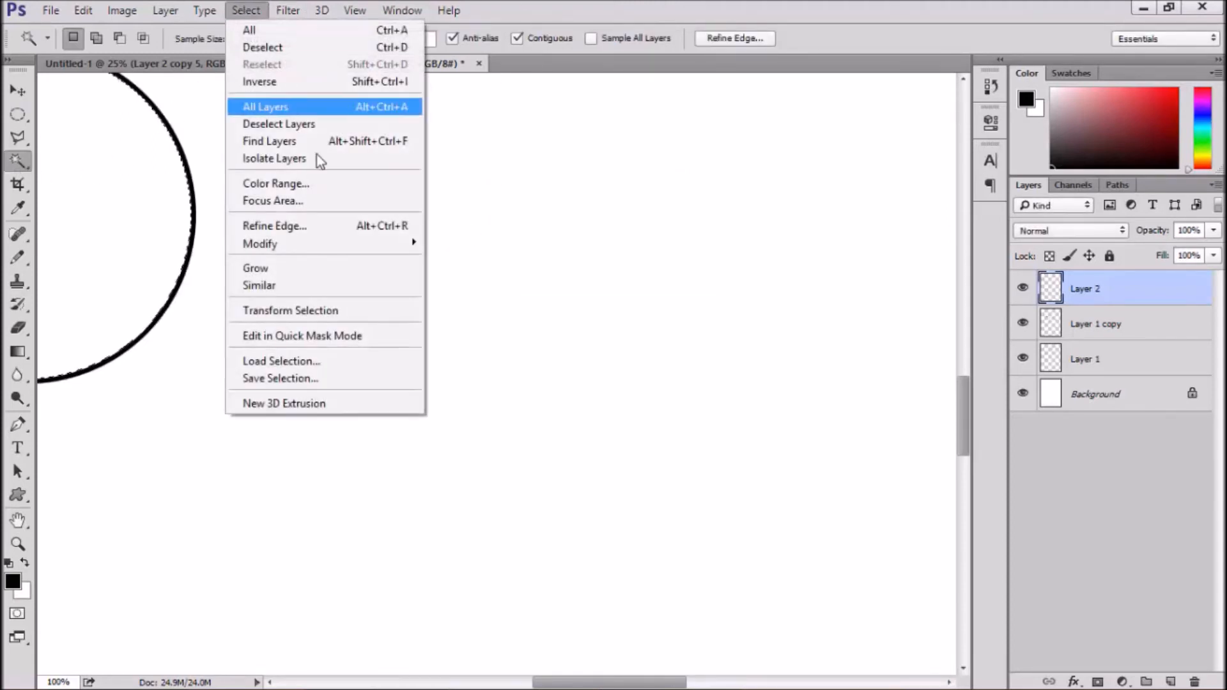
mouse_move(260, 243)
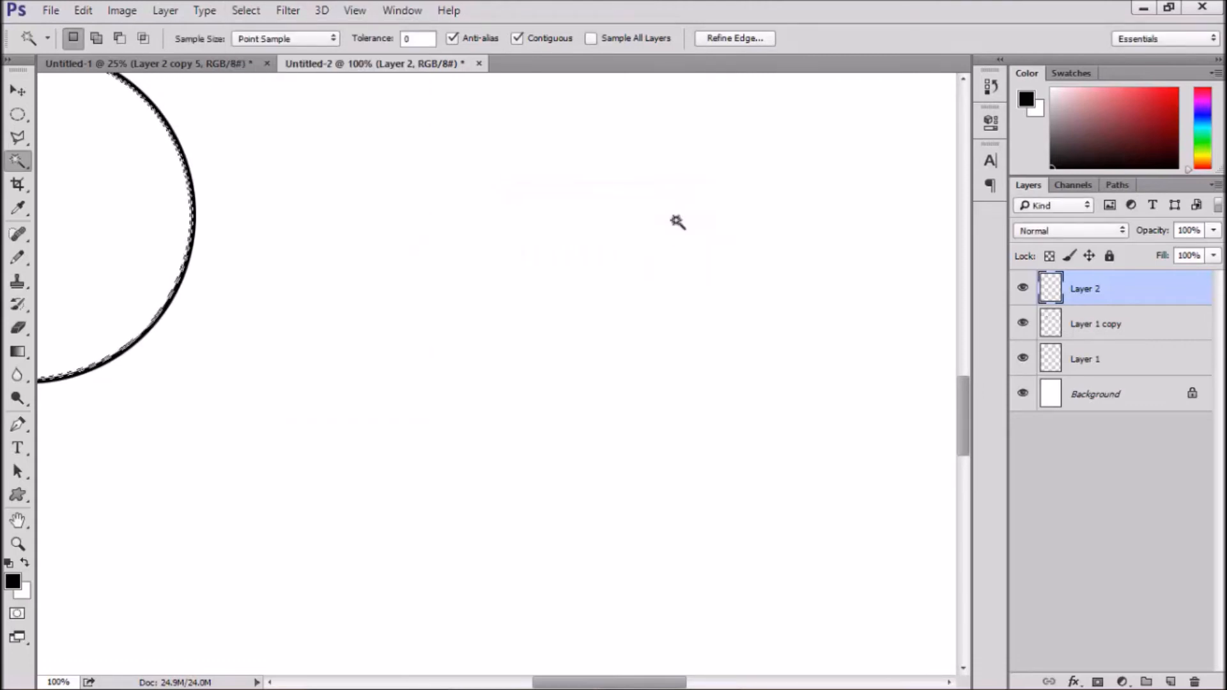
left_click(246, 10)
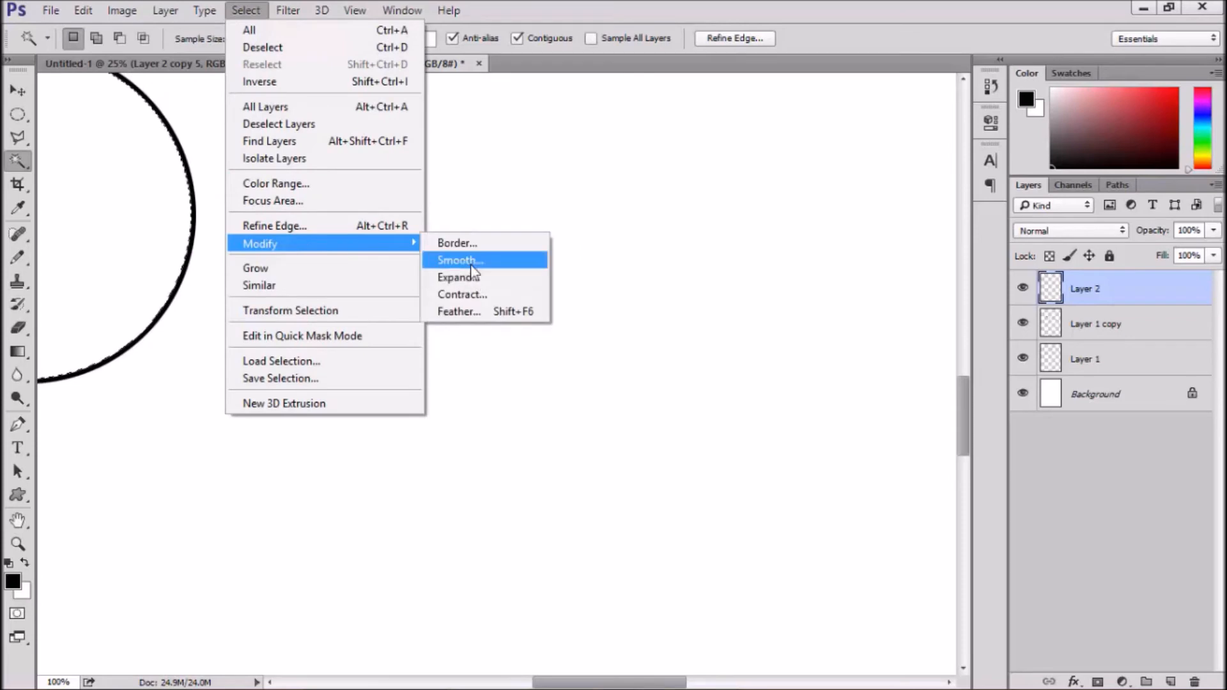
left_click(457, 259)
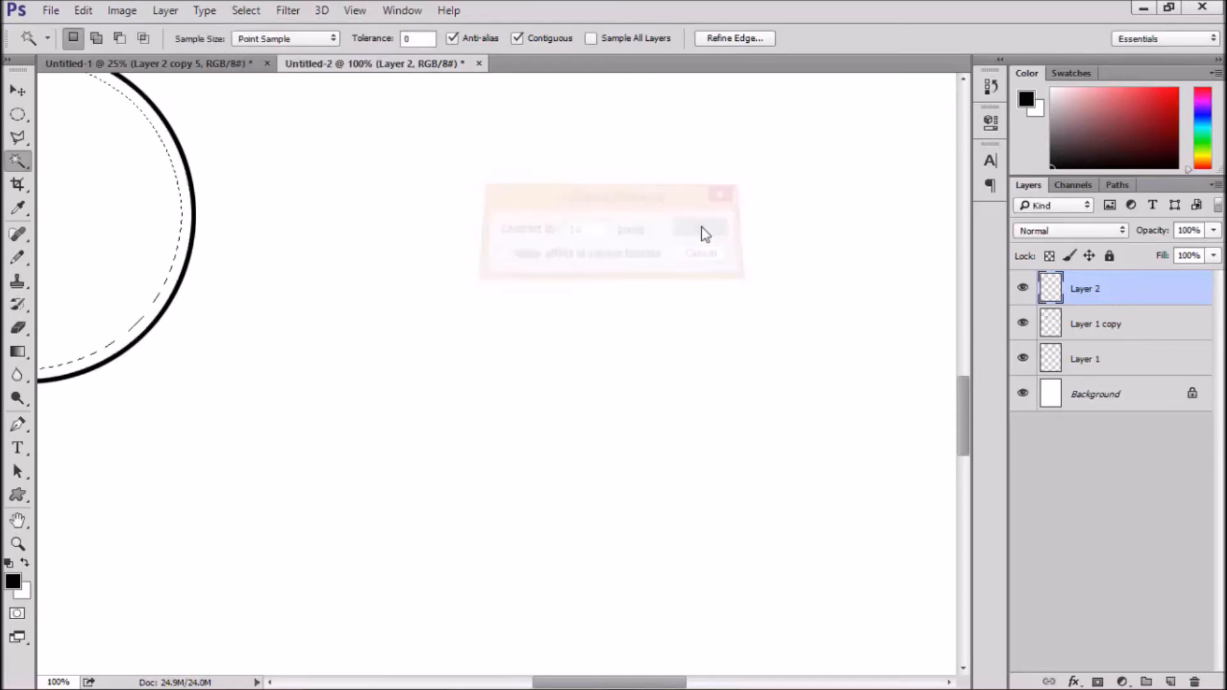
left_click(122, 10)
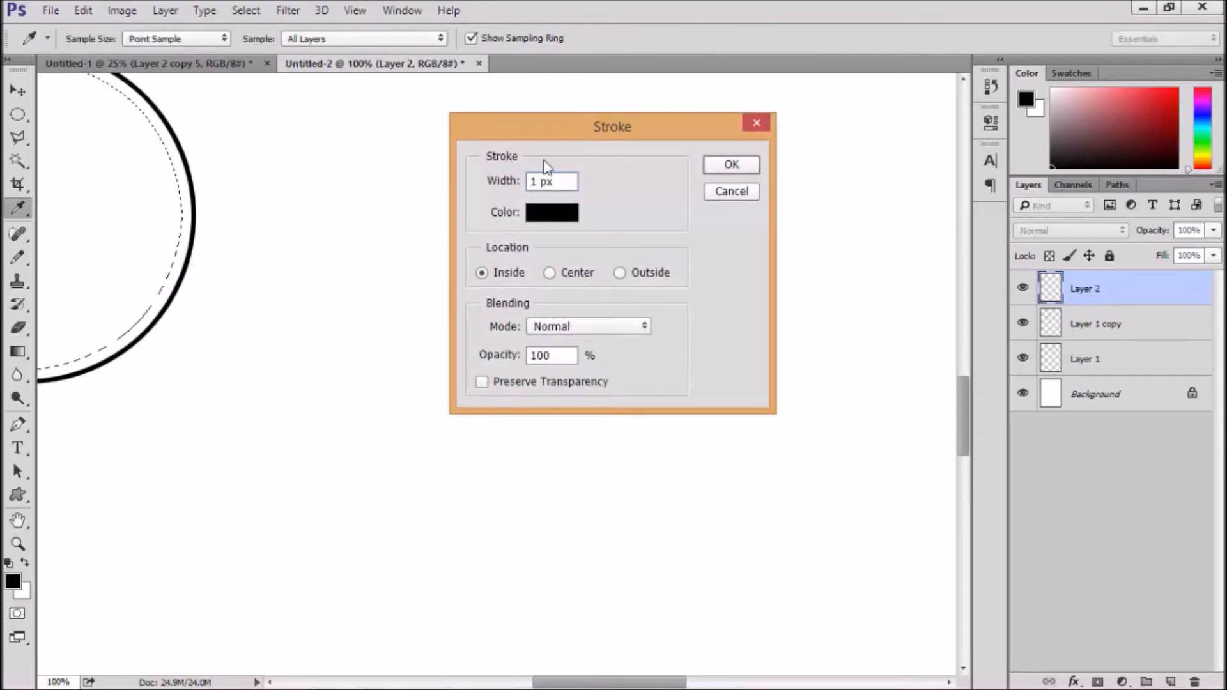
left_click(730, 165)
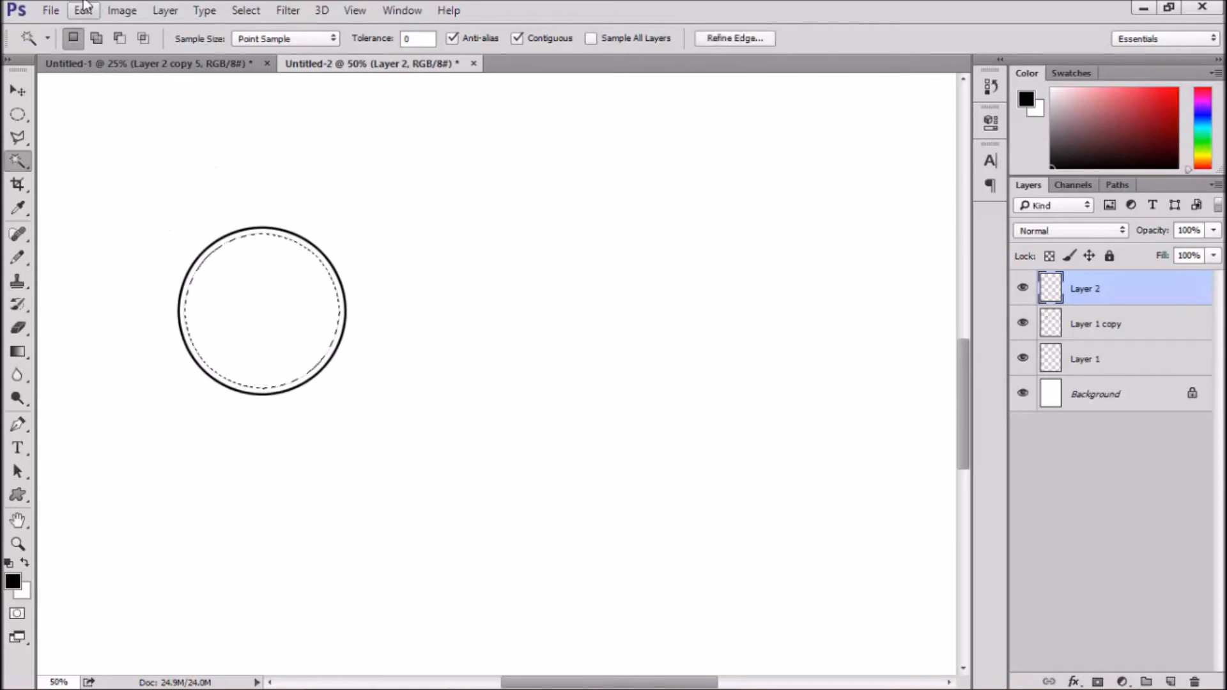
left_click(82, 11)
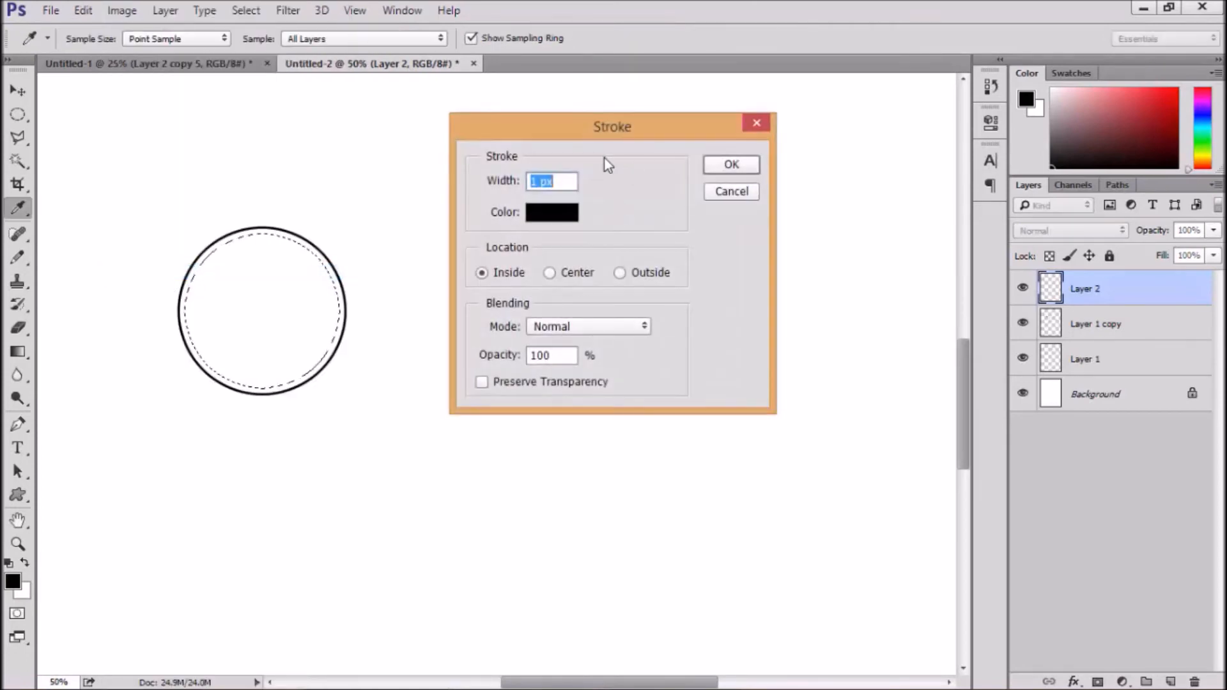
left_click(730, 165)
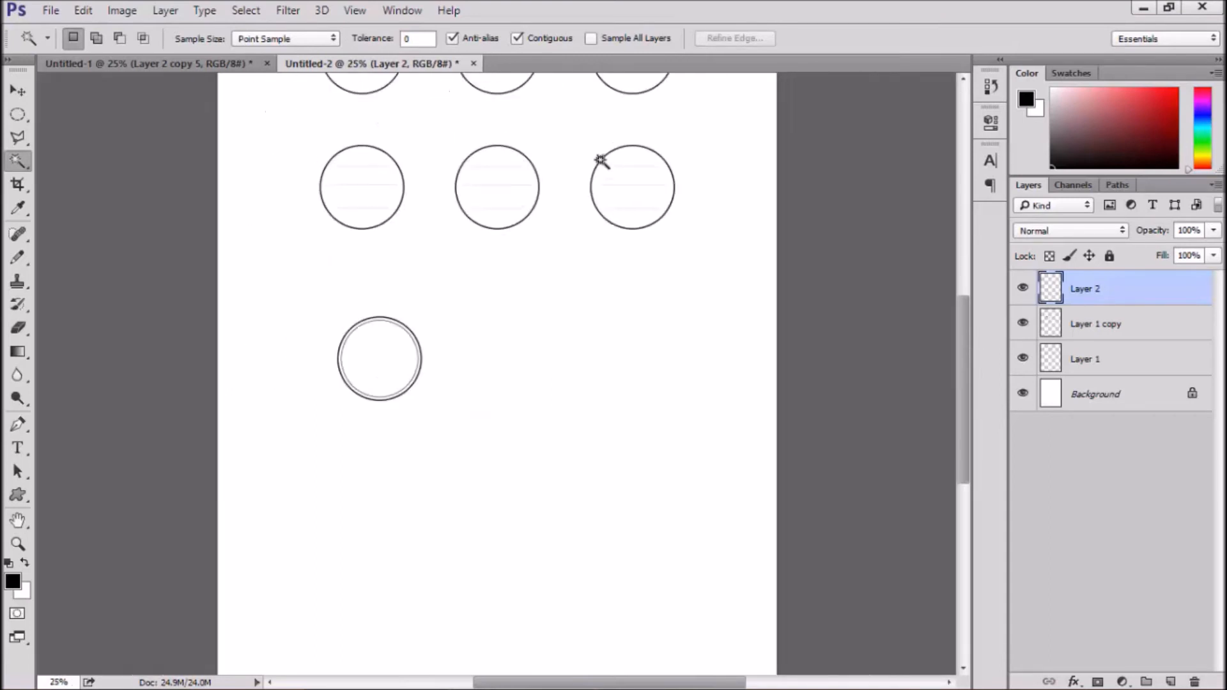
Copy ruled lines via a 1.2 in fixed elliptical selection into the ring and arrange duplicate labels
left_click(17, 114)
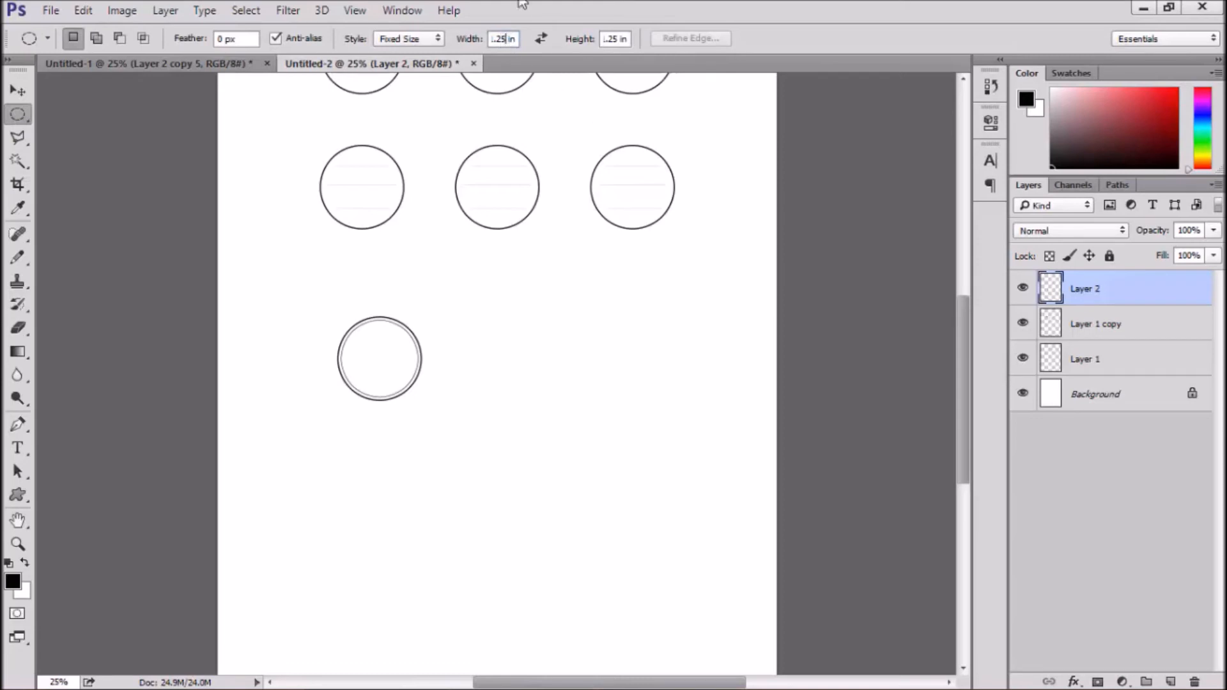
type(".20 in")
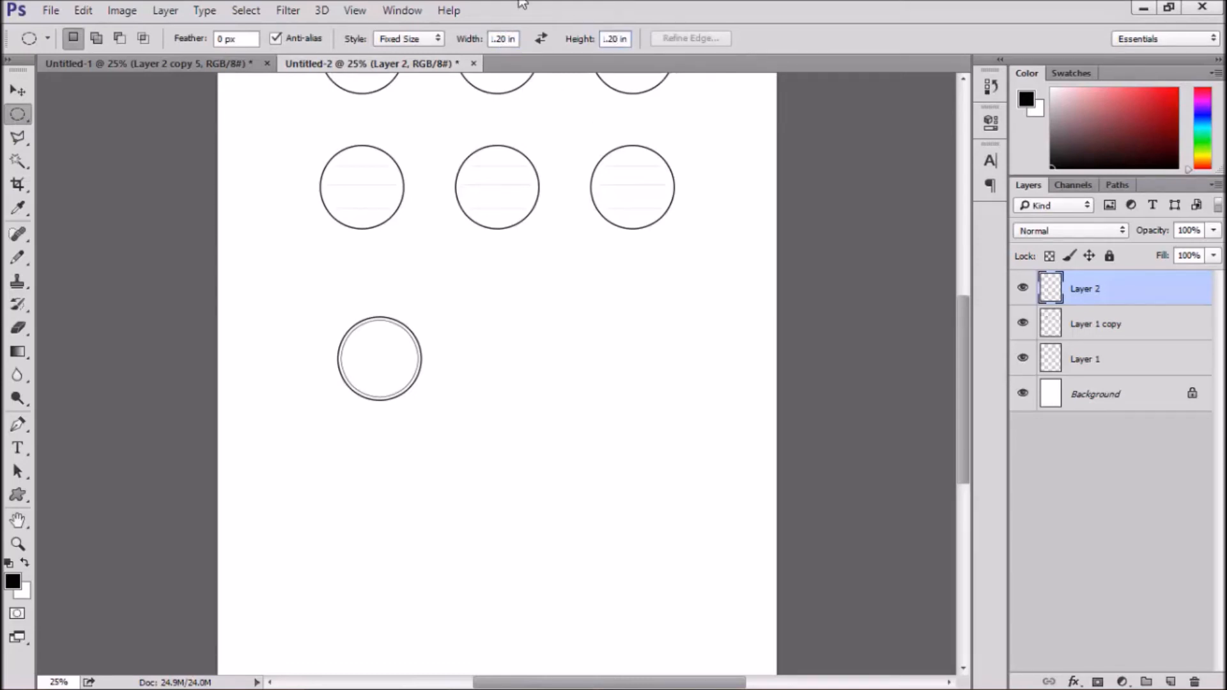
left_click(372, 194)
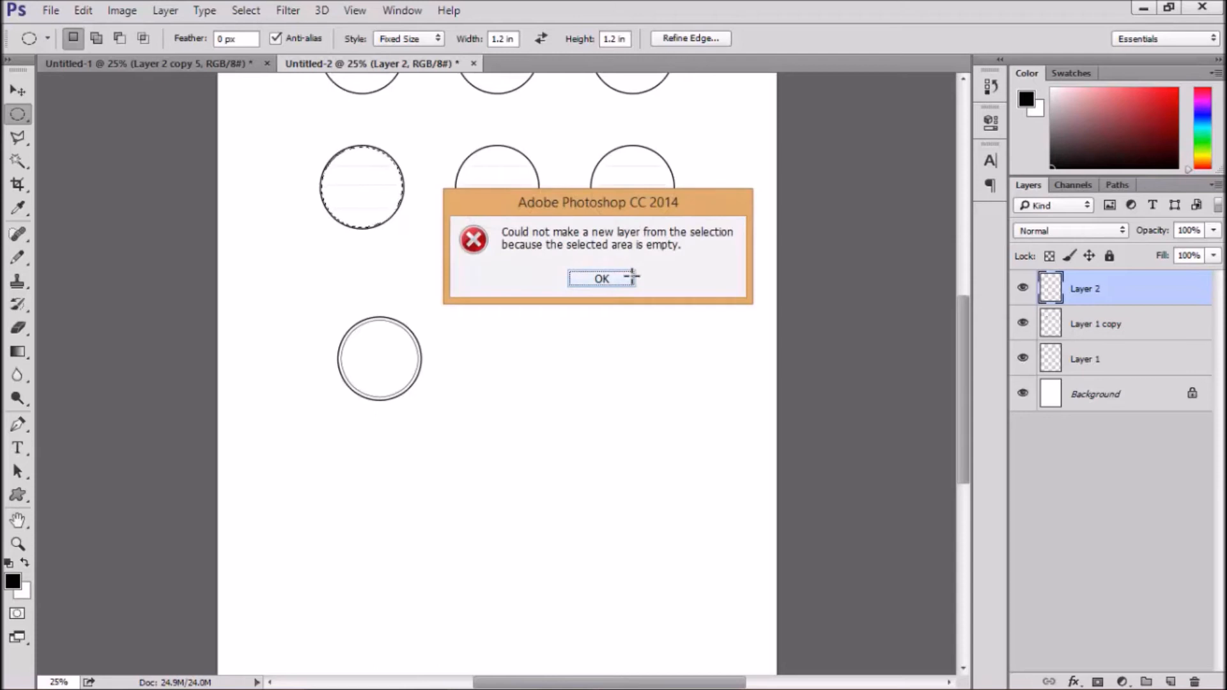
left_click(601, 279)
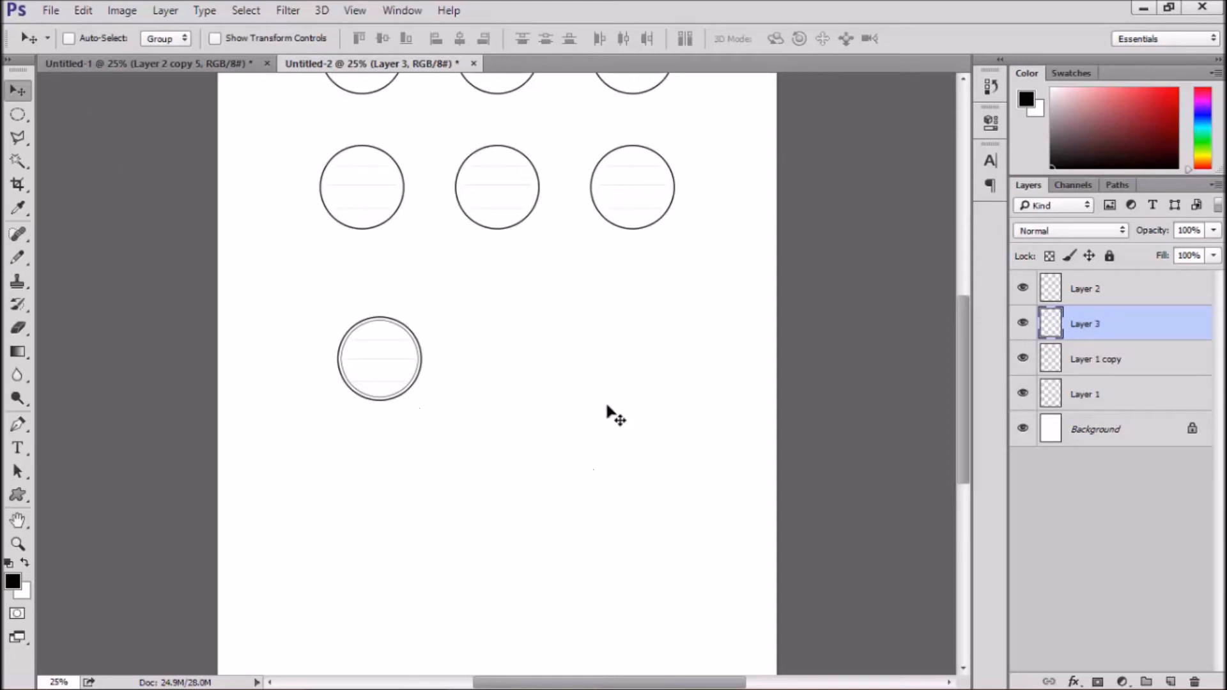
left_click_drag(1086, 323, 1086, 288)
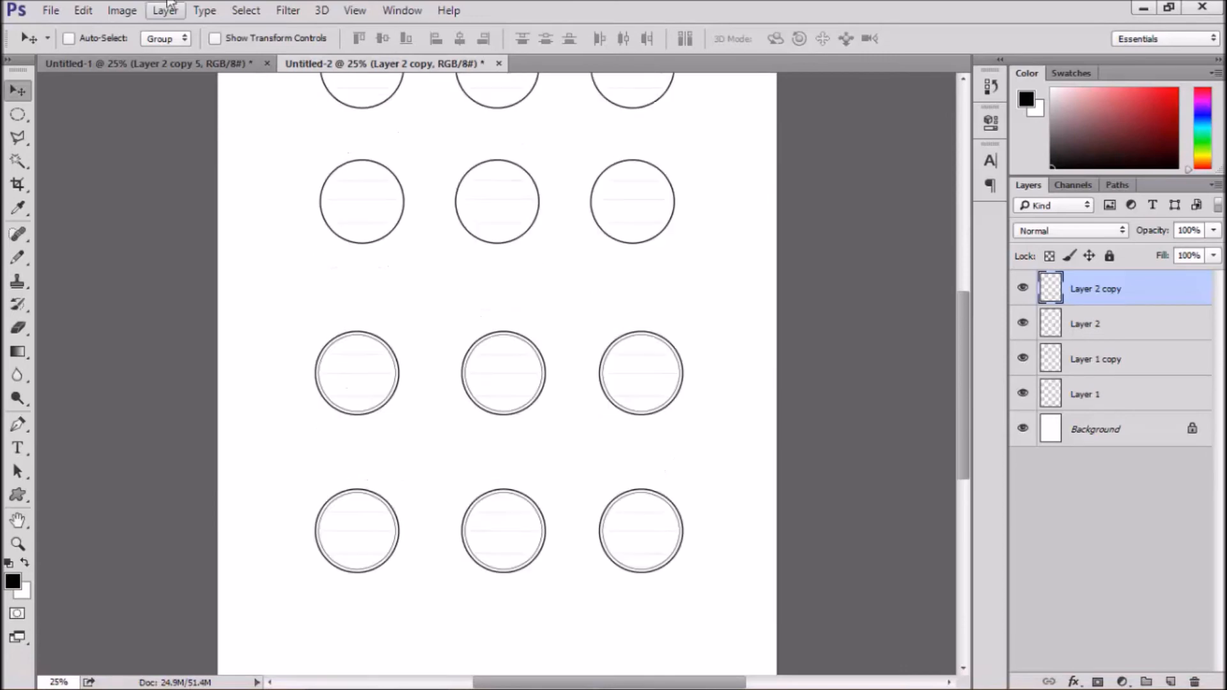
Send the round label sheet to print, proceeding past the clipping warning
left_click(50, 11)
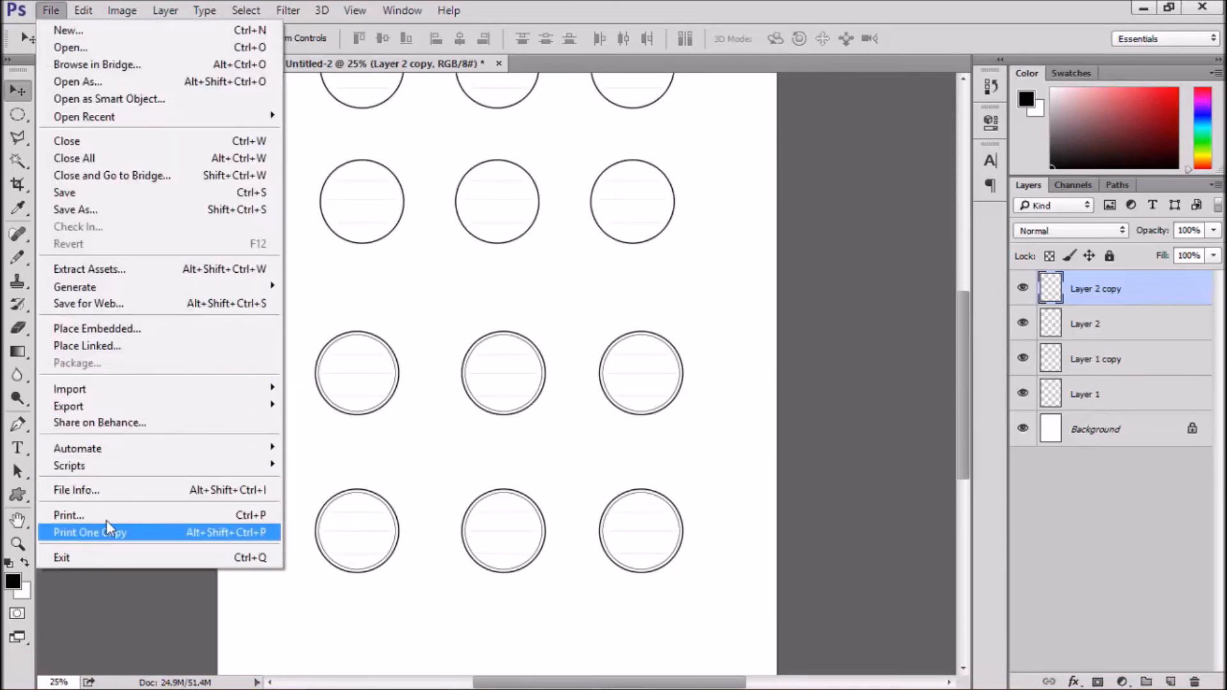
left_click(68, 515)
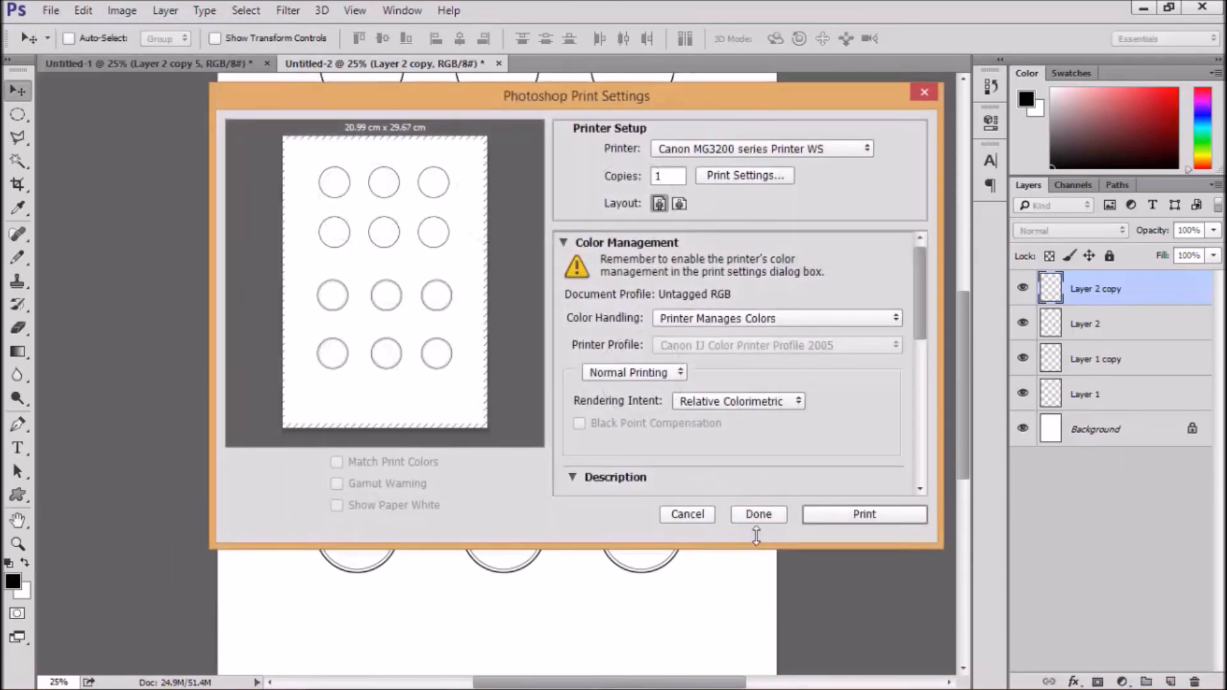
left_click(865, 514)
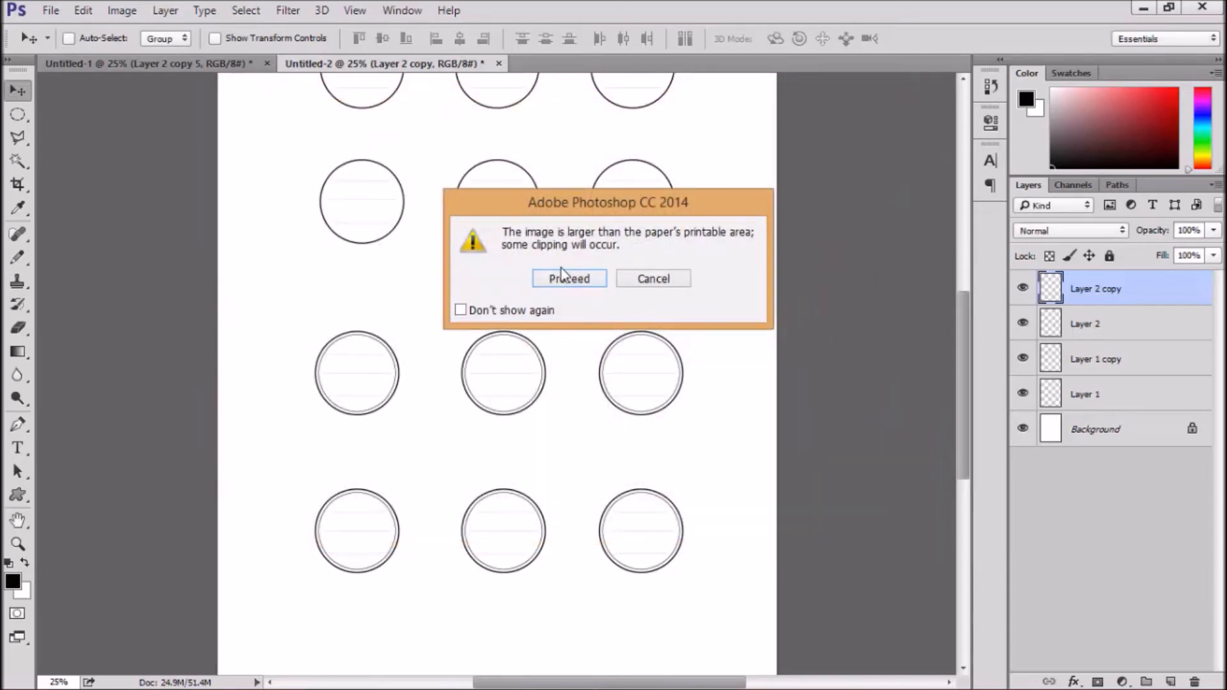
left_click(569, 277)
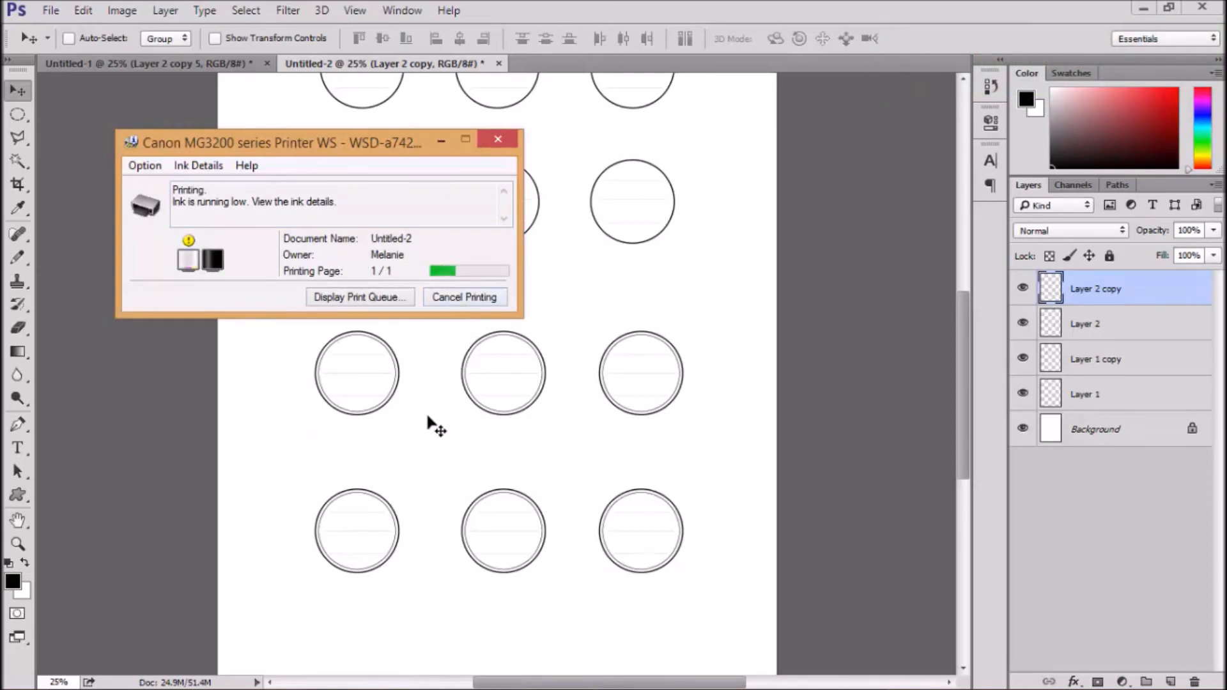
mouse_move(437, 423)
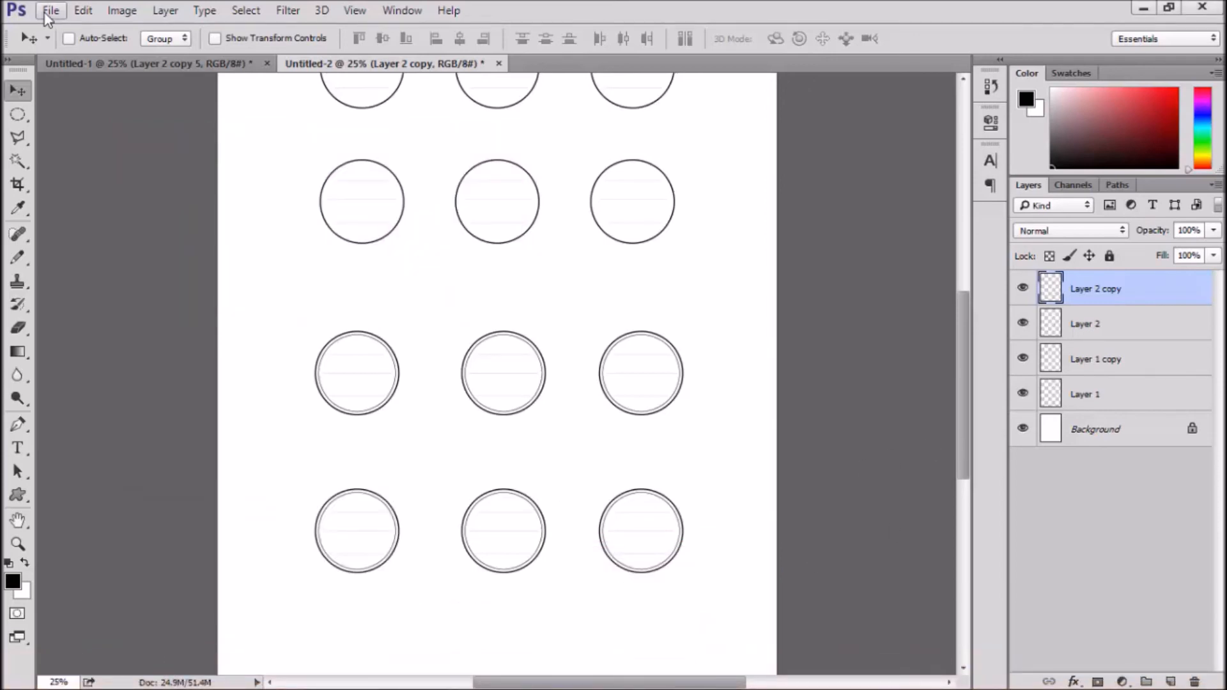
Reprint with Media Type Matte Photo Paper and Print Quality High on the Canon printer
left_click(51, 10)
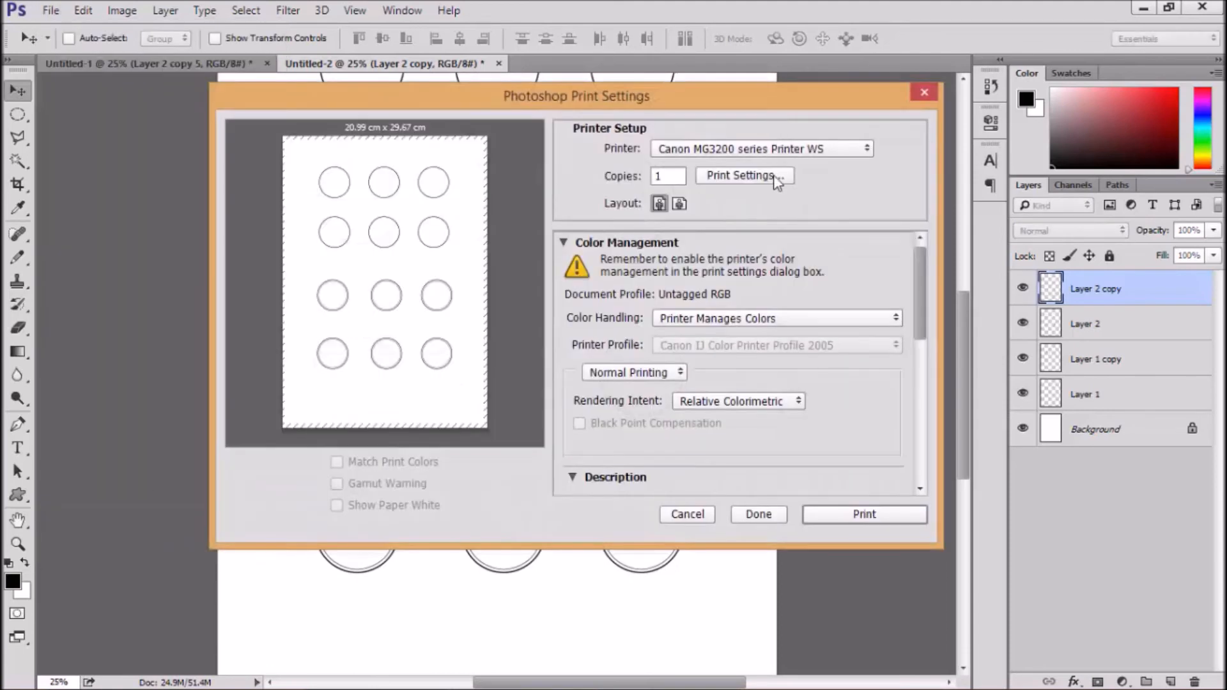
left_click(740, 175)
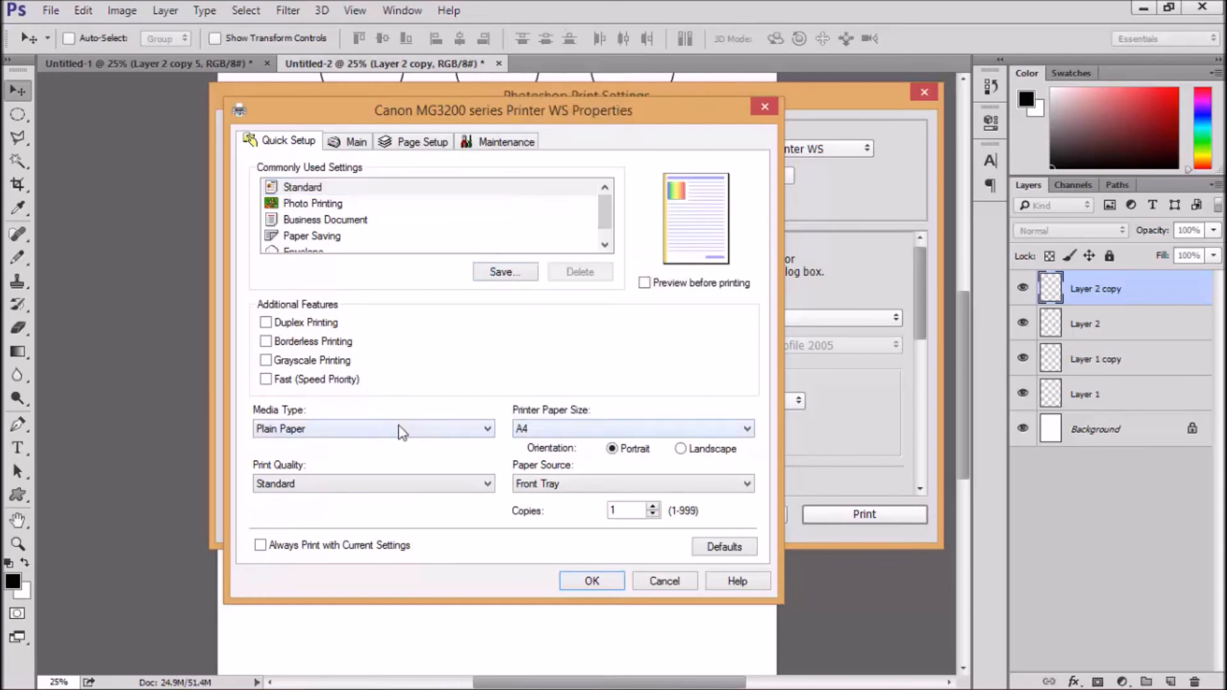
left_click(372, 429)
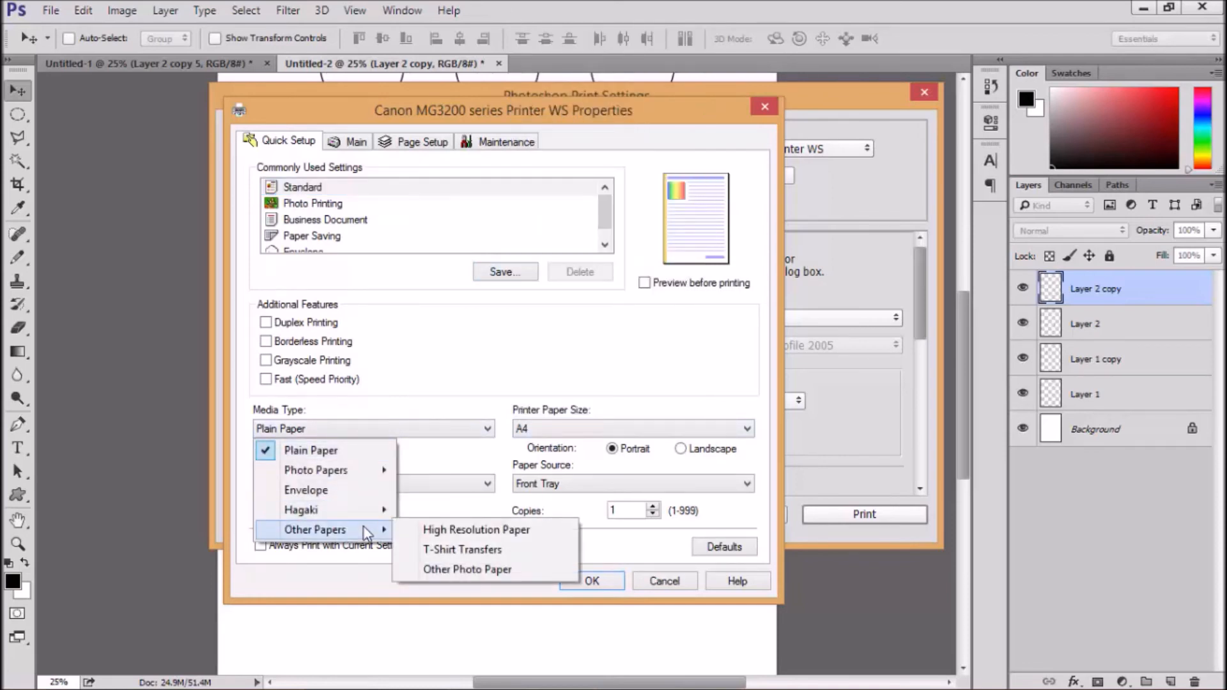
mouse_move(316, 469)
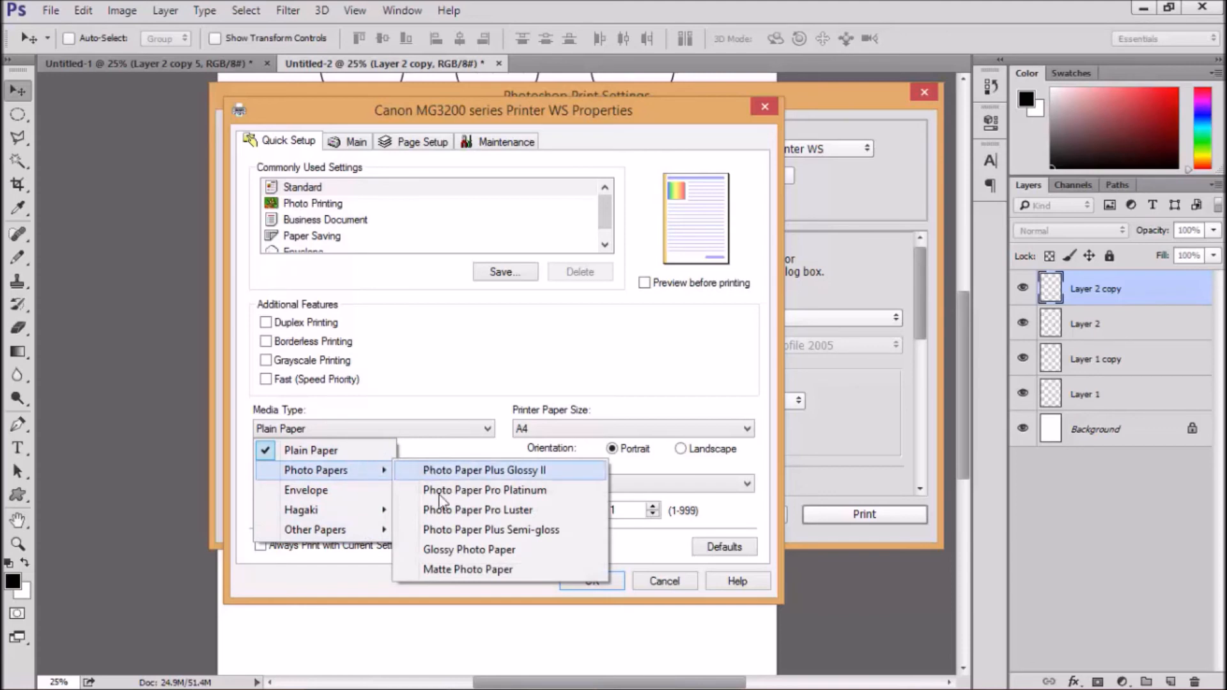
left_click(468, 569)
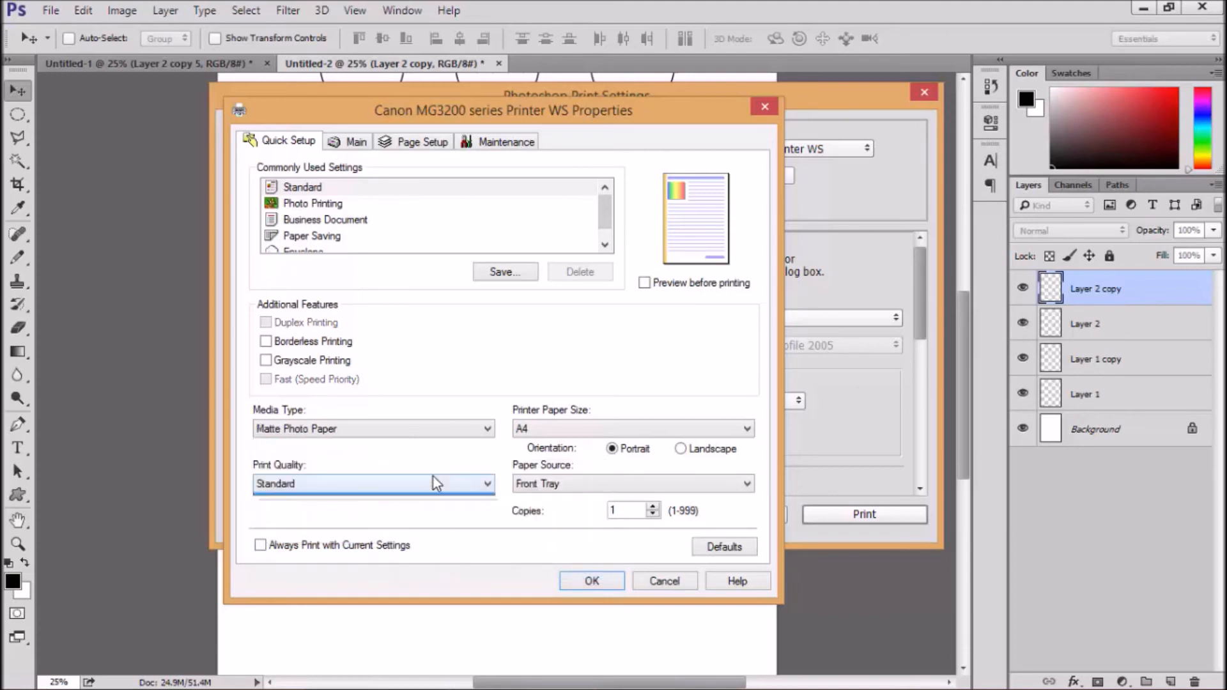
left_click(373, 483)
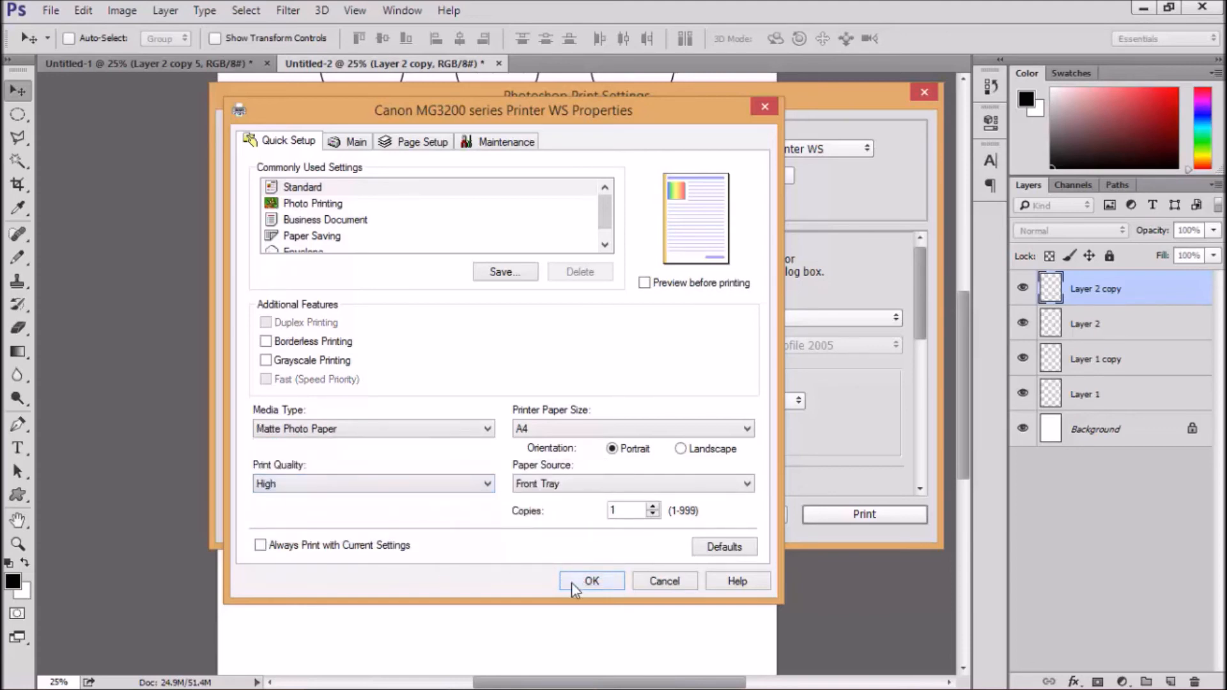
left_click(590, 580)
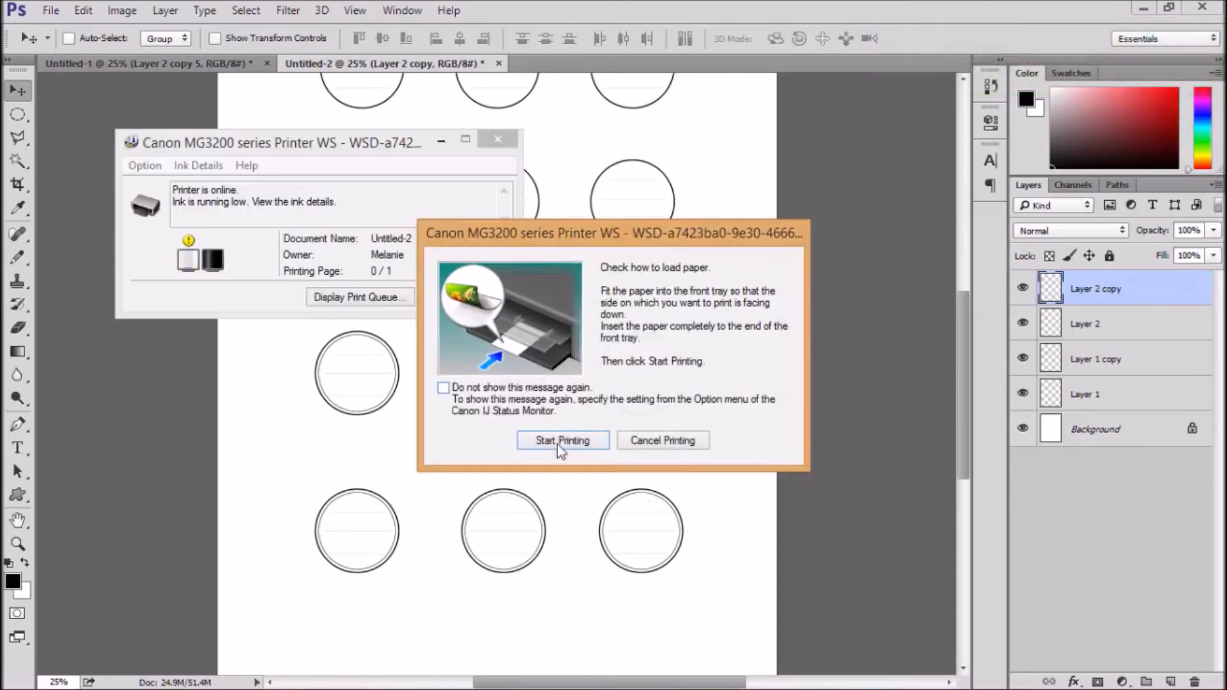
left_click(563, 440)
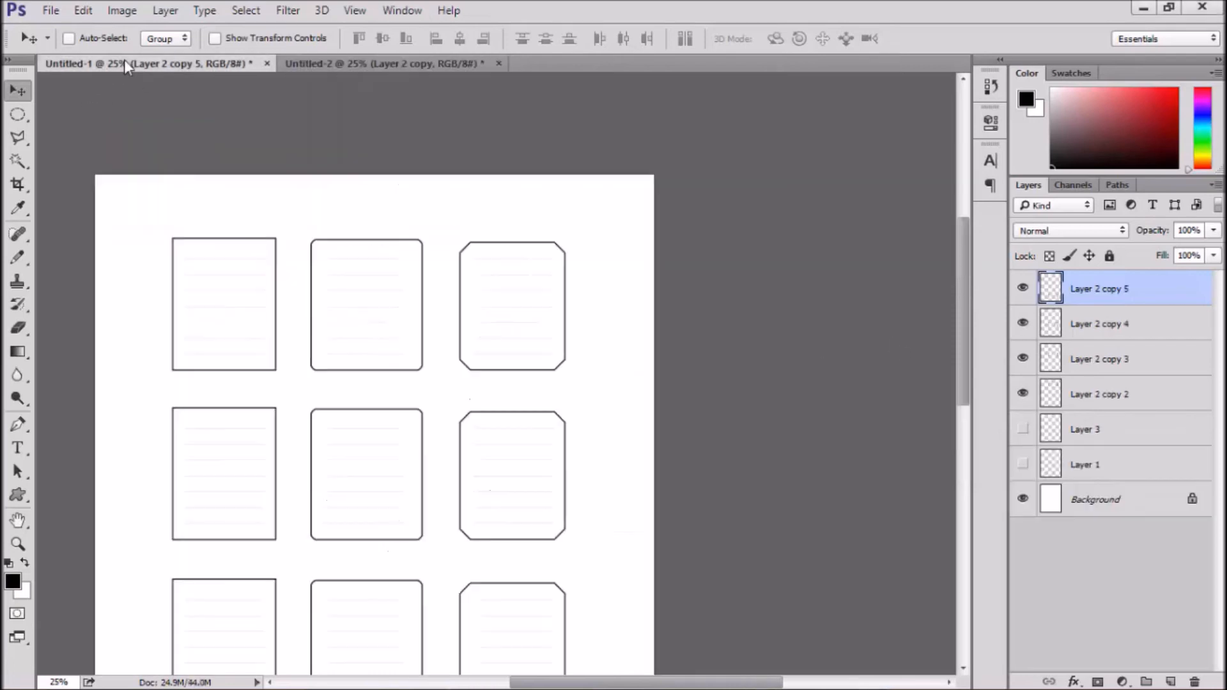
mouse_move(417, 435)
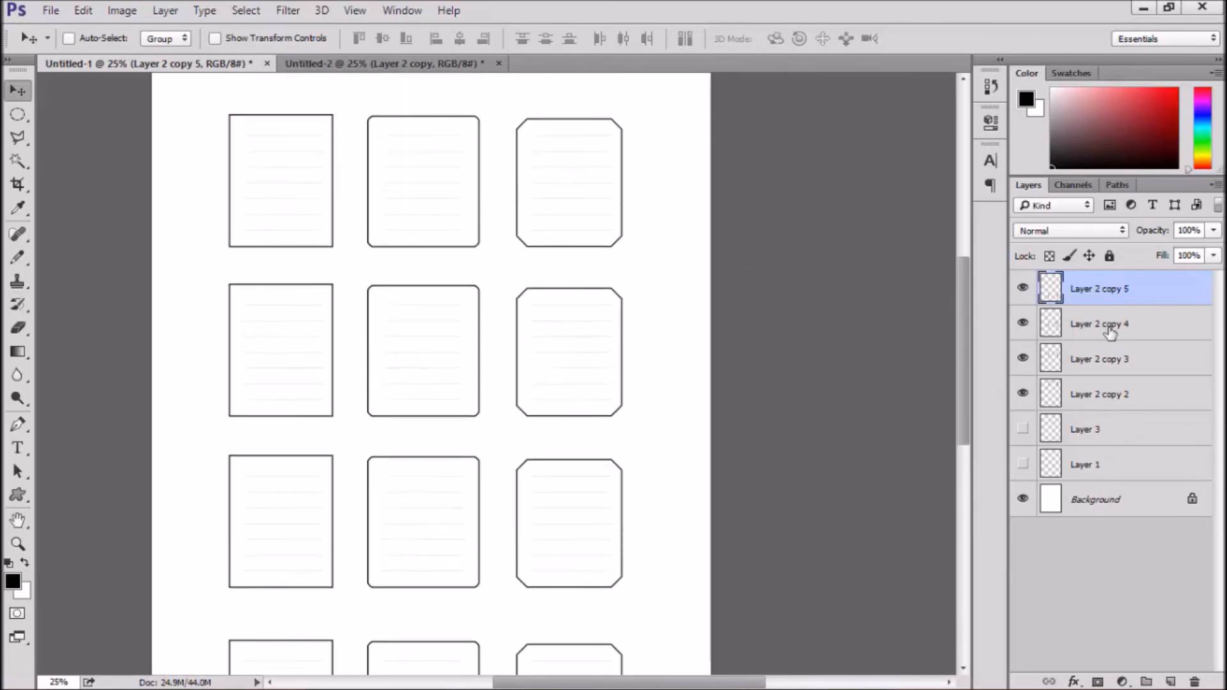
Transform the four rectangular label layers together, enlarging the grid across the page
left_click(1099, 324)
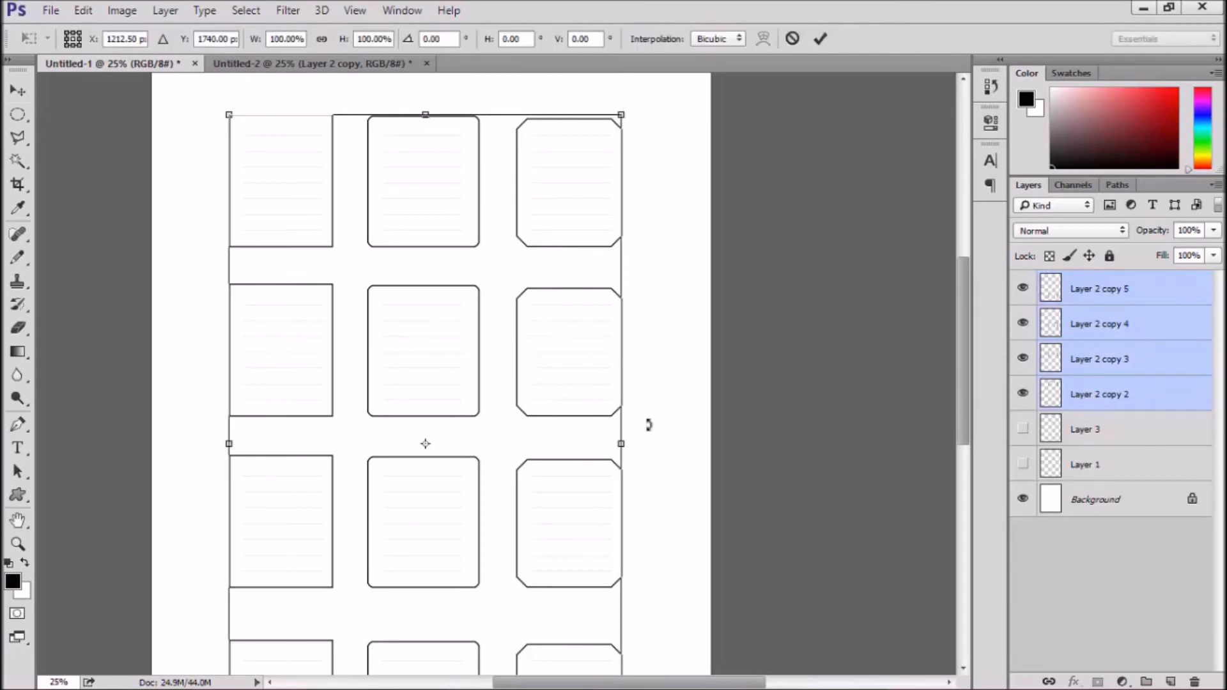
left_click_drag(621, 444, 665, 444)
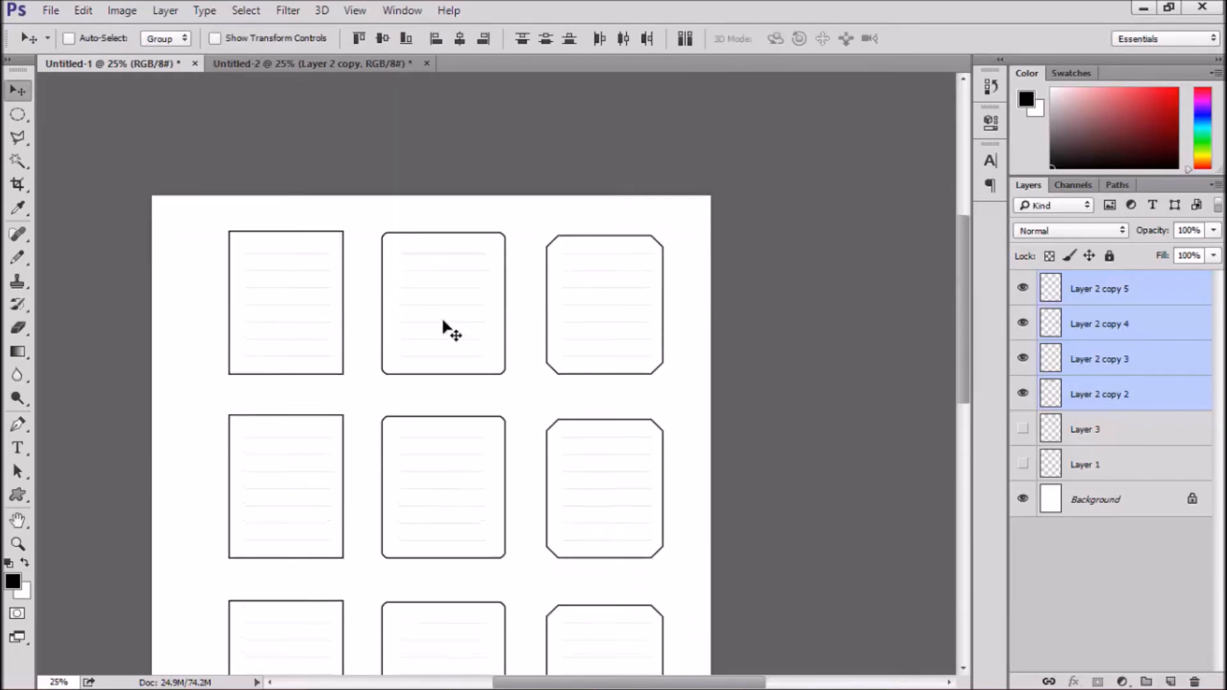
Print the Untitled-1 rectangular label sheet, confirming printer settings and the clipping warning
left_click(50, 10)
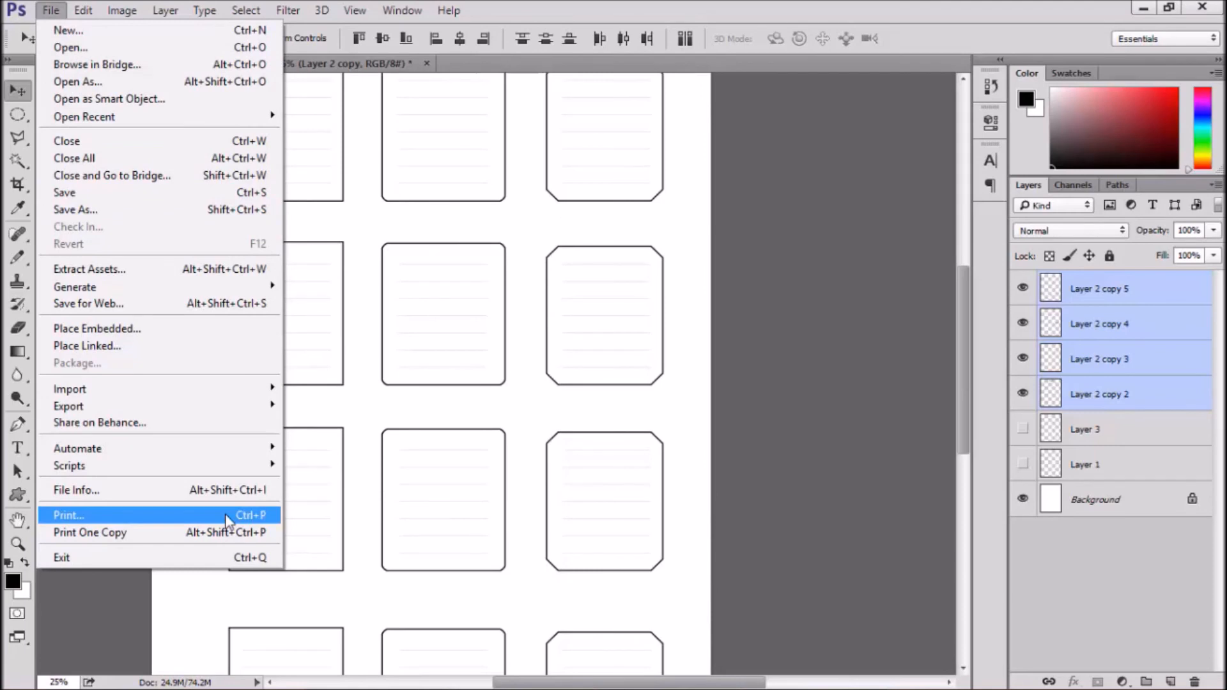
left_click(68, 515)
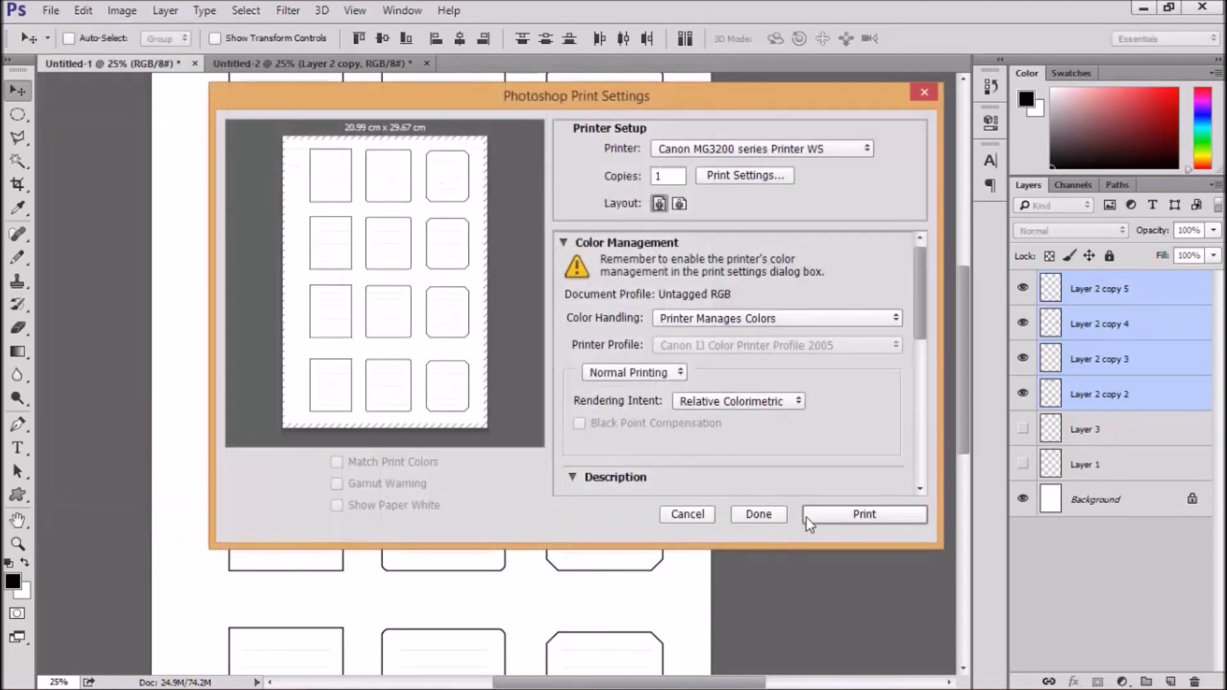
left_click(744, 175)
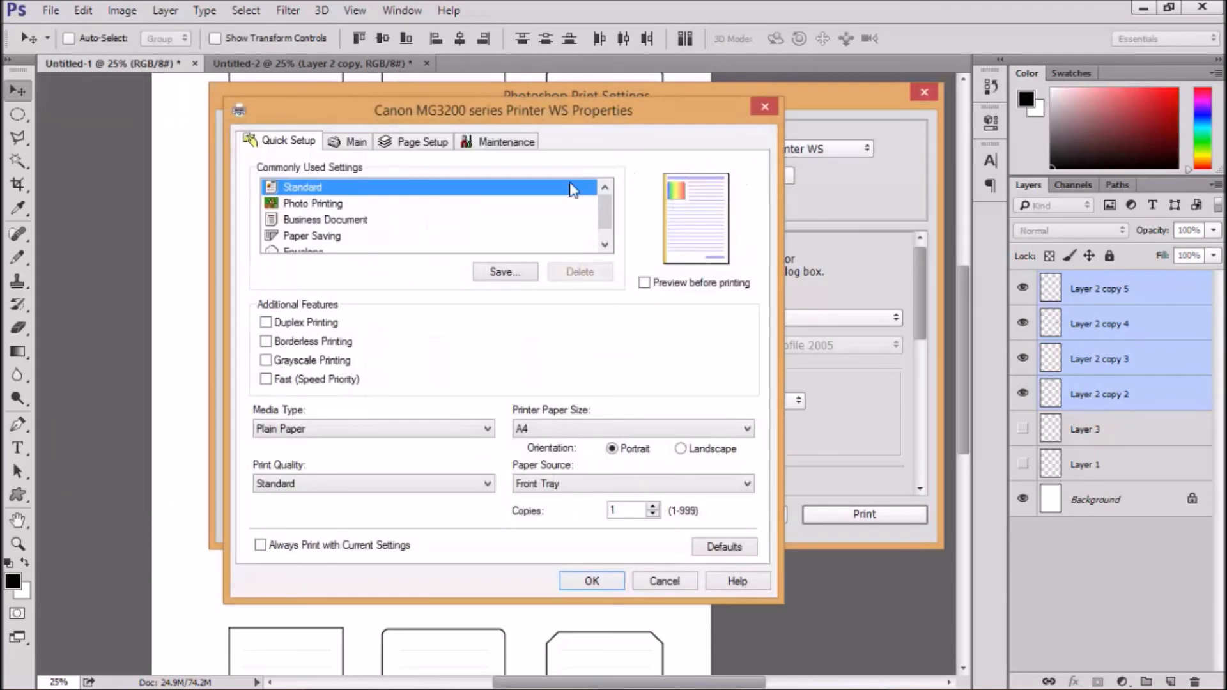
left_click(592, 580)
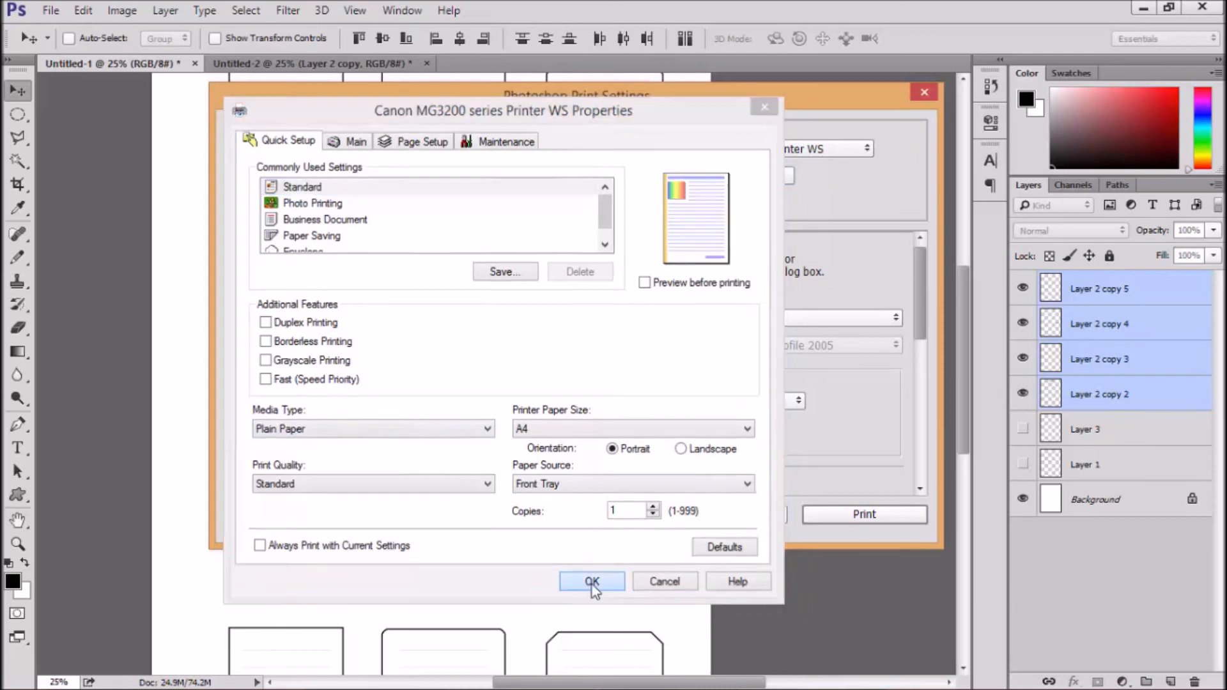
left_click(592, 582)
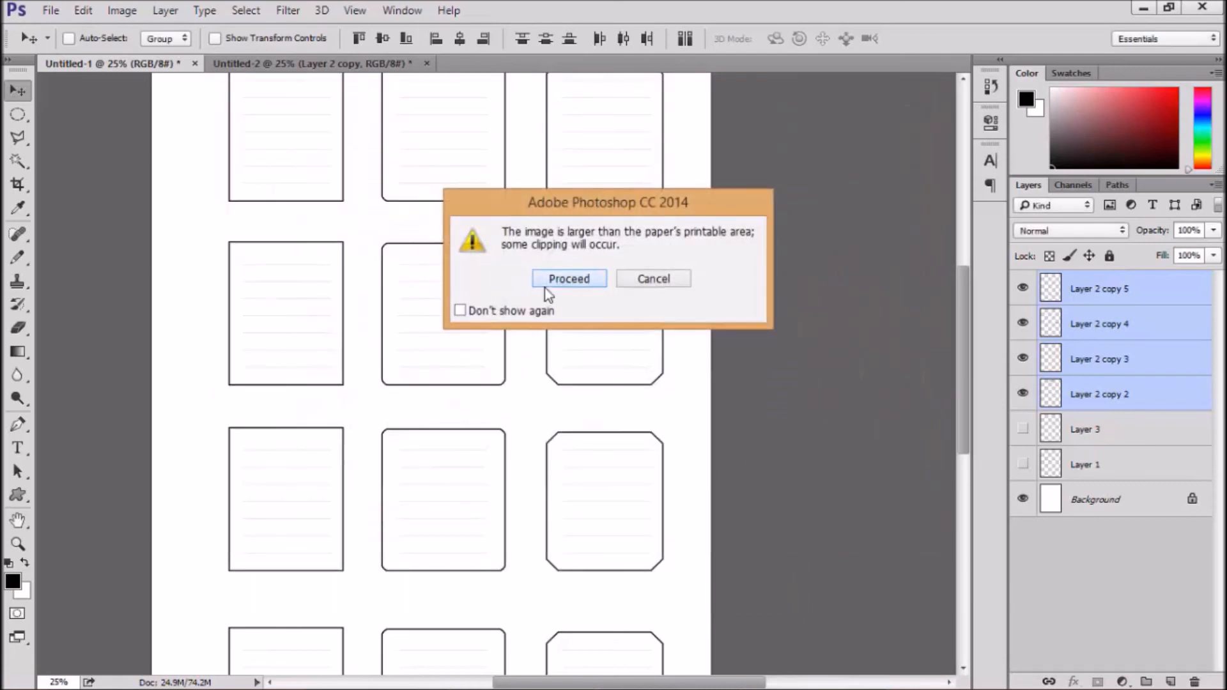
left_click(569, 278)
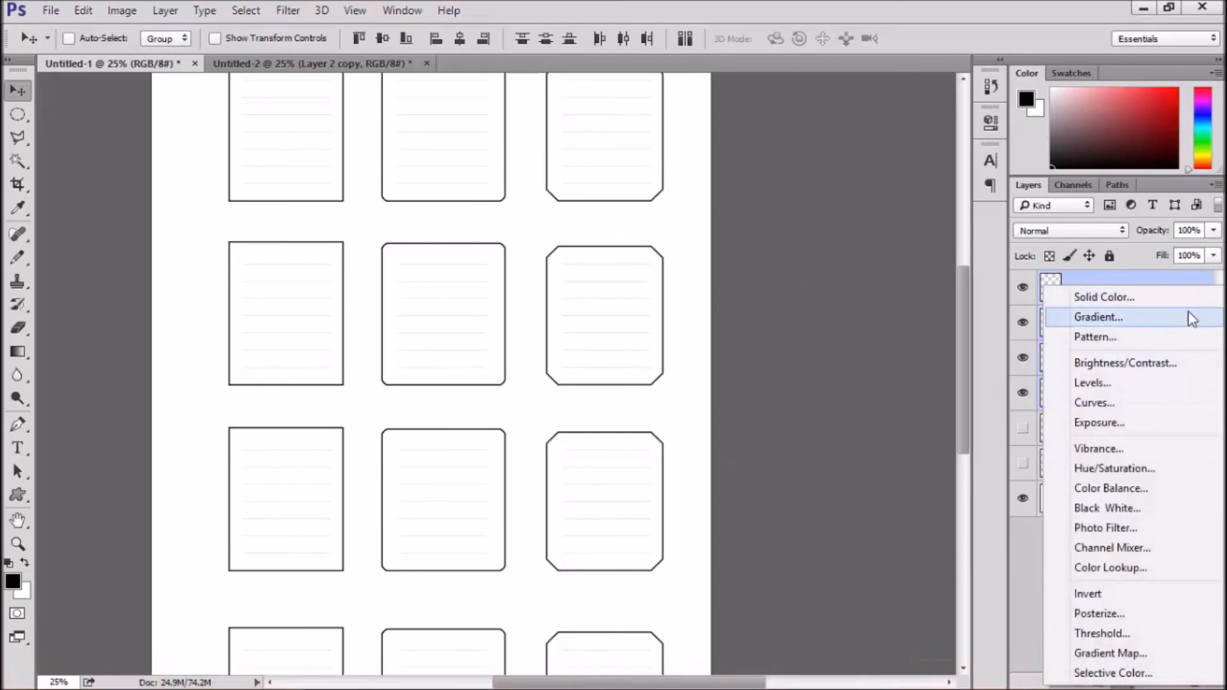
Try Color, Multiply, Darker Color, Lighter Color, Vivid Light, Pin Light, Hard Mix, Subtract and Linear Burn on Color Fill 1
left_click(1104, 296)
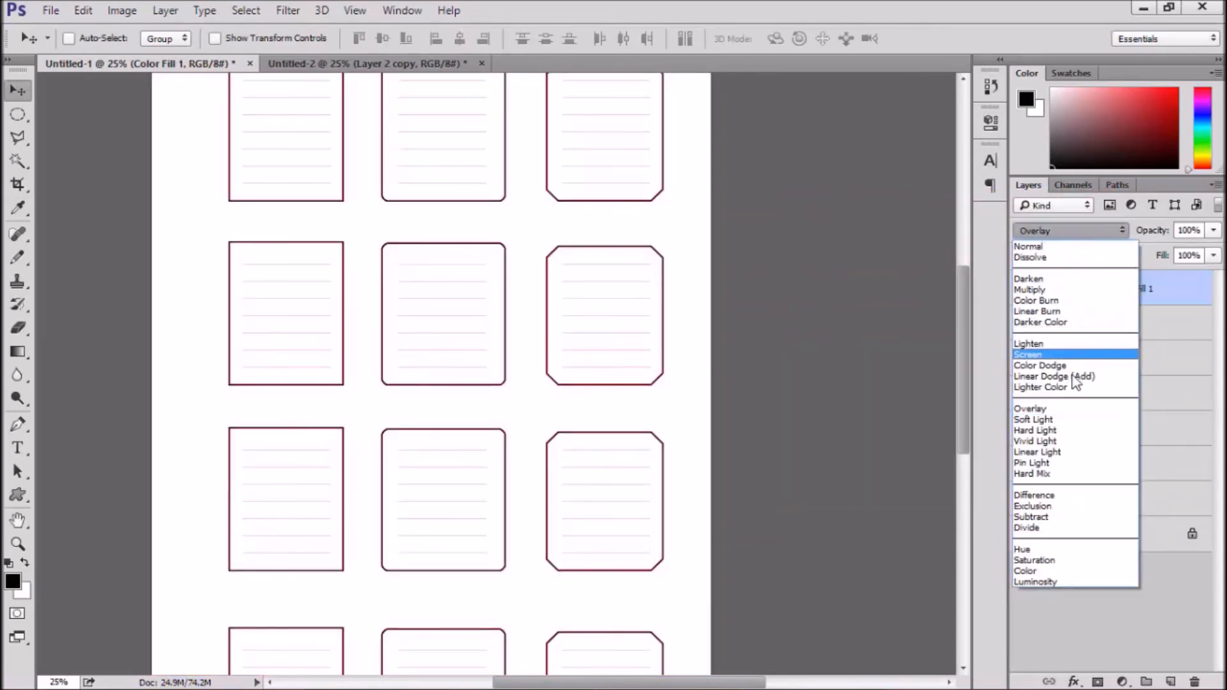
left_click(1027, 570)
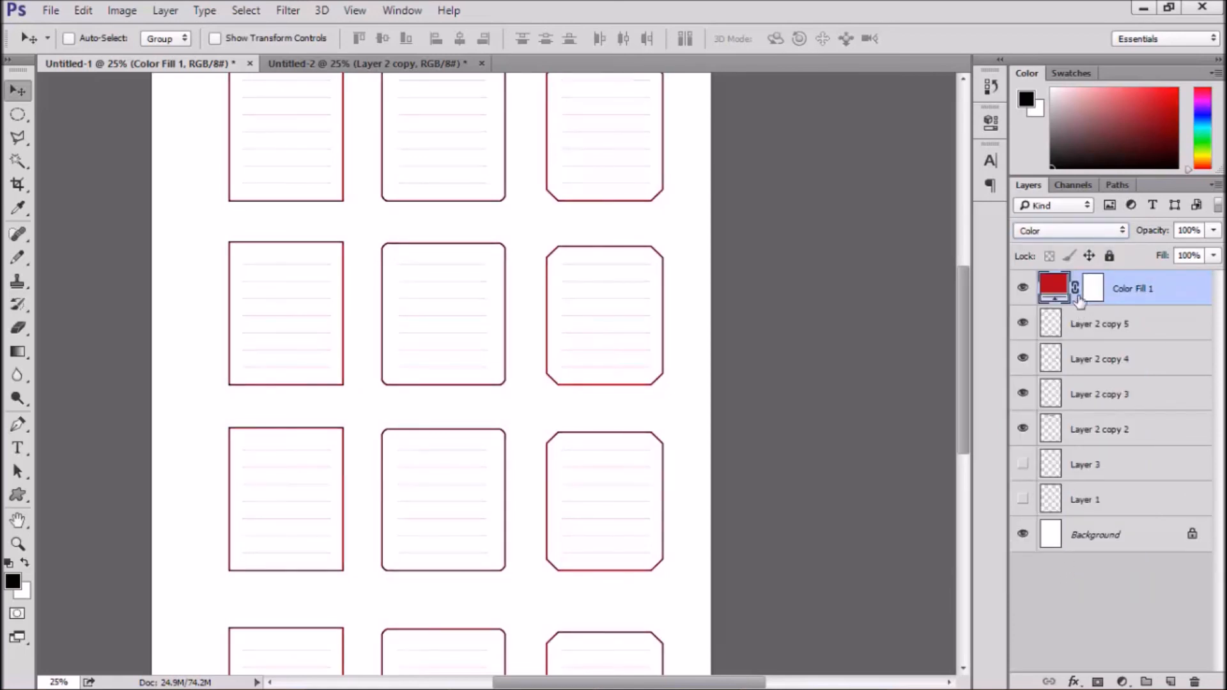
left_click(1070, 231)
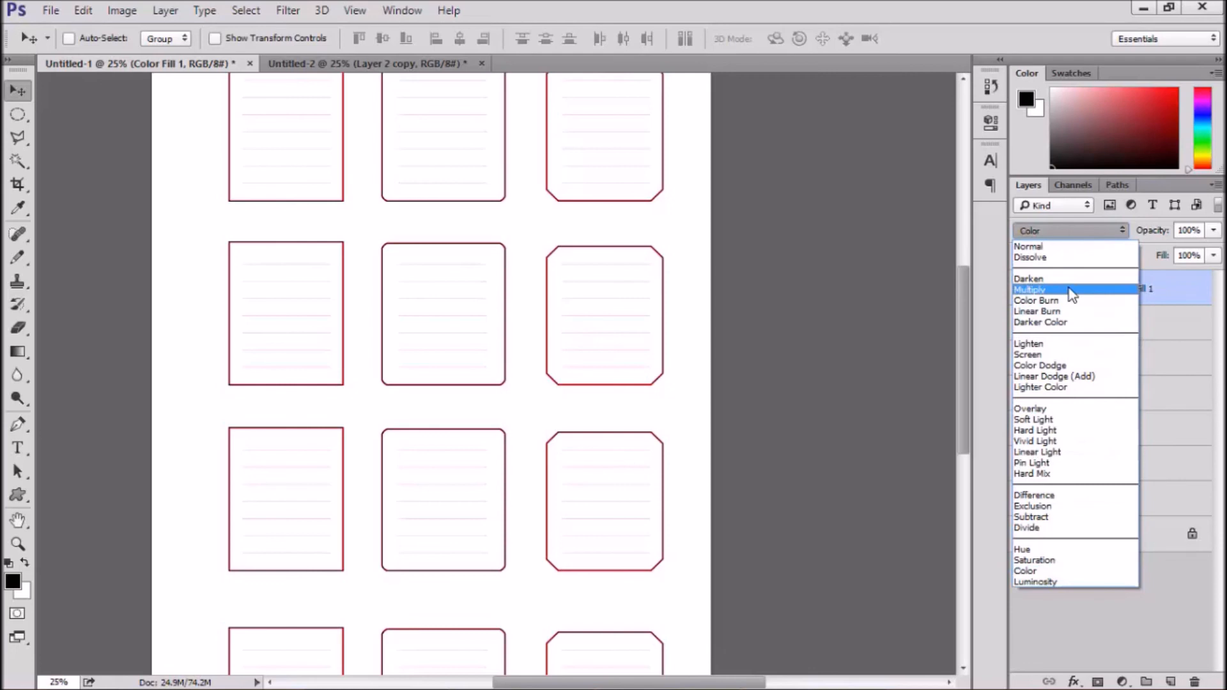
left_click(1030, 290)
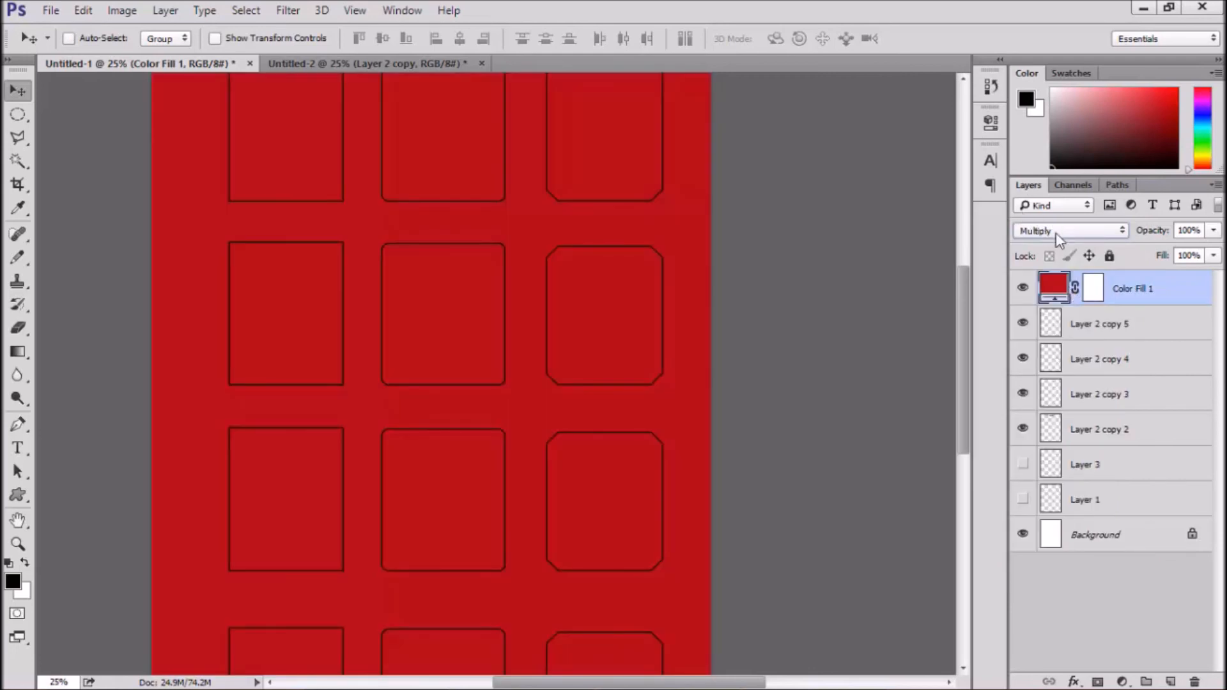
left_click(1069, 230)
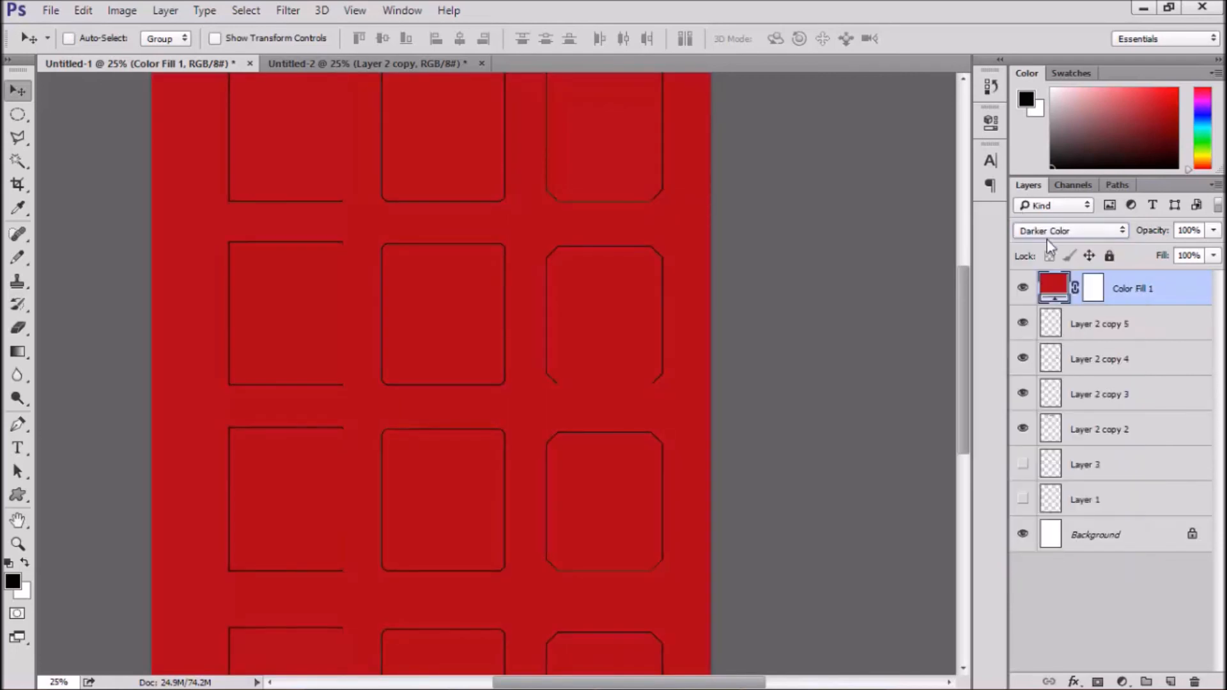
left_click(1069, 230)
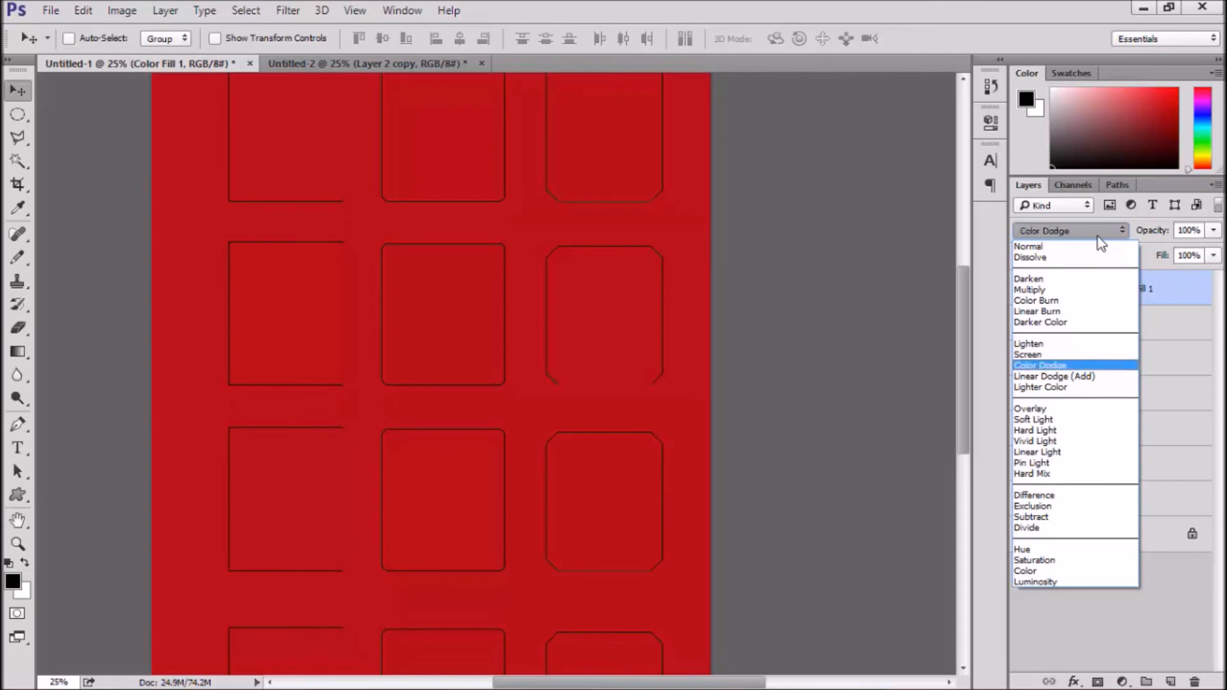
left_click(1041, 387)
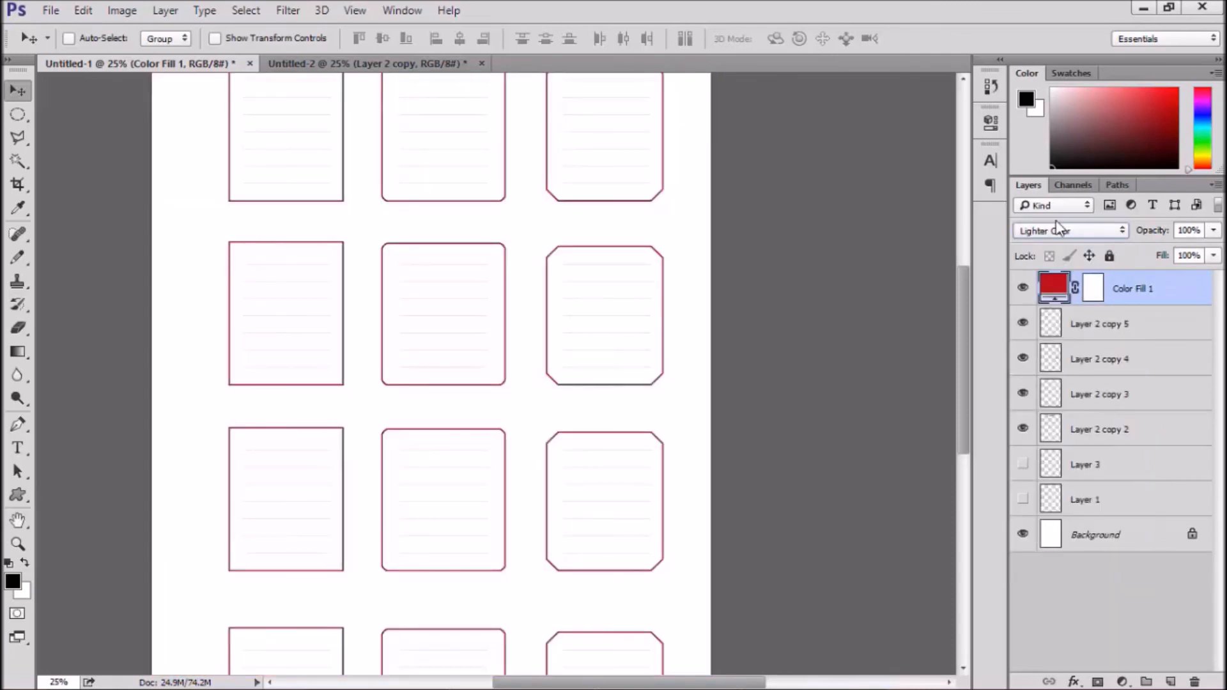
left_click(1070, 230)
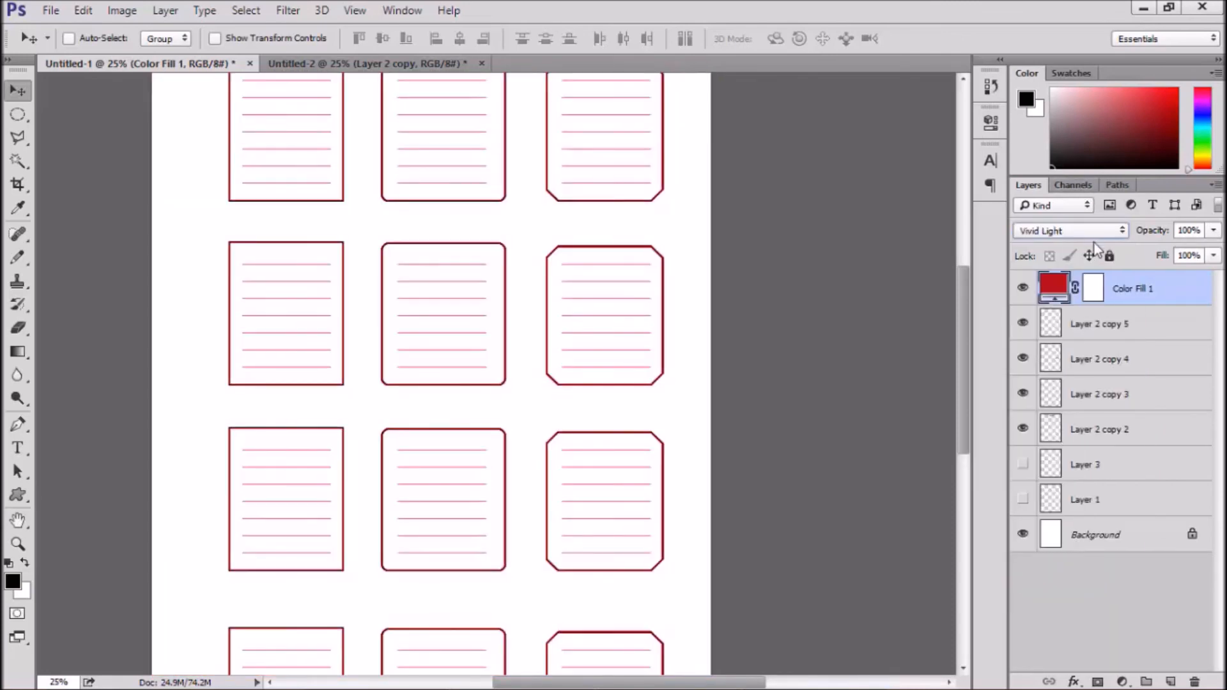
left_click(1070, 230)
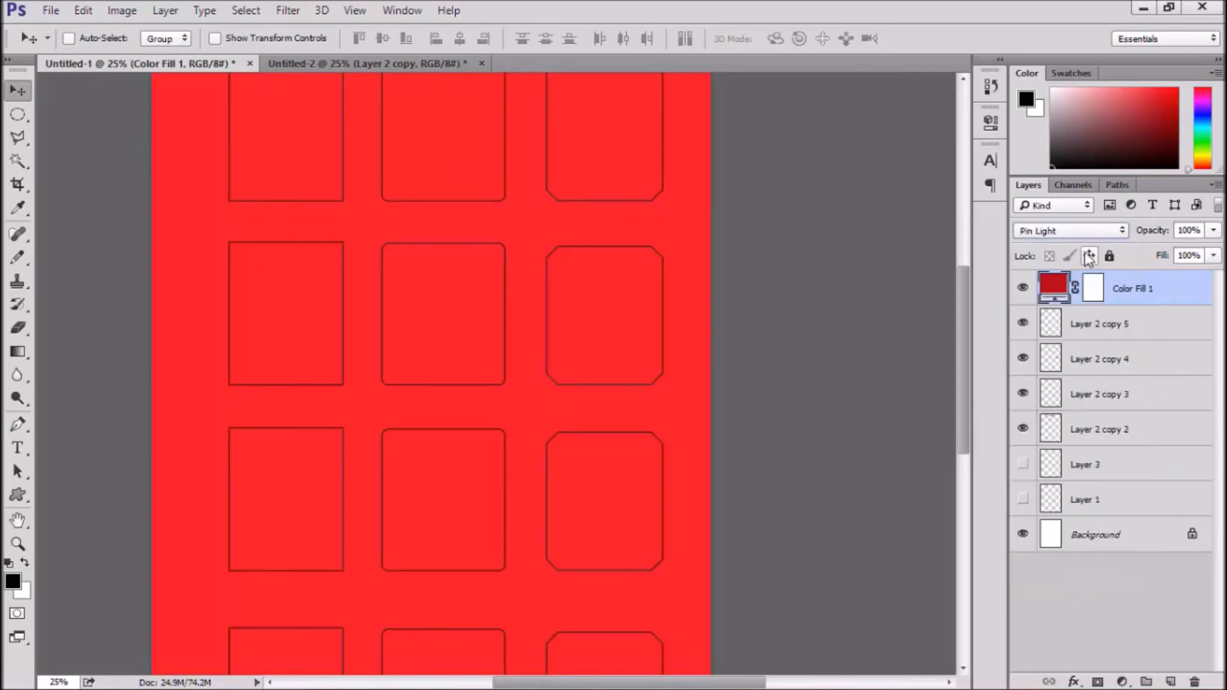
left_click(1069, 230)
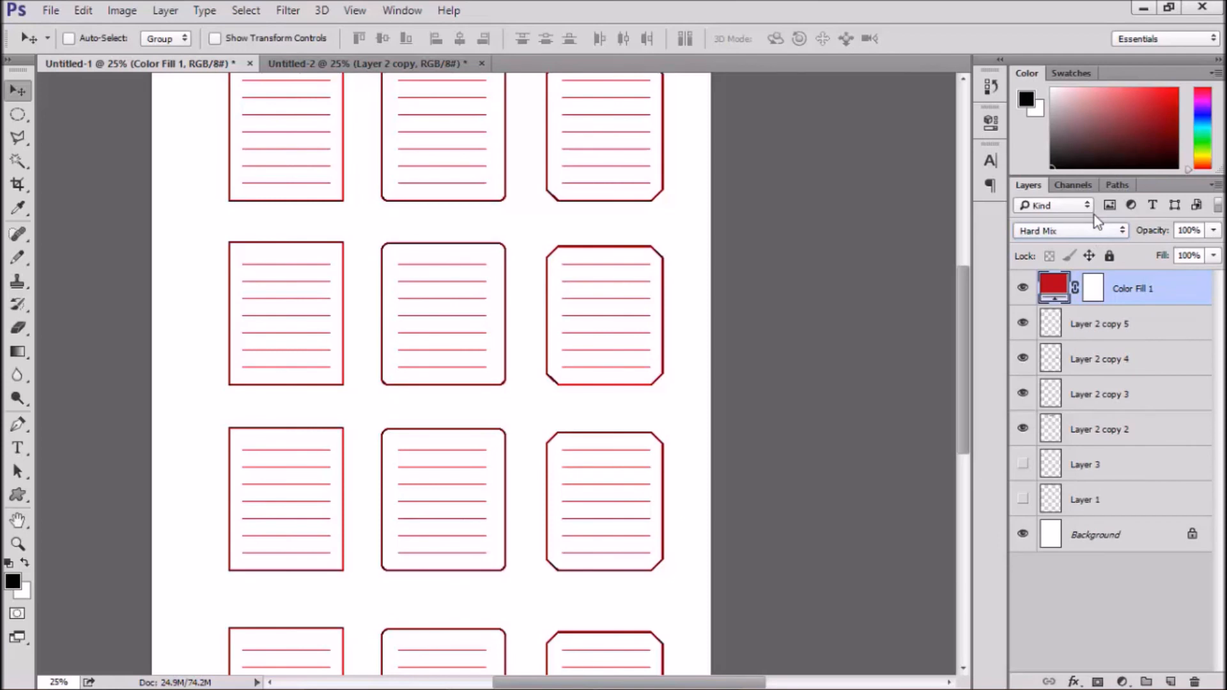
left_click(1068, 230)
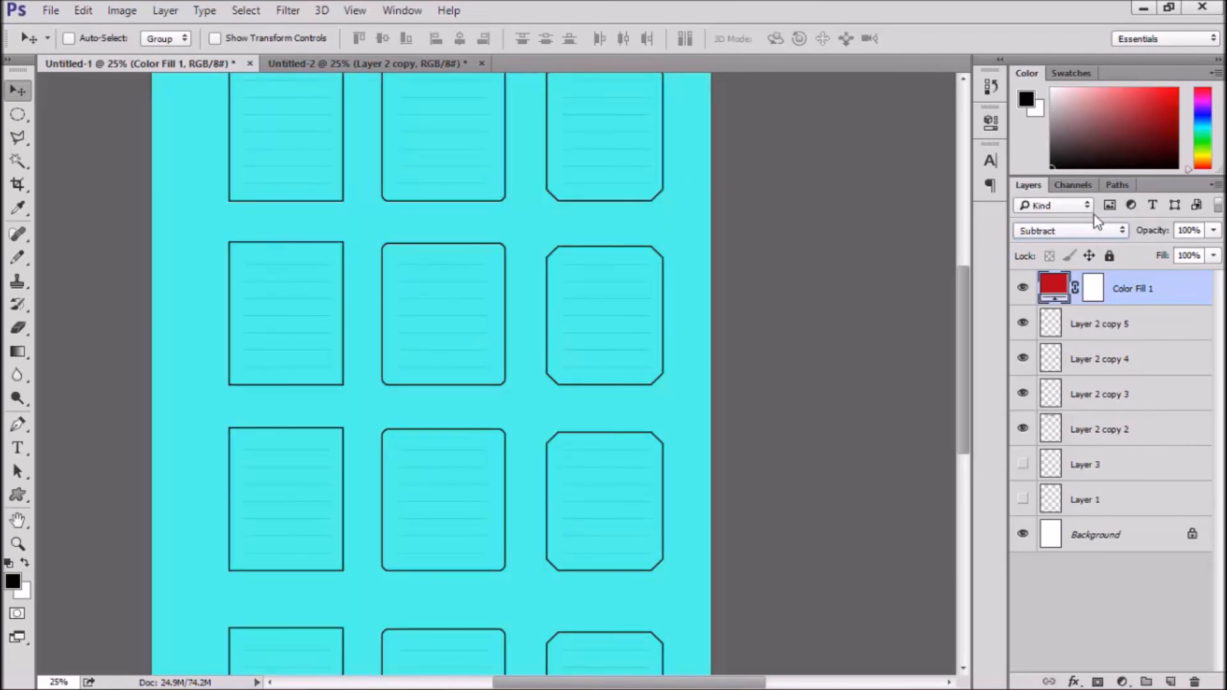
left_click(1069, 231)
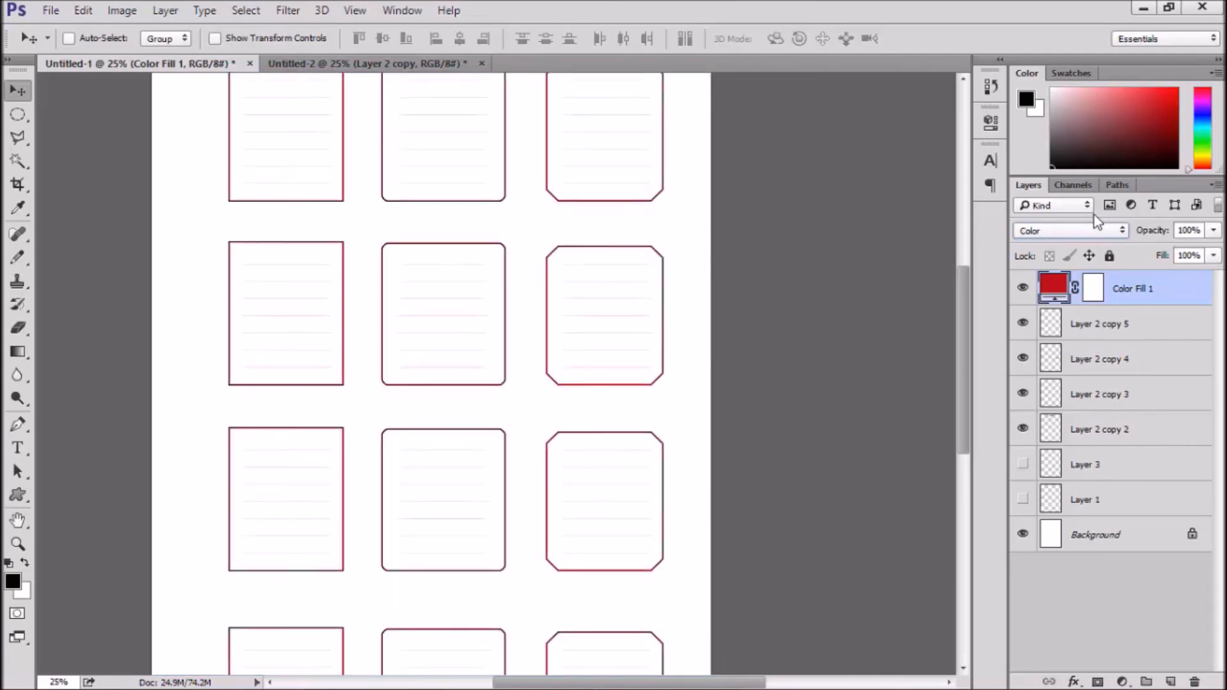
left_click(1069, 230)
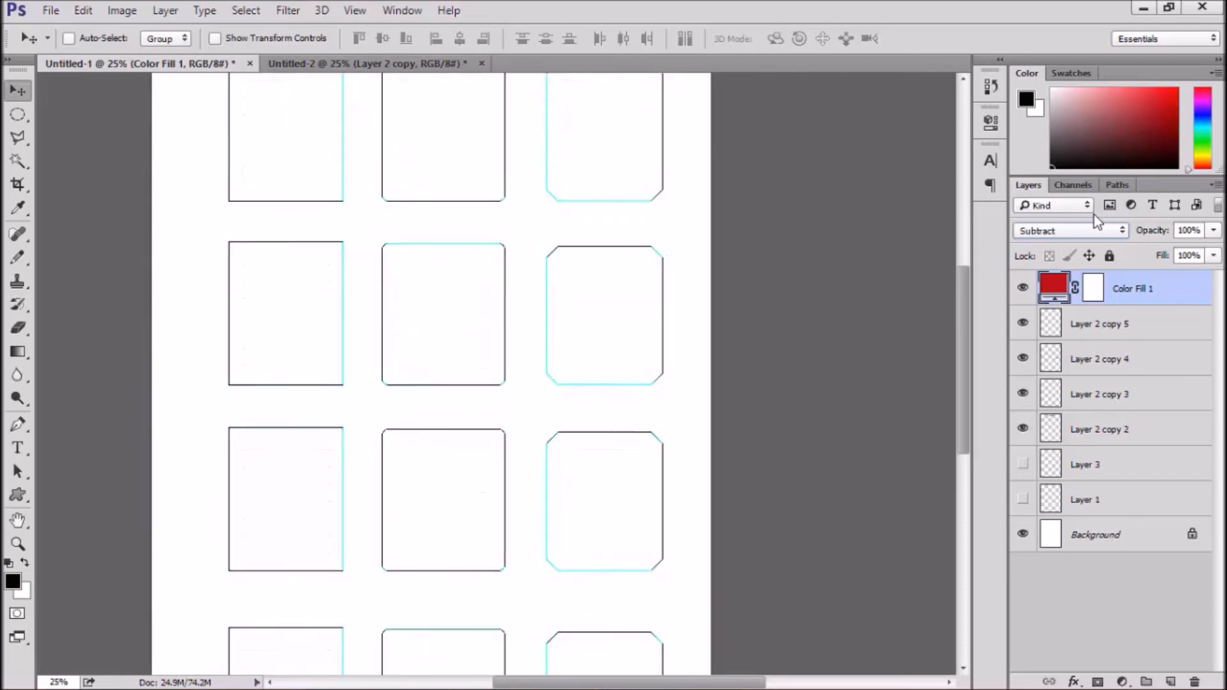
left_click(1068, 231)
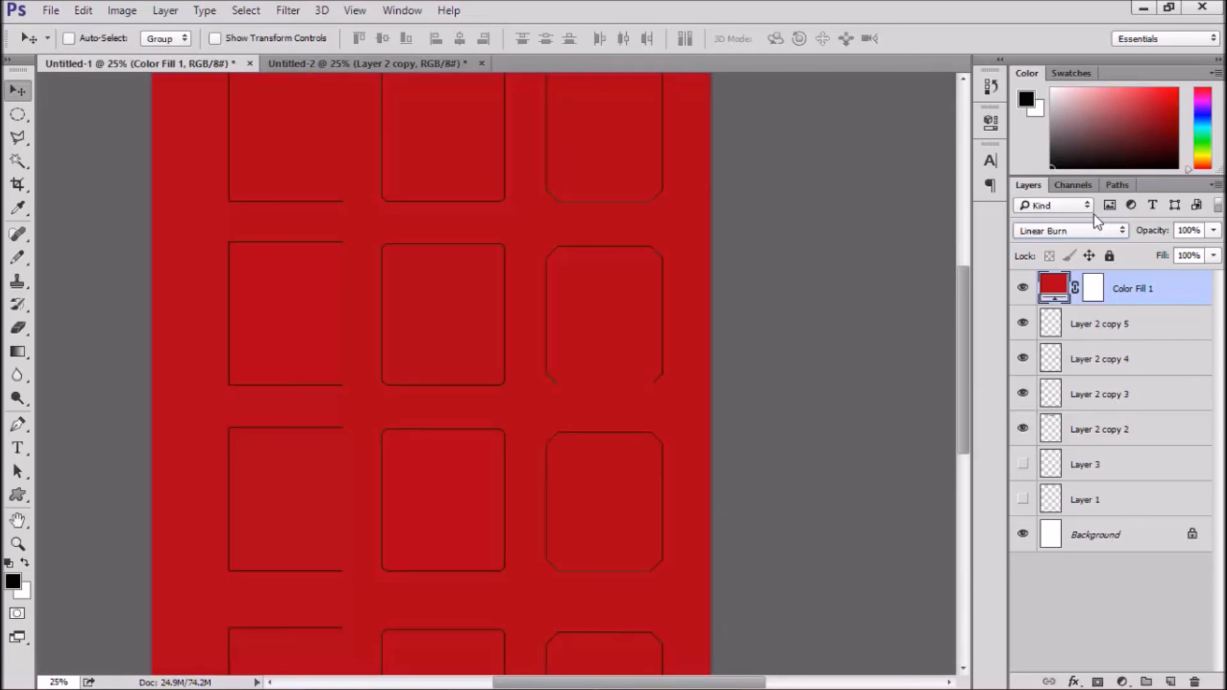
Delete the Color Fill 1 layer, leaving plain grey ruled labels
left_click(1069, 230)
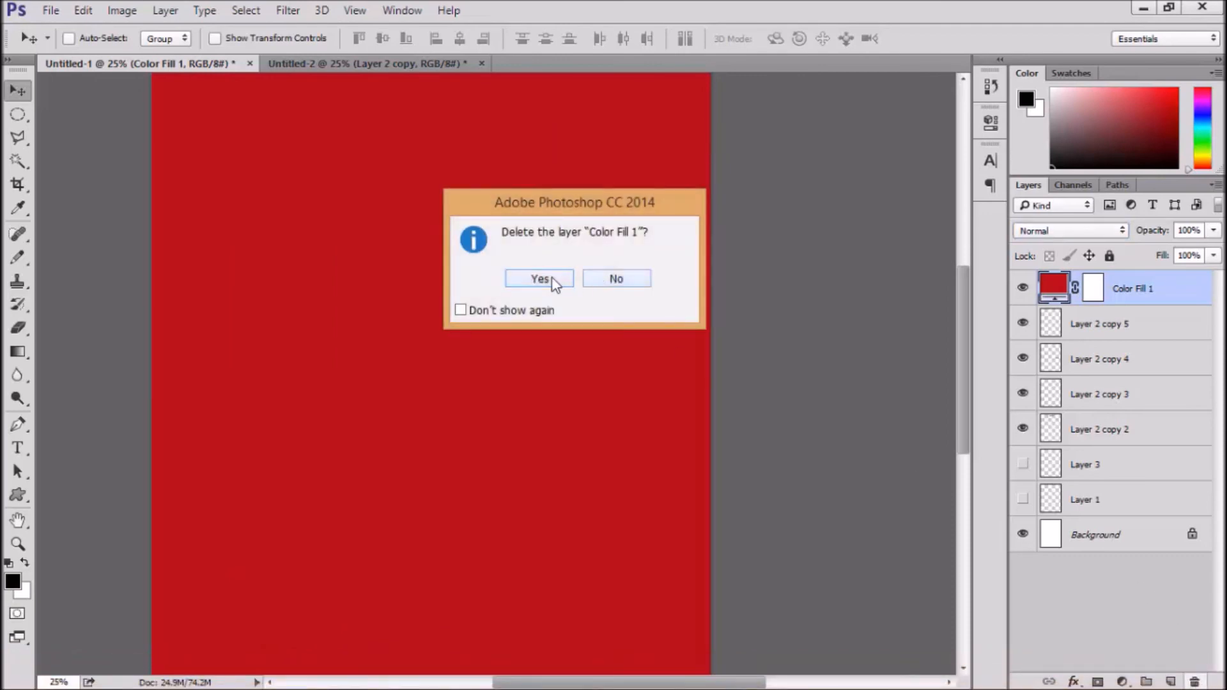
left_click(539, 278)
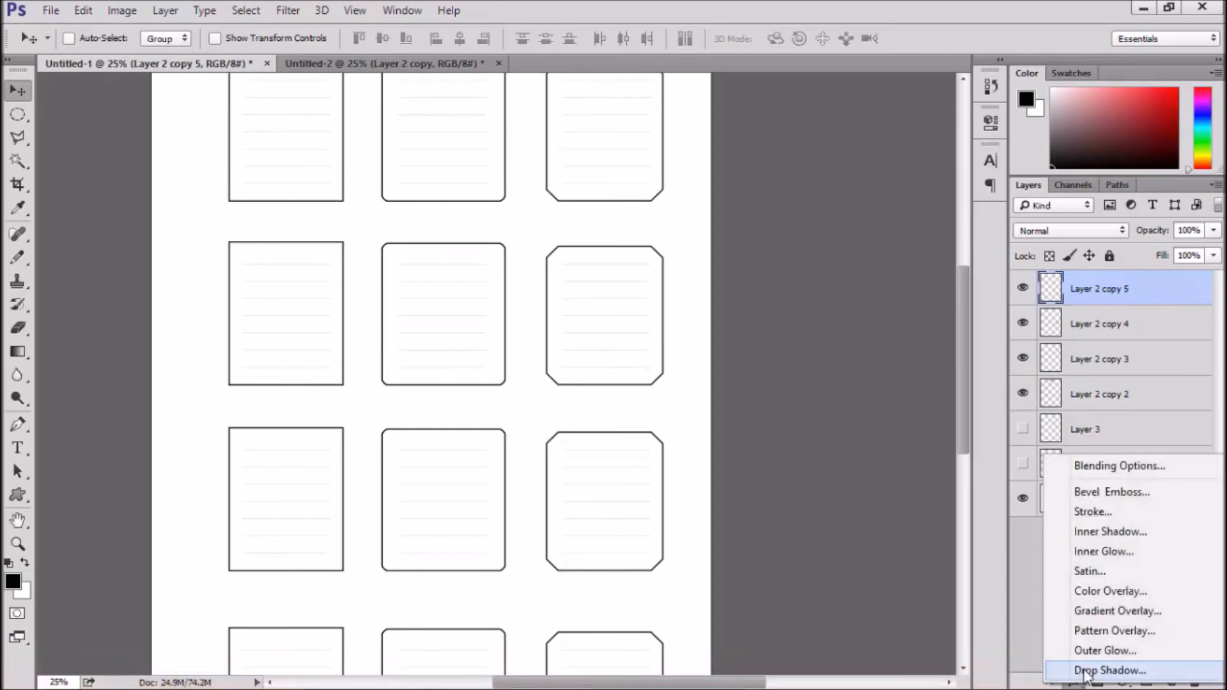
Add a Color Overlay of dark red #b31313 to Layer 2 copy 5
left_click(1110, 591)
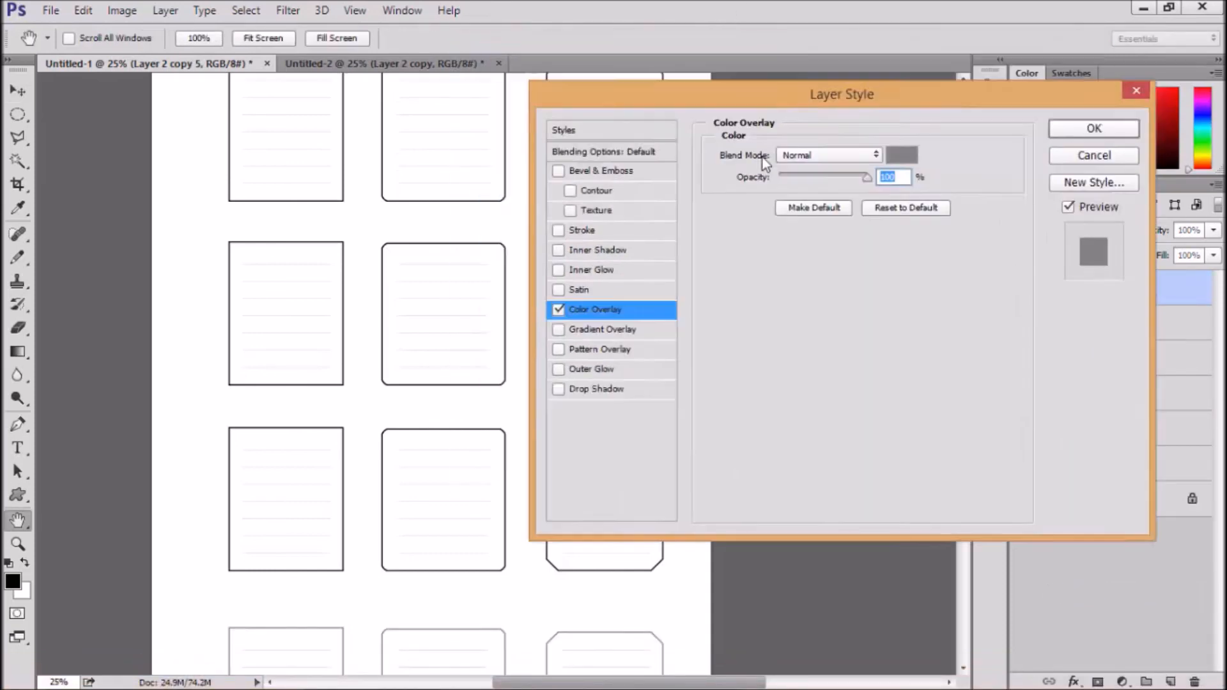
left_click(902, 155)
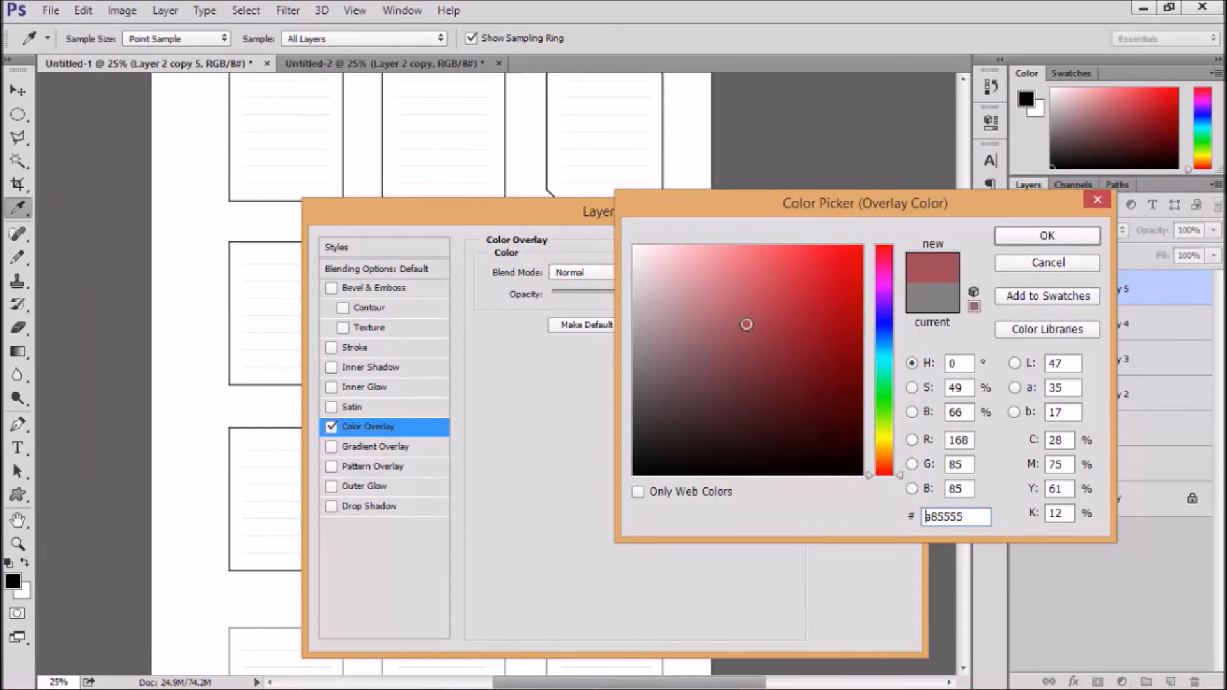
left_click(1047, 236)
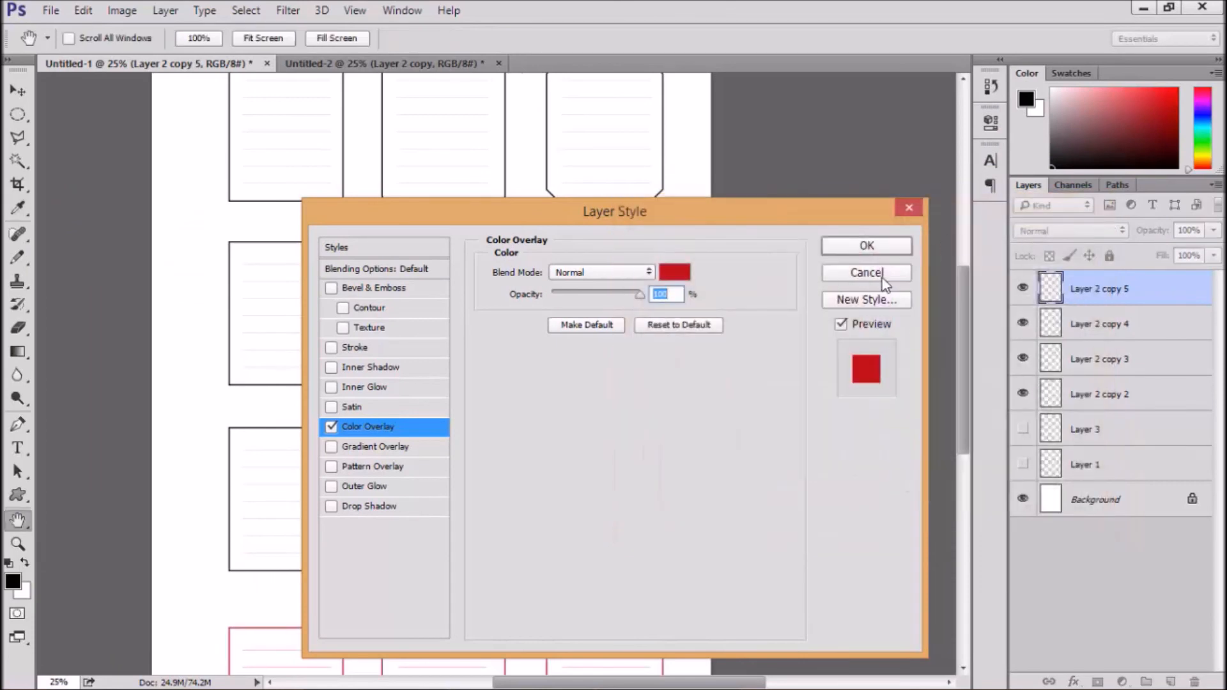
left_click(866, 272)
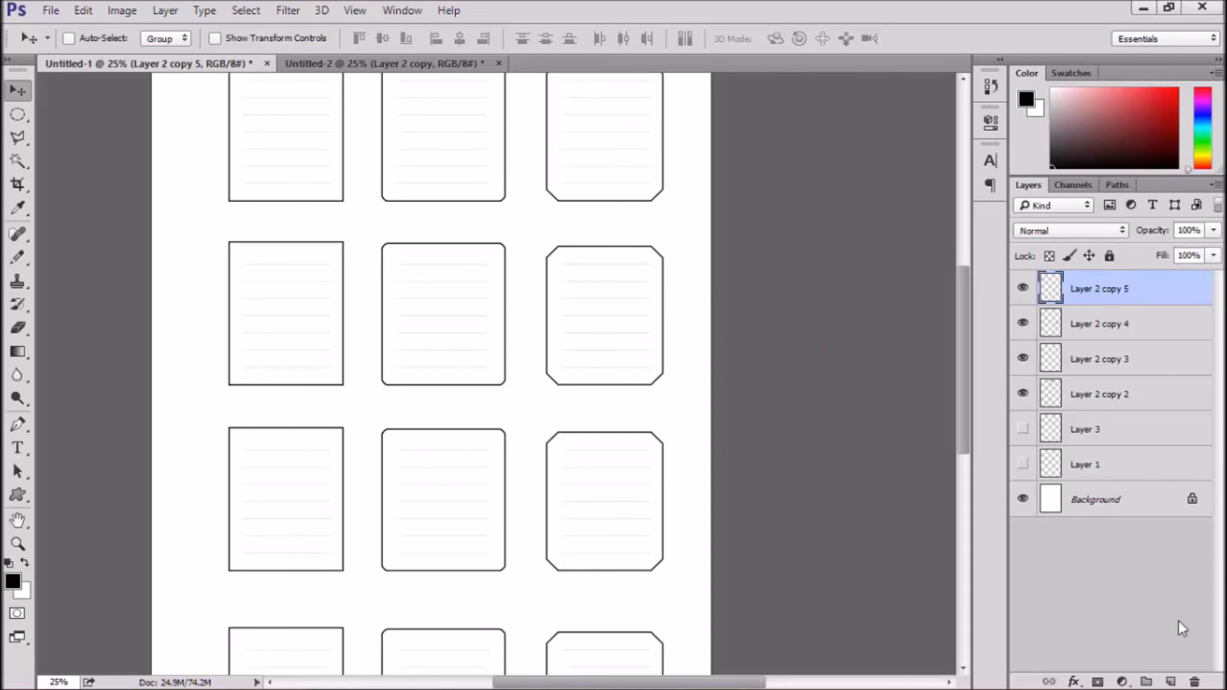
mouse_move(682, 260)
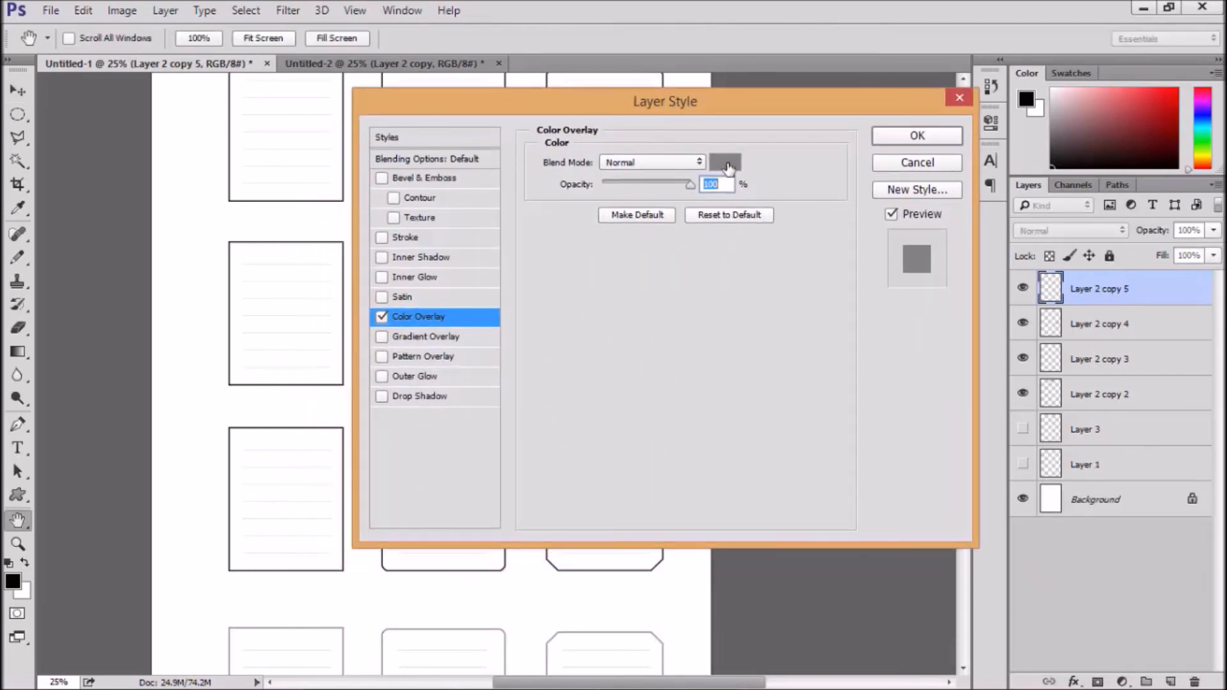
left_click(724, 163)
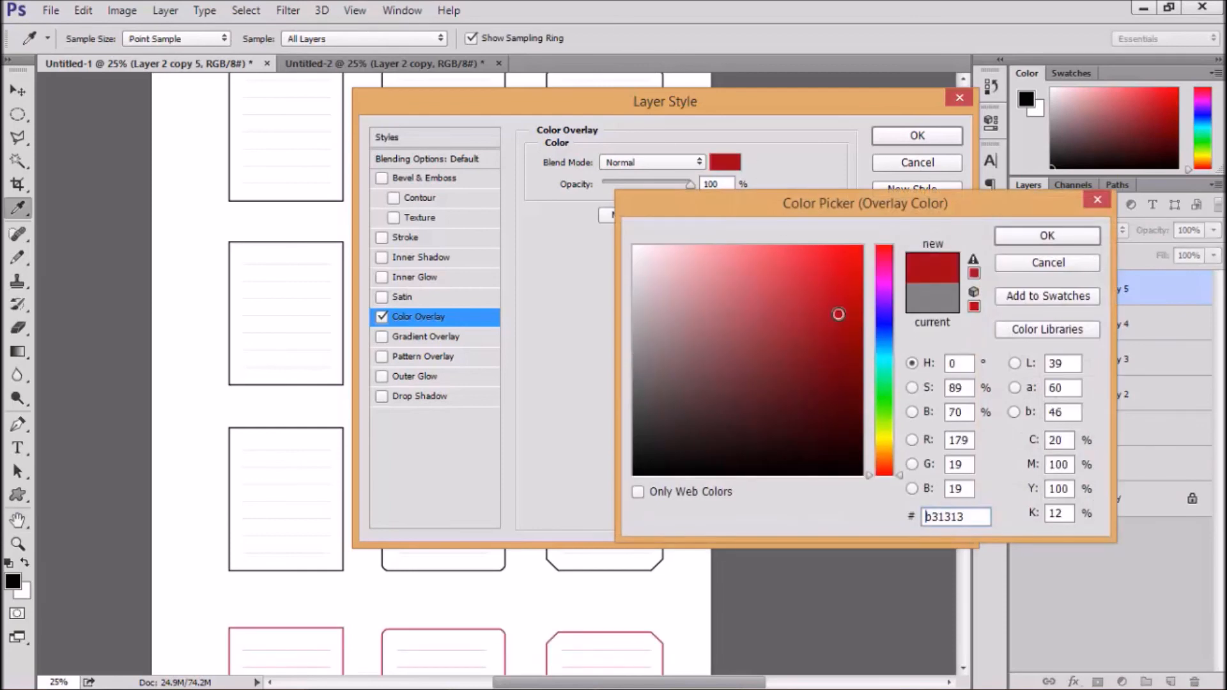
left_click(1046, 235)
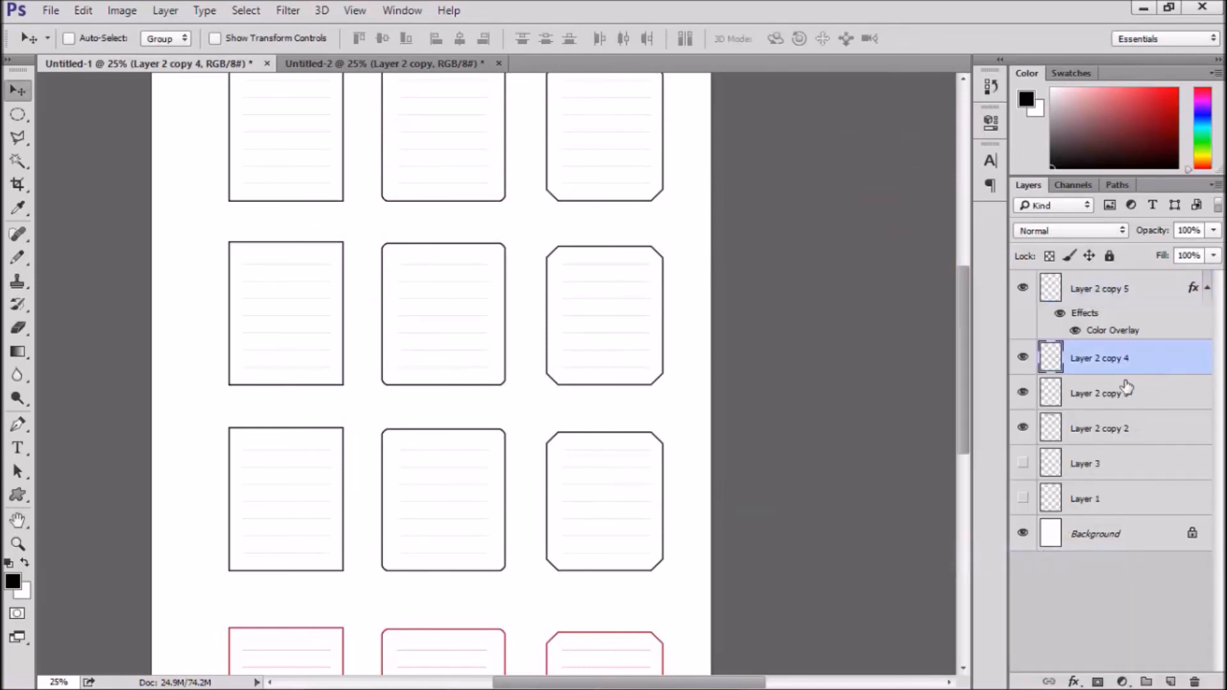
Paste the red overlay layer style onto Layer 2 copy 4, copy 3 and copy 2
right_click(1100, 358)
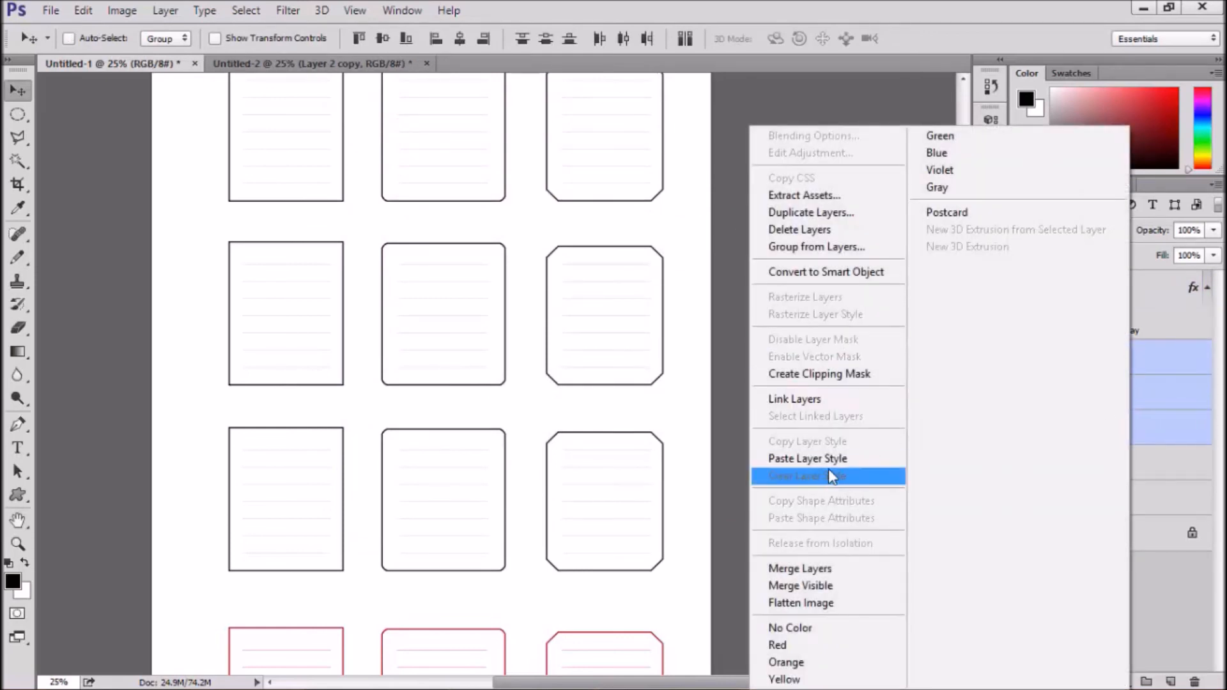
left_click(792, 475)
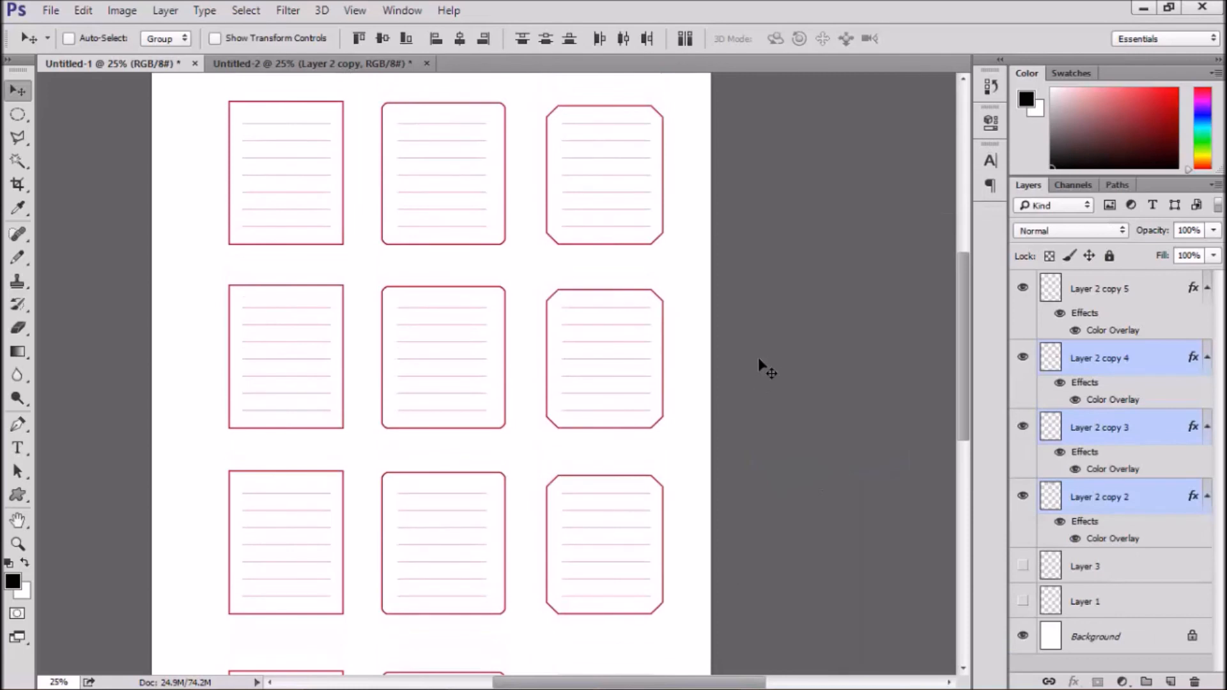